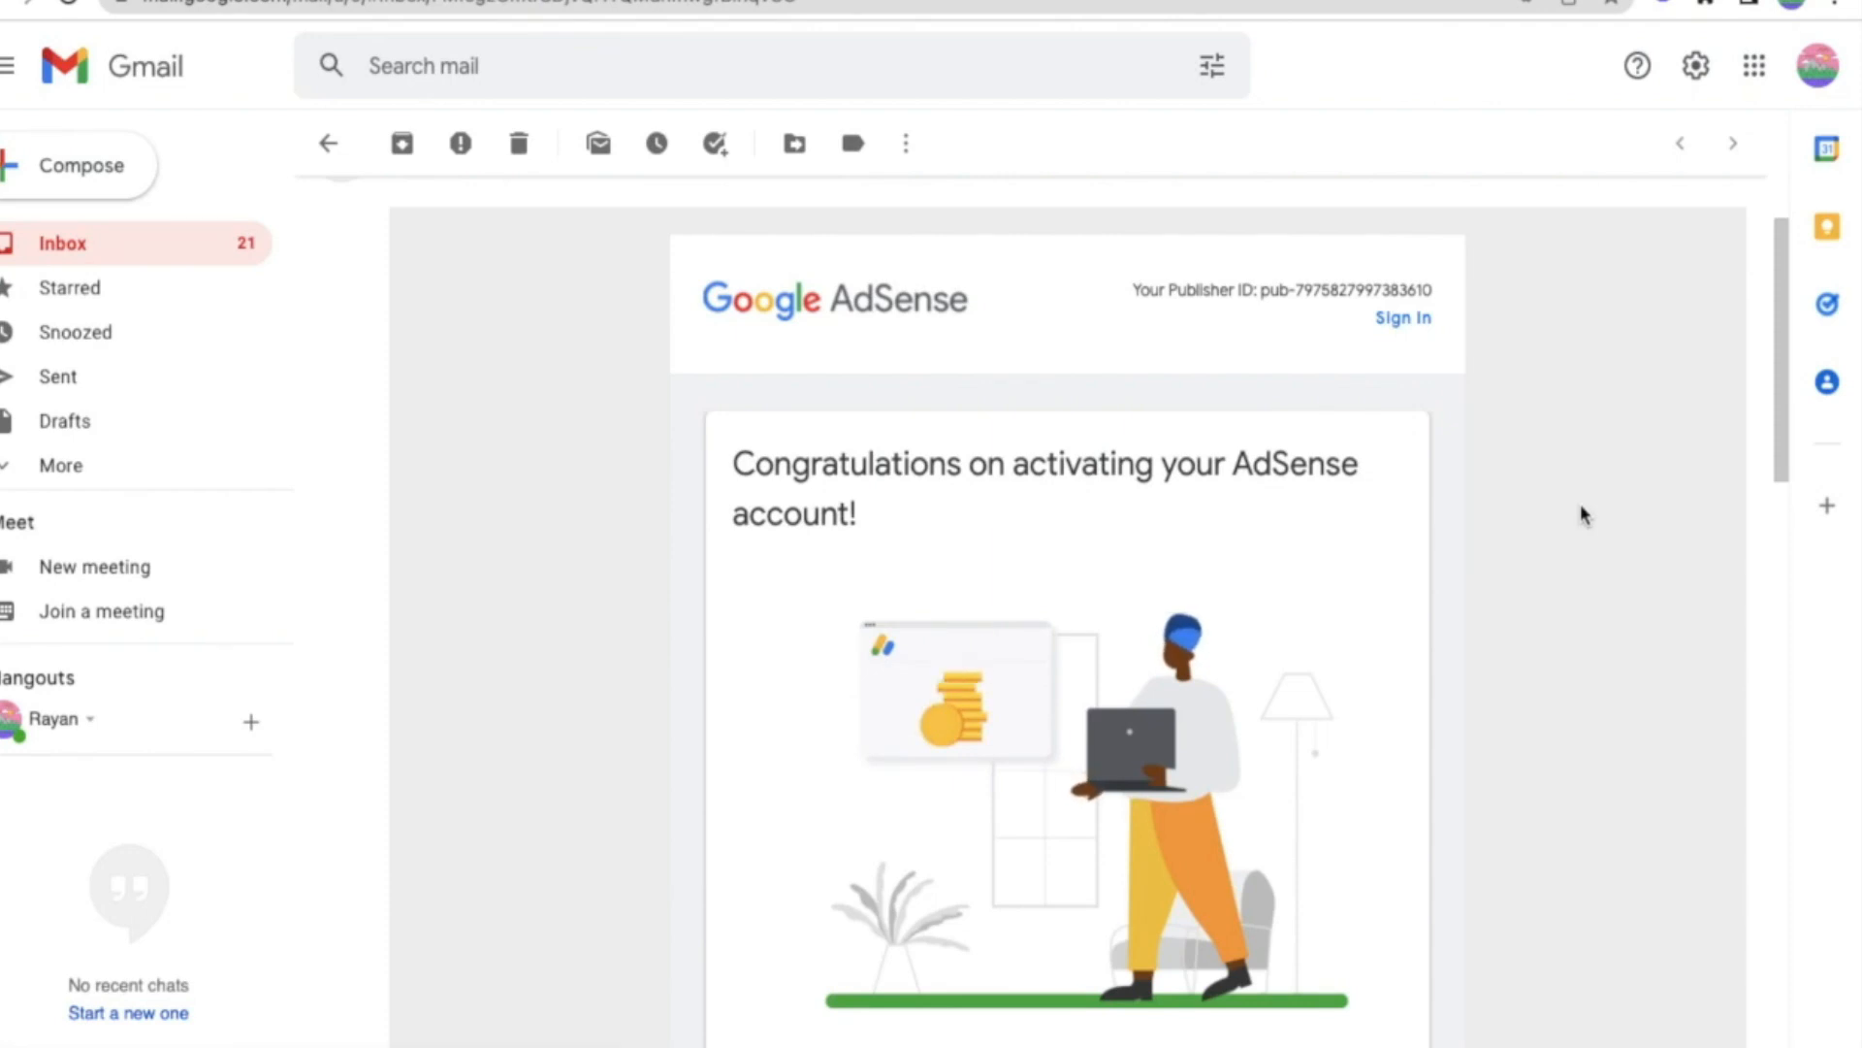
Switch to Word and note the lines 'Adsense – 1000 = 1$', the affiliate line ending '- 10$ - 10$', and '1000 10 – 100$'.
{"action": "scroll", "scroll_direction": "down", "scroll_amount": 3}
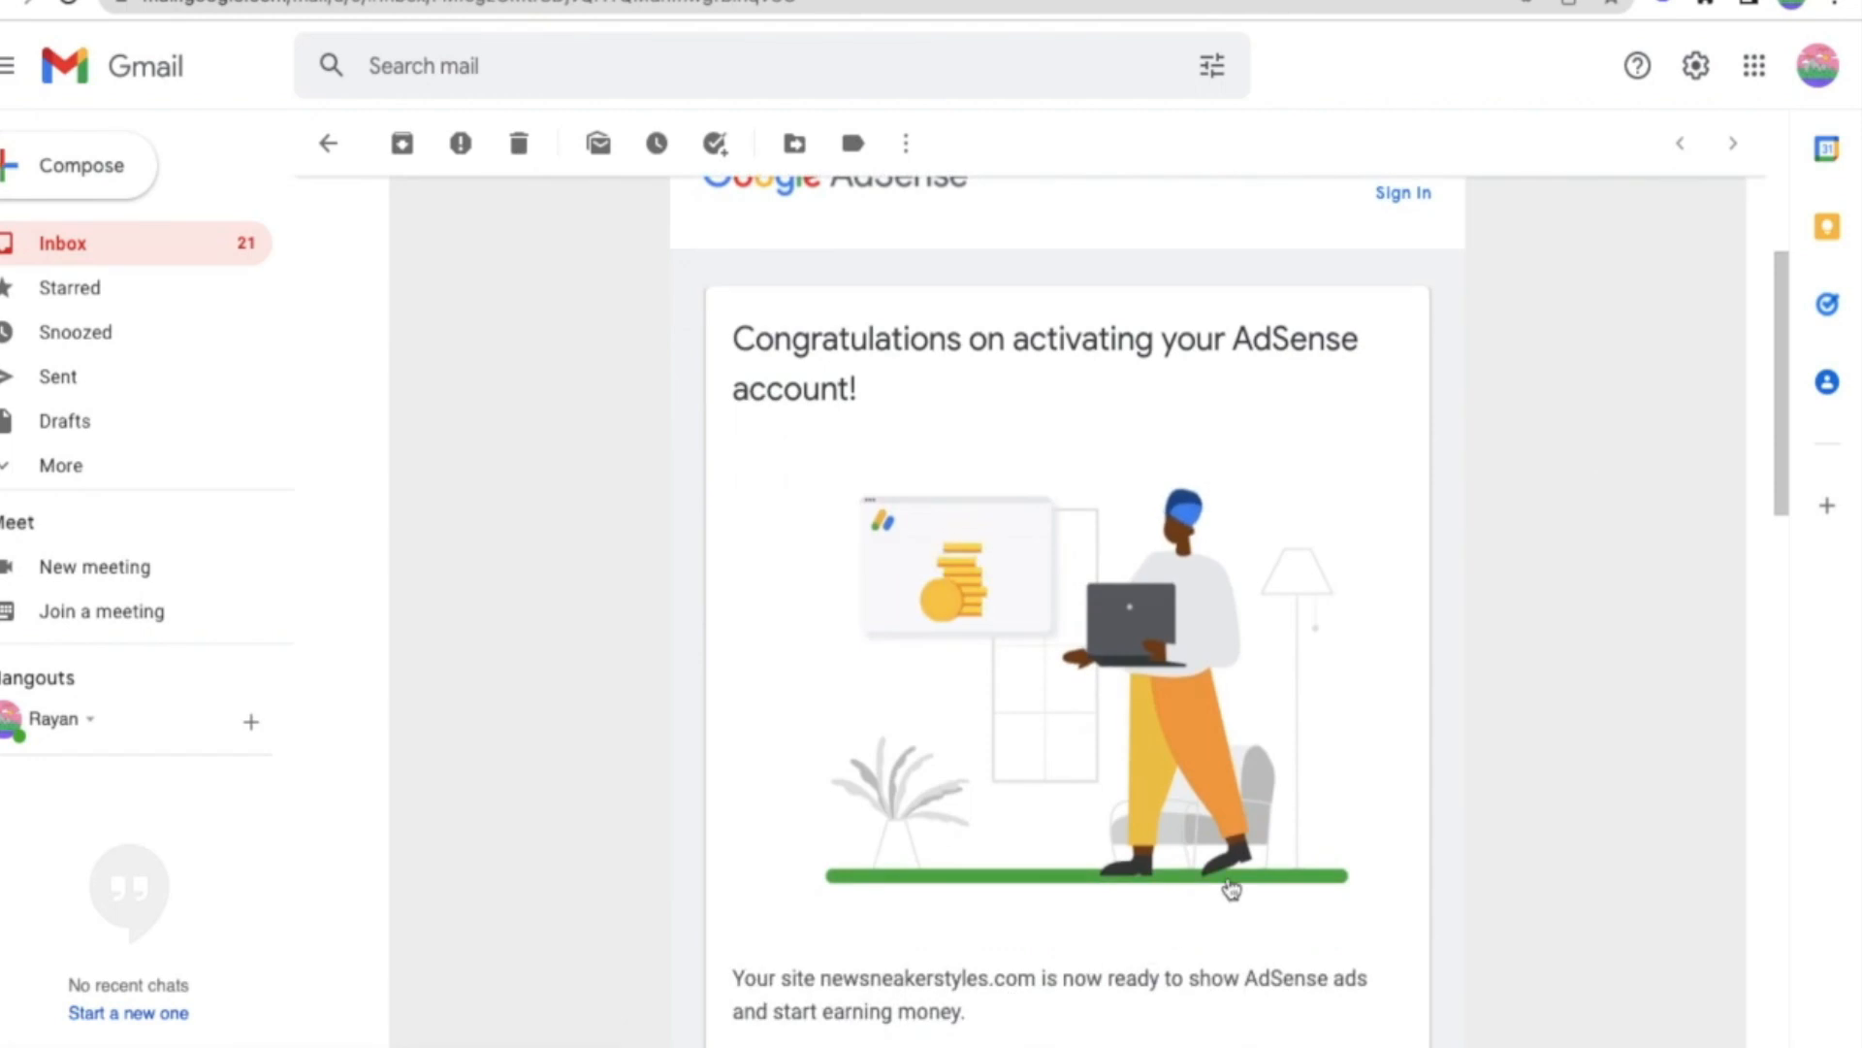
{"action": "scroll", "scroll_direction": "up", "scroll_amount": 3}
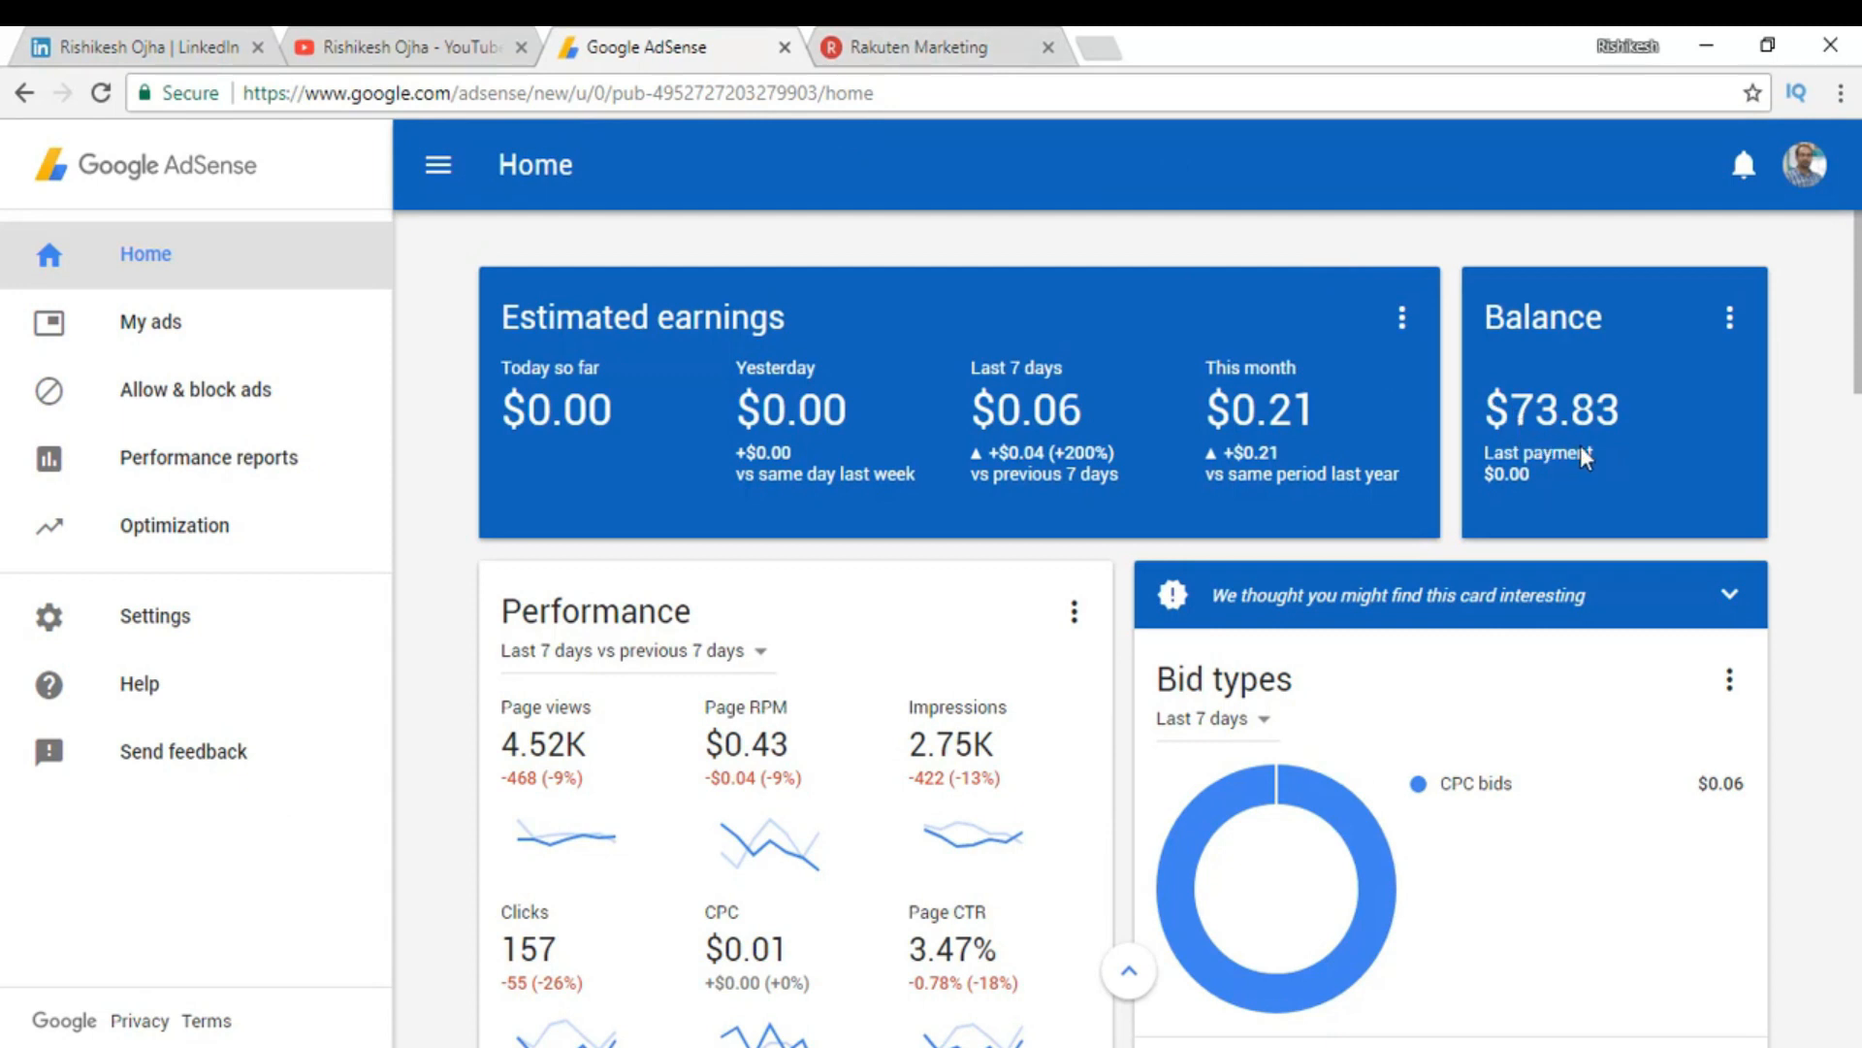
{"action": "key", "text": "alt+tab"}
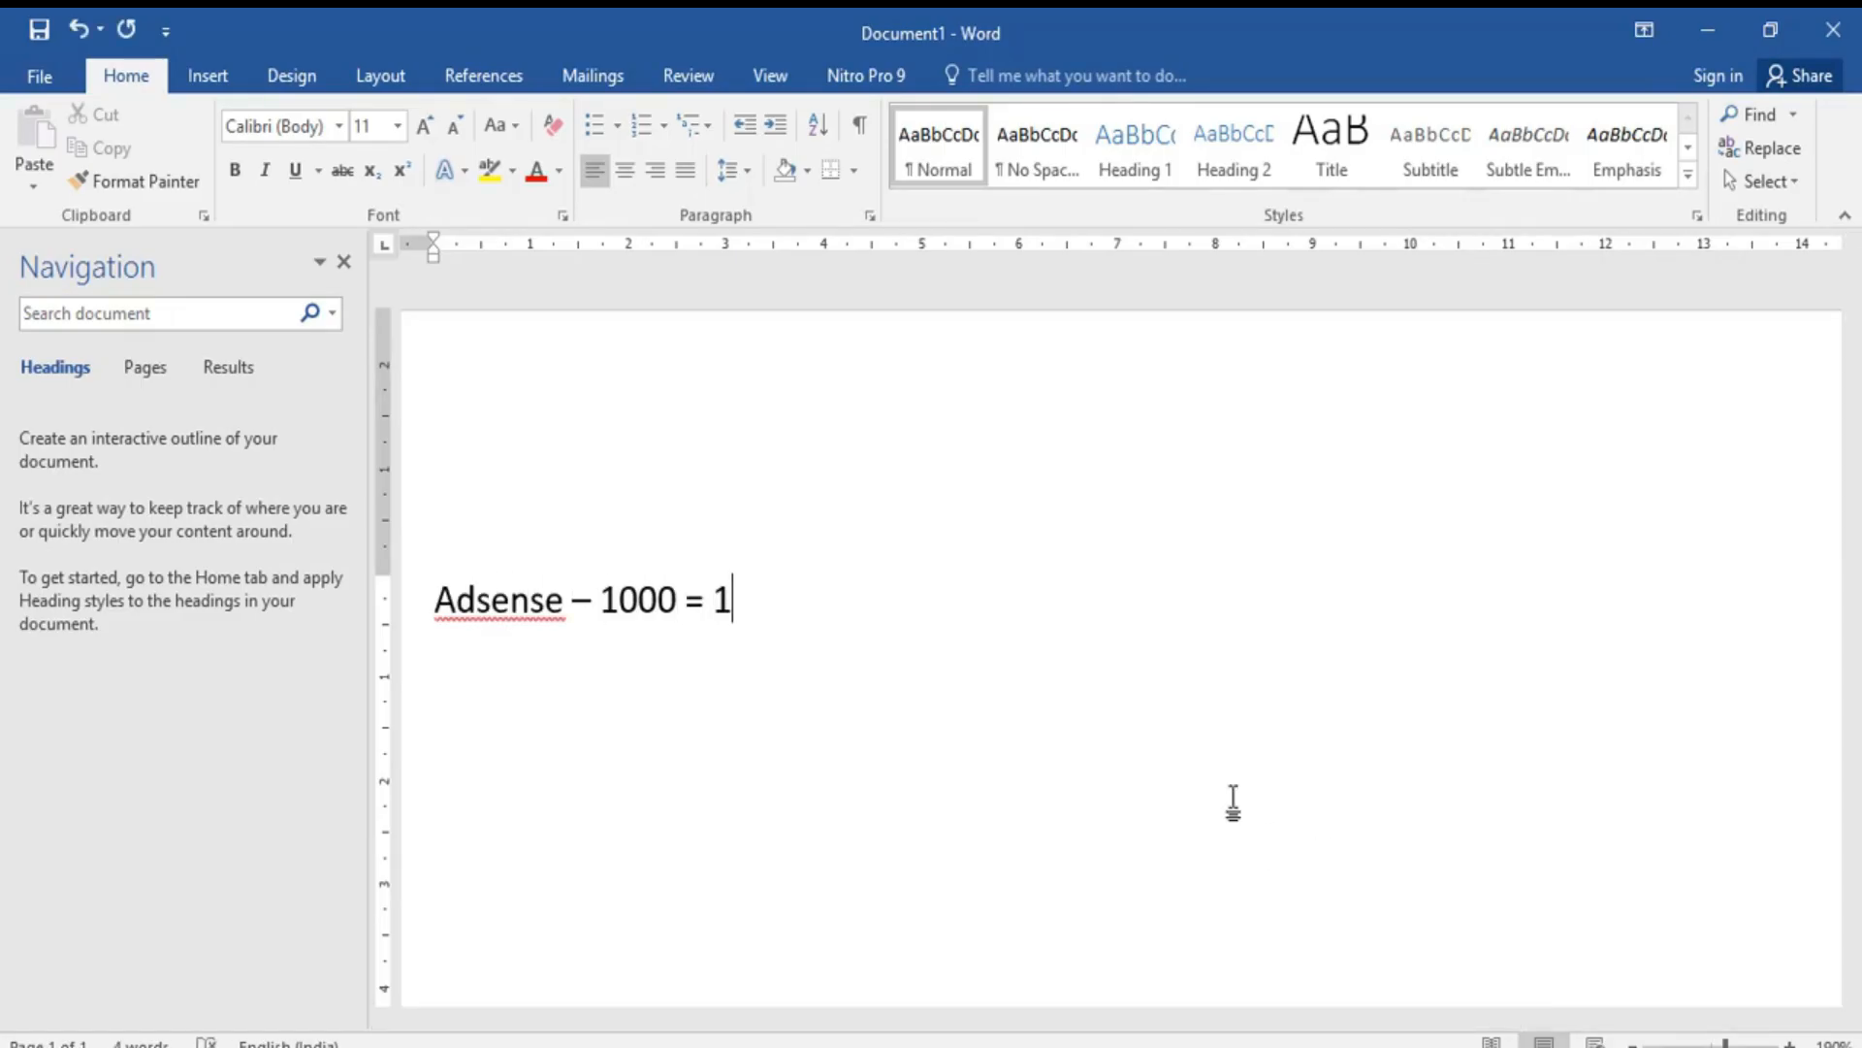
{"action": "type", "text": "$"}
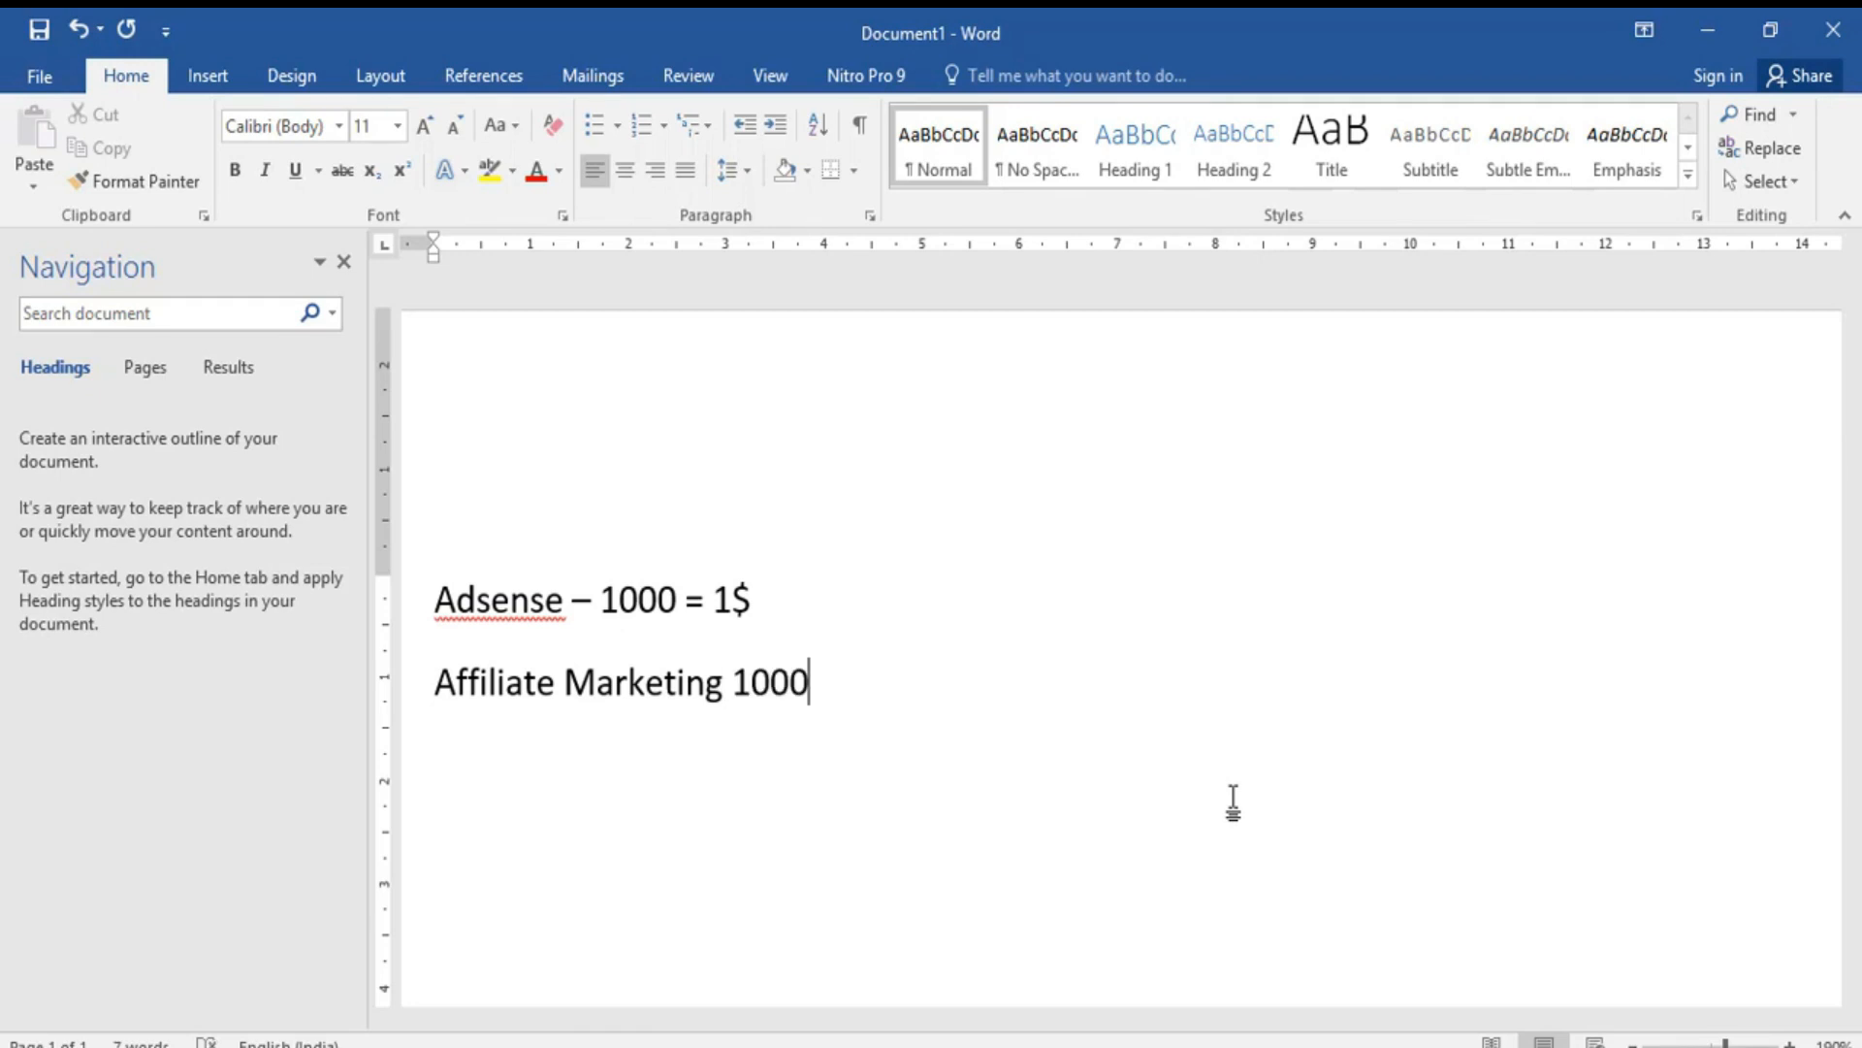
{"action": "type", "text": "- 100$"}
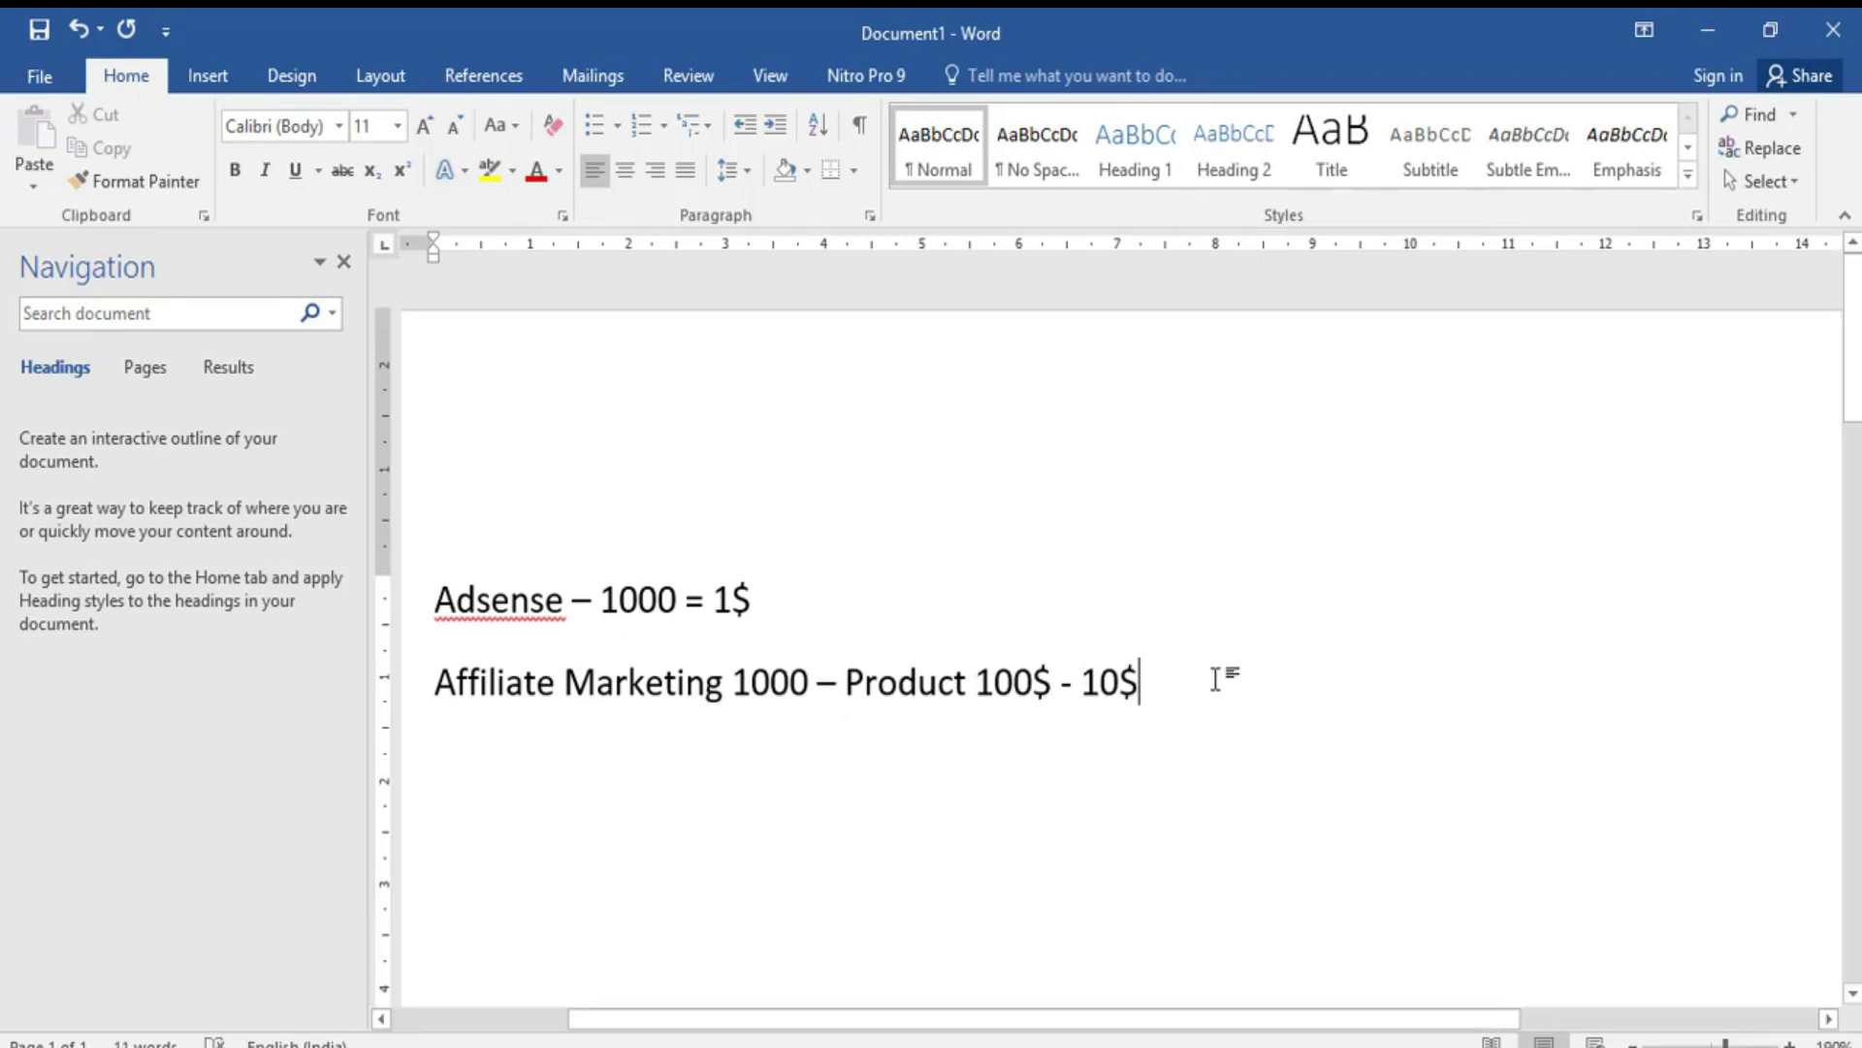
{"action": "type", "text": "- 10$"}
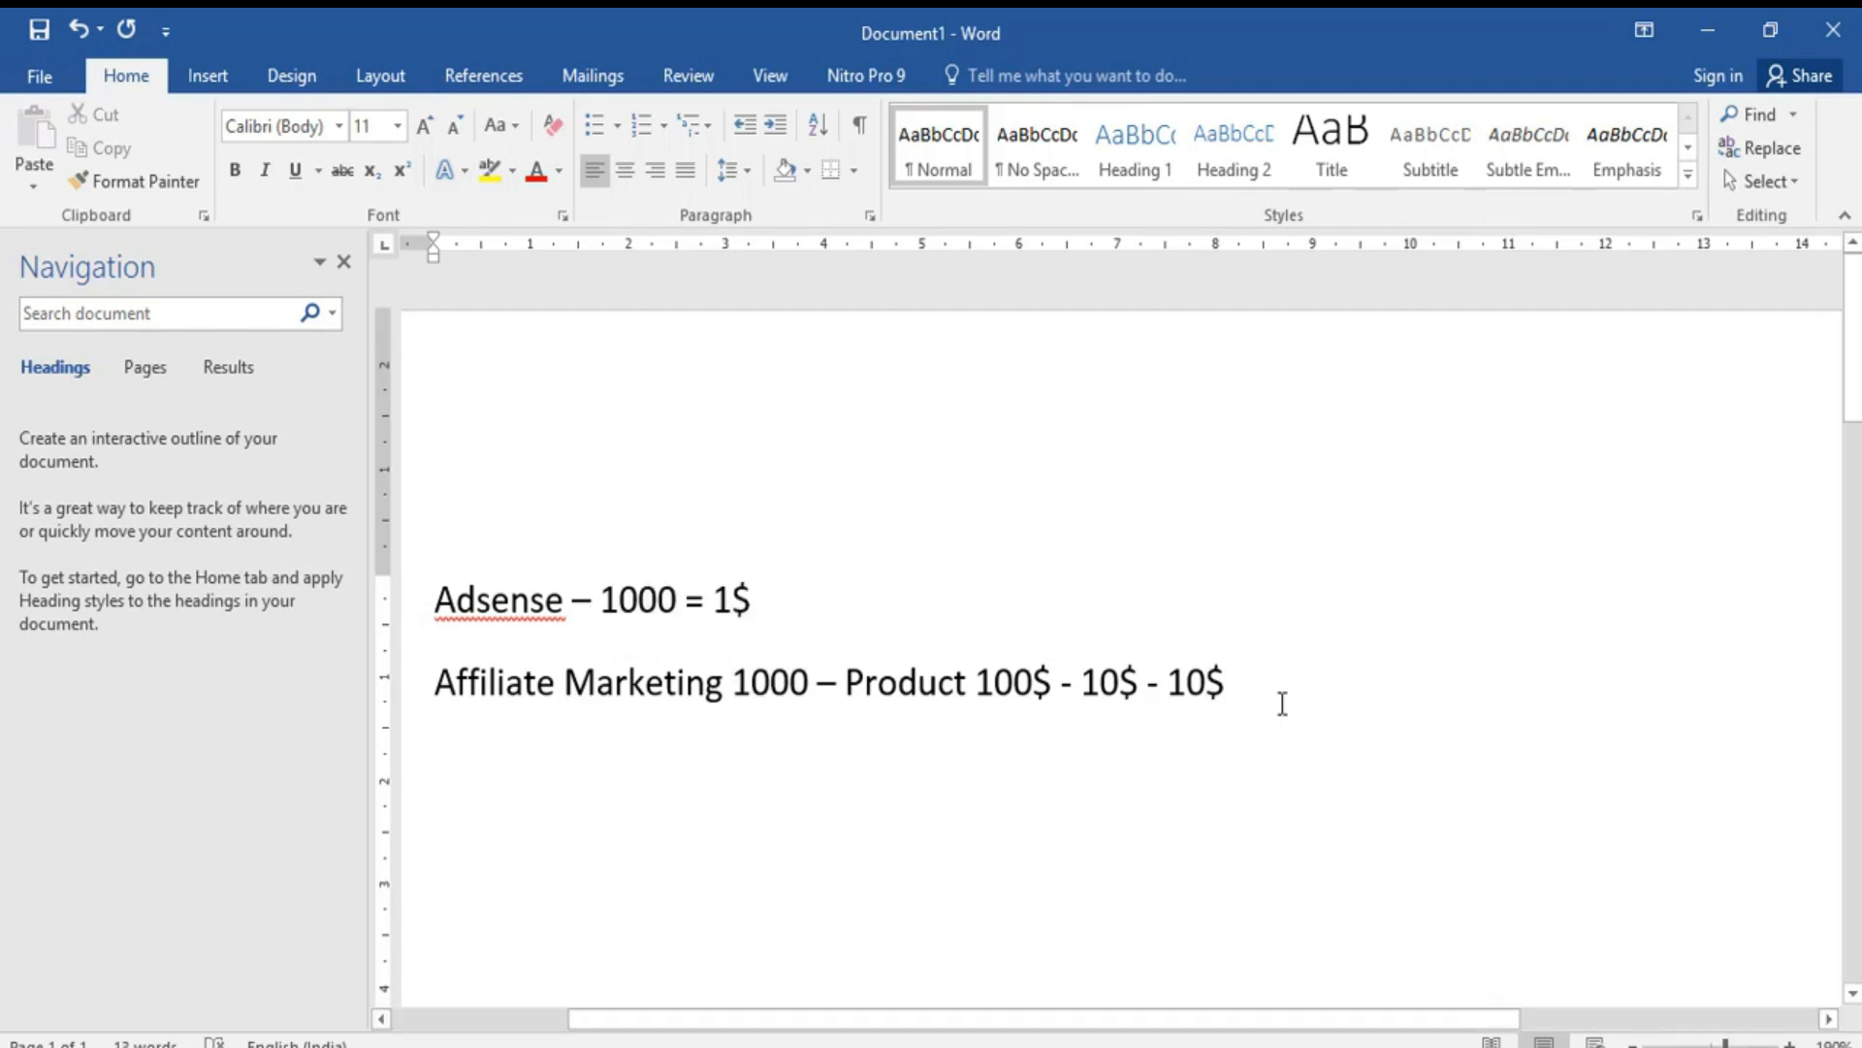
{"action": "type", "text": "1000 10 – 100$"}
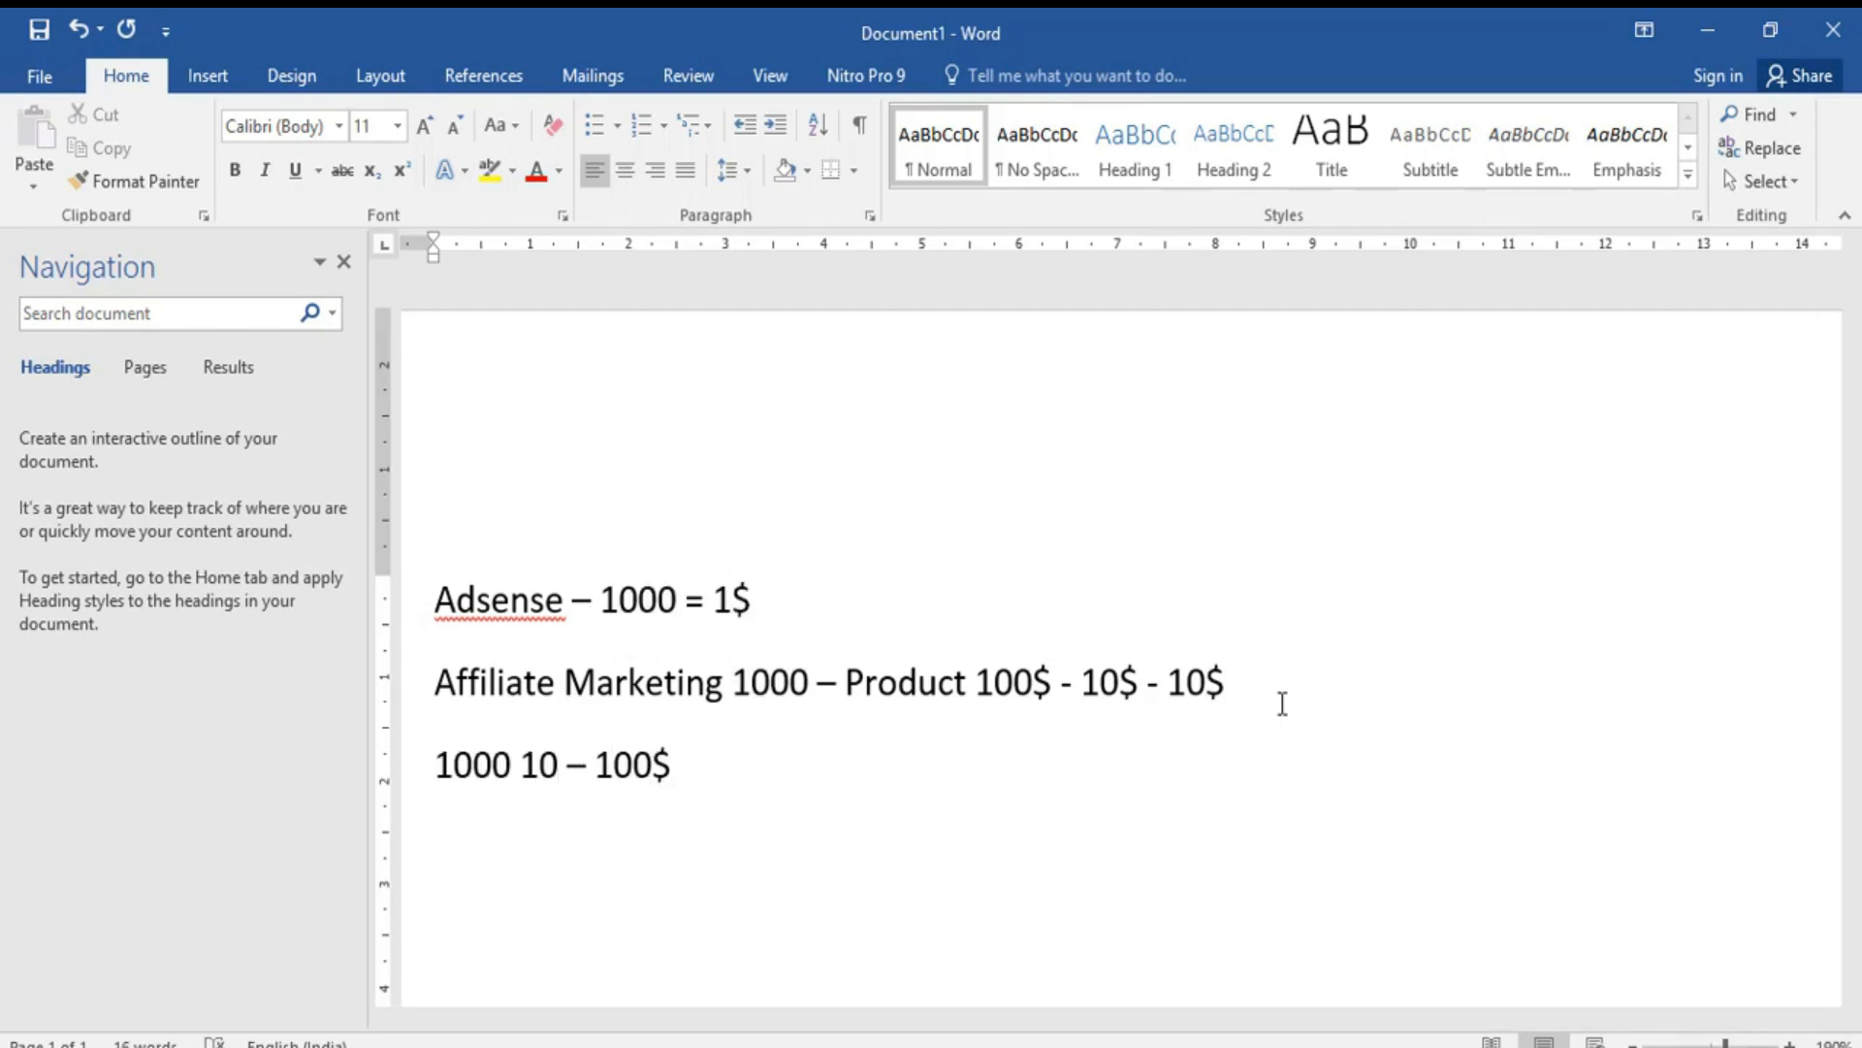
{"action": "type", "text": "1000 – 10 -"}
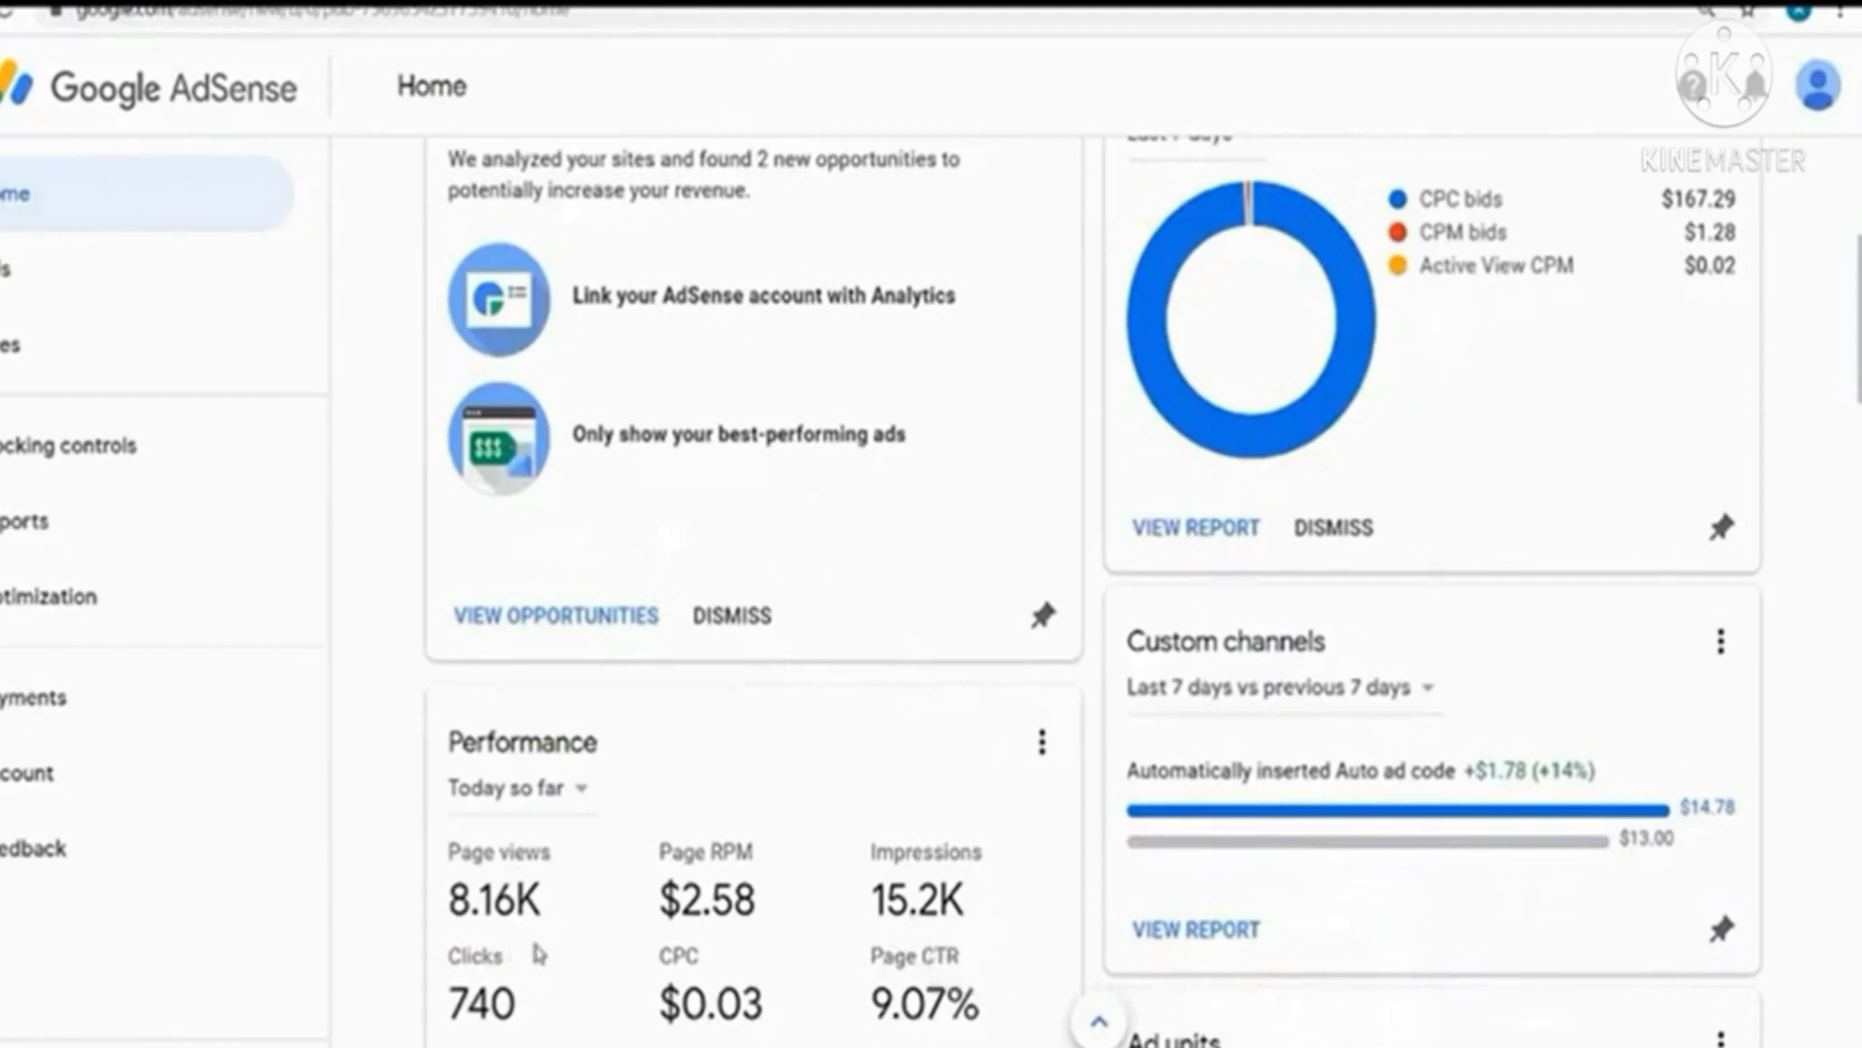
{"action": "scroll", "scroll_direction": "up", "scroll_amount": 3}
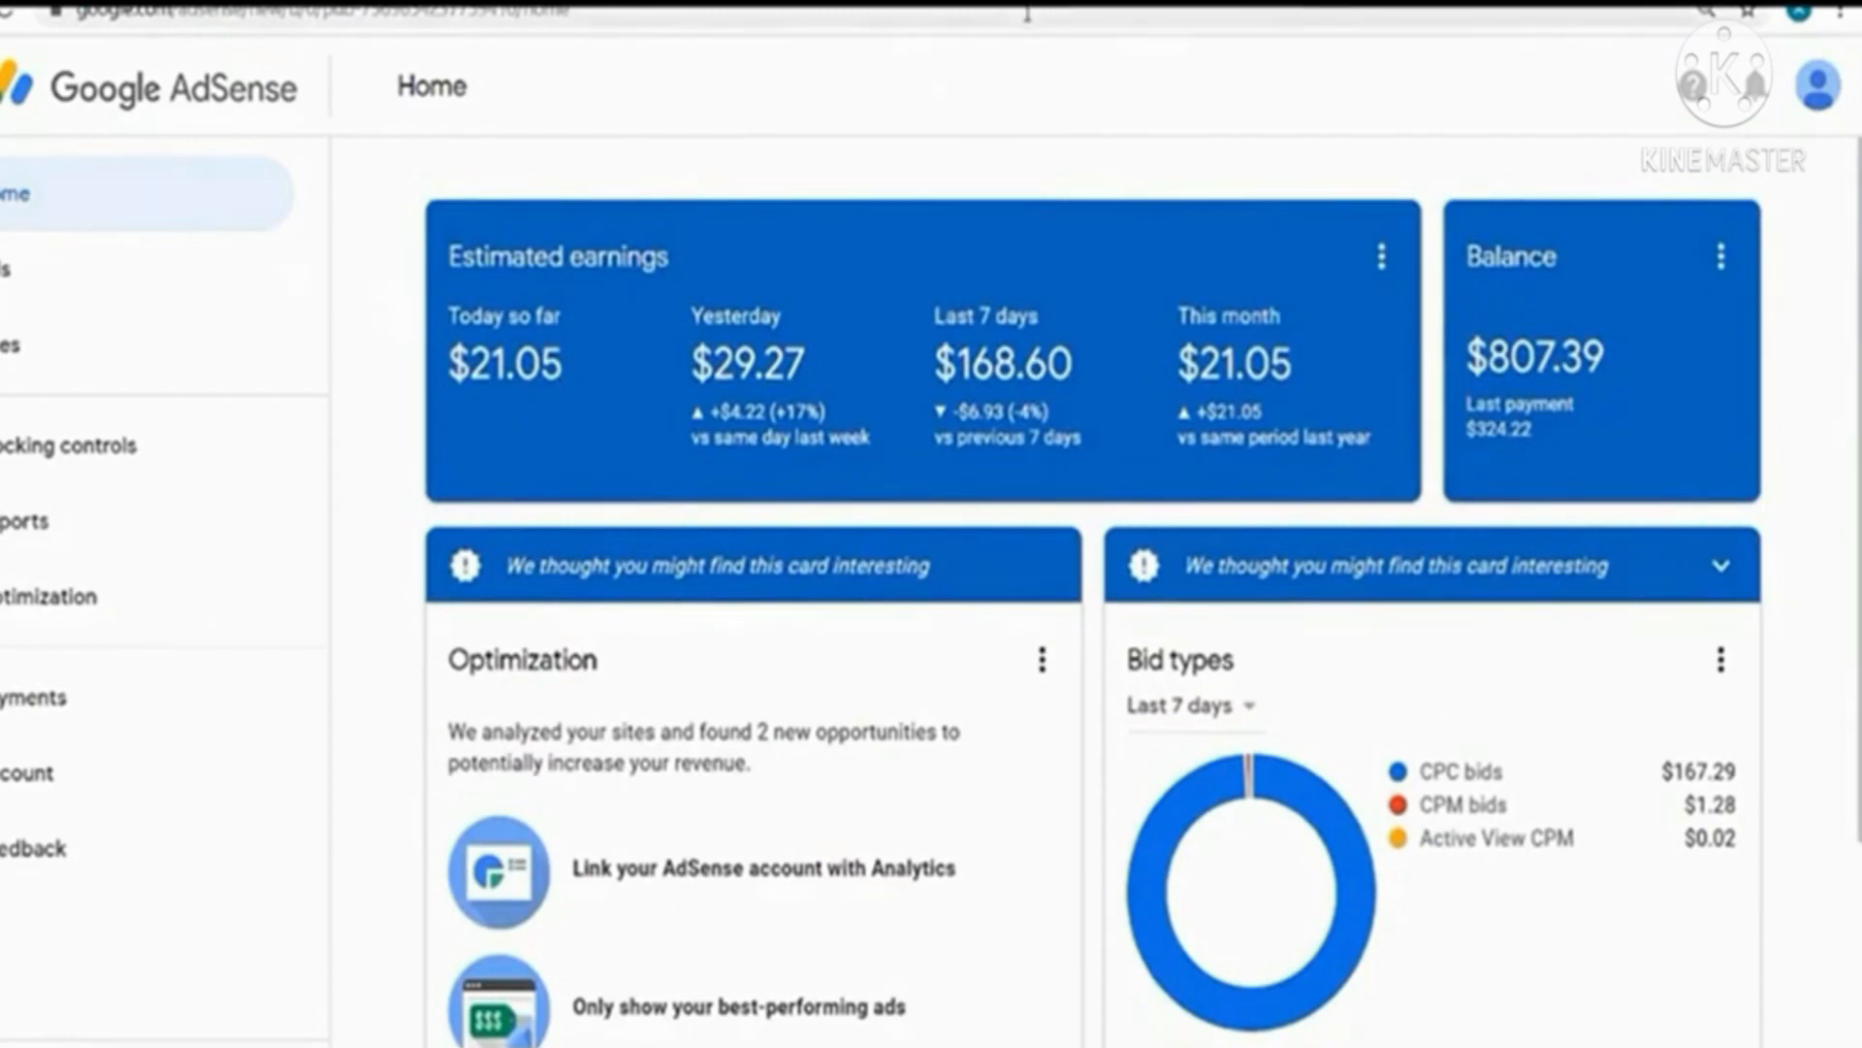
{"action": "mouse_move", "coordinate": [658, 303]}
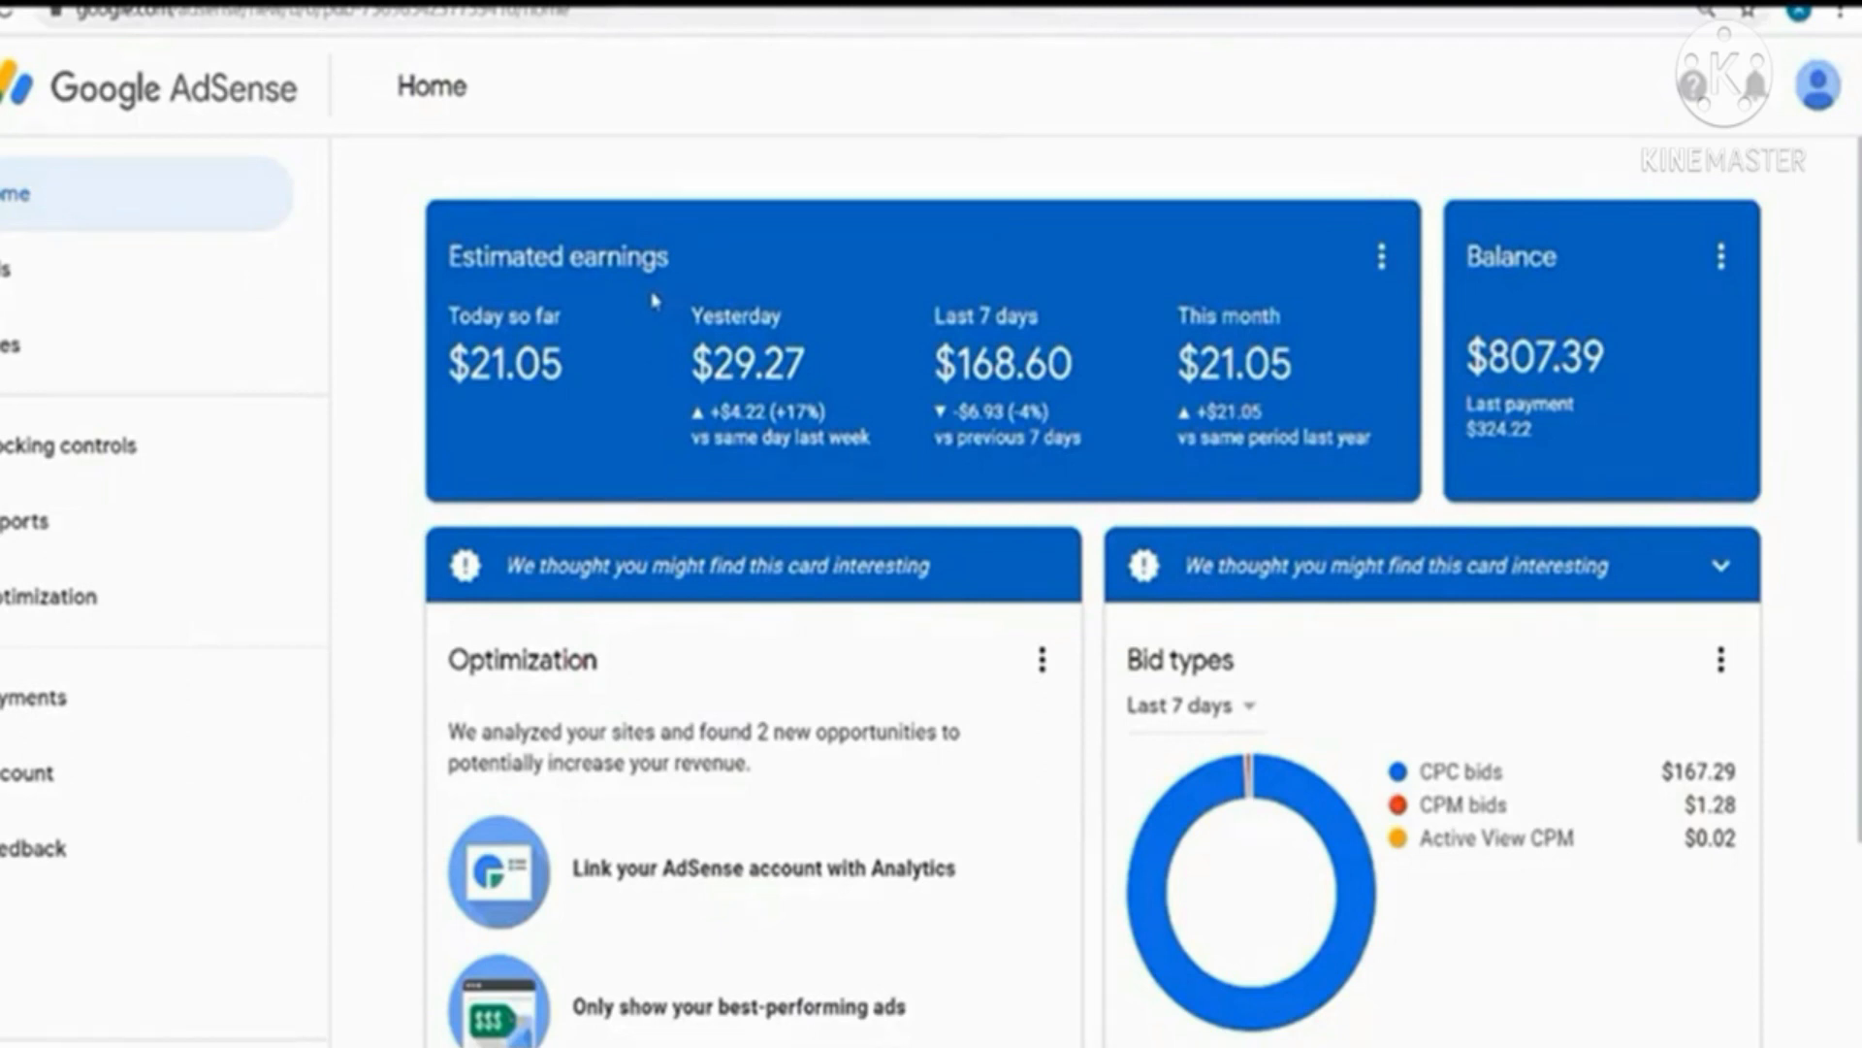
{"action": "mouse_move", "coordinate": [1135, 440]}
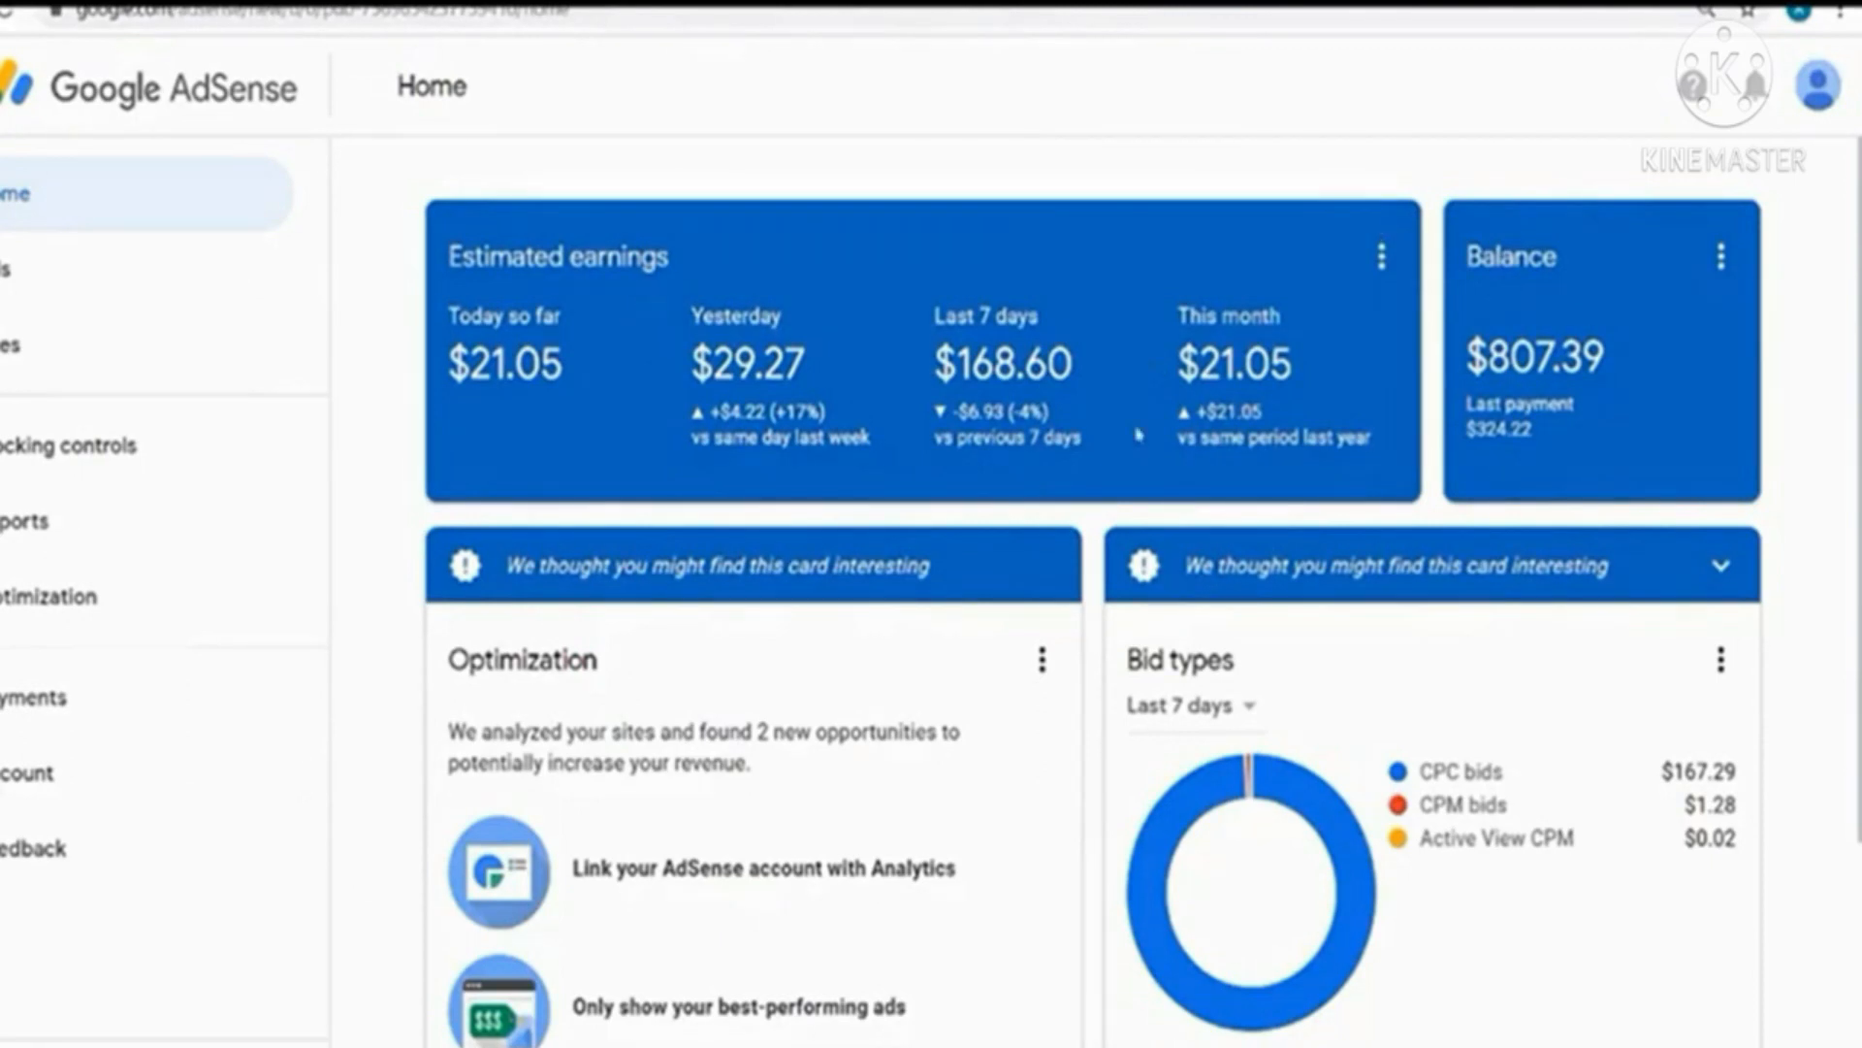
{"action": "mouse_move", "coordinate": [654, 301]}
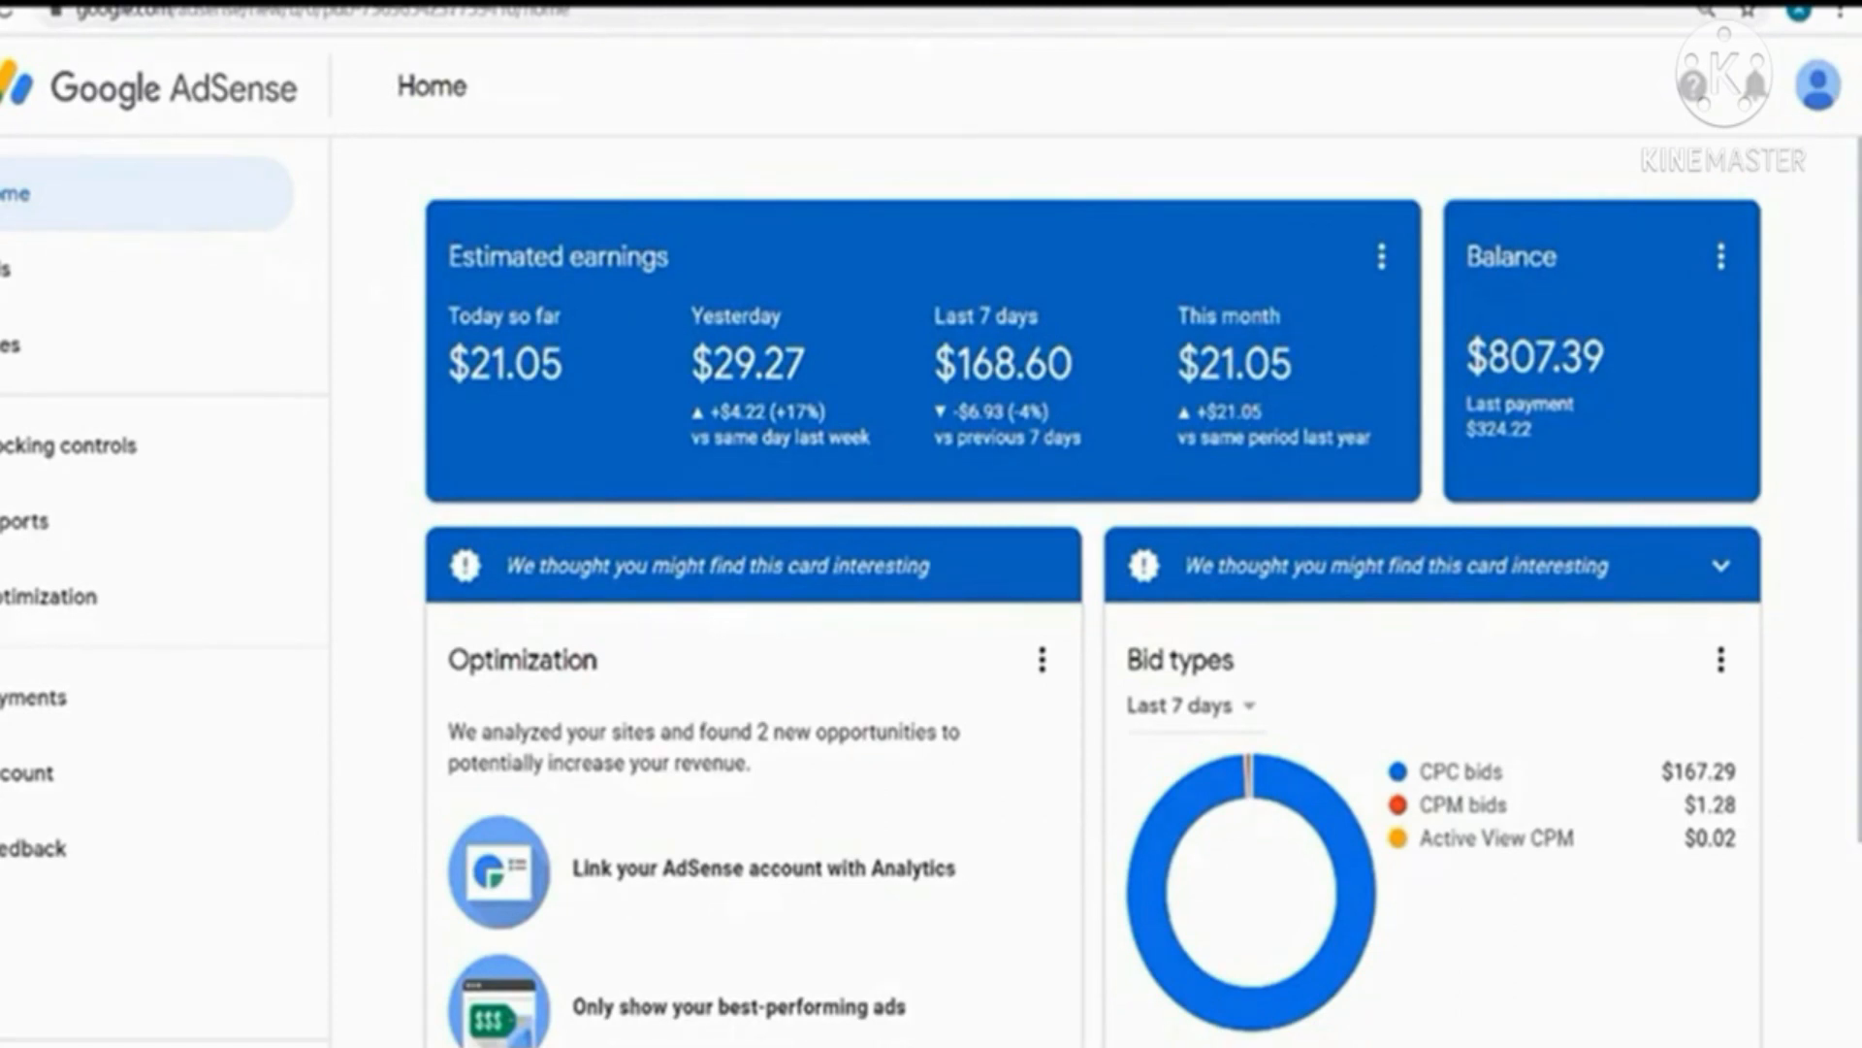
{"action": "mouse_move", "coordinate": [669, 291]}
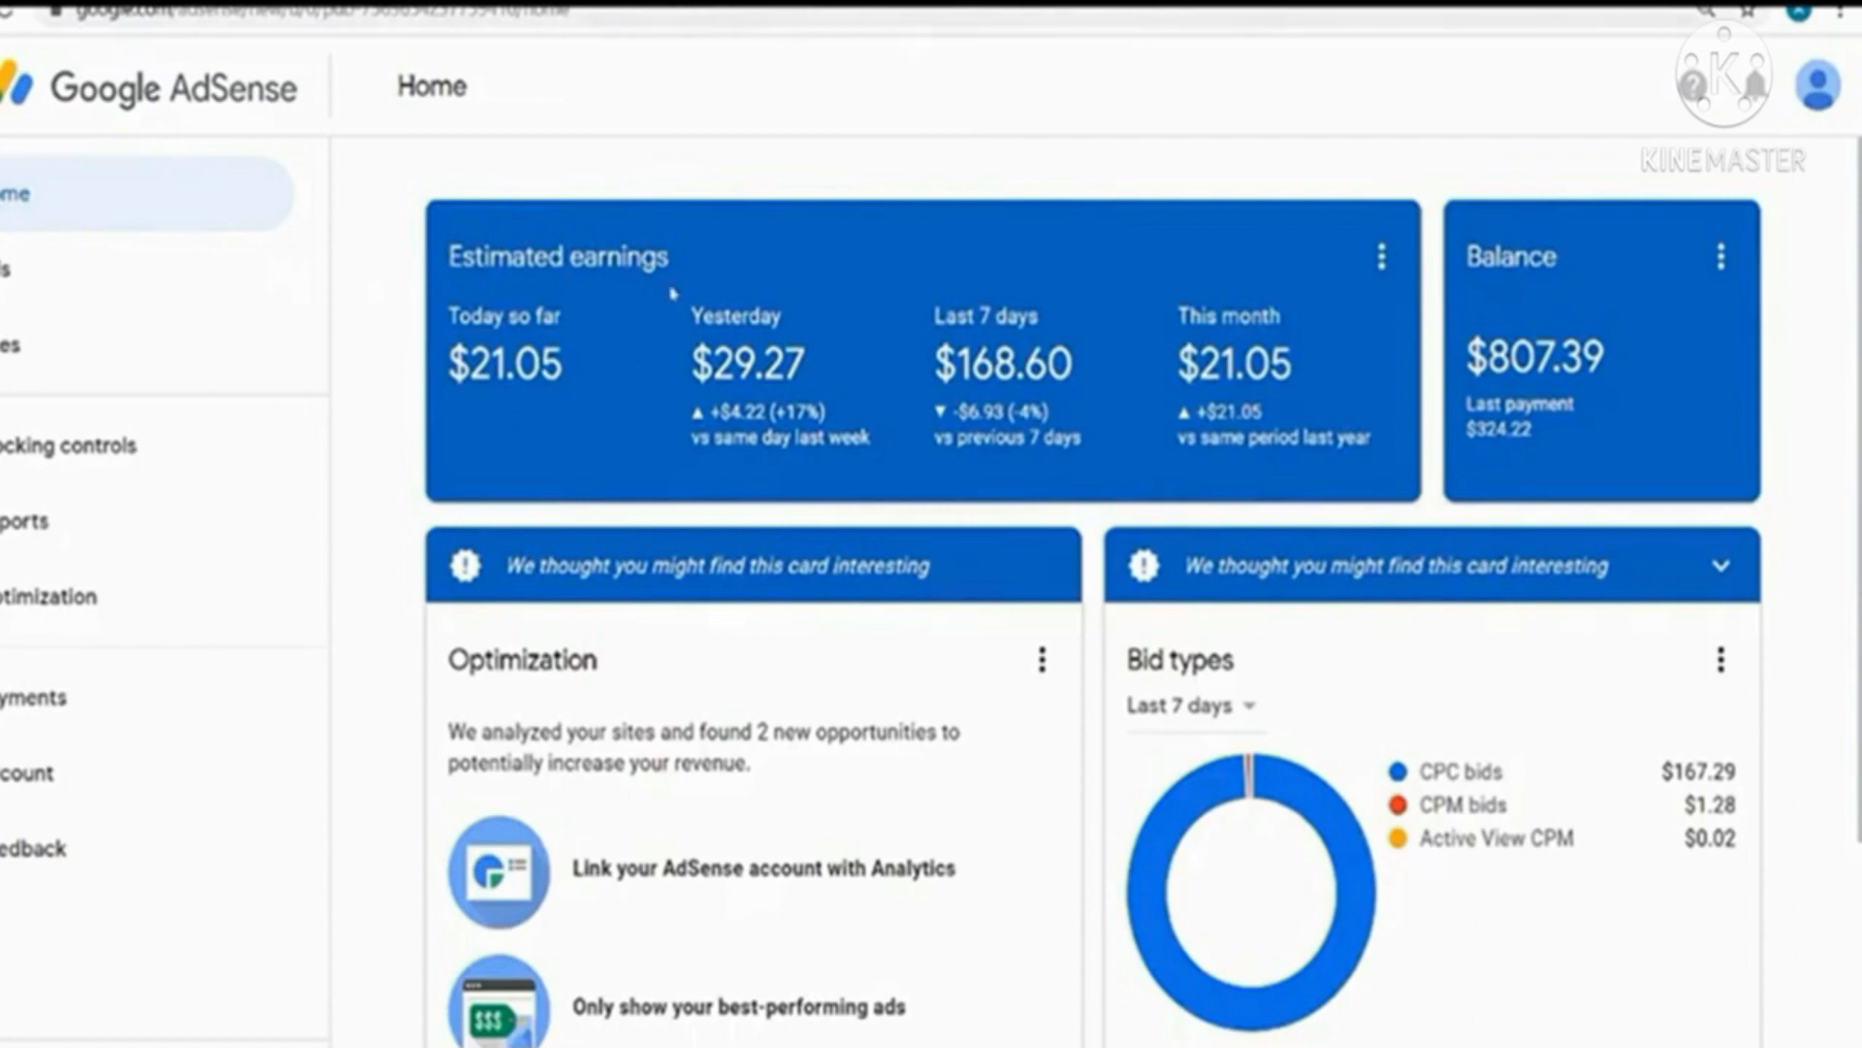
{"action": "mouse_move", "coordinate": [662, 301]}
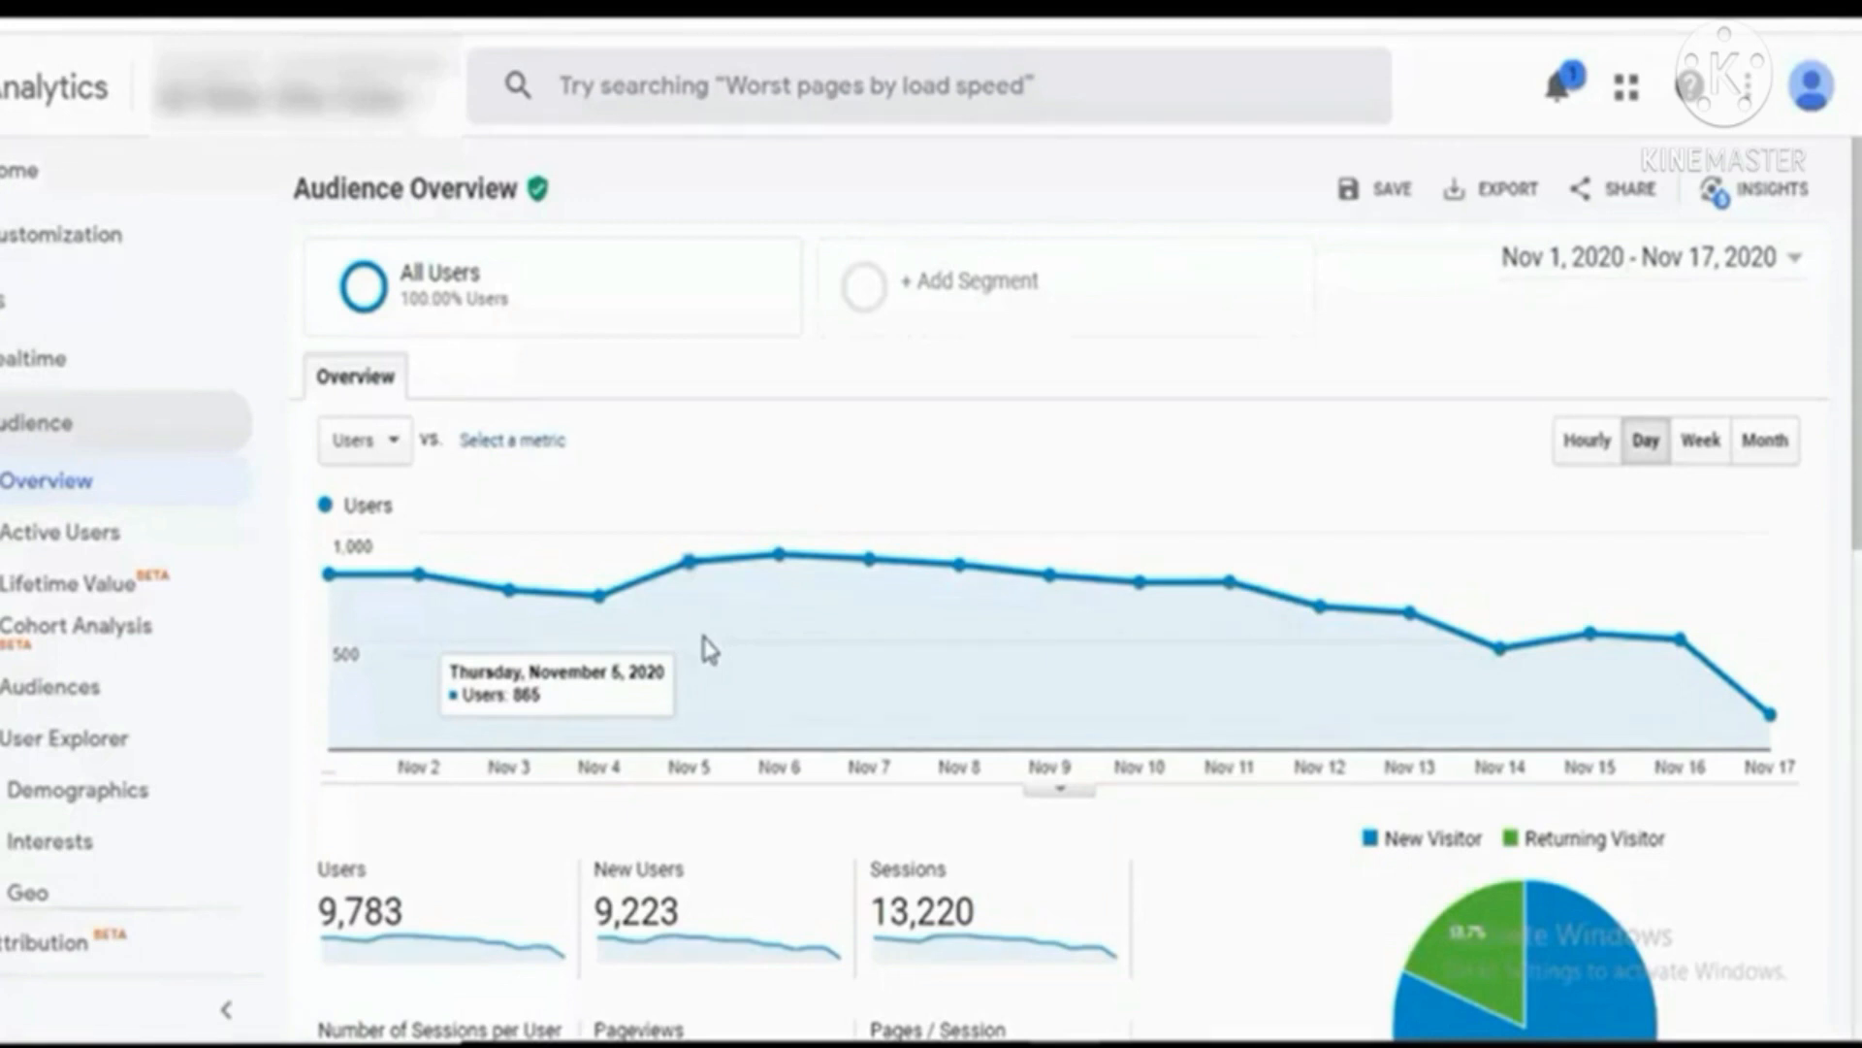
{"action": "mouse_move", "coordinate": [924, 578]}
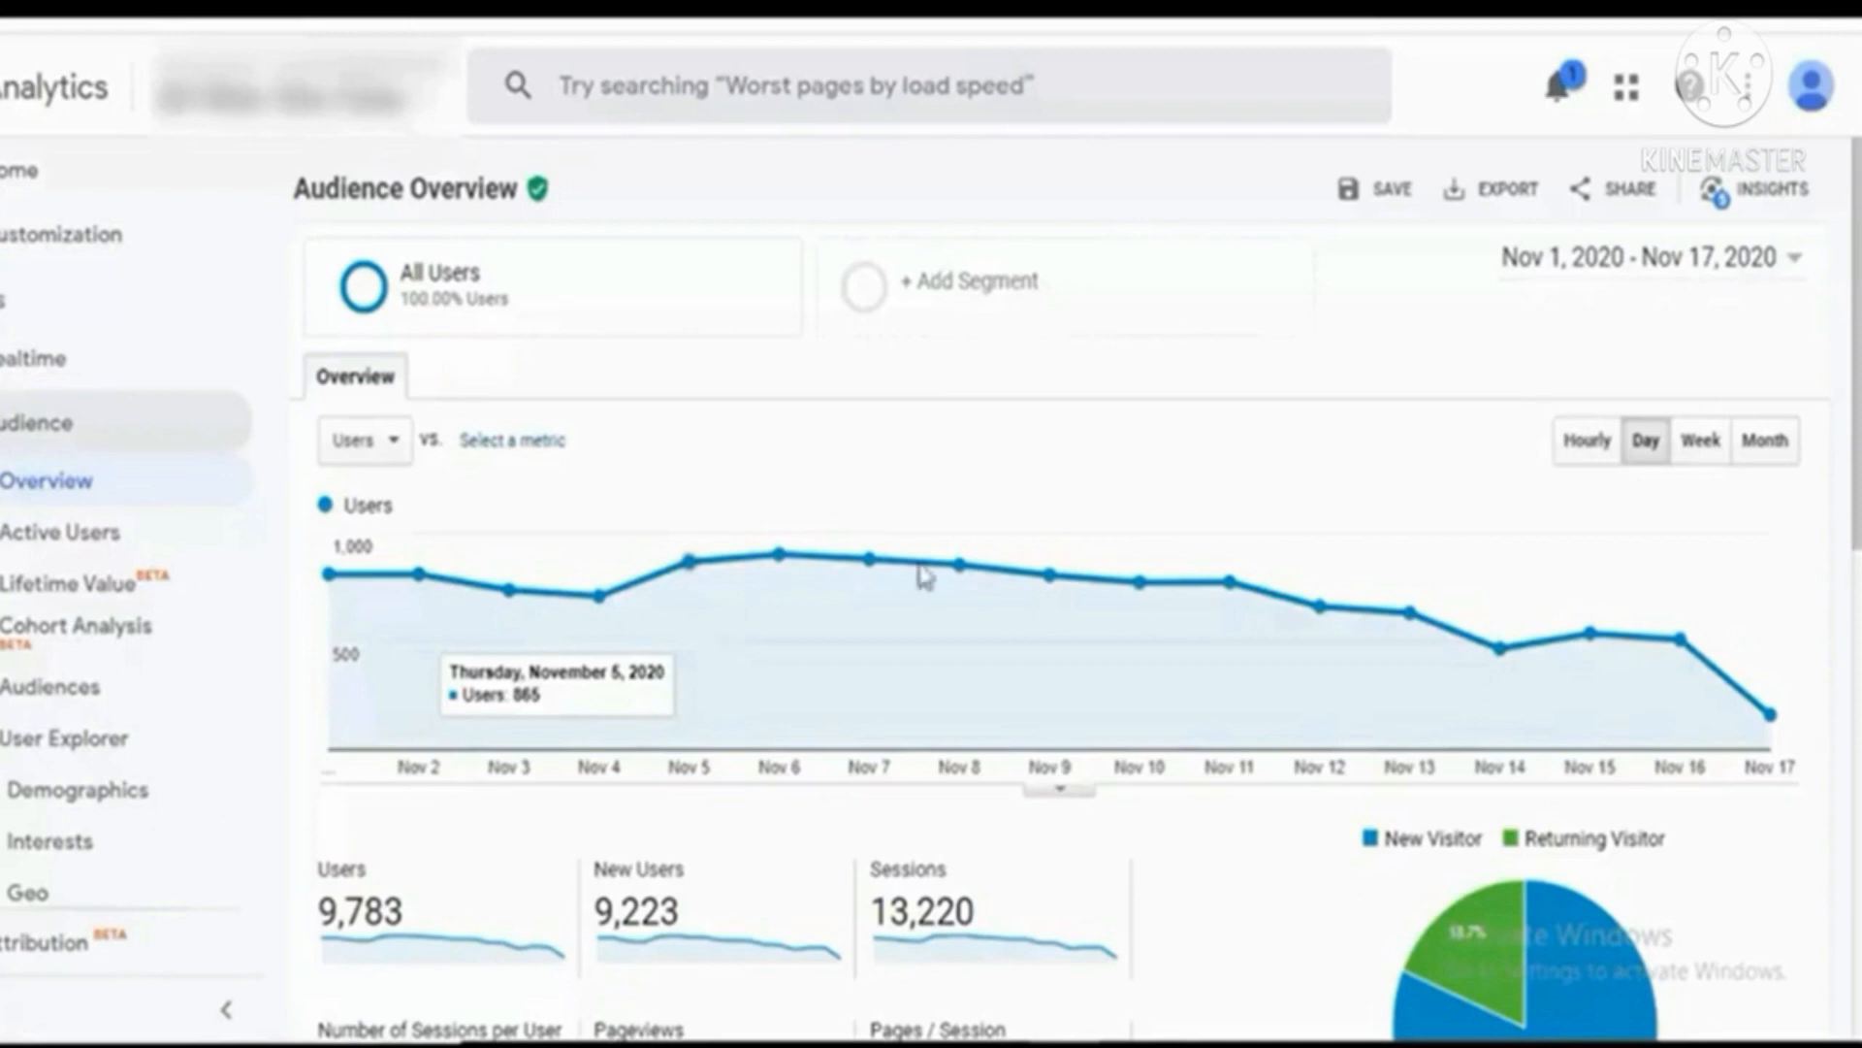
{"action": "mouse_move", "coordinate": [1587, 289]}
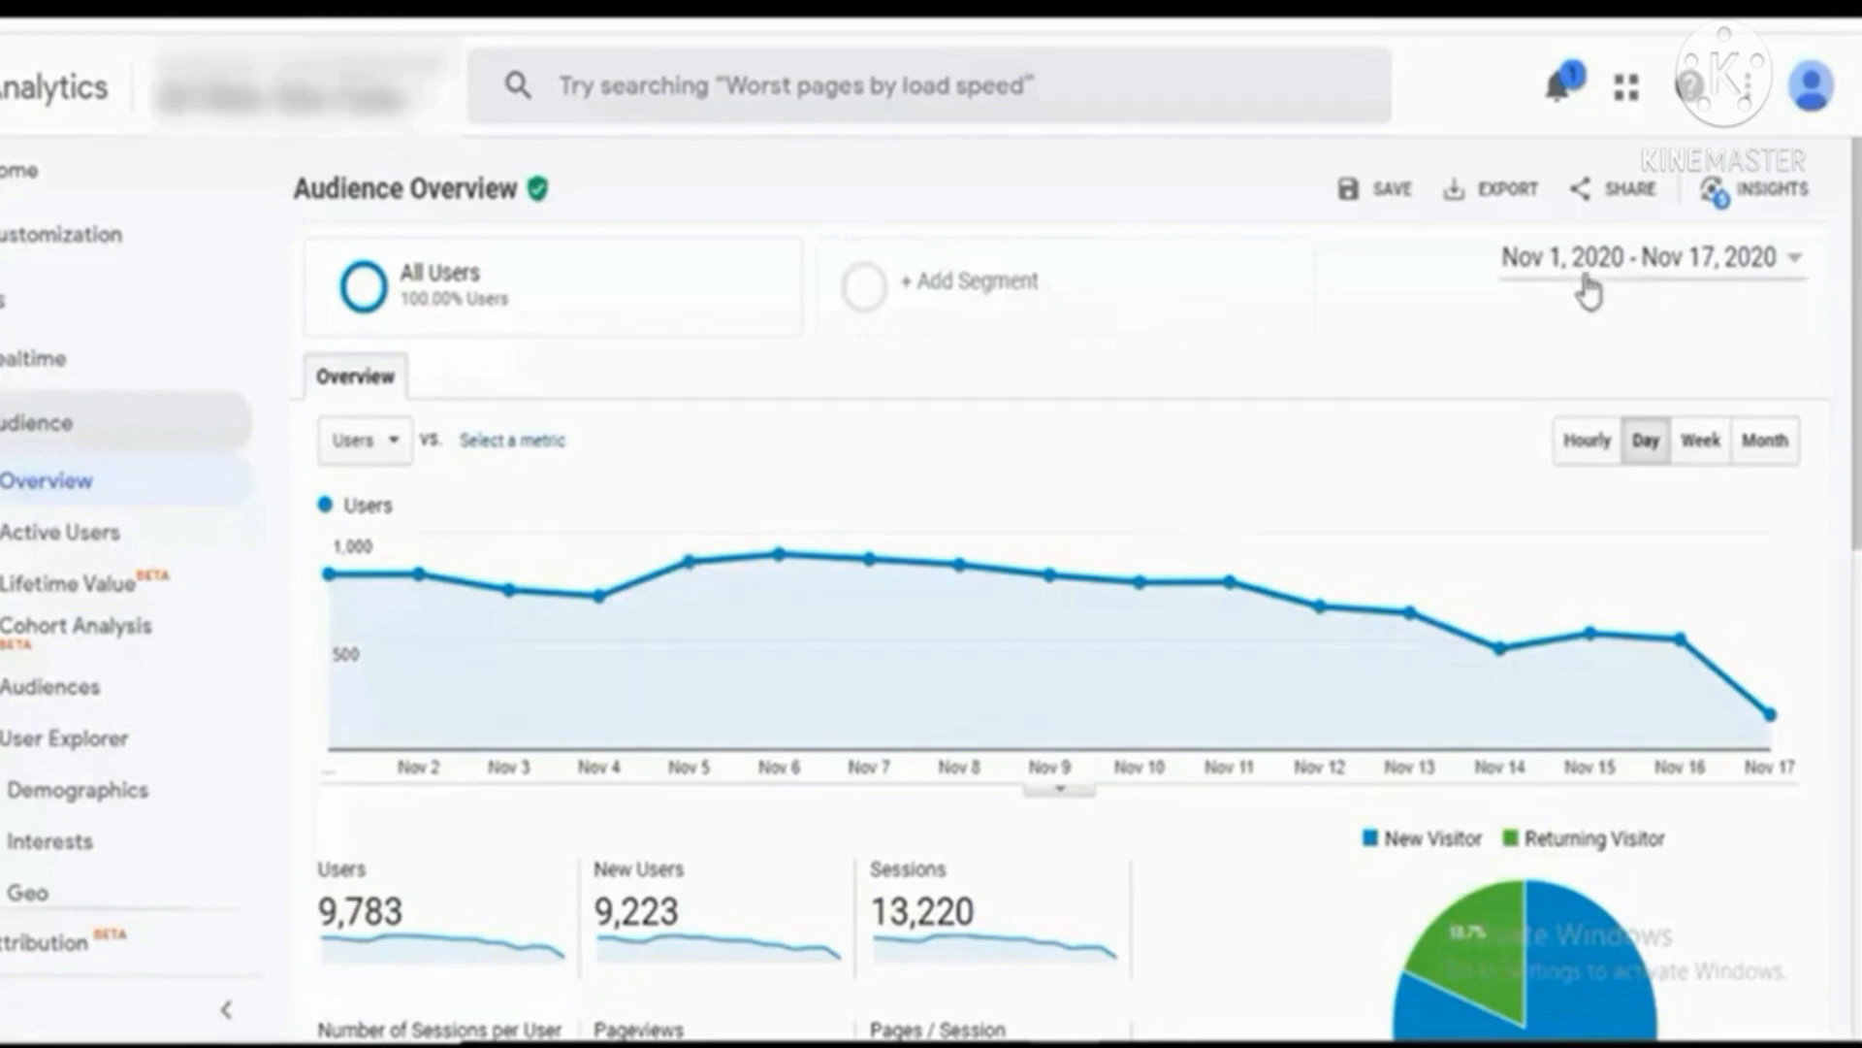
{"action": "mouse_move", "coordinate": [871, 557]}
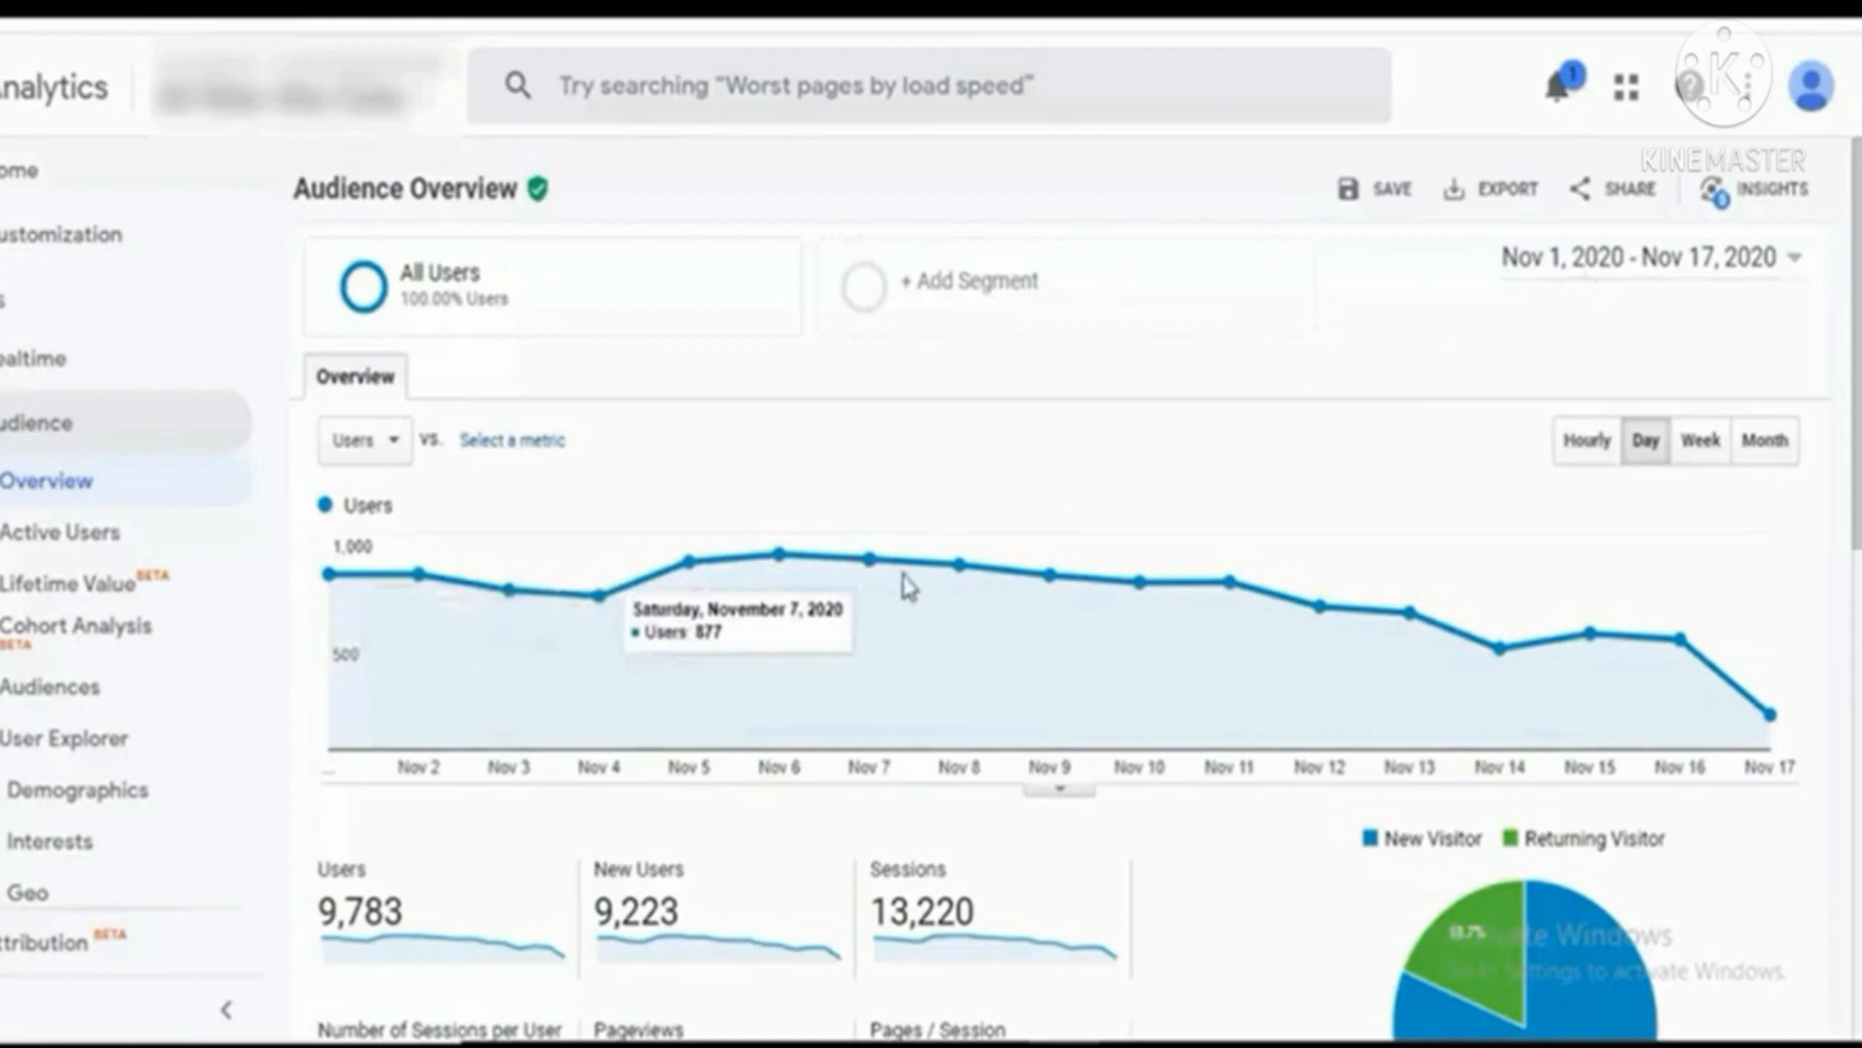
{"action": "mouse_move", "coordinate": [1769, 722]}
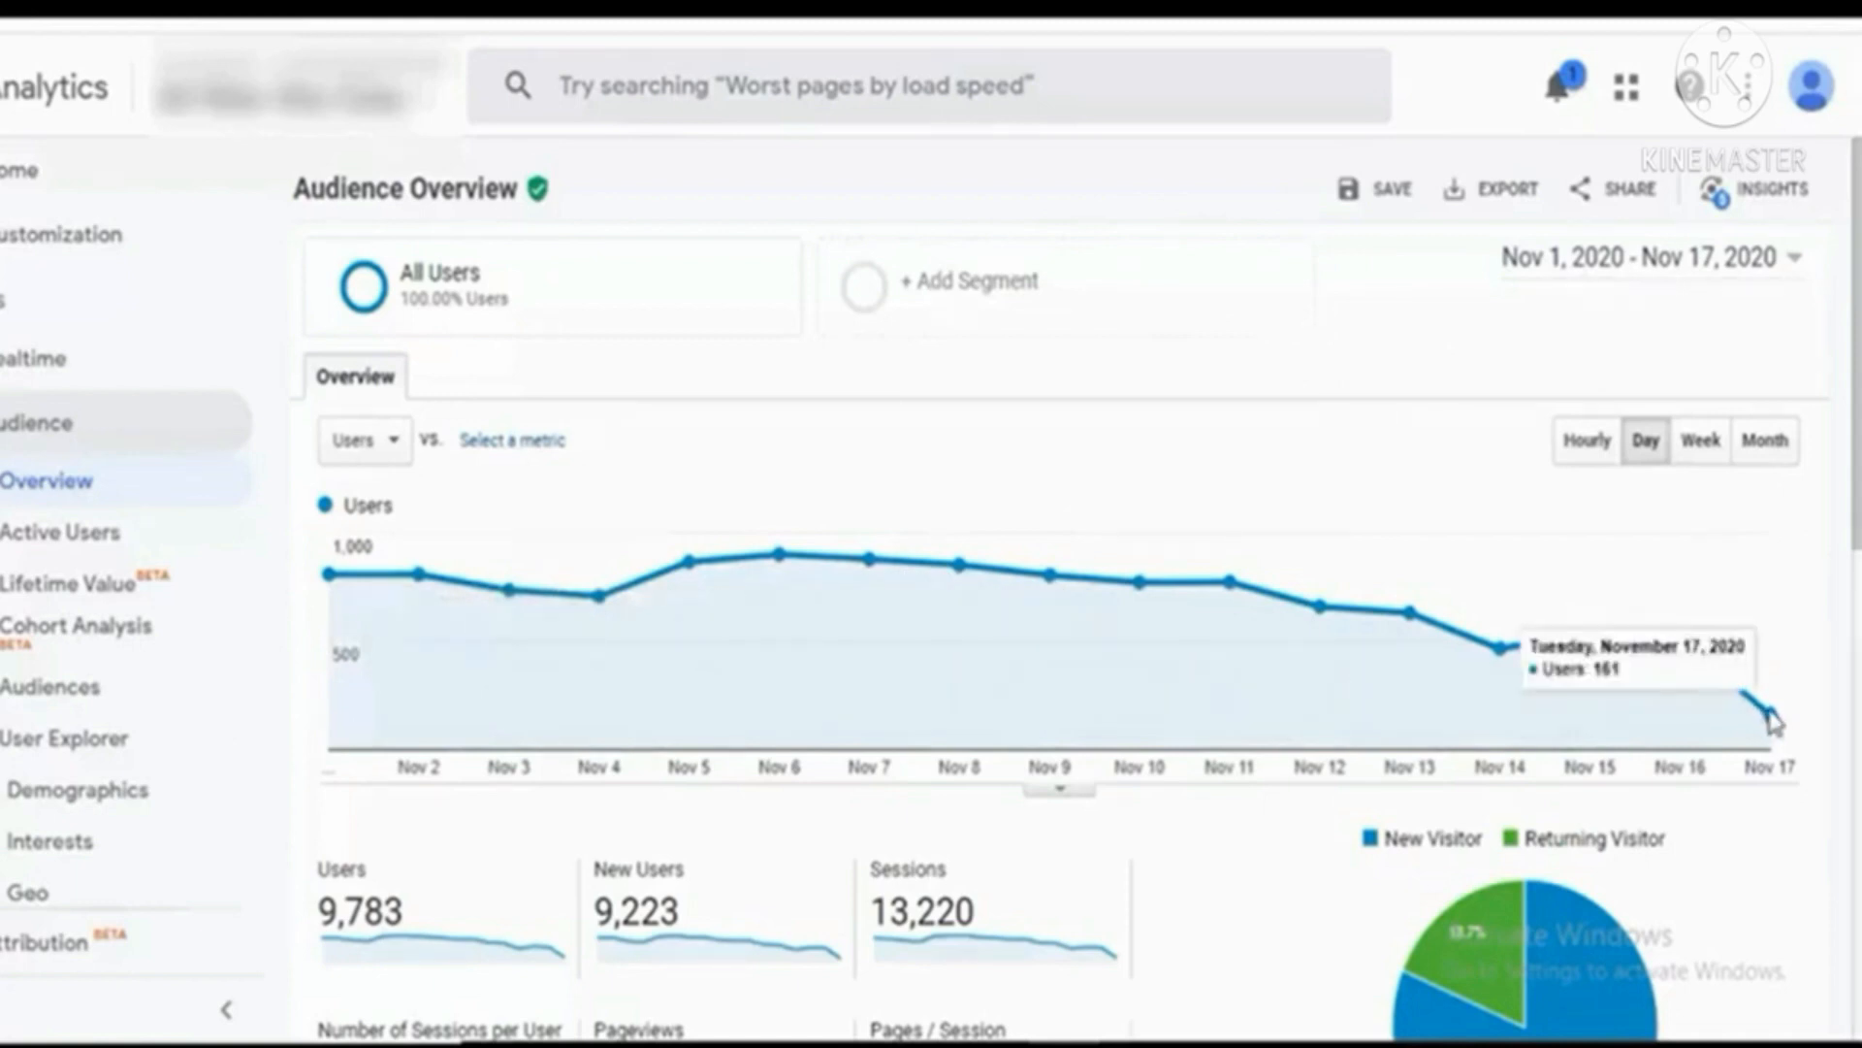
{"action": "scroll", "scroll_direction": "down", "scroll_amount": 3}
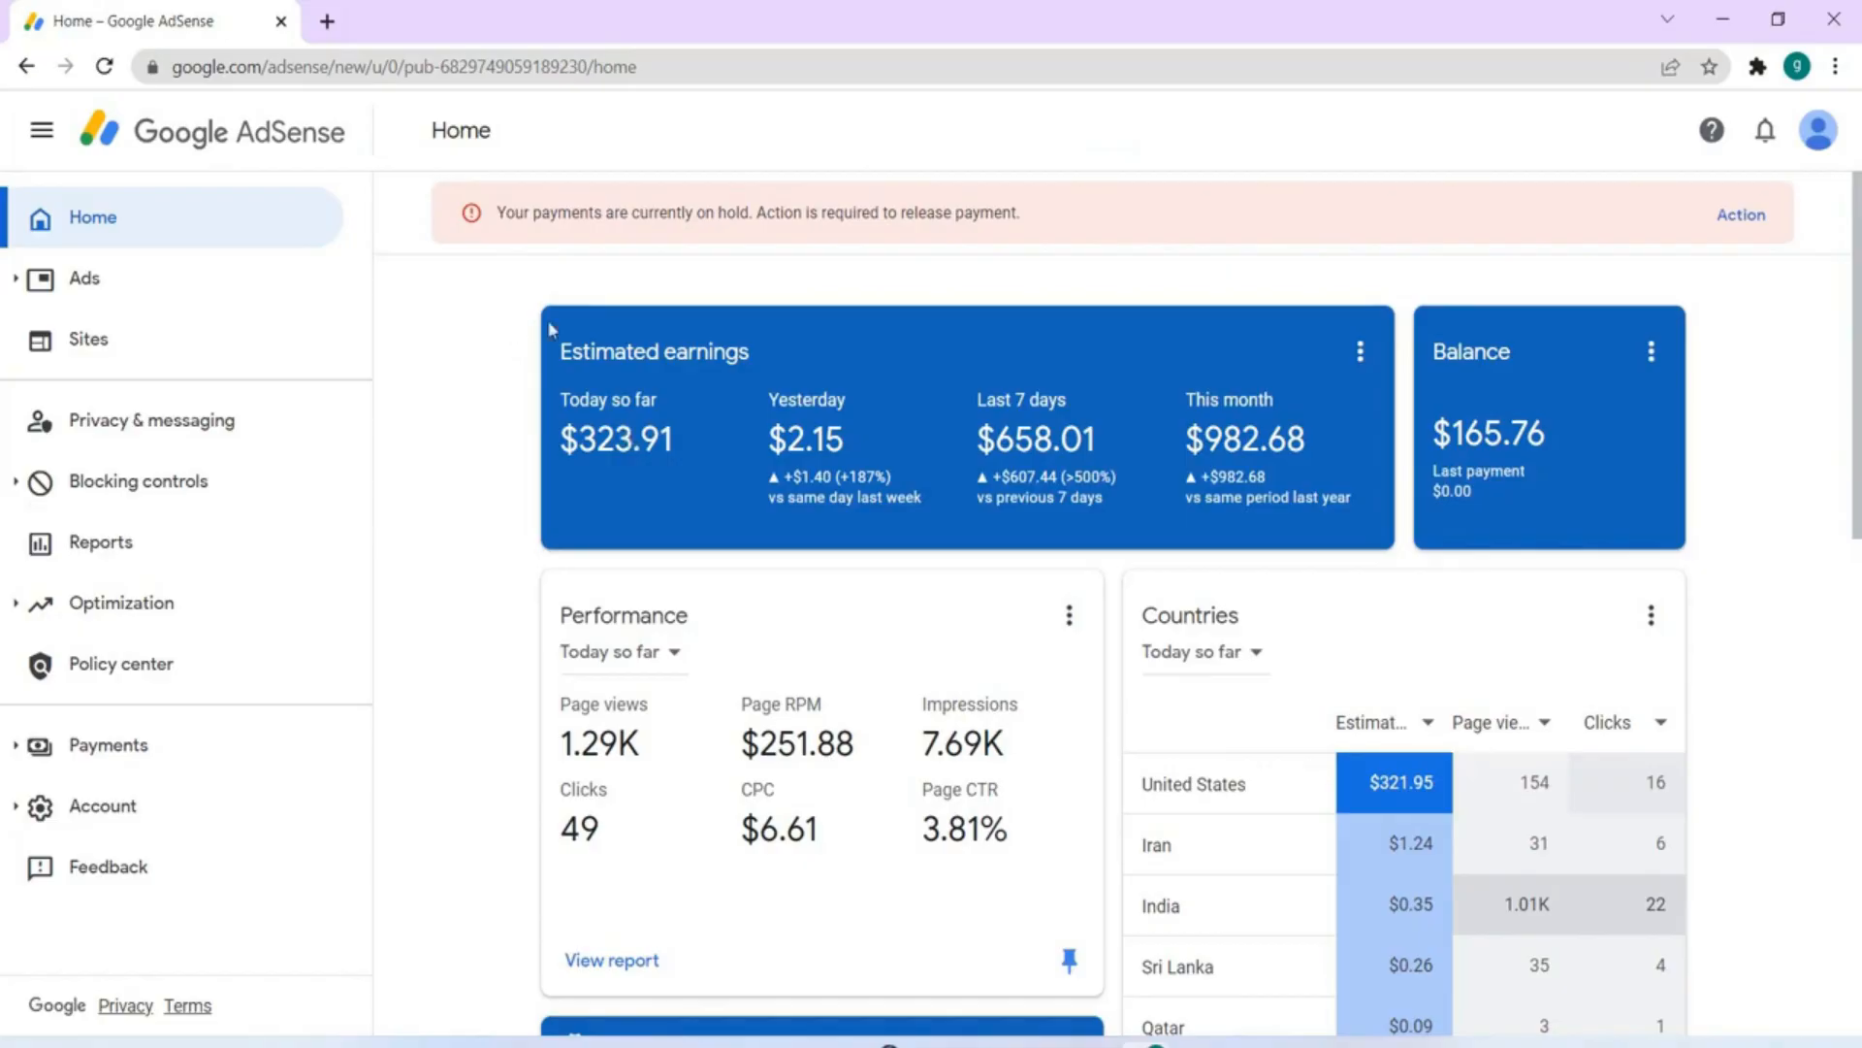
{"action": "mouse_move", "coordinate": [689, 452]}
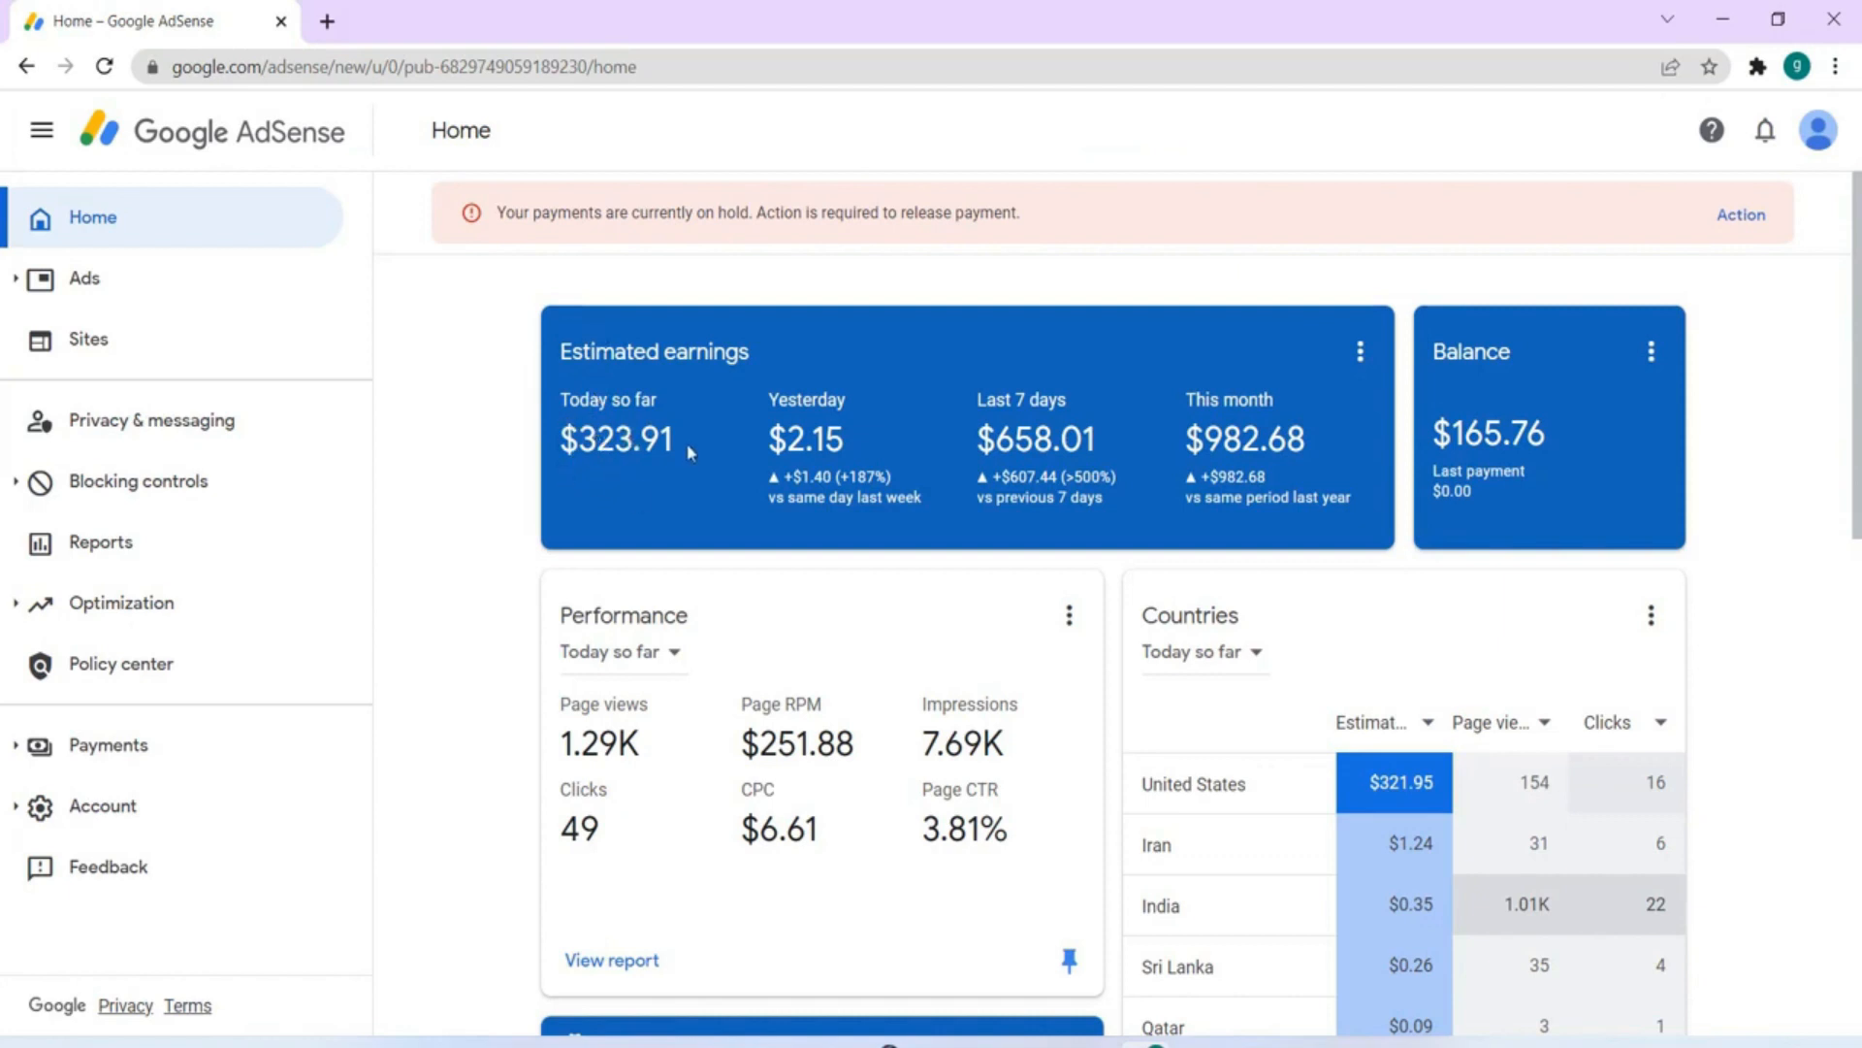
Reload the AdSense home via the browser context menu so today's earnings show $324.11.
{"action": "right_click", "coordinate": [688, 452]}
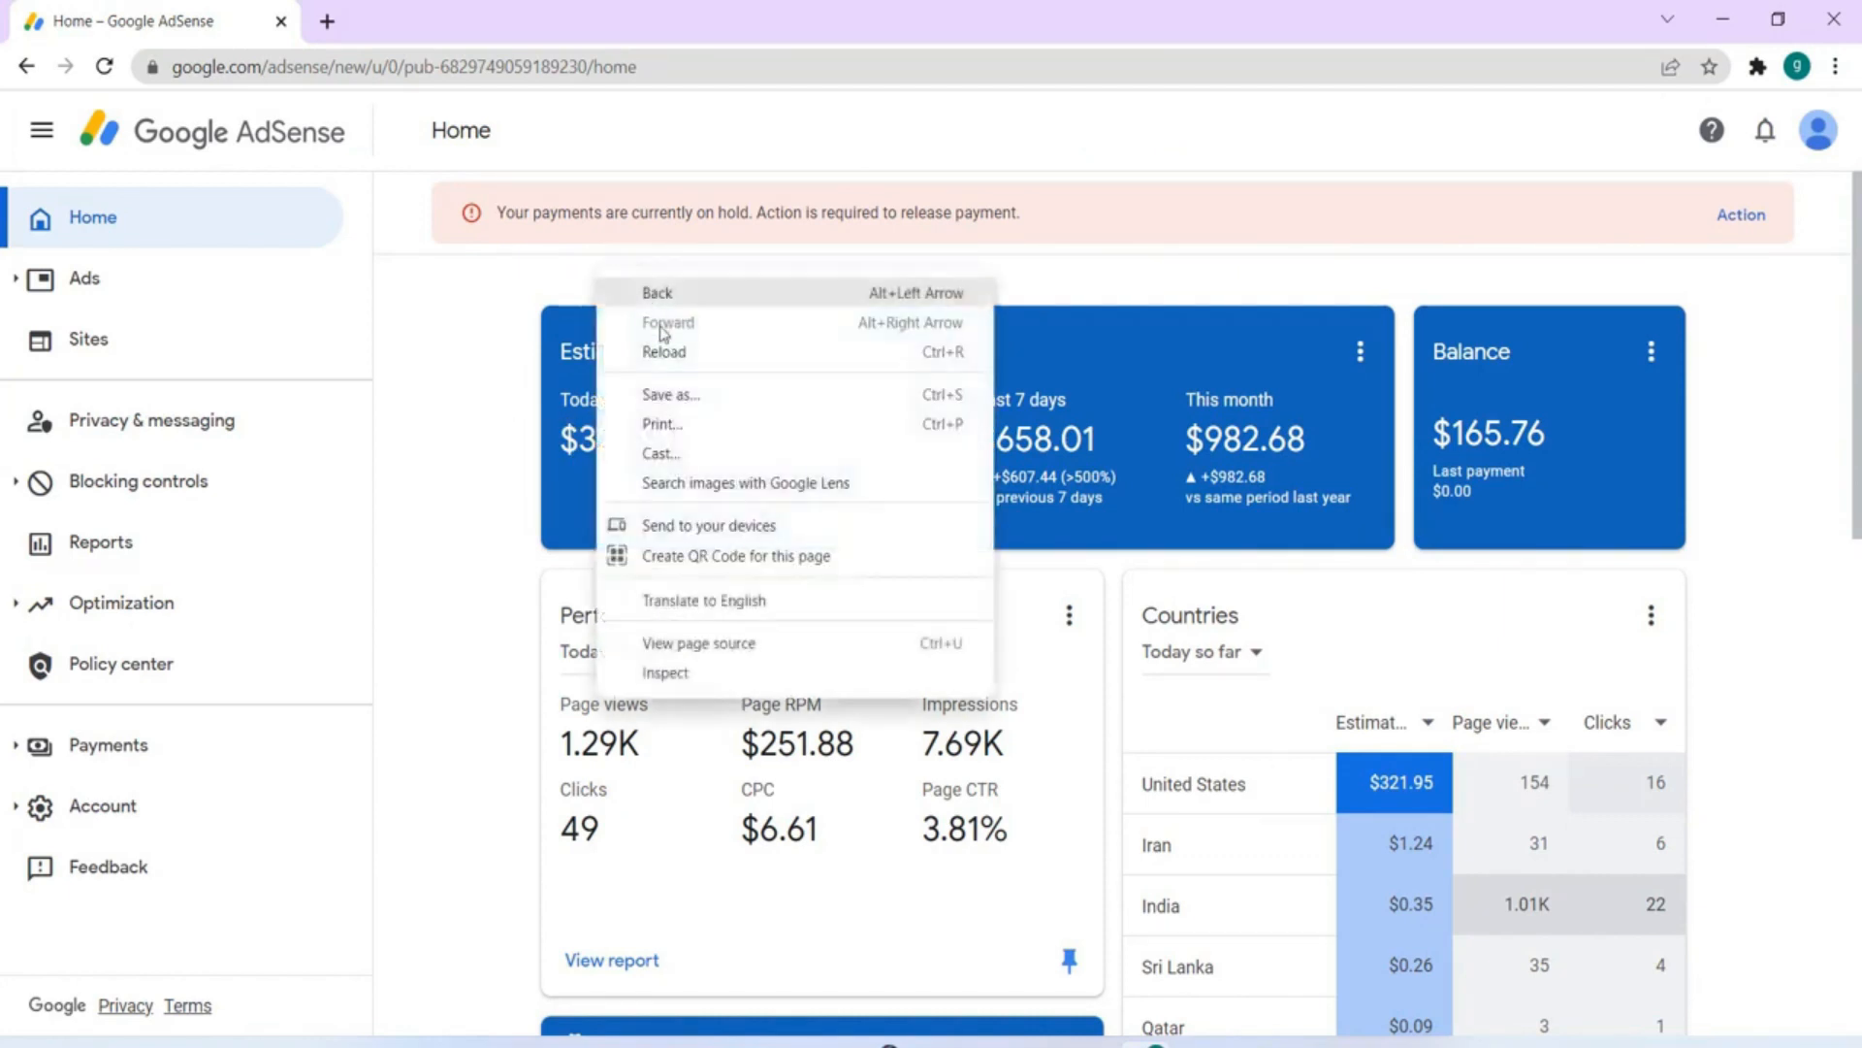
{"action": "left_click", "coordinate": [663, 351]}
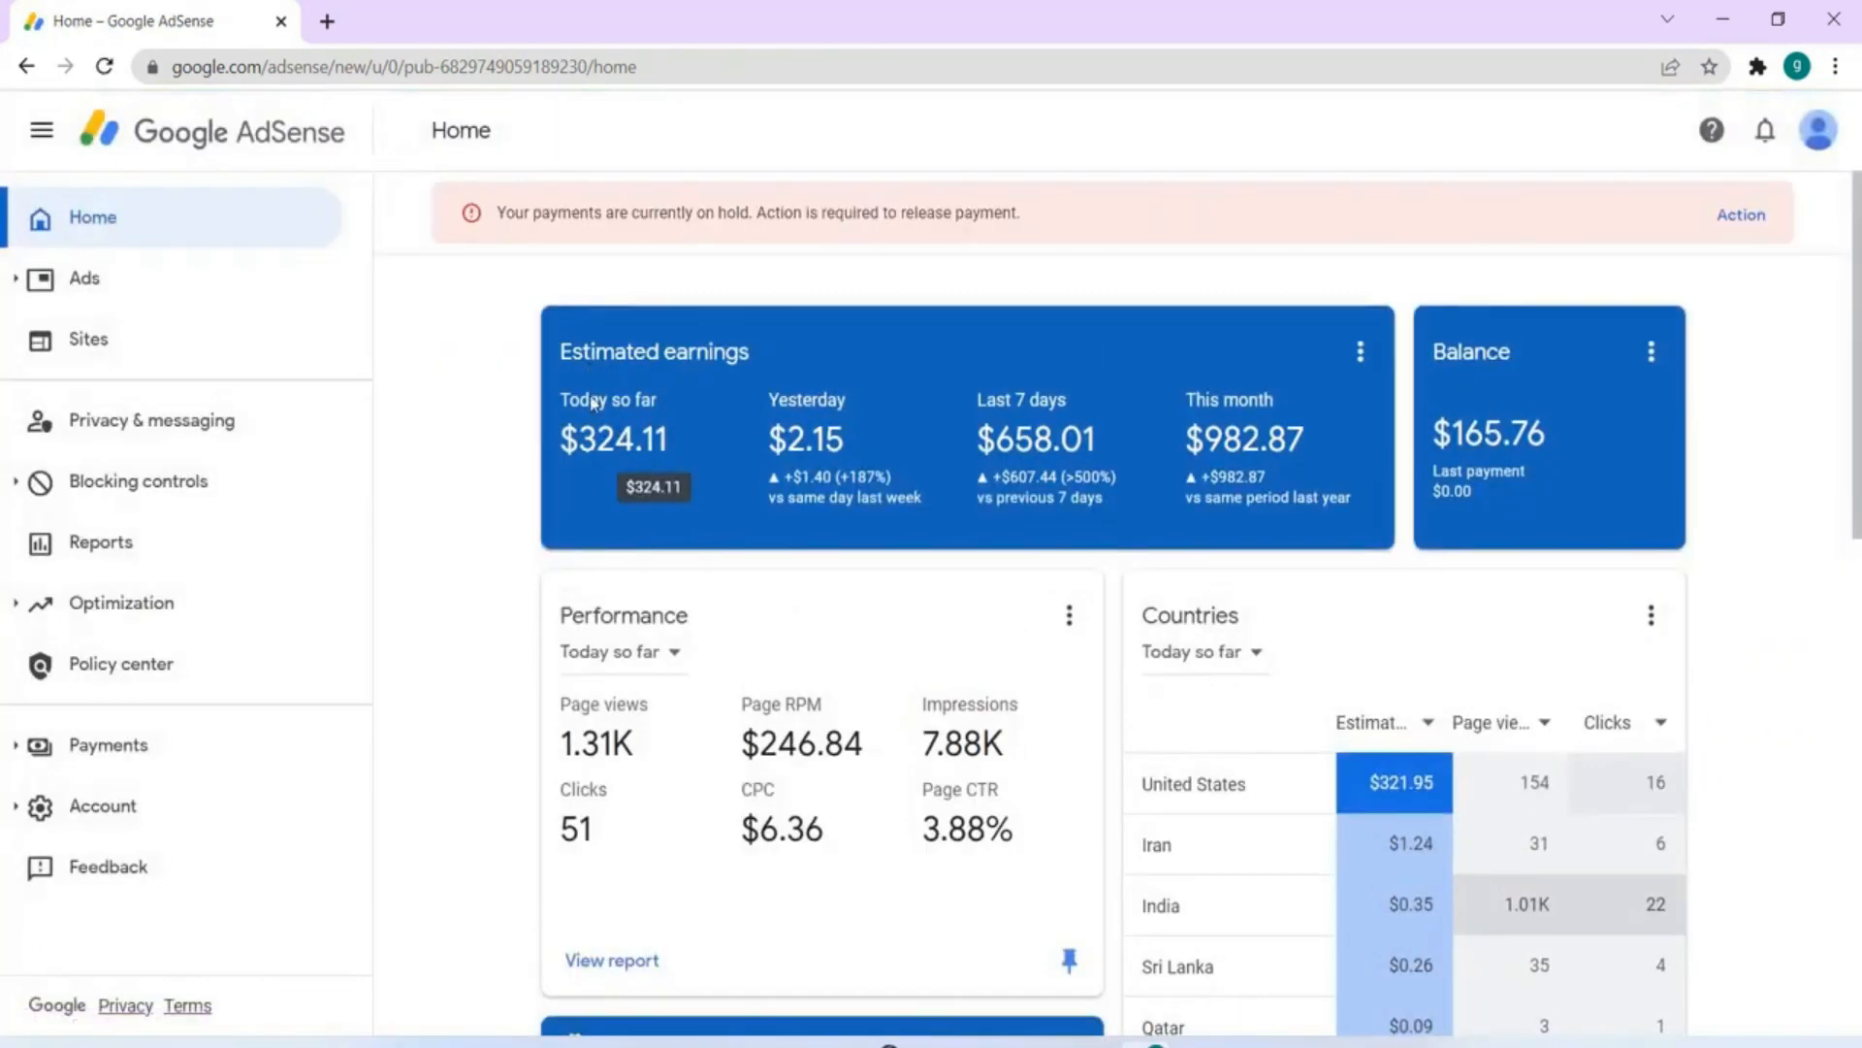
{"action": "mouse_move", "coordinate": [623, 464]}
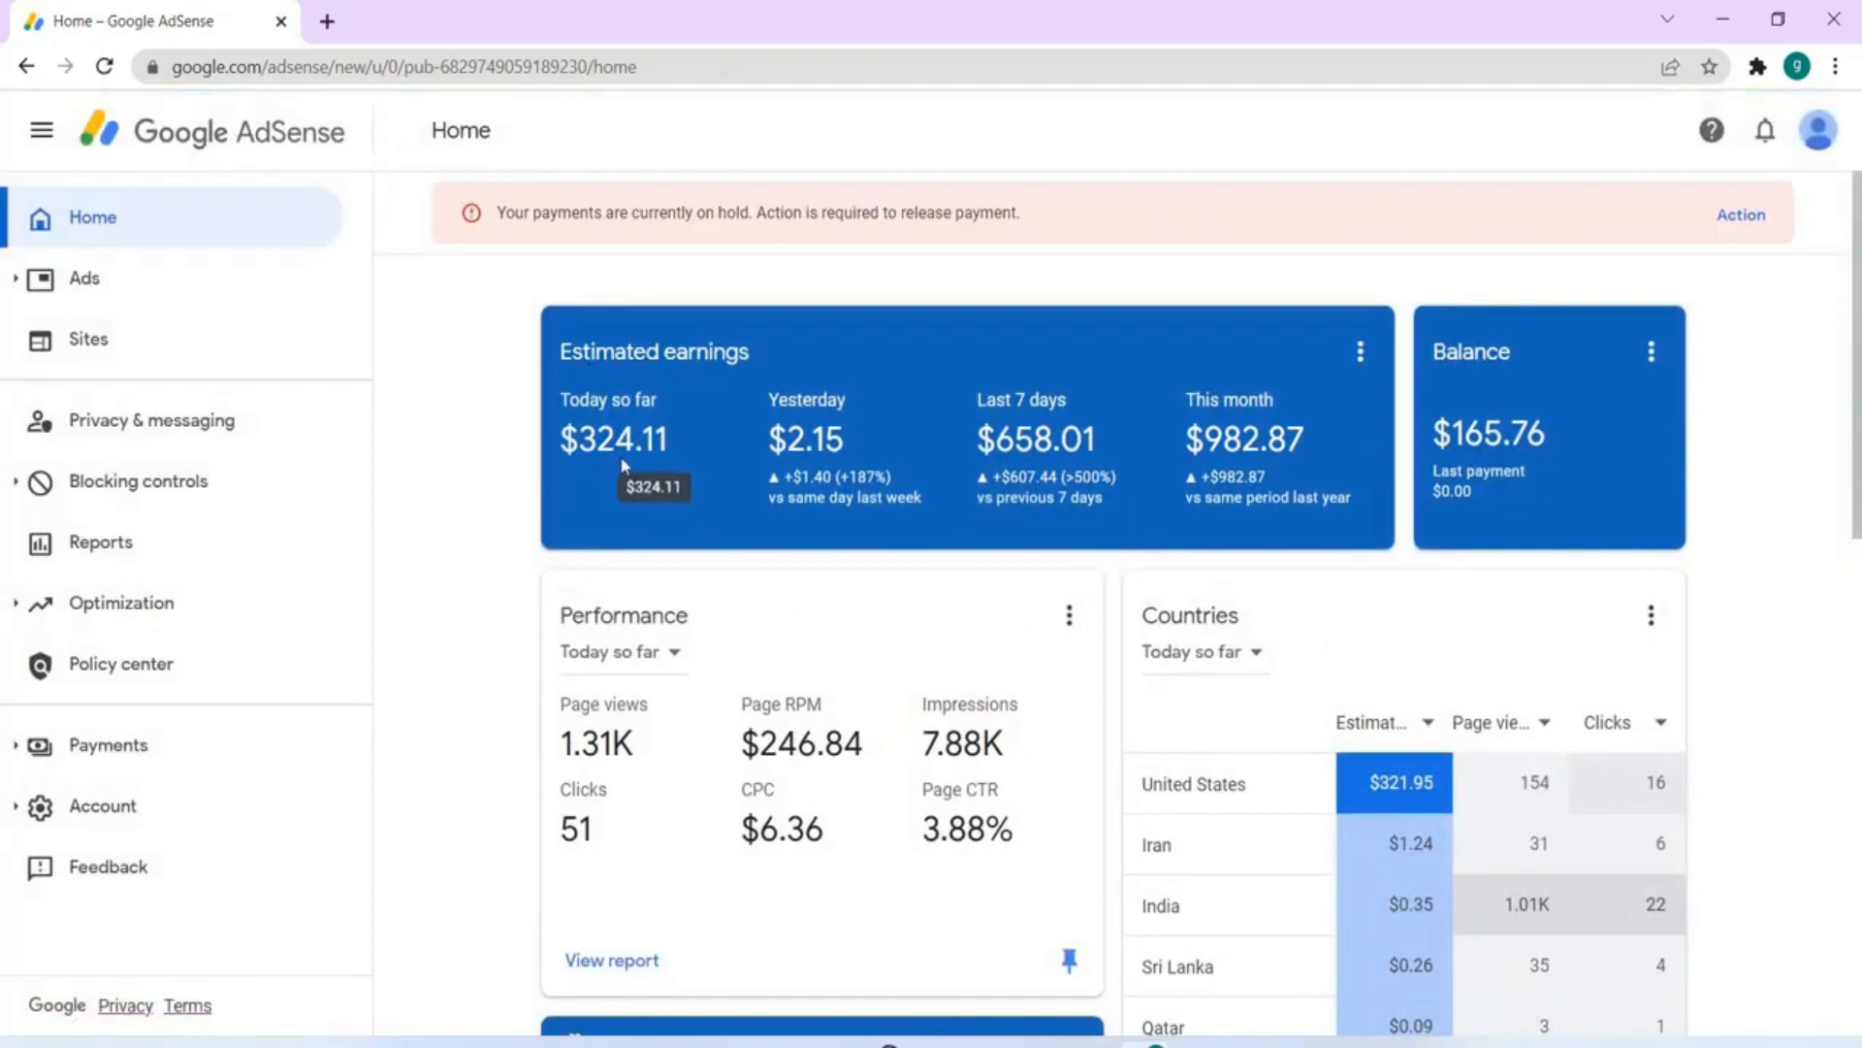
{"action": "mouse_move", "coordinate": [793, 400]}
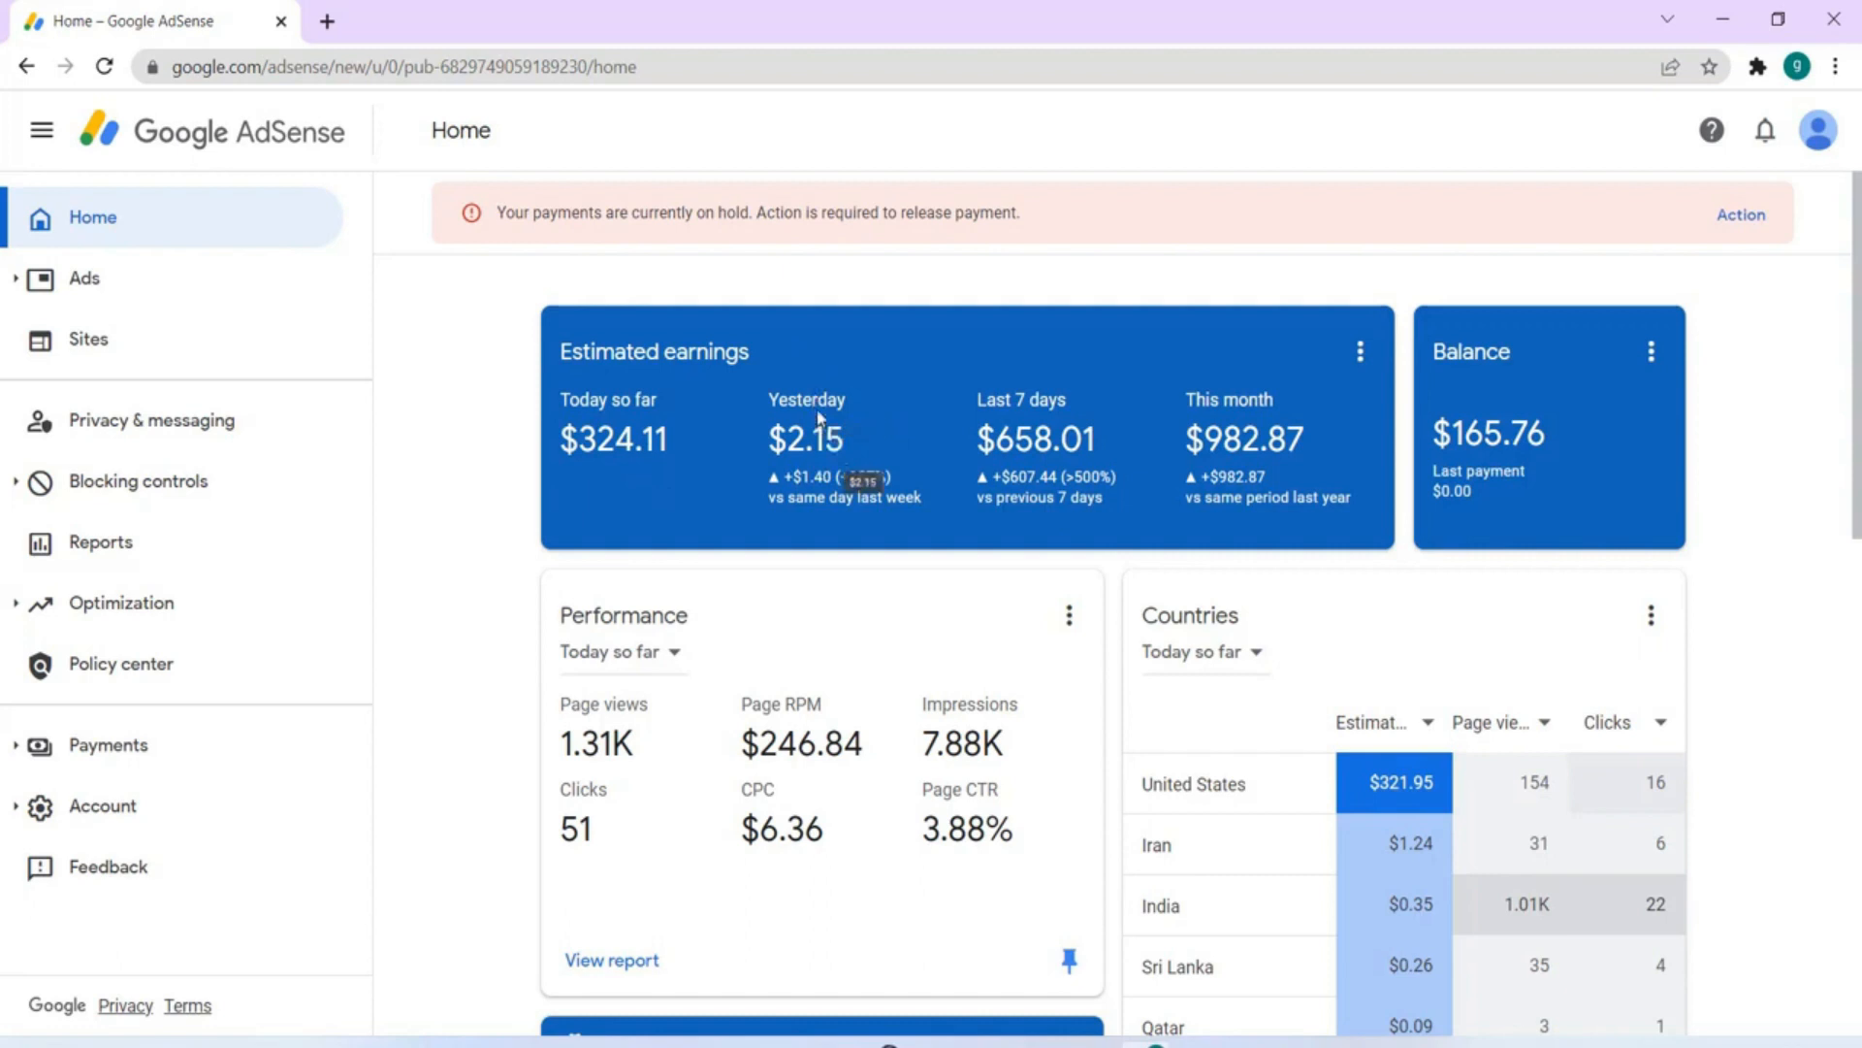
{"action": "mouse_move", "coordinate": [819, 410]}
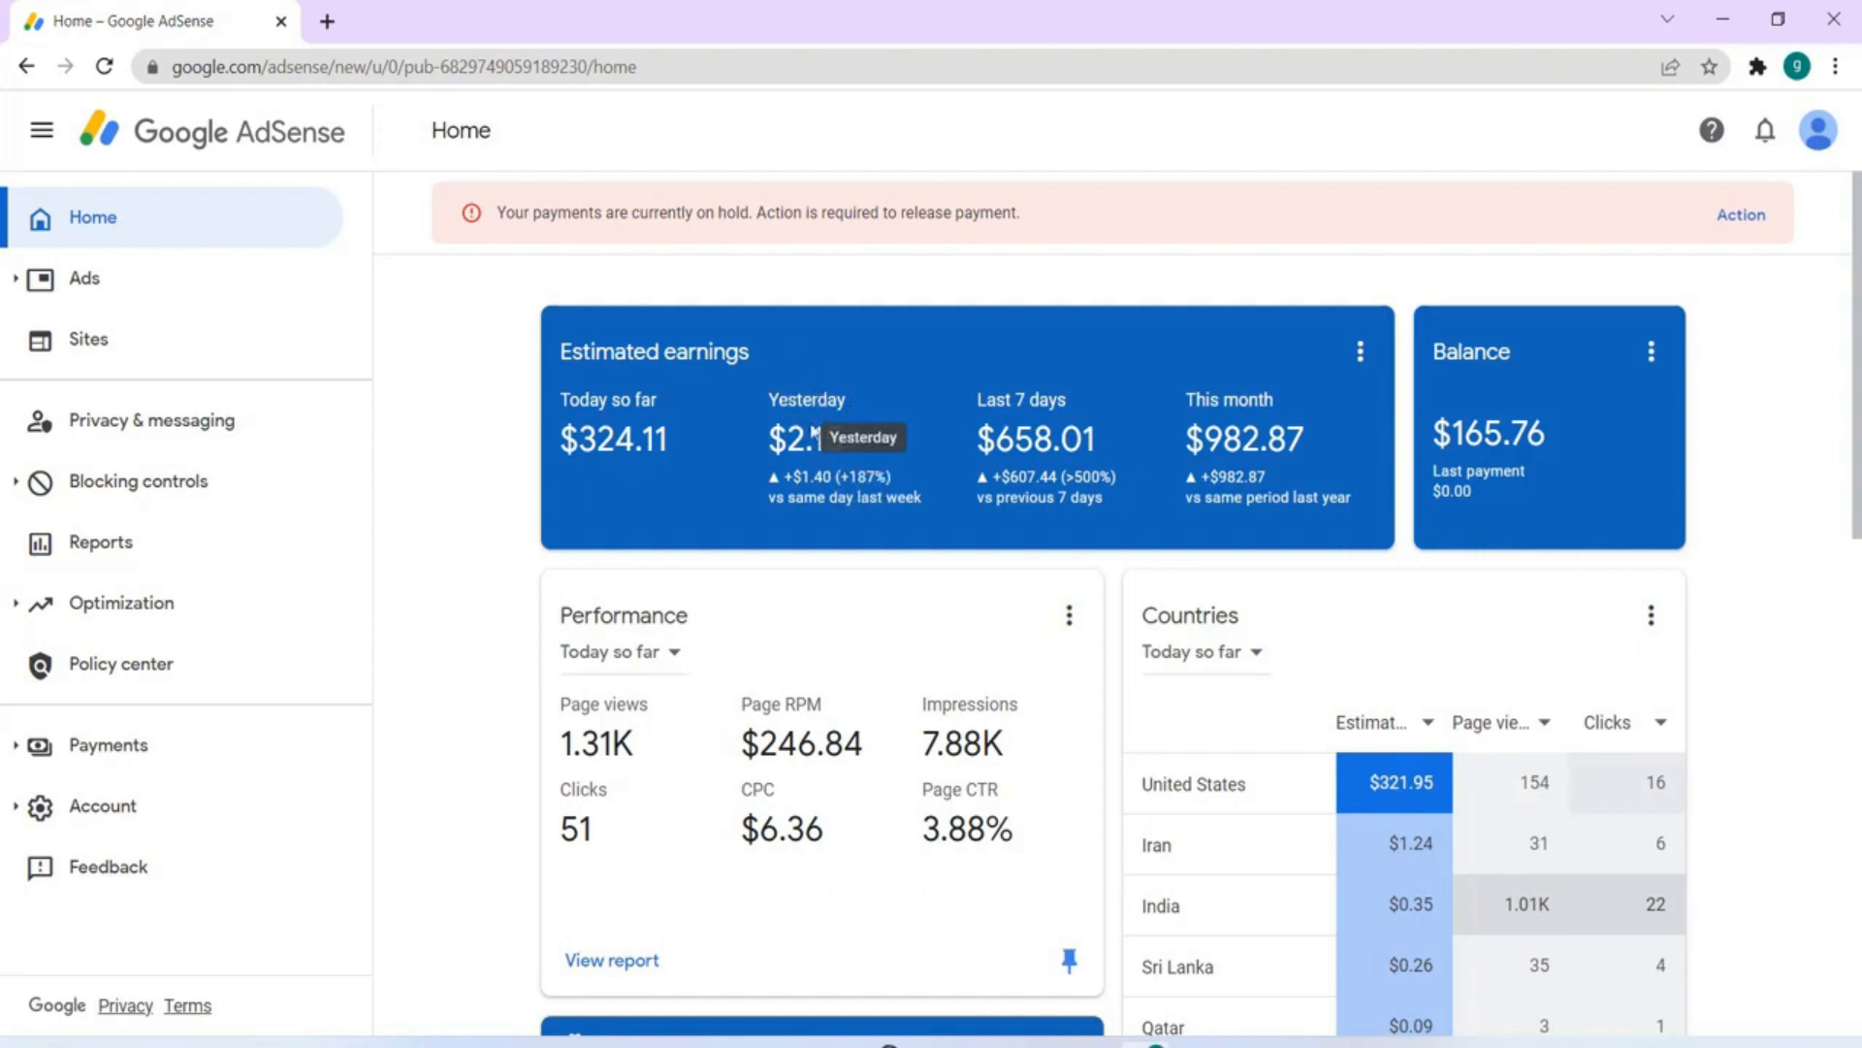
{"action": "mouse_move", "coordinate": [1164, 605]}
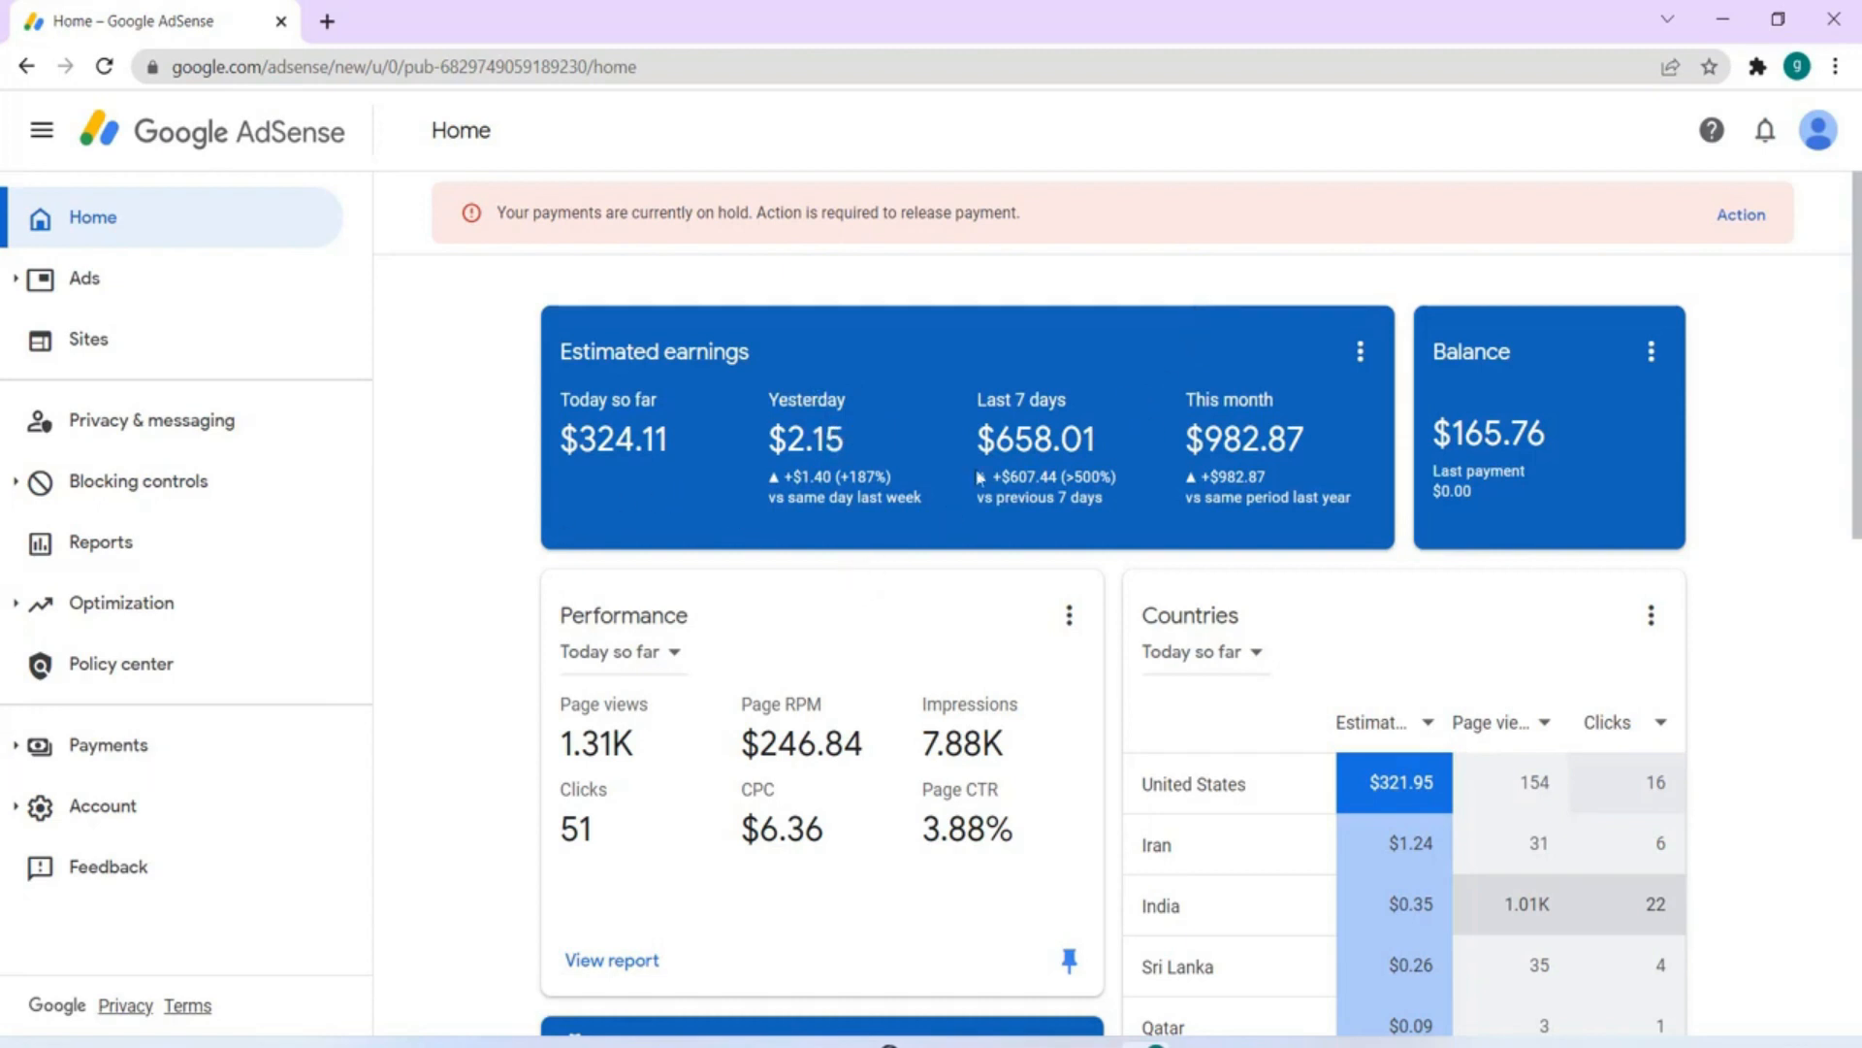
{"action": "mouse_move", "coordinate": [1063, 433]}
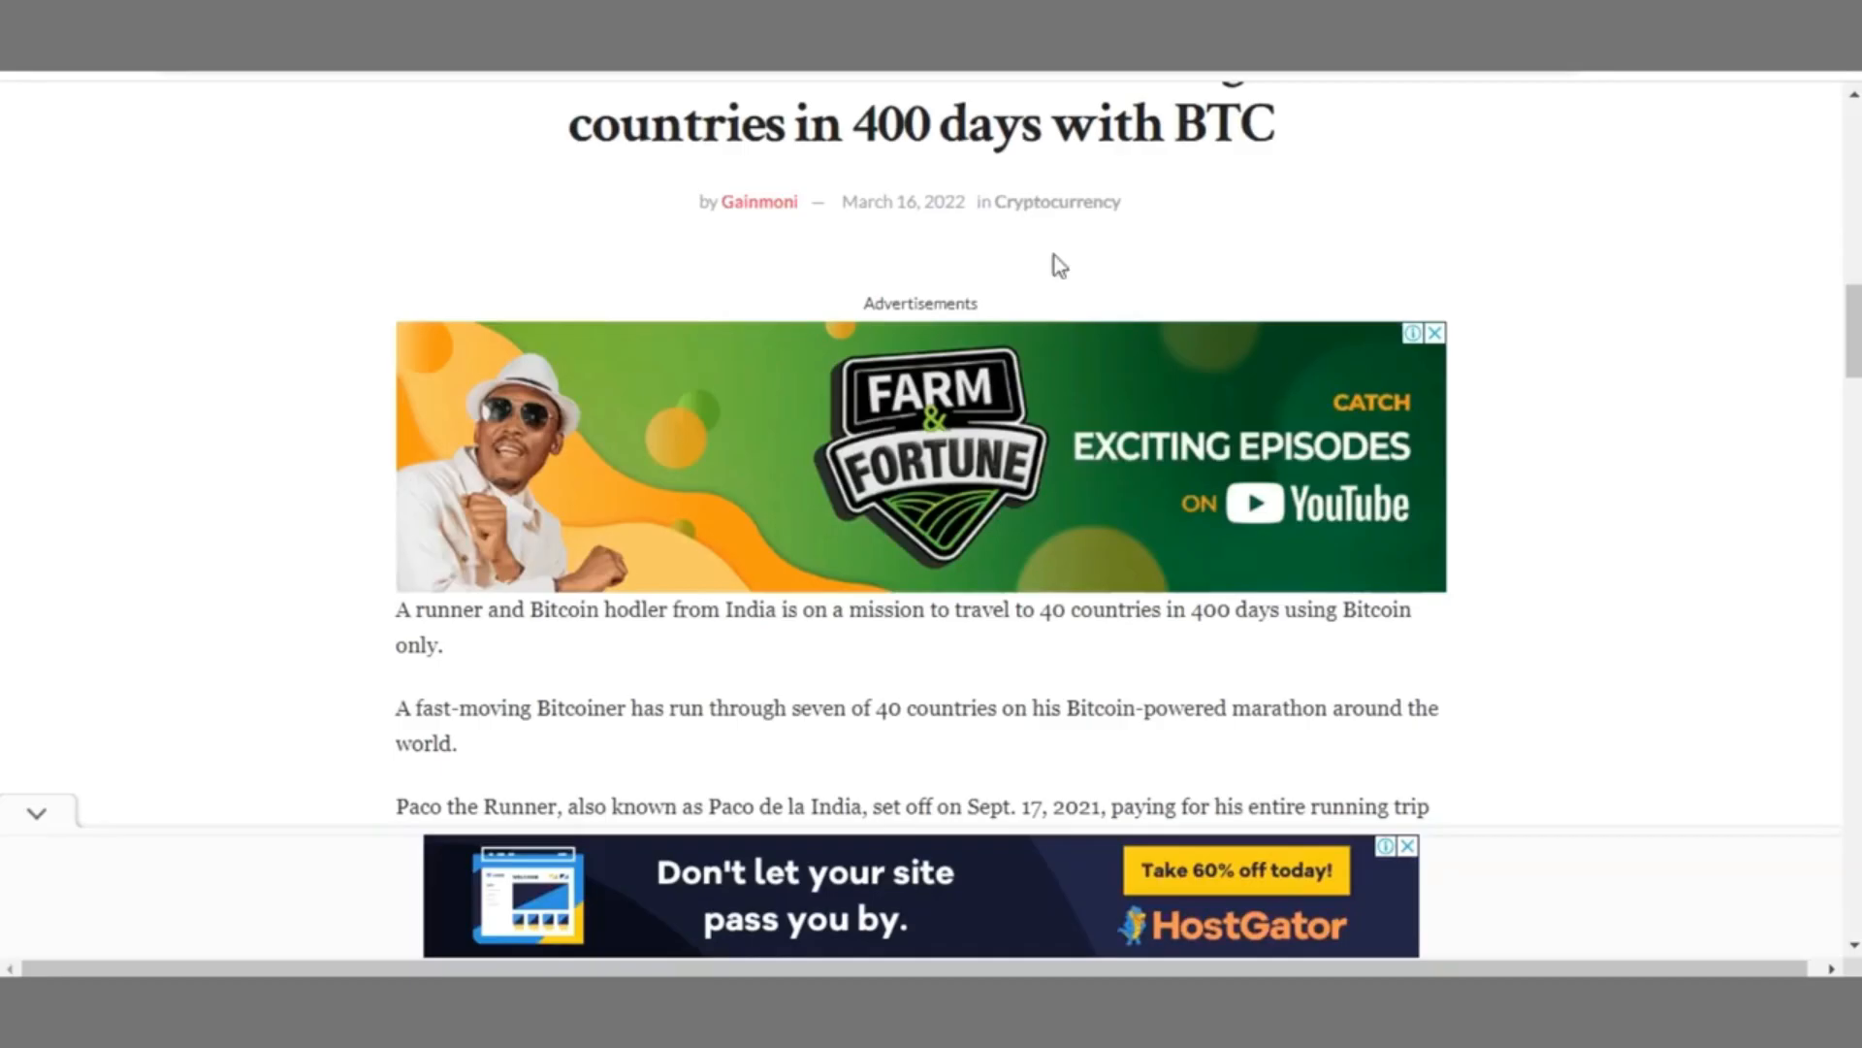
{"action": "mouse_move", "coordinate": [1135, 854]}
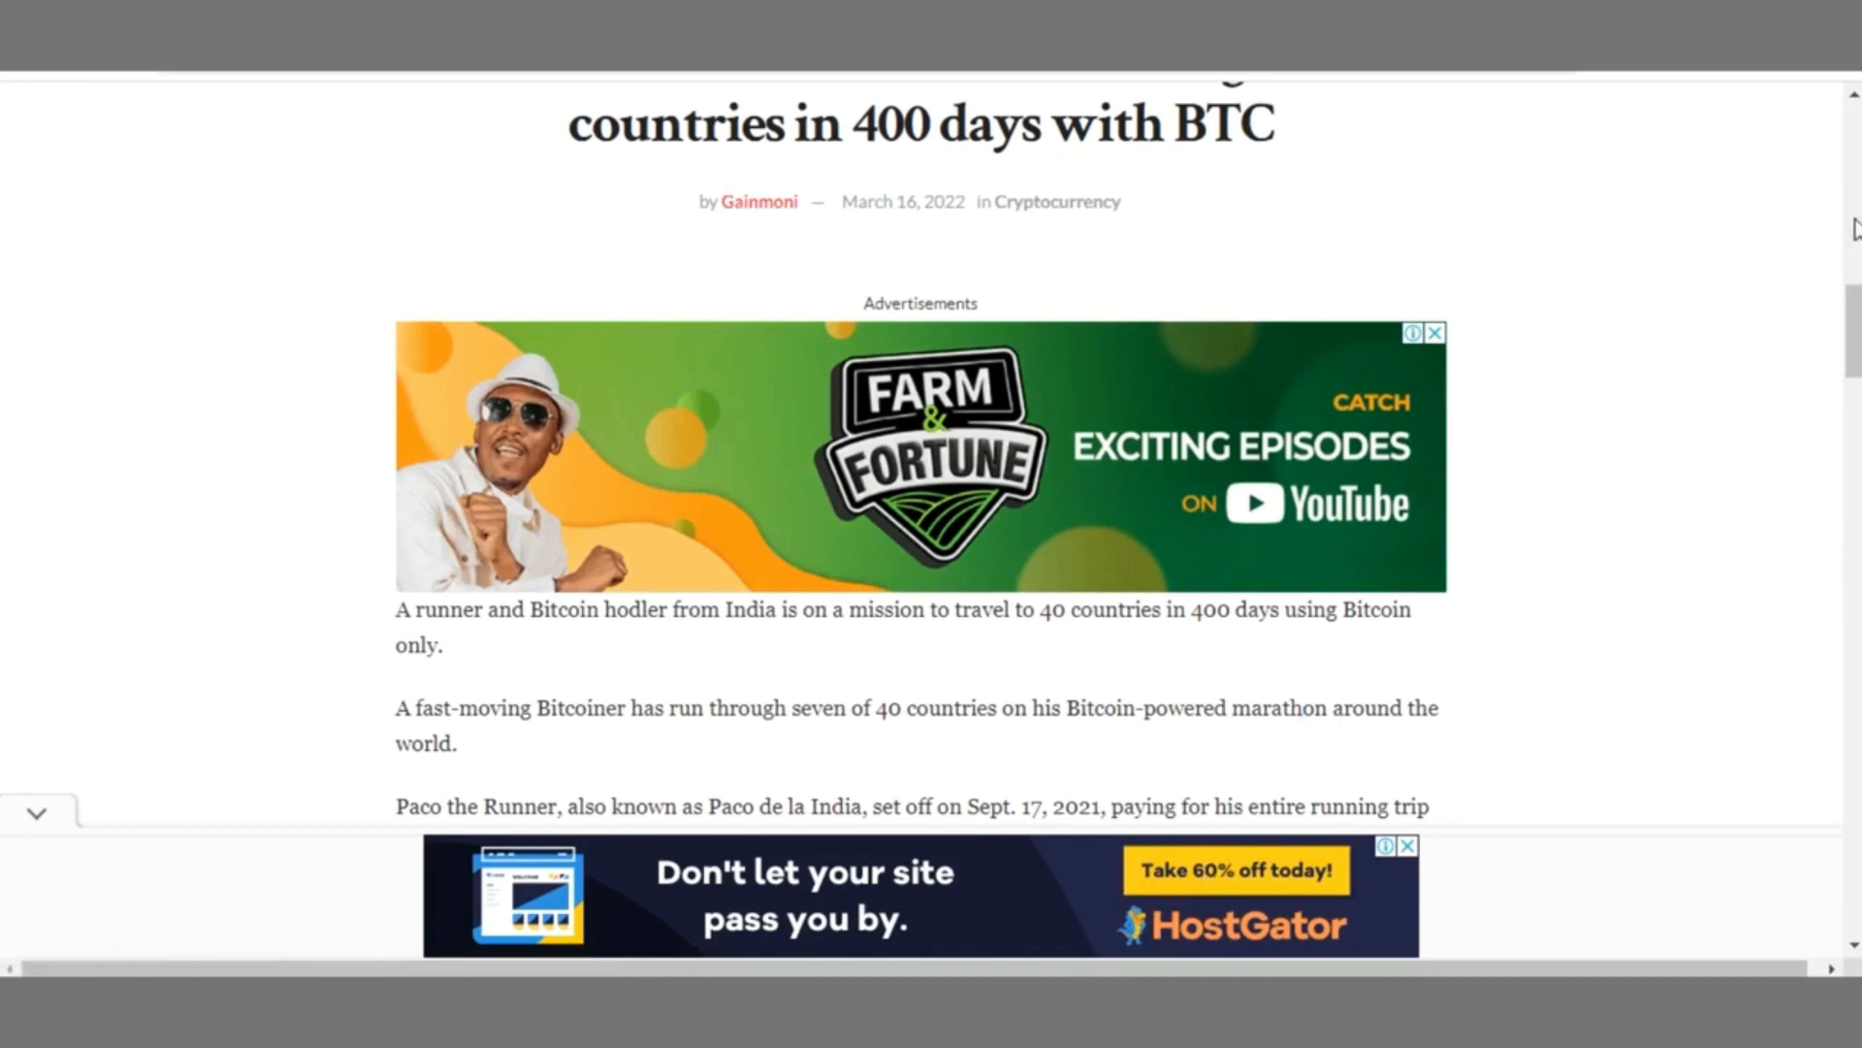
Scroll down and back up through the Bitcoin travel article to see its in-content ads.
{"action": "scroll", "scroll_direction": "down", "scroll_amount": 3}
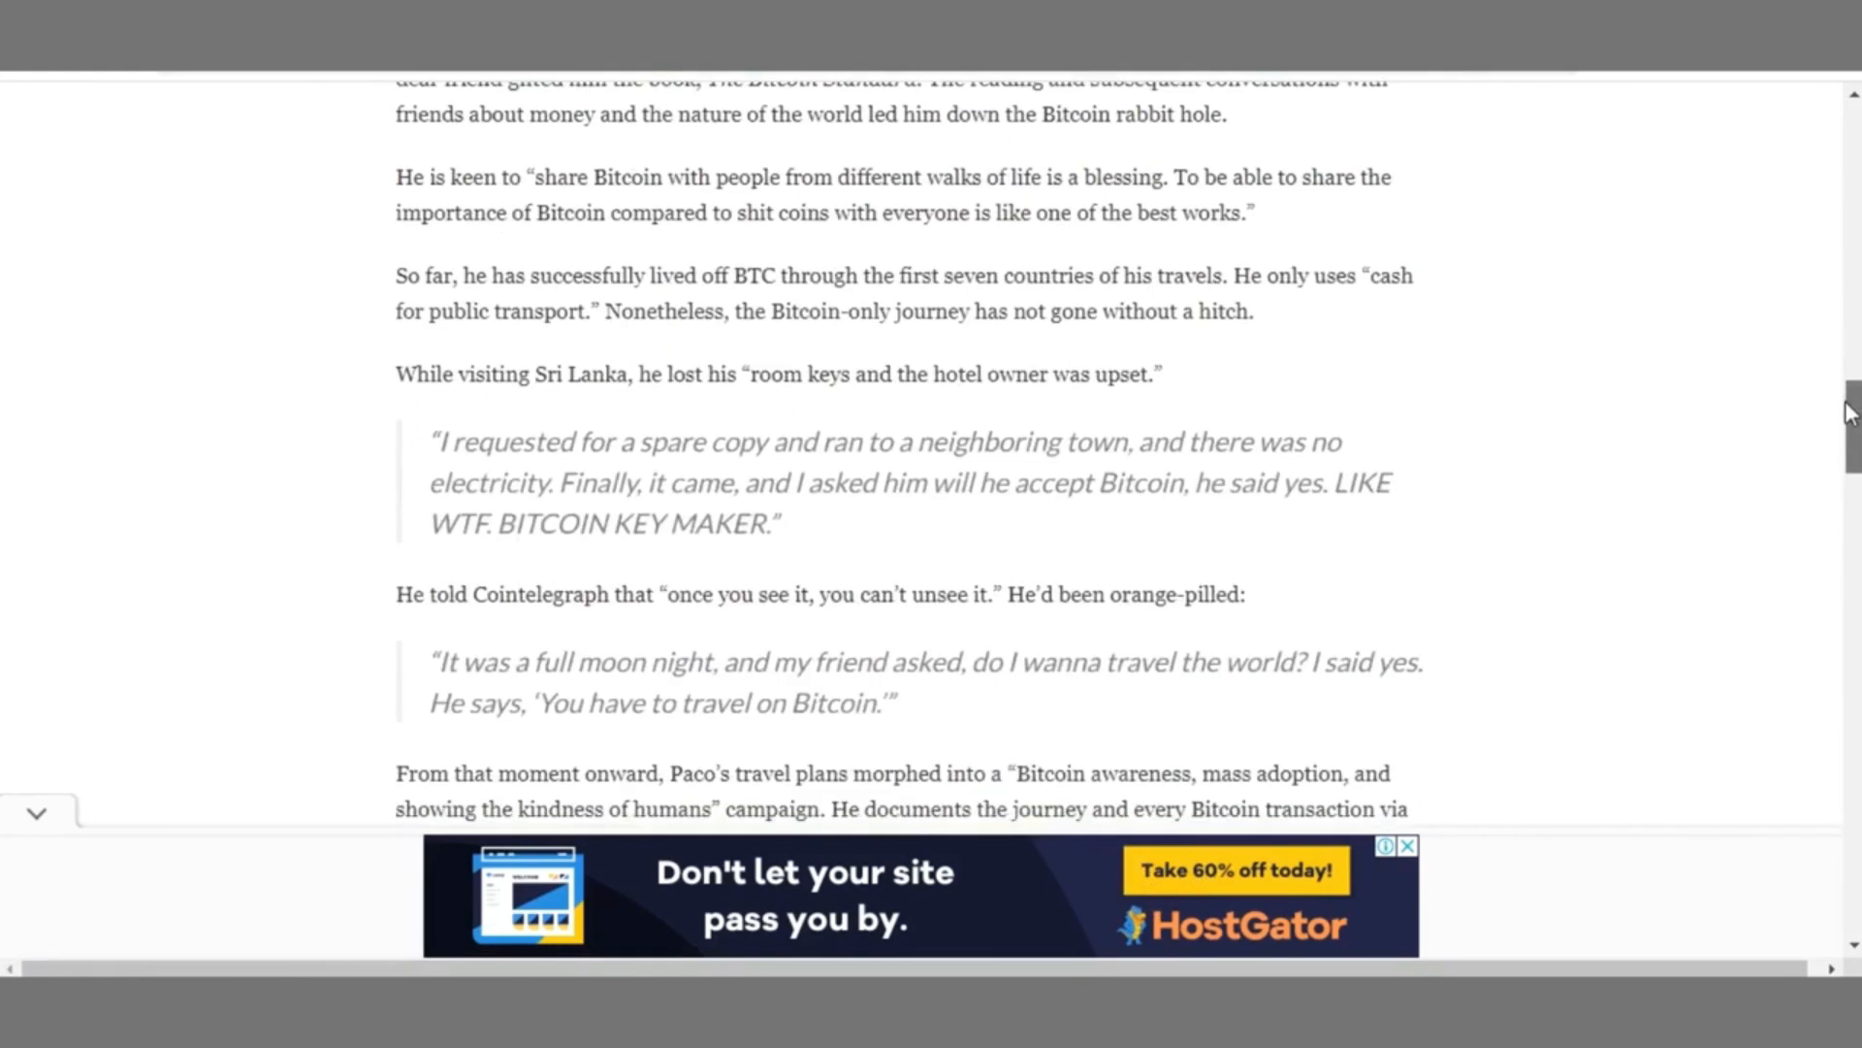
{"action": "scroll", "scroll_direction": "down", "scroll_amount": 3}
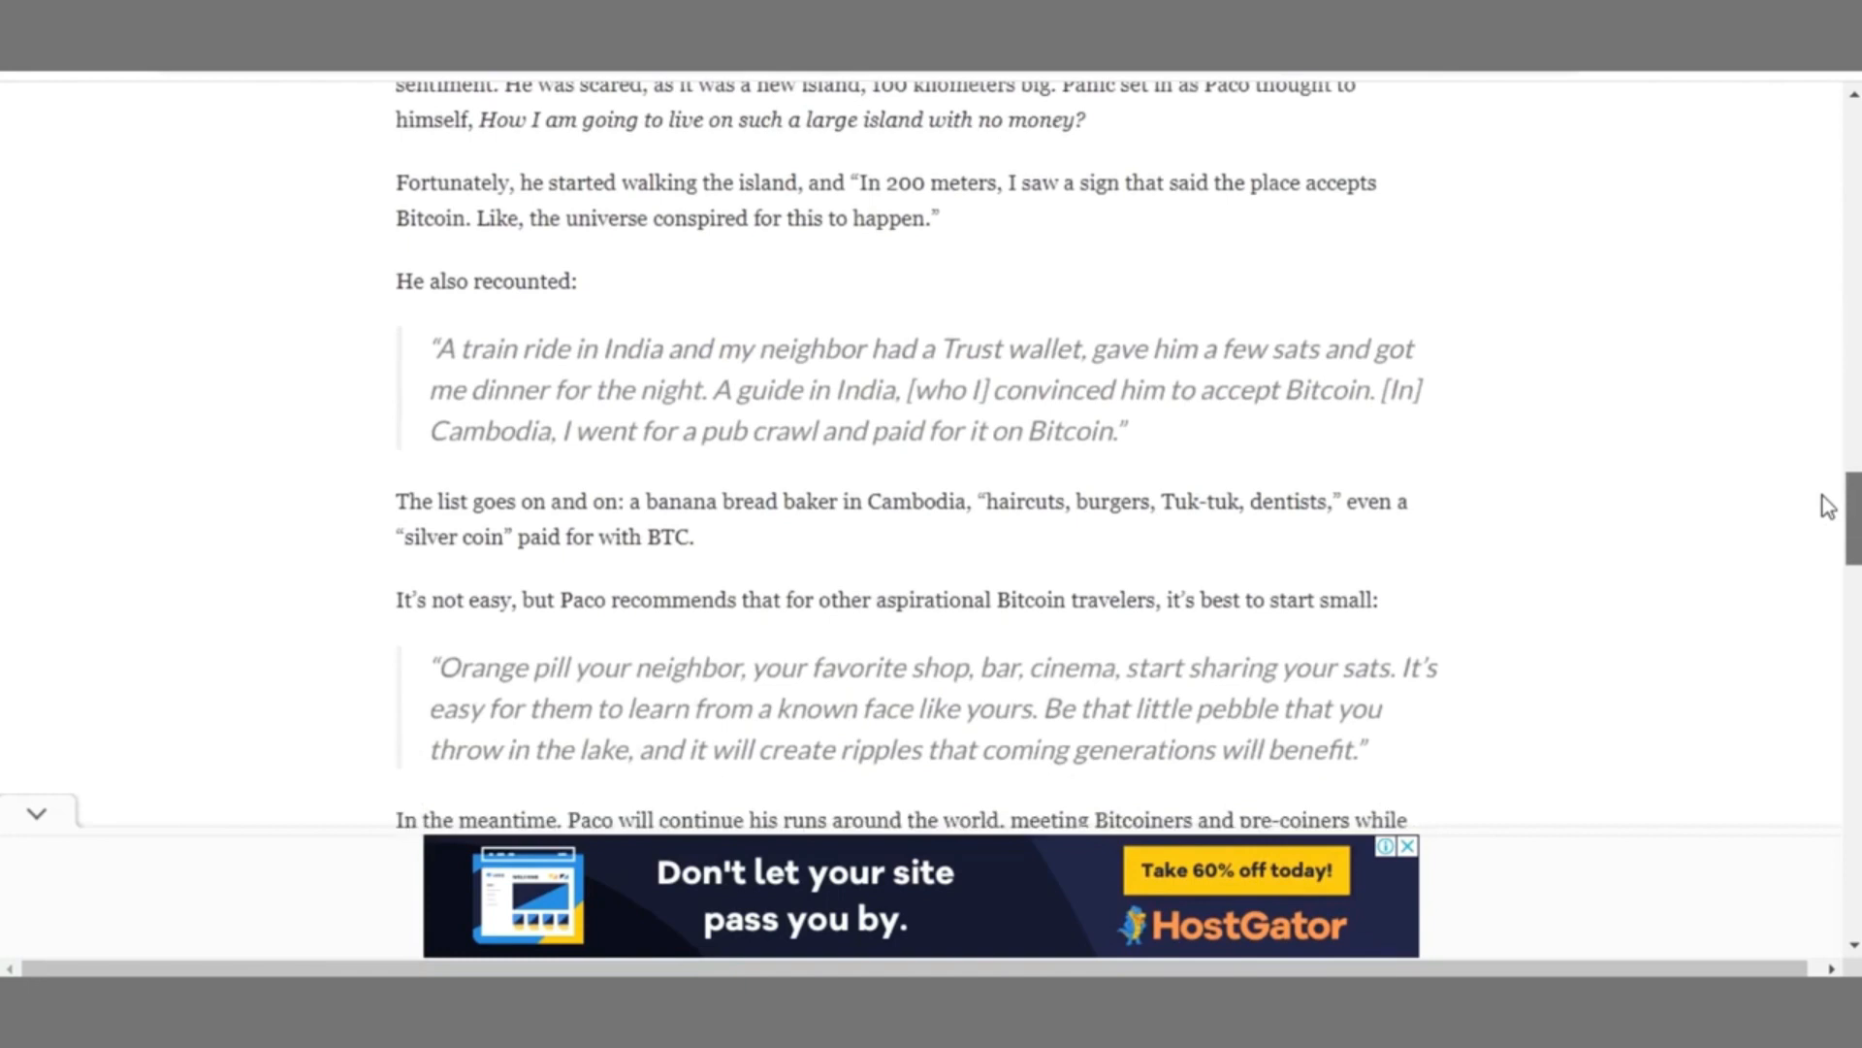
{"action": "scroll", "scroll_direction": "down", "scroll_amount": 3}
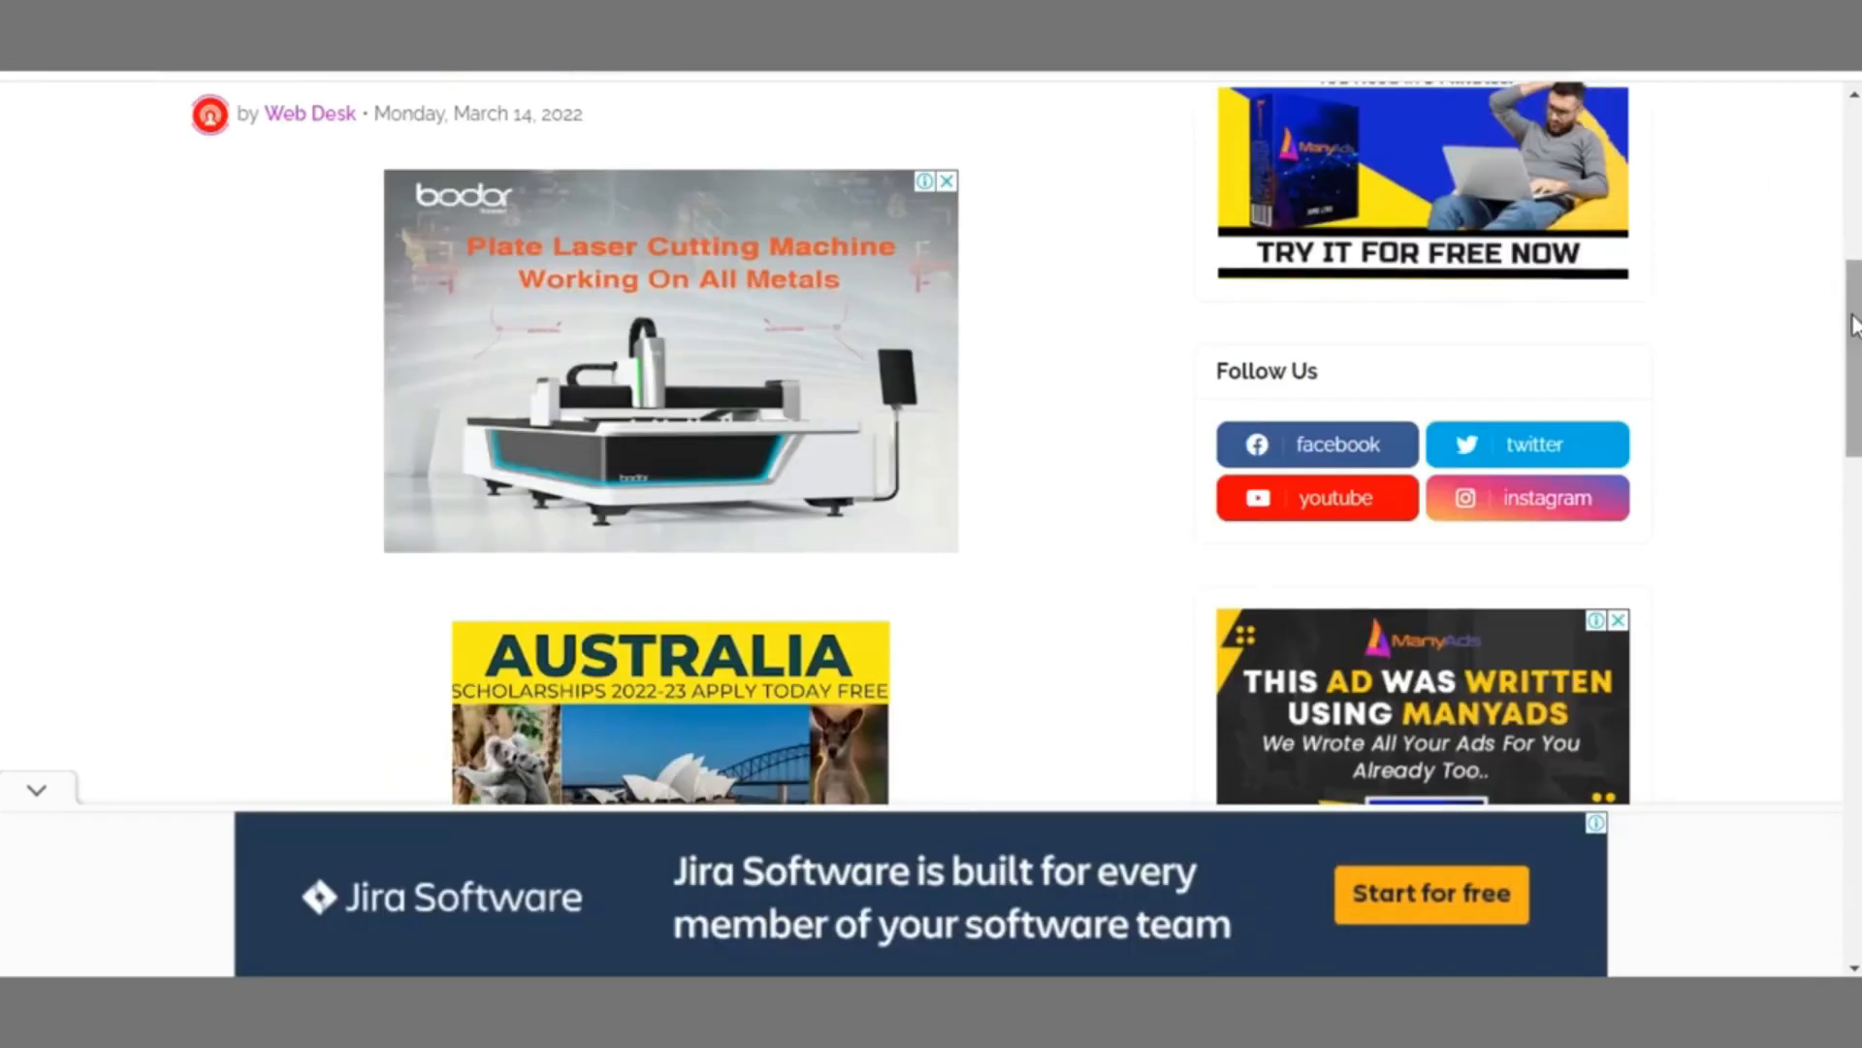
{"action": "scroll", "scroll_direction": "up", "scroll_amount": 3}
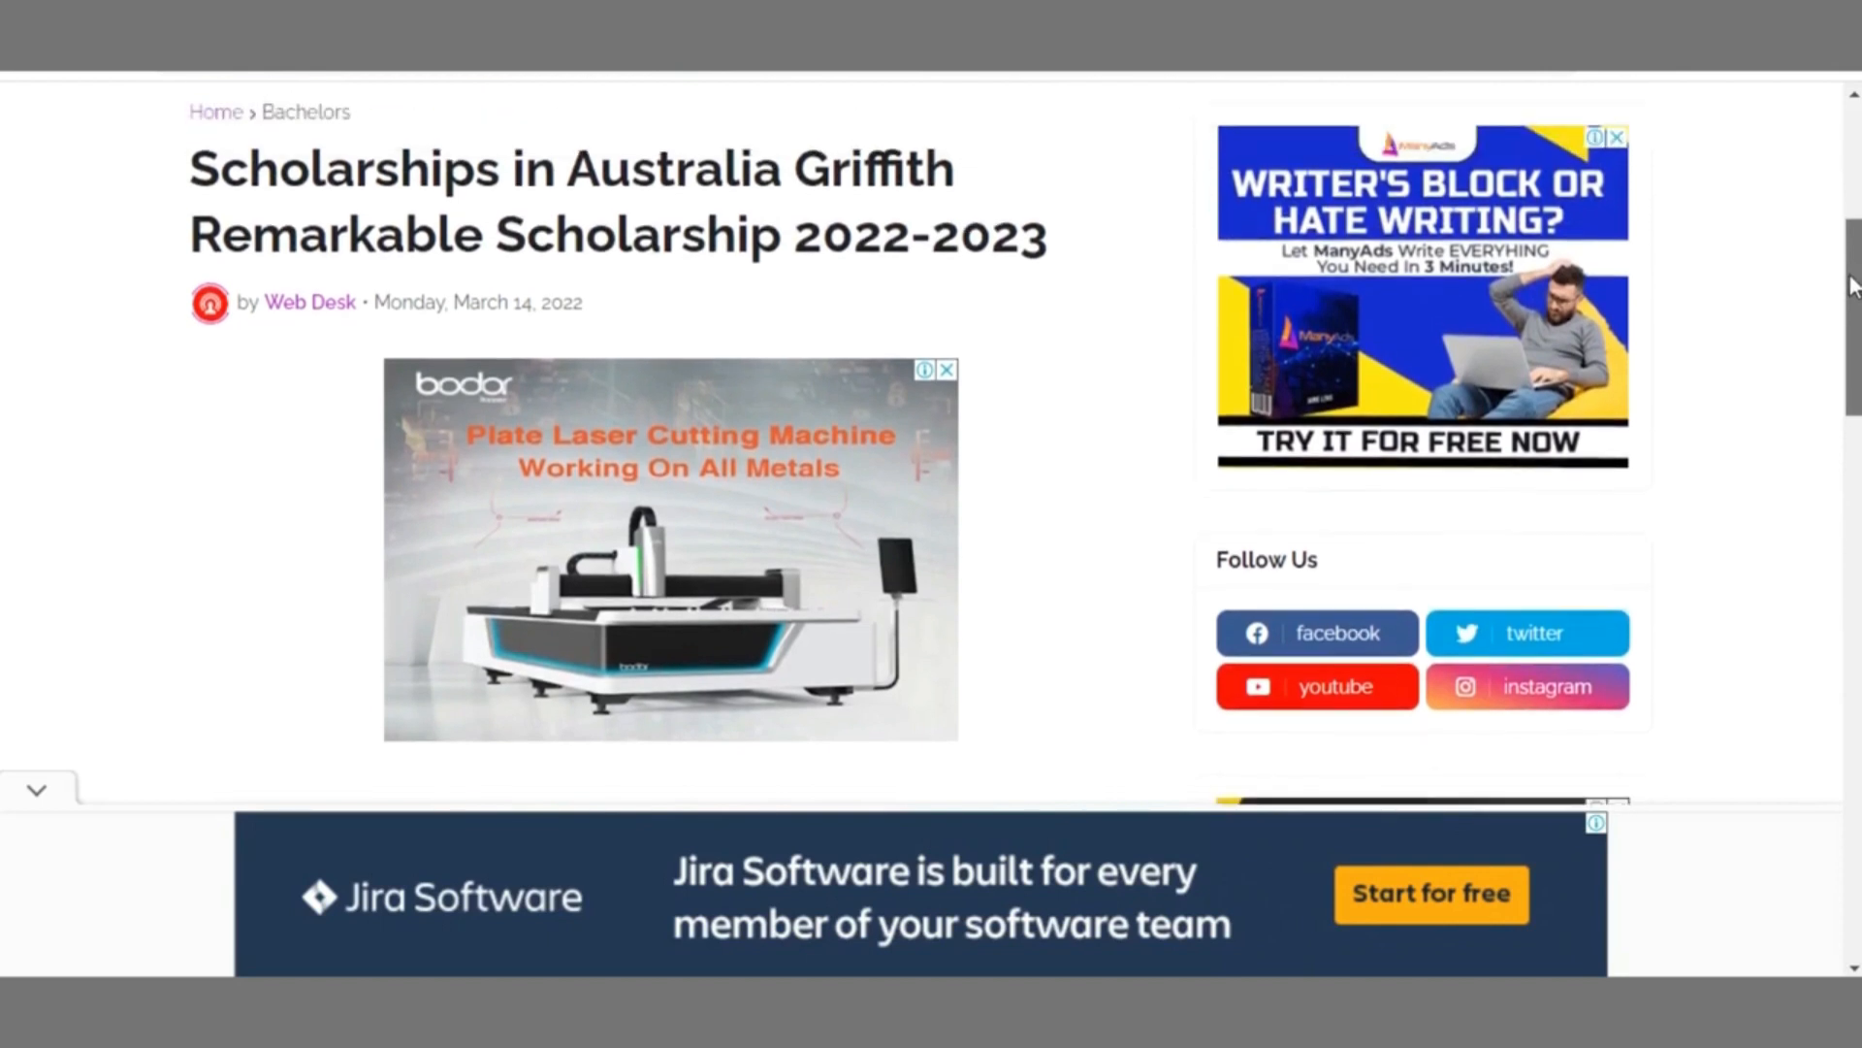
{"action": "scroll", "scroll_direction": "down", "scroll_amount": 3}
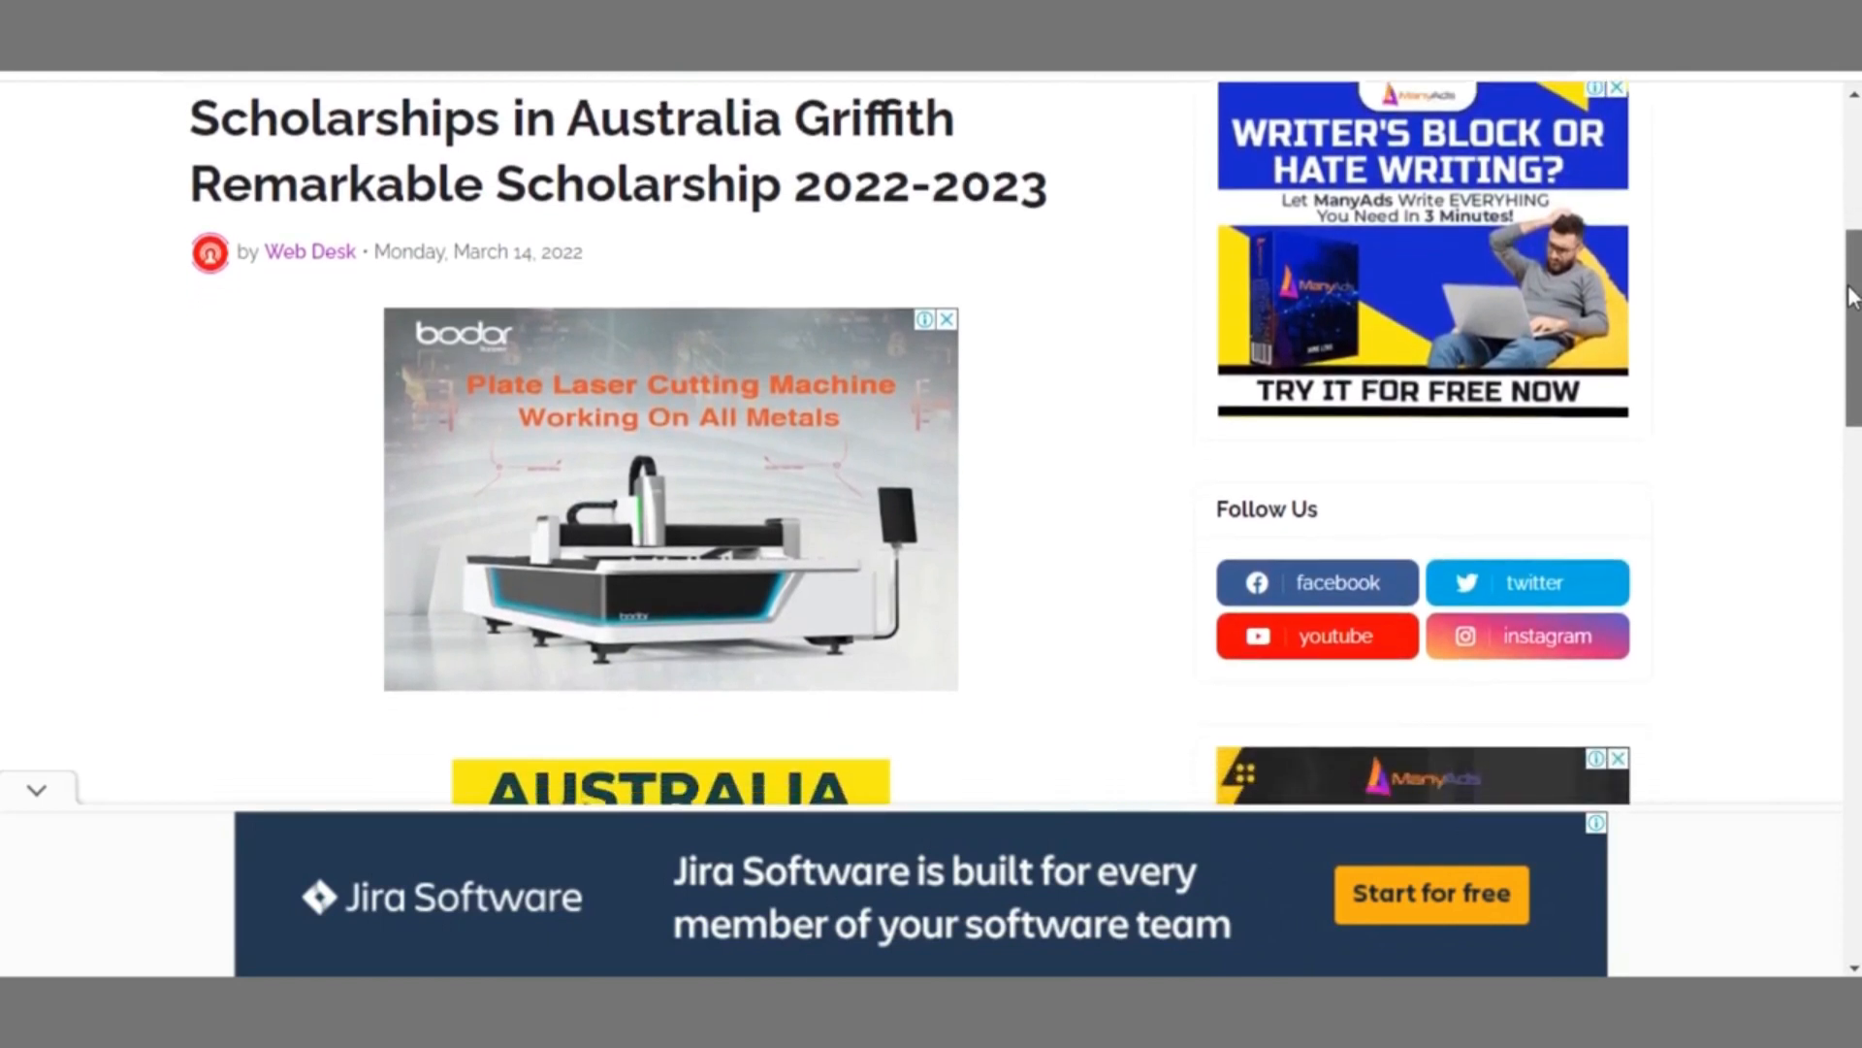
{"action": "mouse_move", "coordinate": [770, 442]}
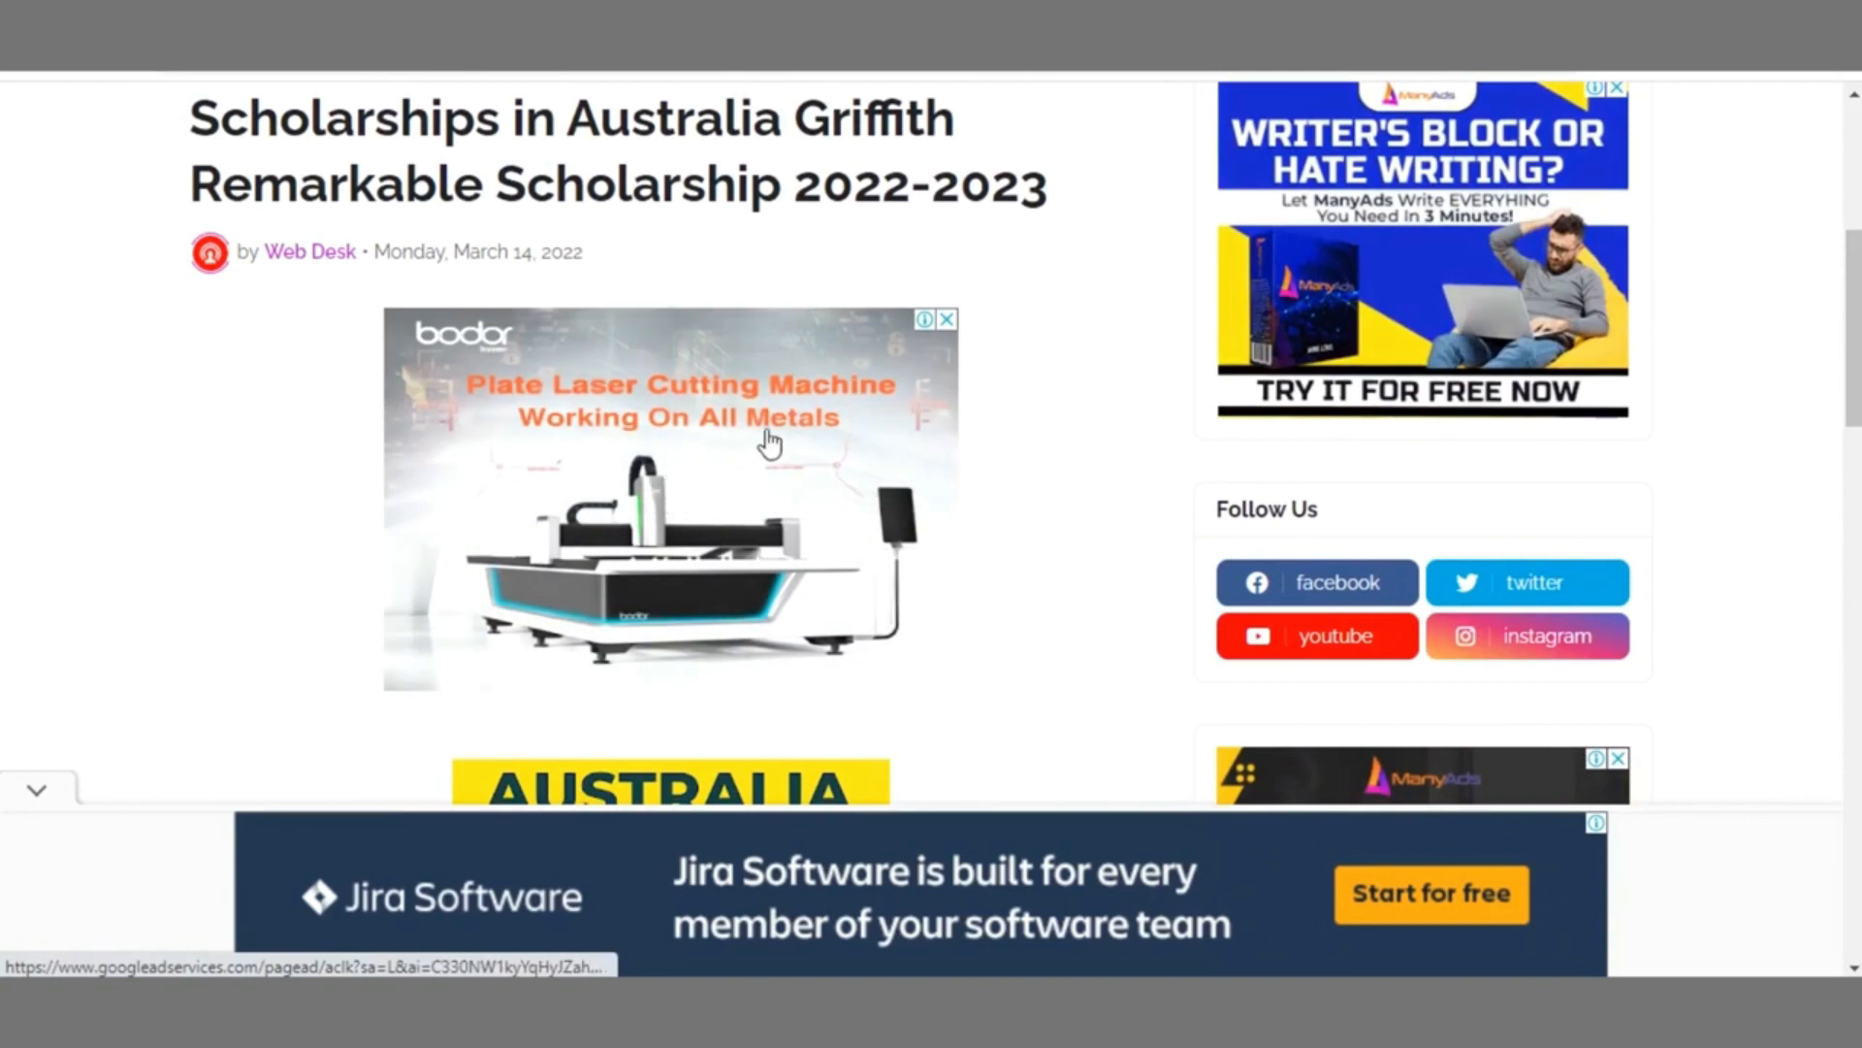
{"action": "mouse_move", "coordinate": [716, 447]}
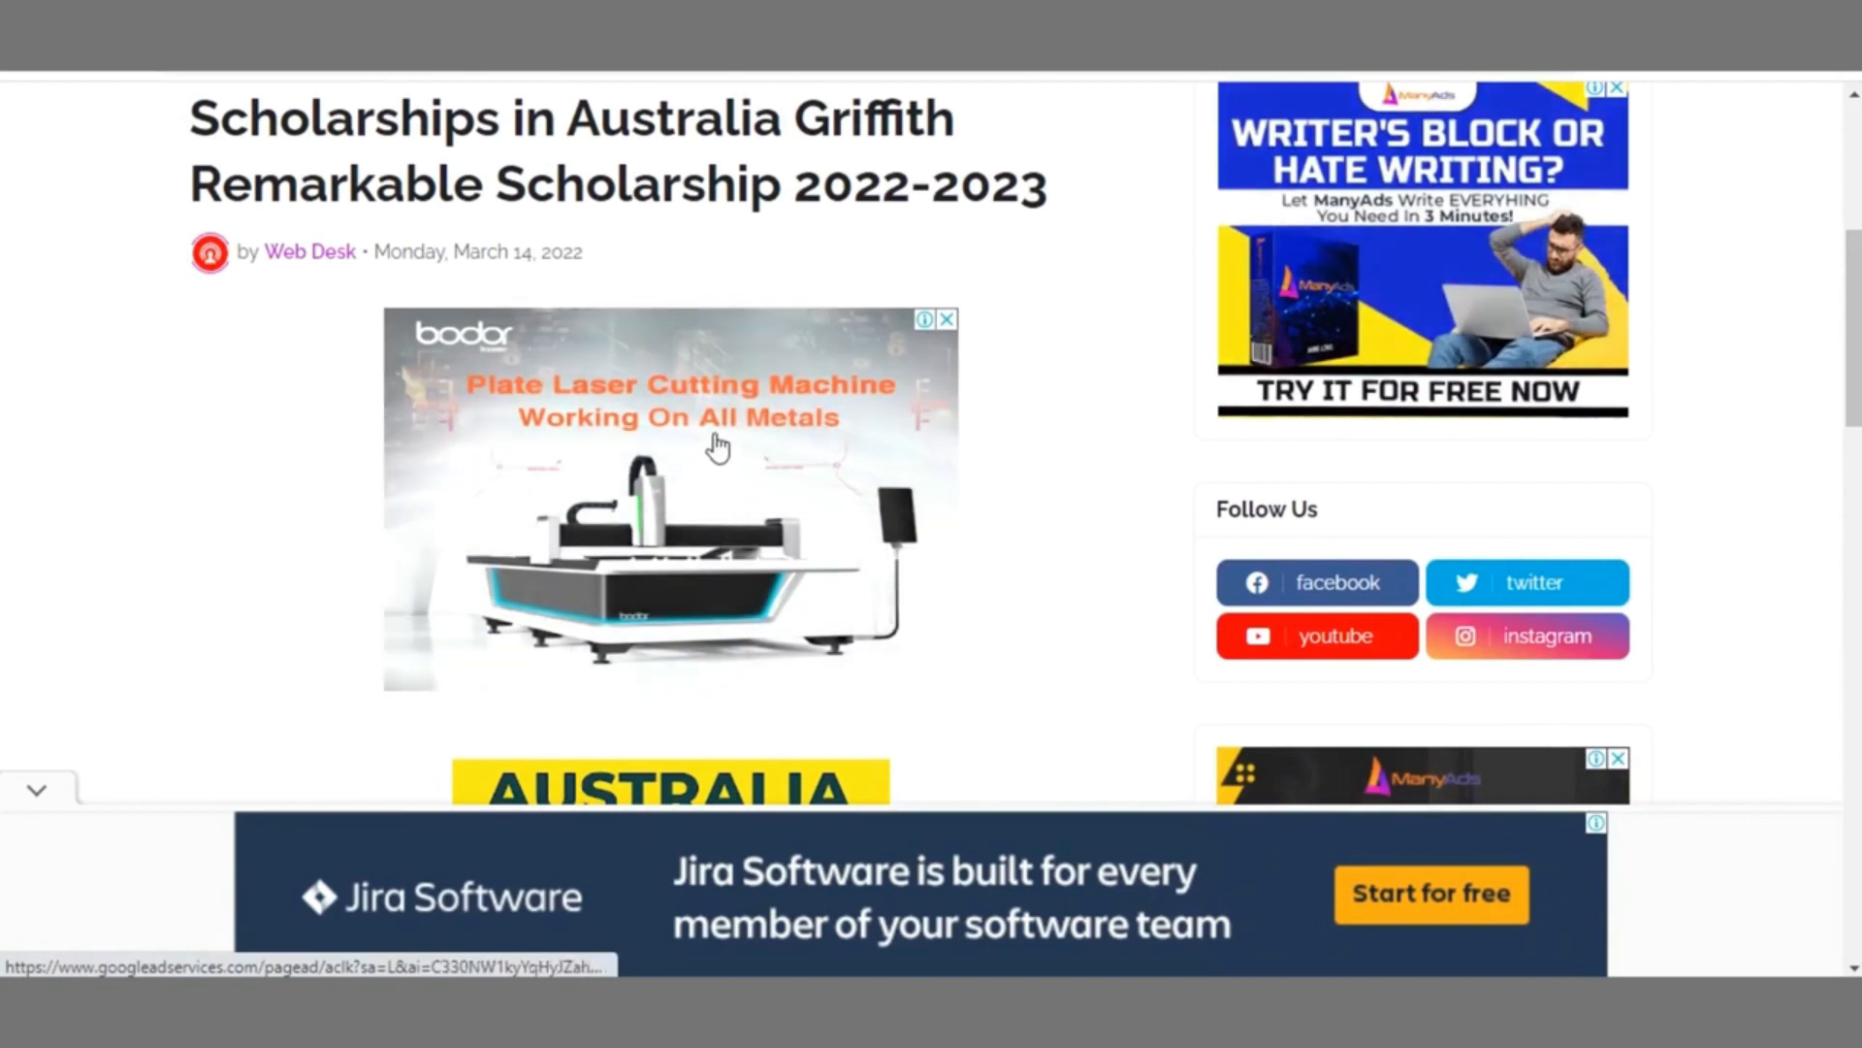
{"action": "mouse_move", "coordinate": [1422, 241]}
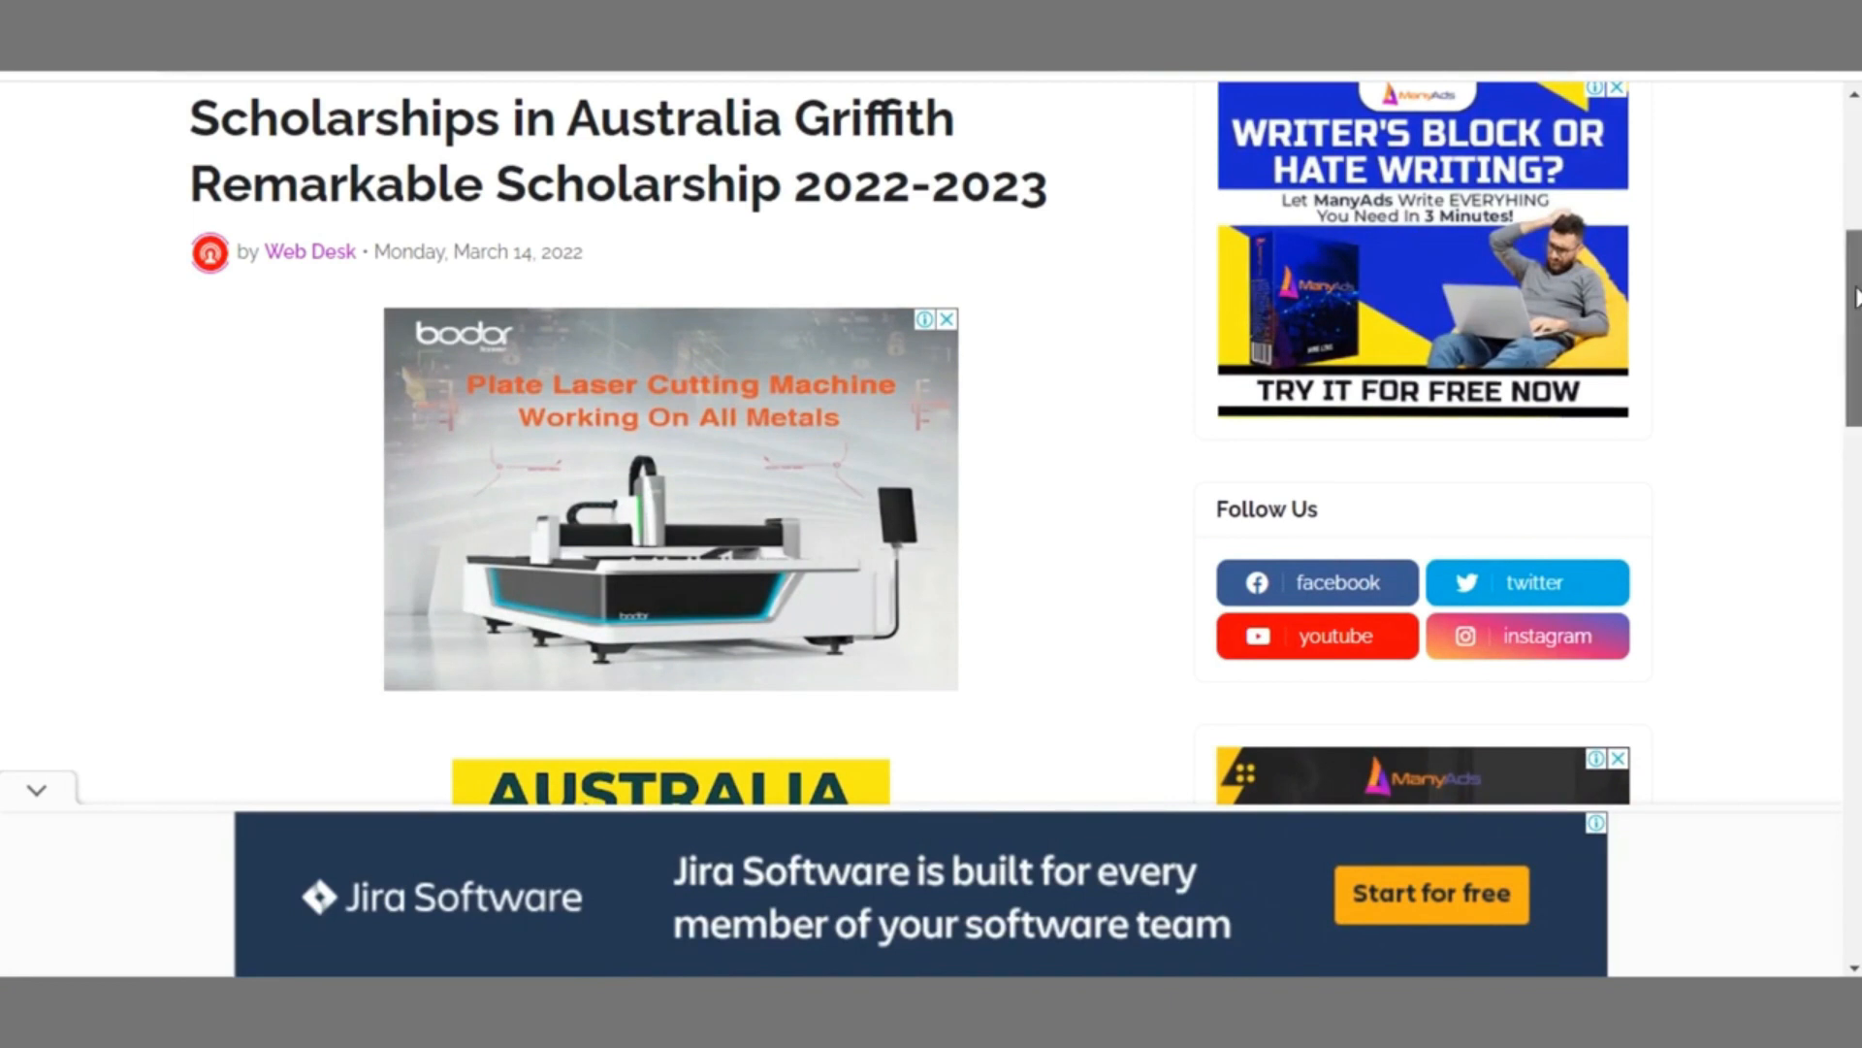
Scroll through the Griffith scholarship article's eligibility and deadline sections and their surrounding display ads.
{"action": "scroll", "scroll_direction": "down", "scroll_amount": 3}
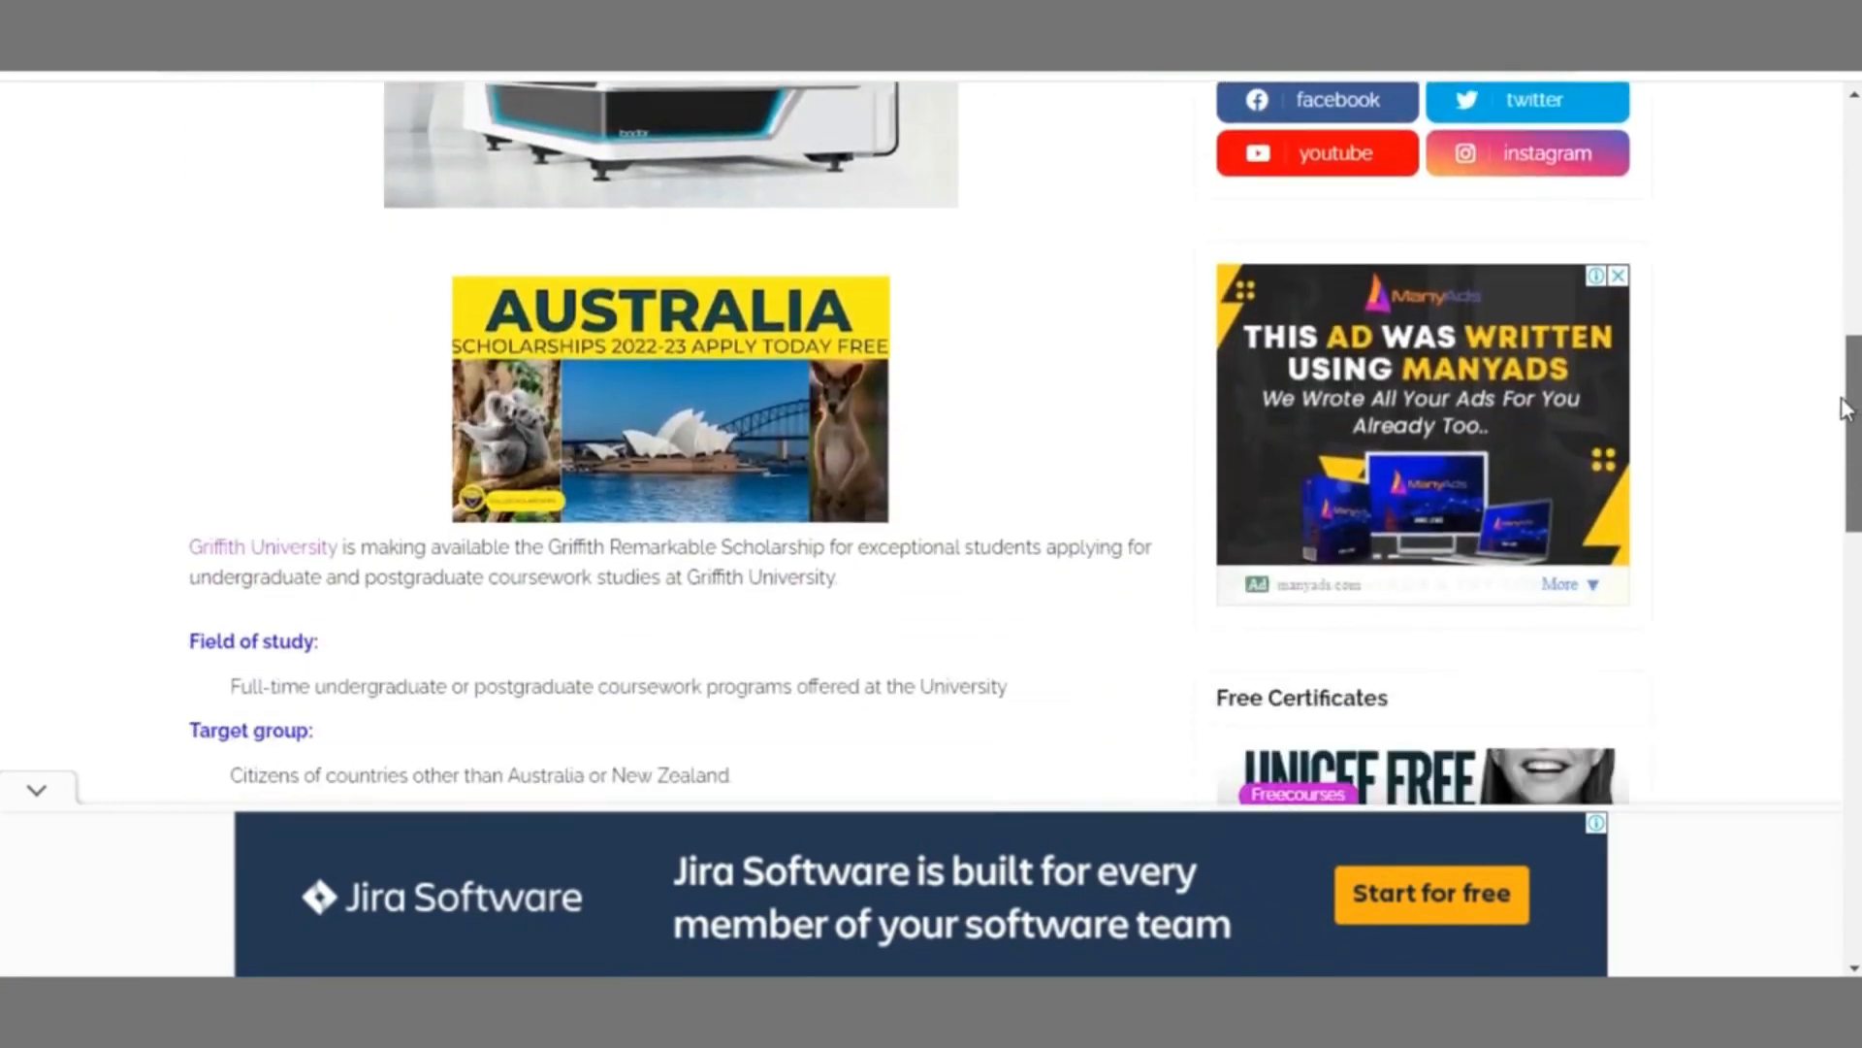
{"action": "scroll", "scroll_direction": "down", "scroll_amount": 3}
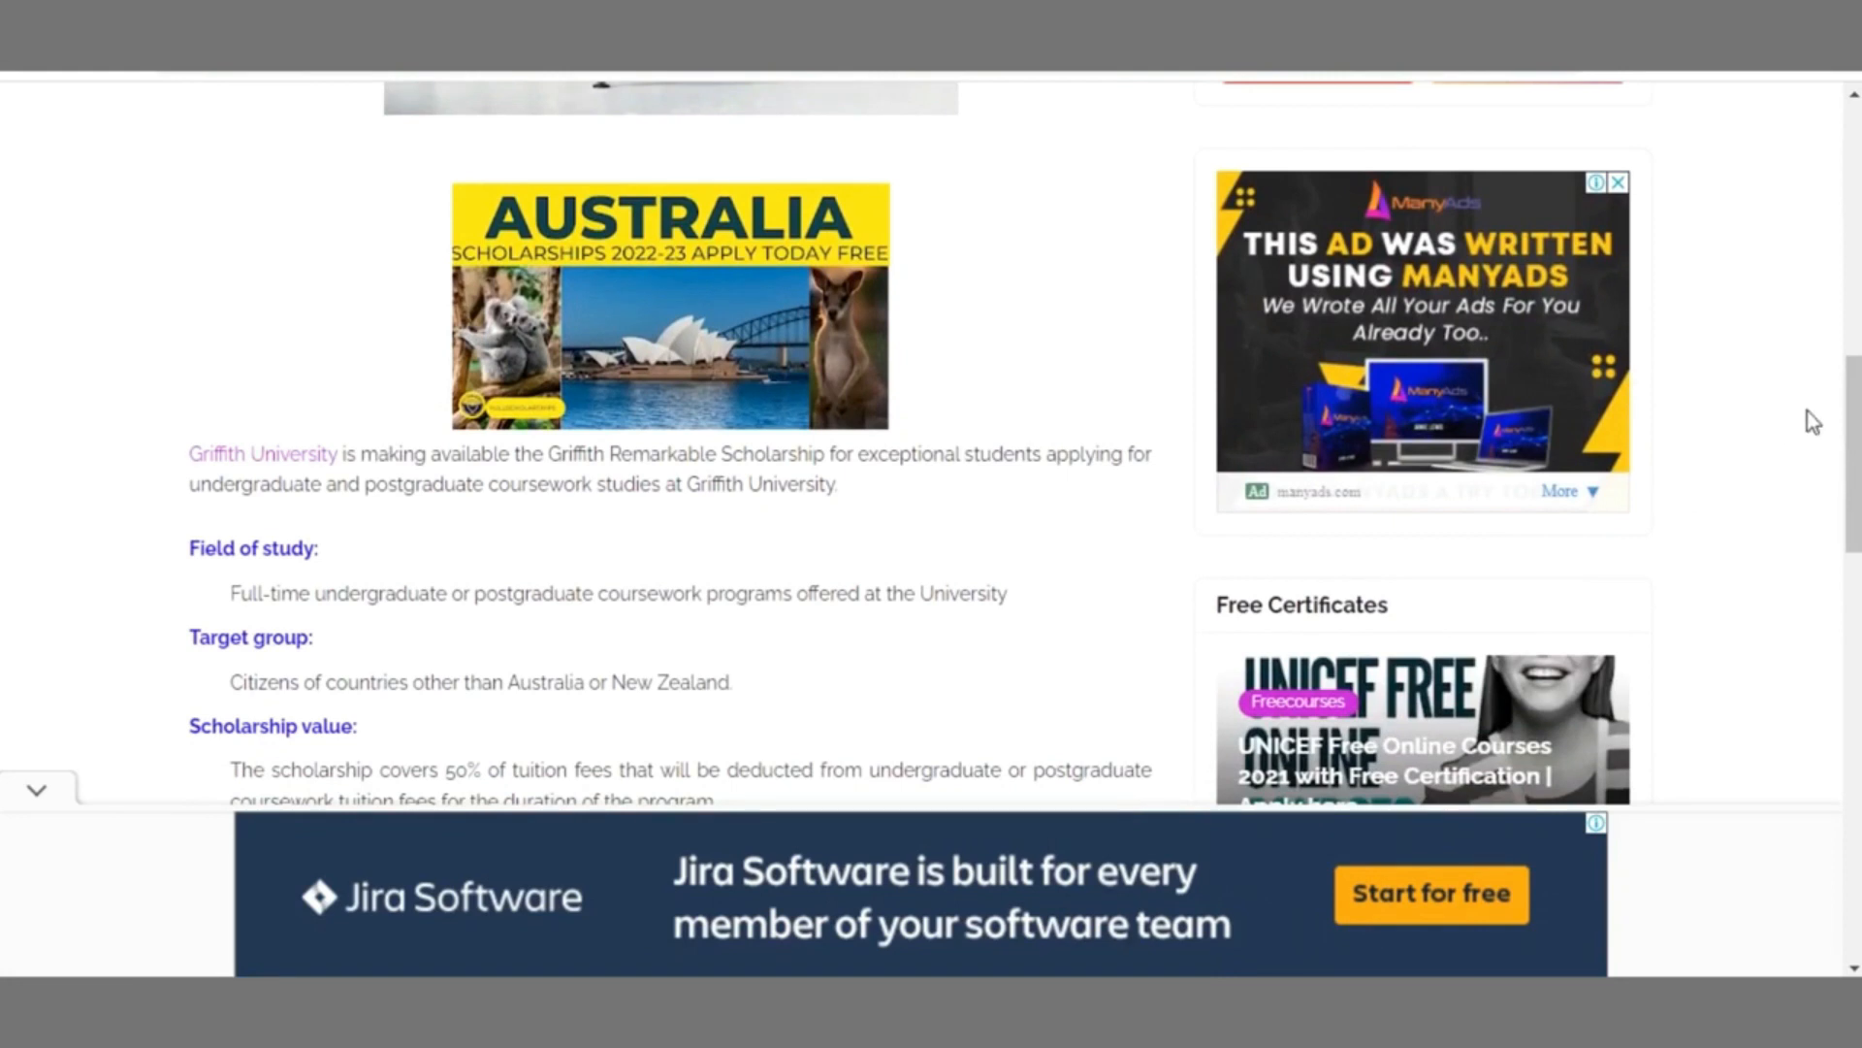
{"action": "scroll", "scroll_direction": "down", "scroll_amount": 3}
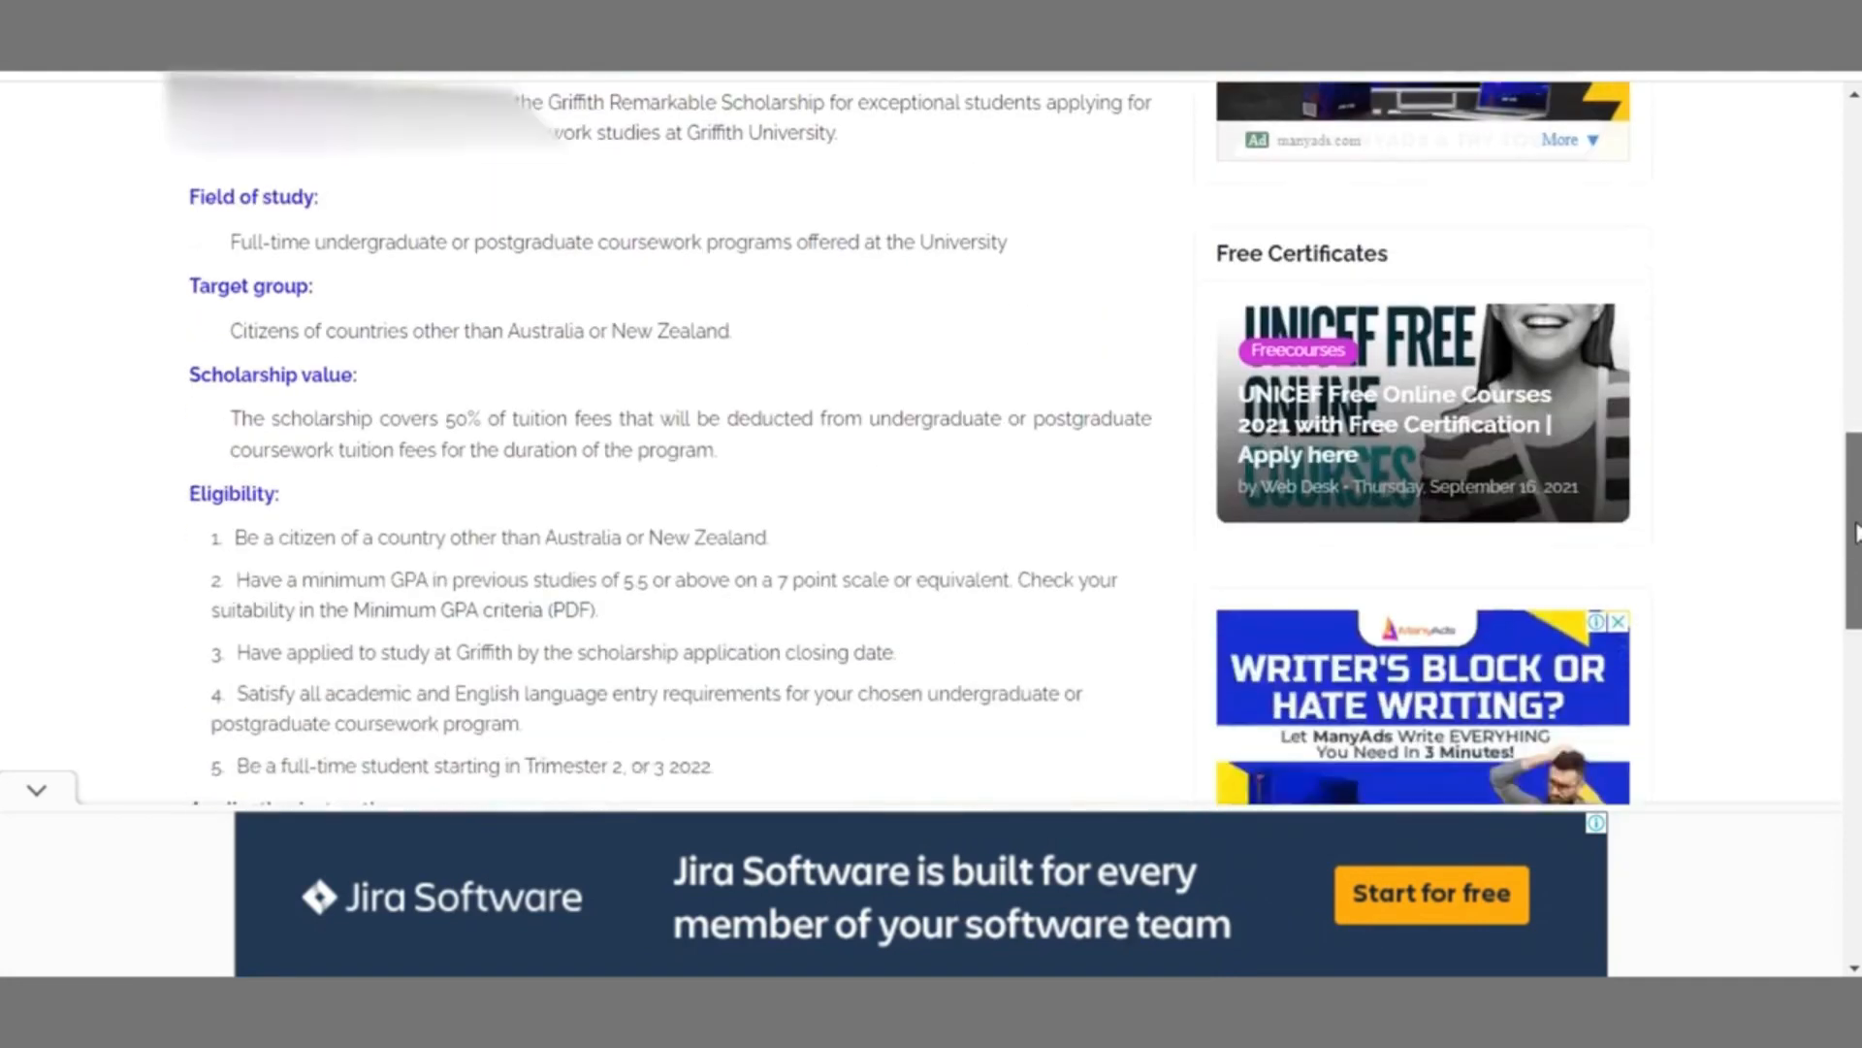
{"action": "scroll", "scroll_direction": "down", "scroll_amount": 3}
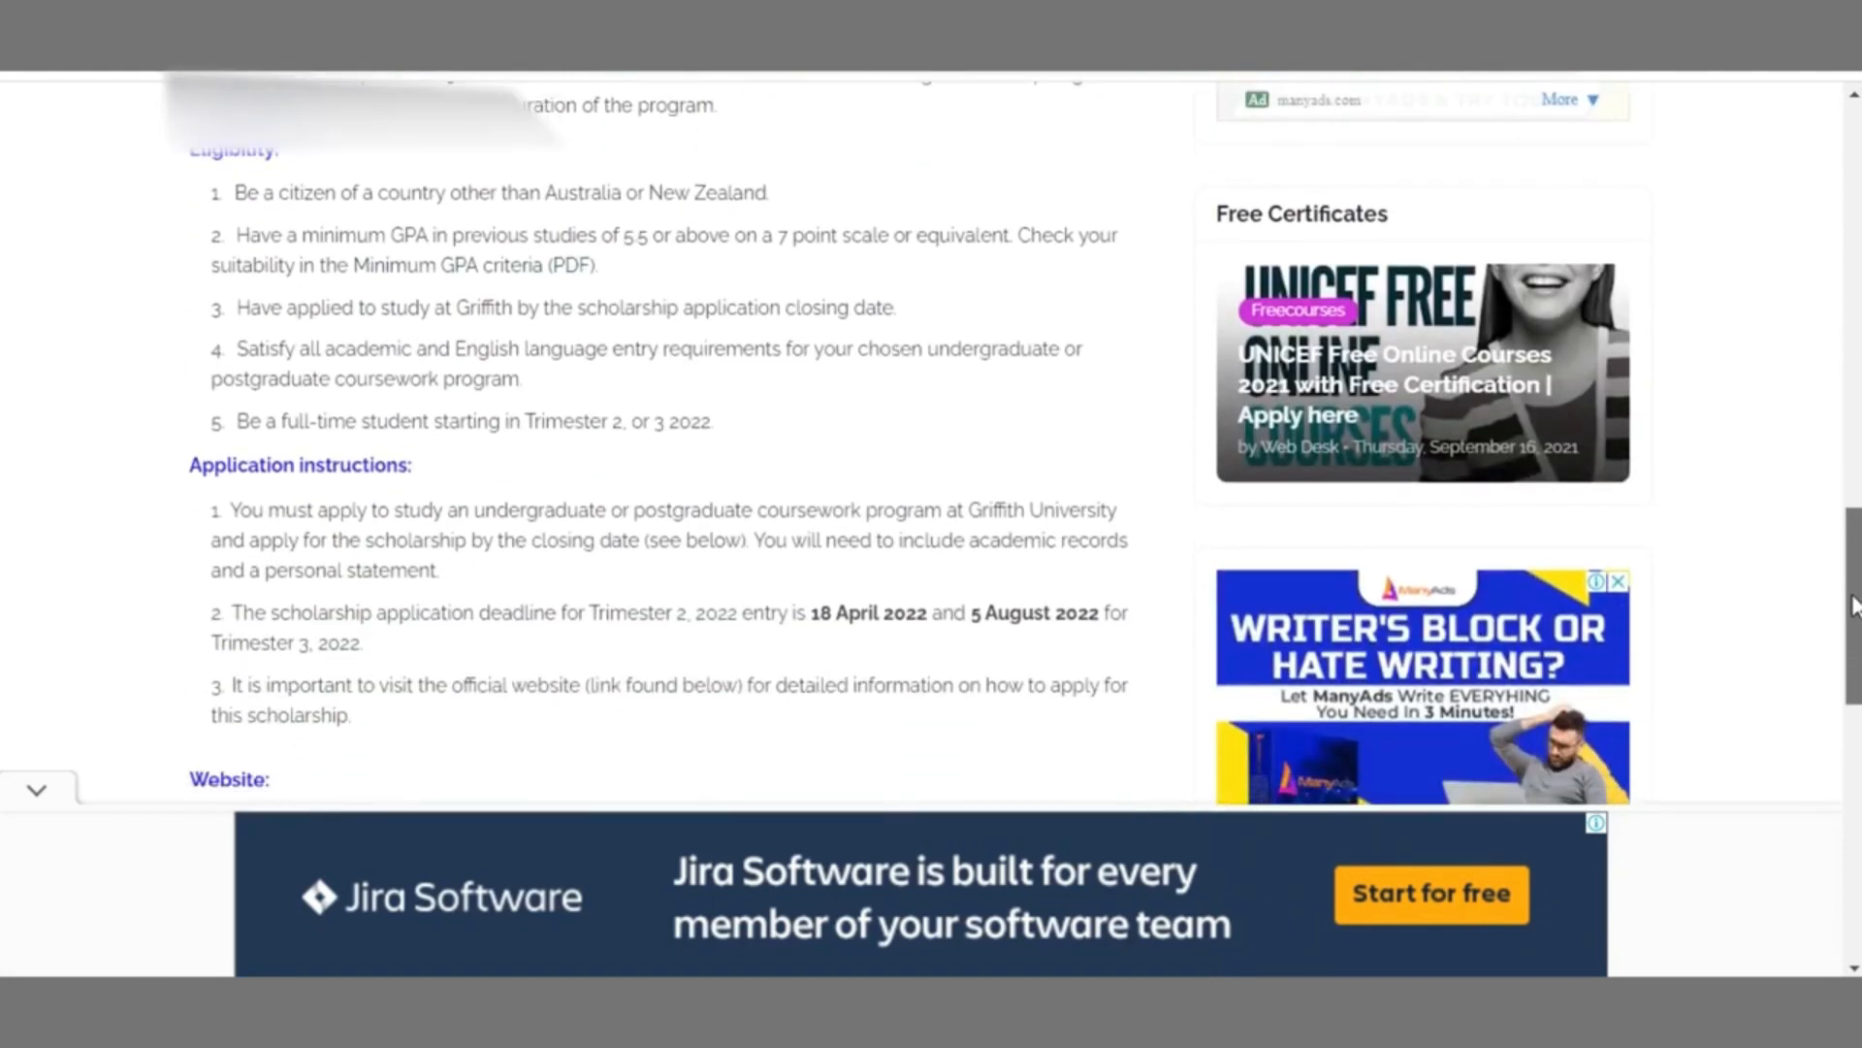
{"action": "scroll", "scroll_direction": "down", "scroll_amount": 3}
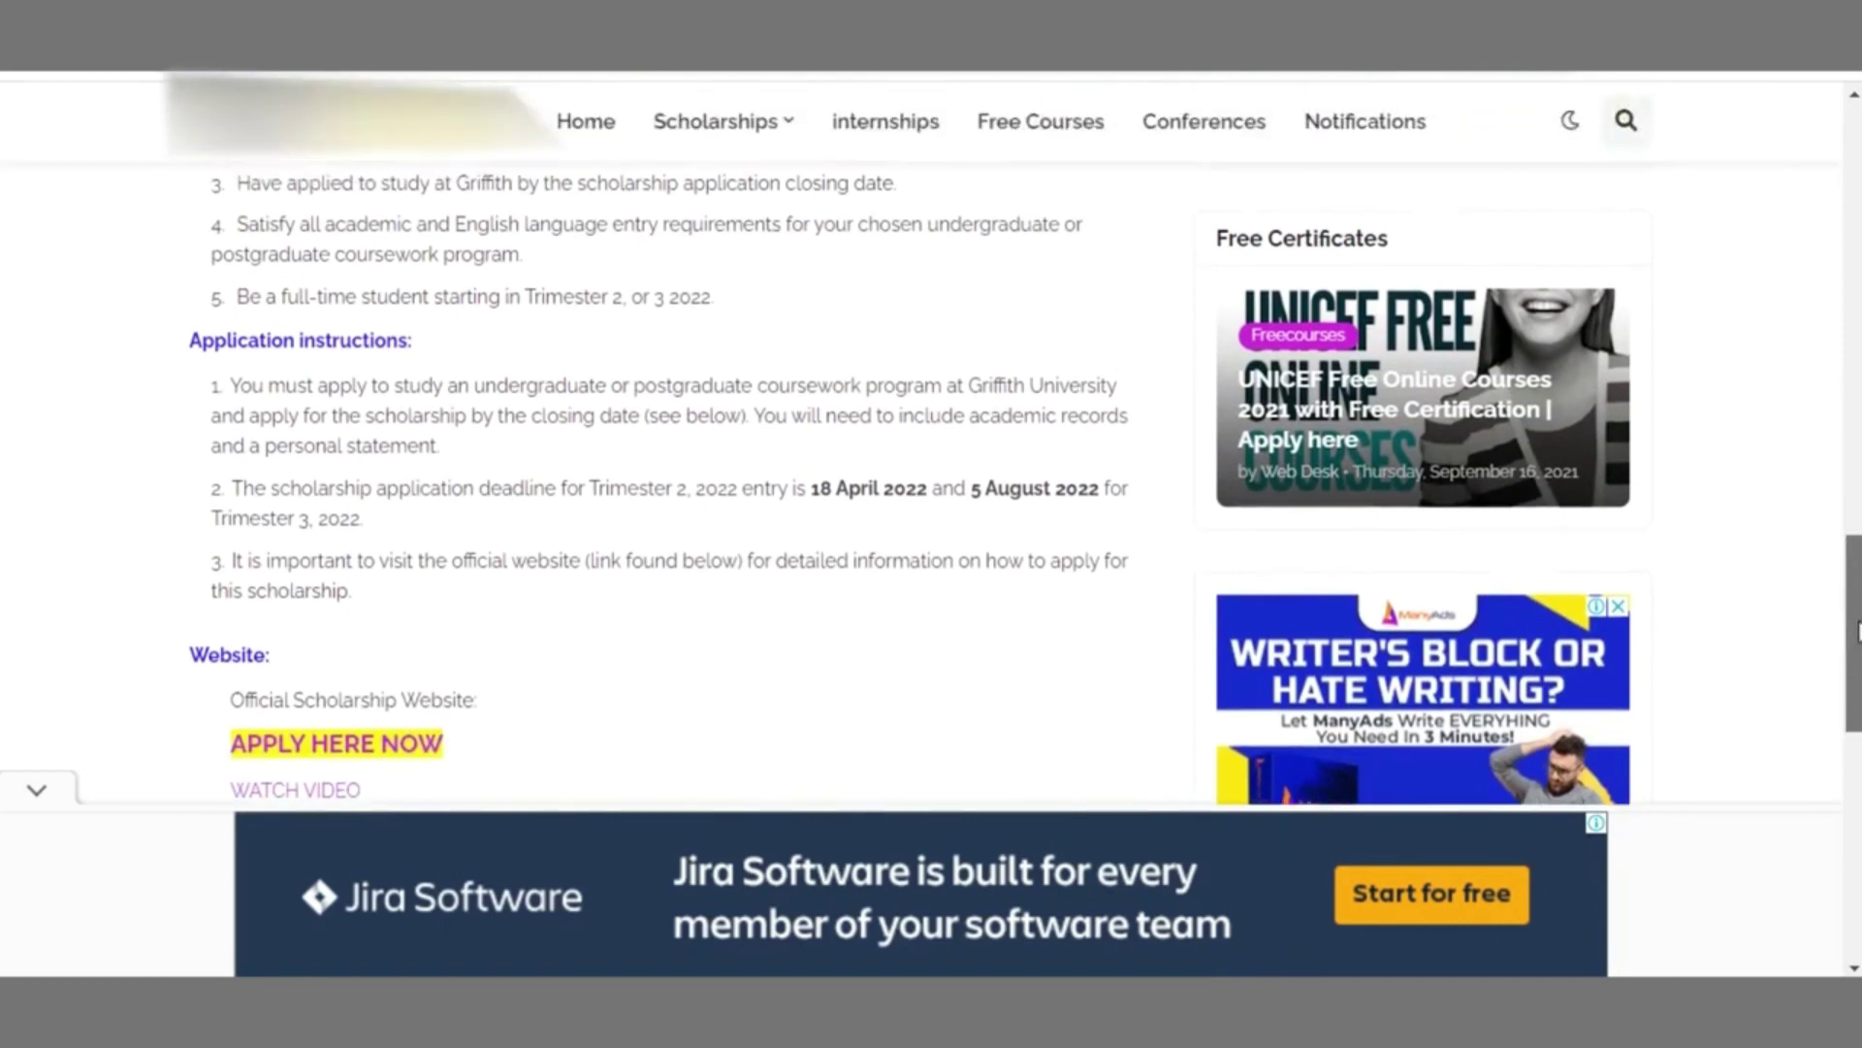
{"action": "scroll", "scroll_direction": "down", "scroll_amount": 3}
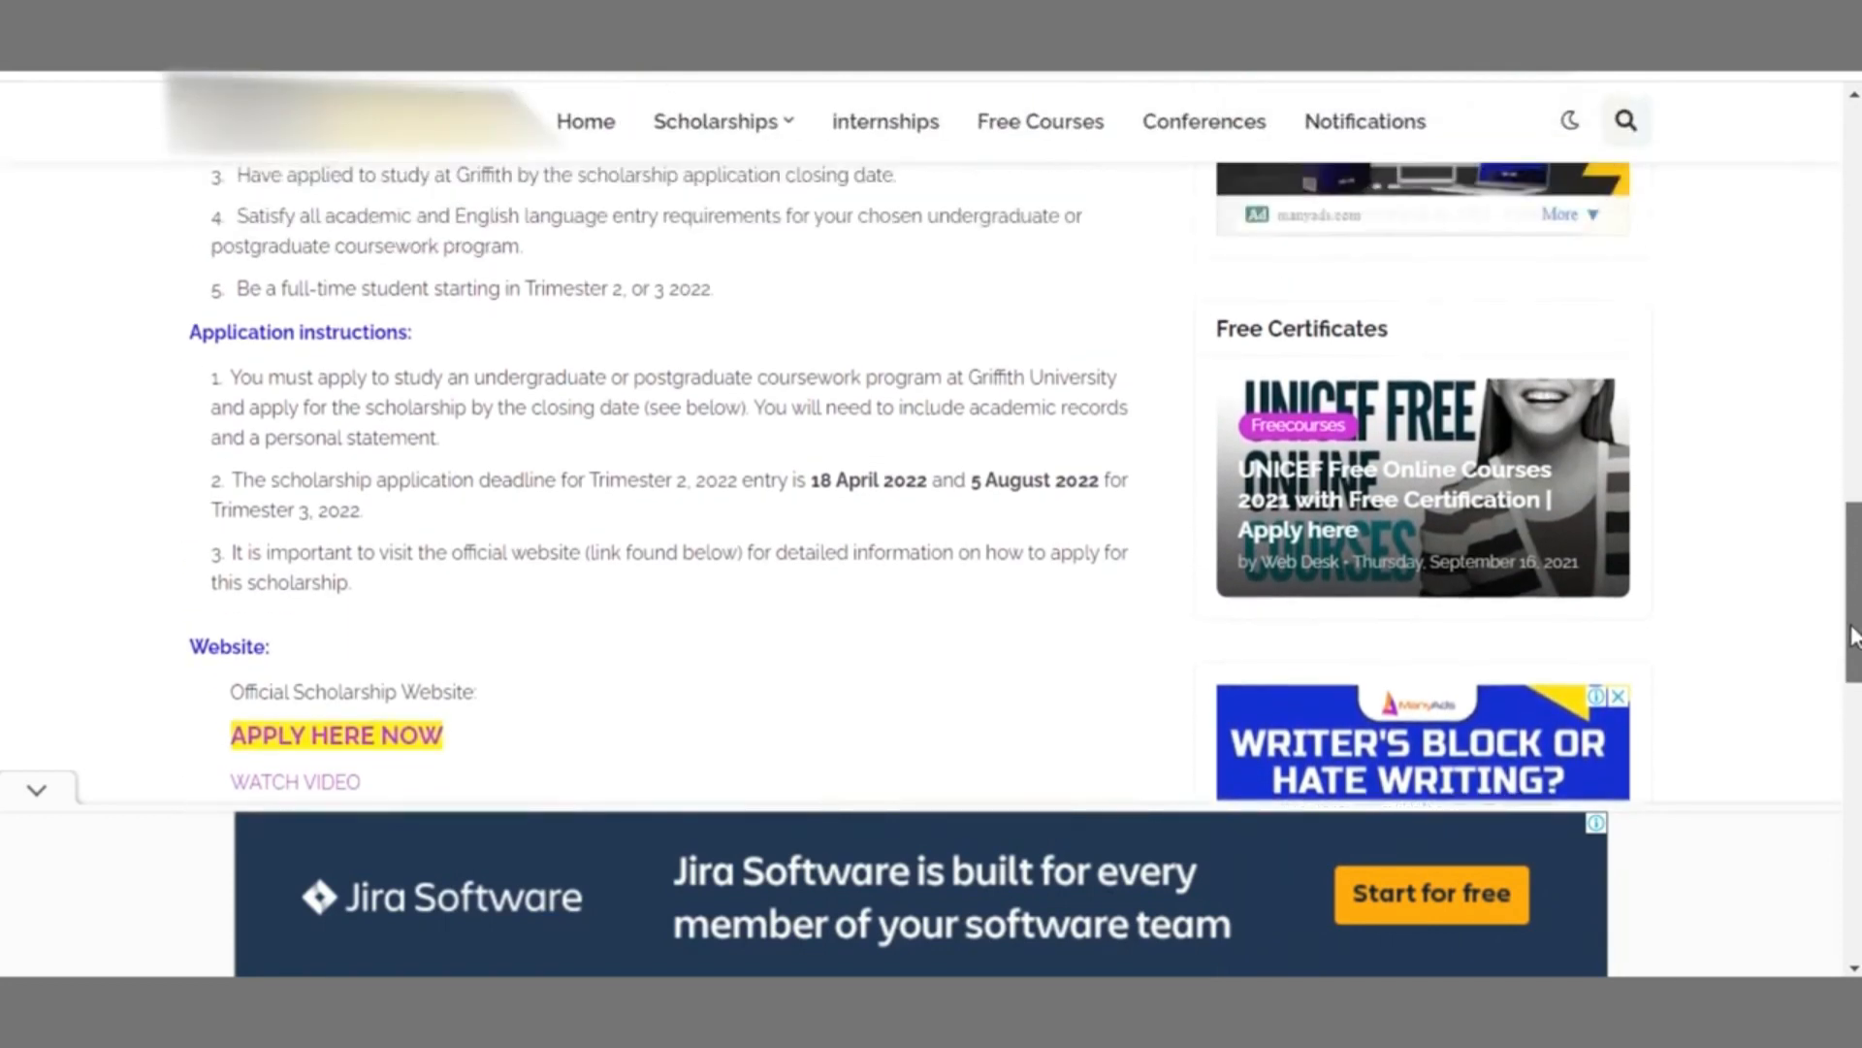
{"action": "scroll", "scroll_direction": "up", "scroll_amount": 3}
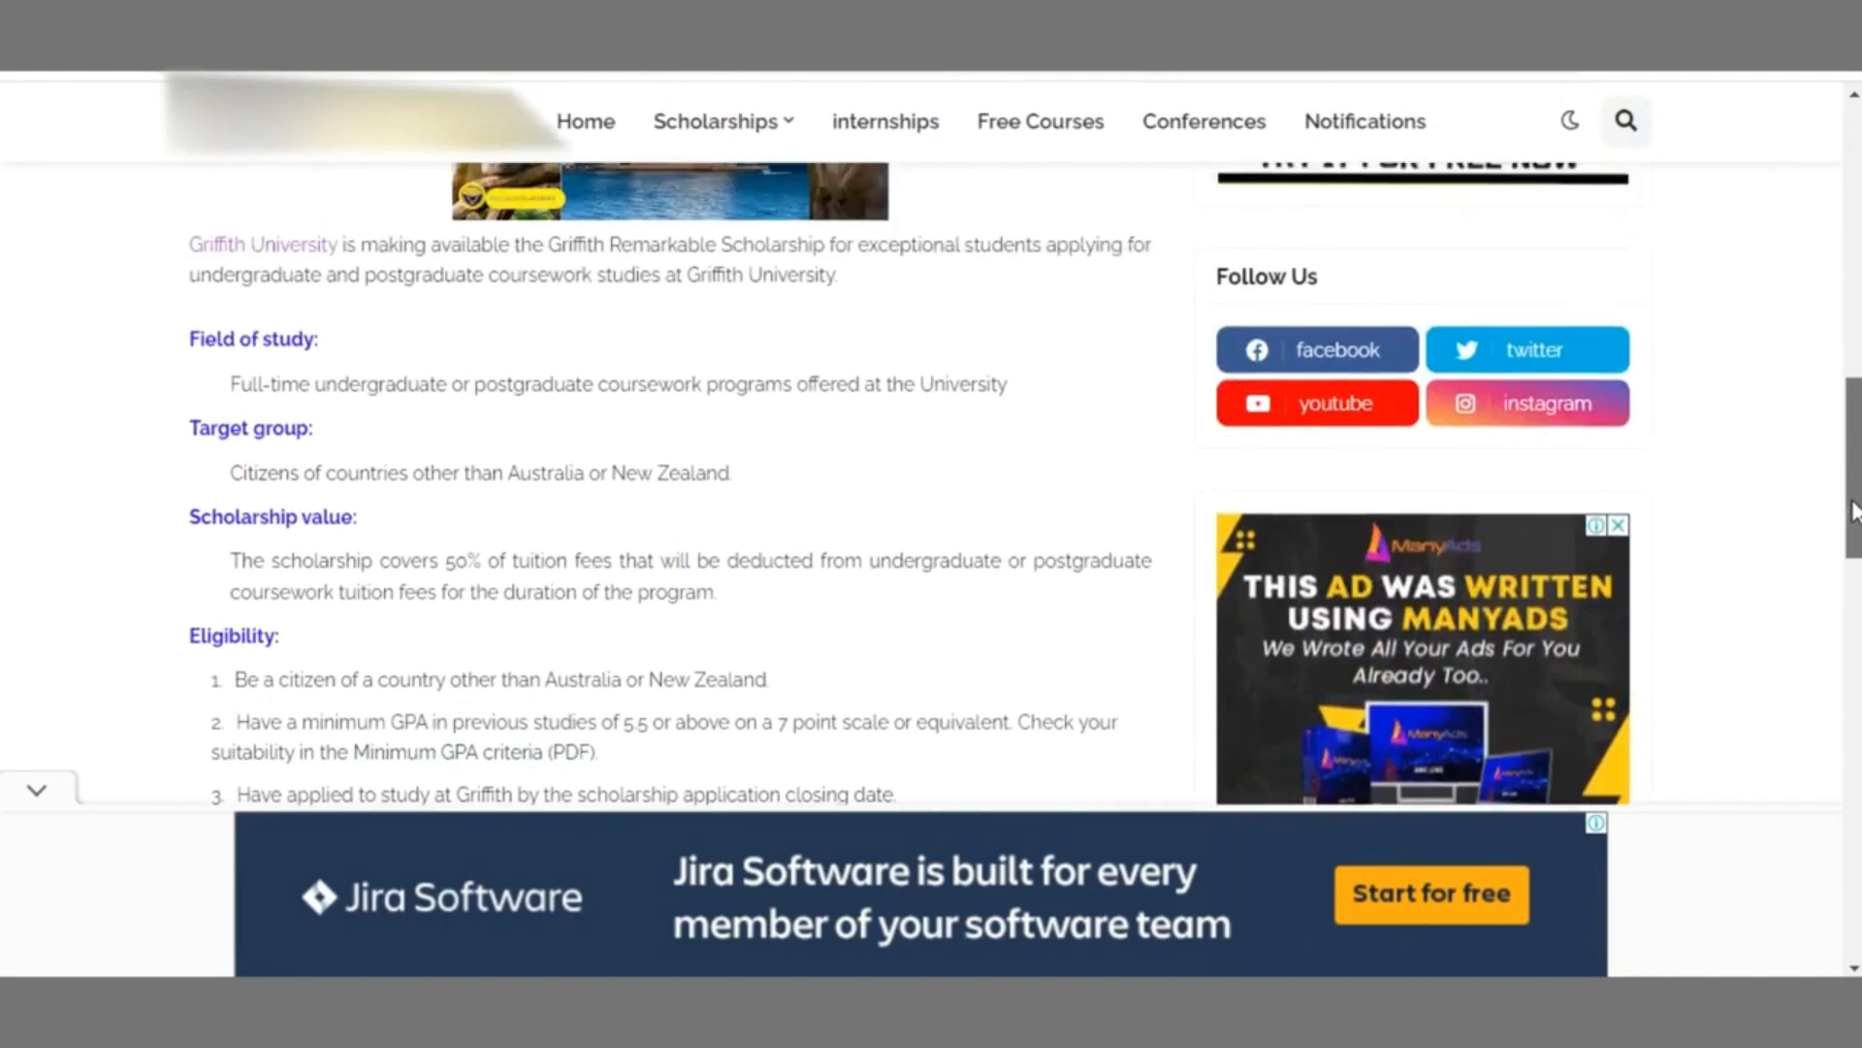
{"action": "scroll", "scroll_direction": "down", "scroll_amount": 3}
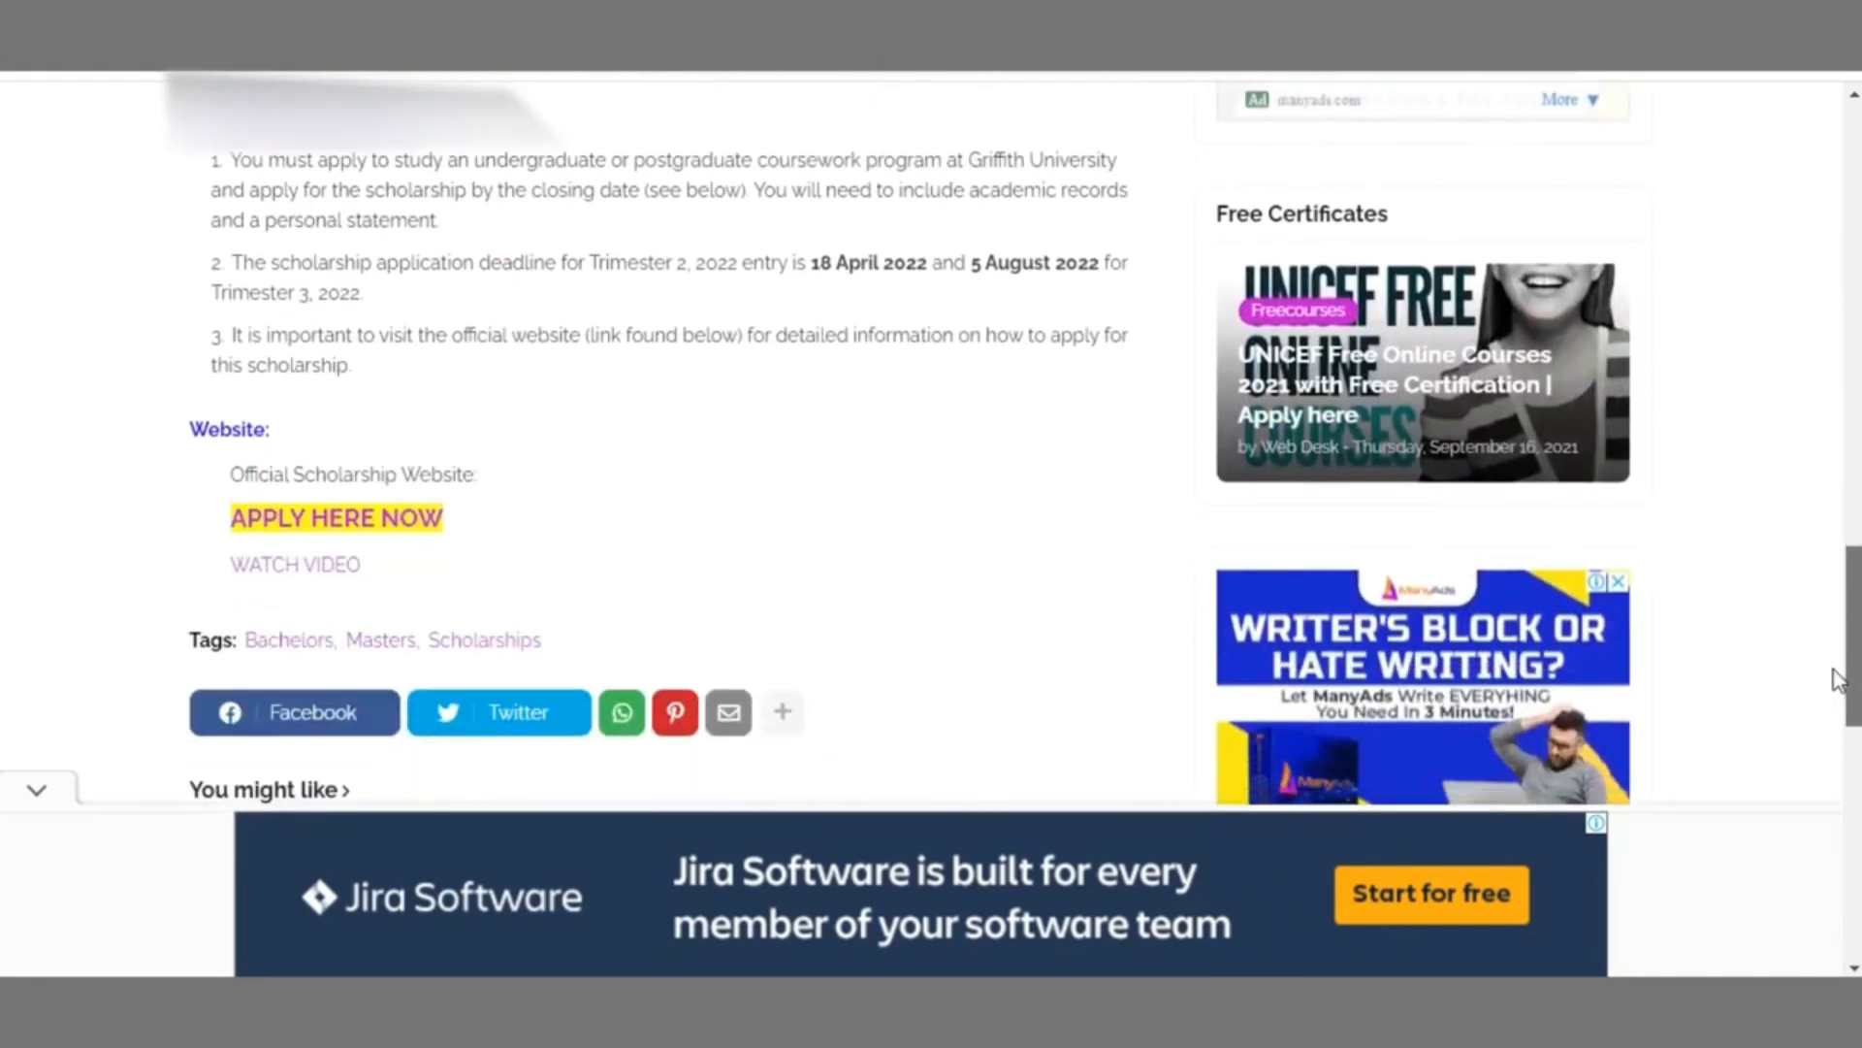
{"action": "scroll", "scroll_direction": "up", "scroll_amount": 3}
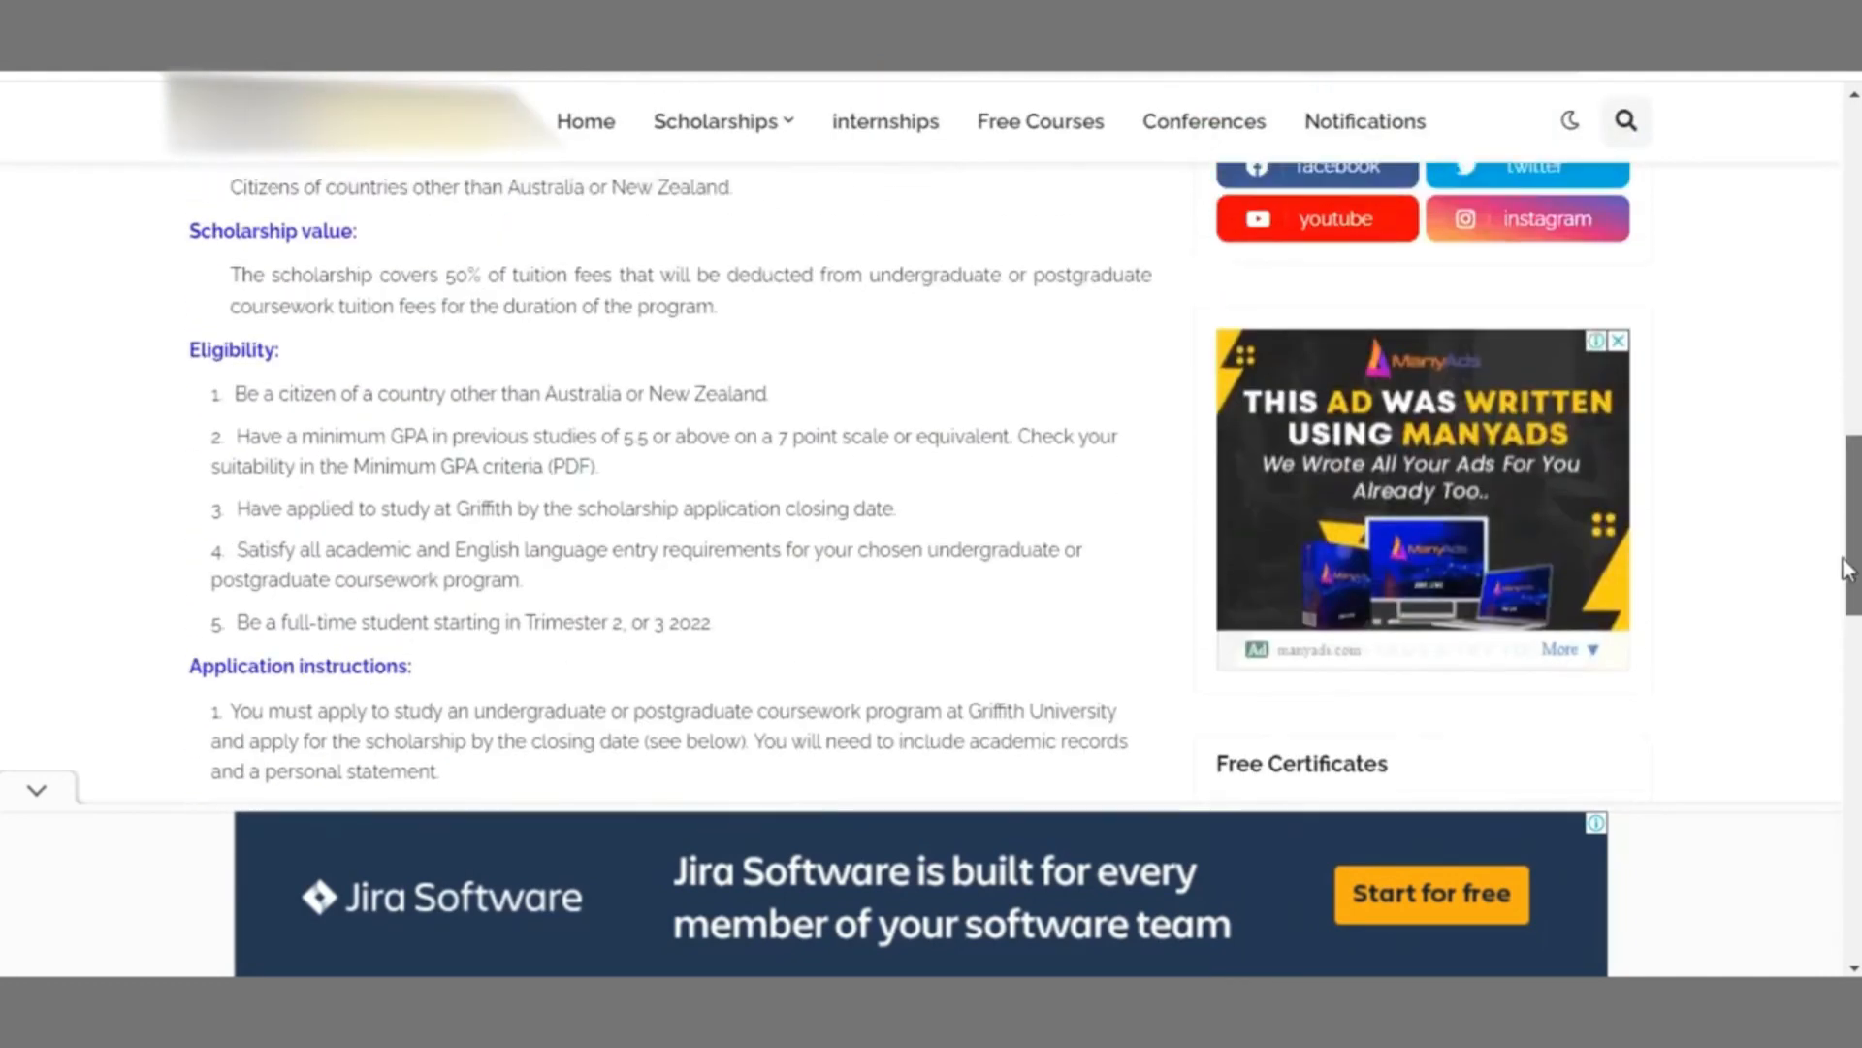
{"action": "scroll", "scroll_direction": "up", "scroll_amount": 3}
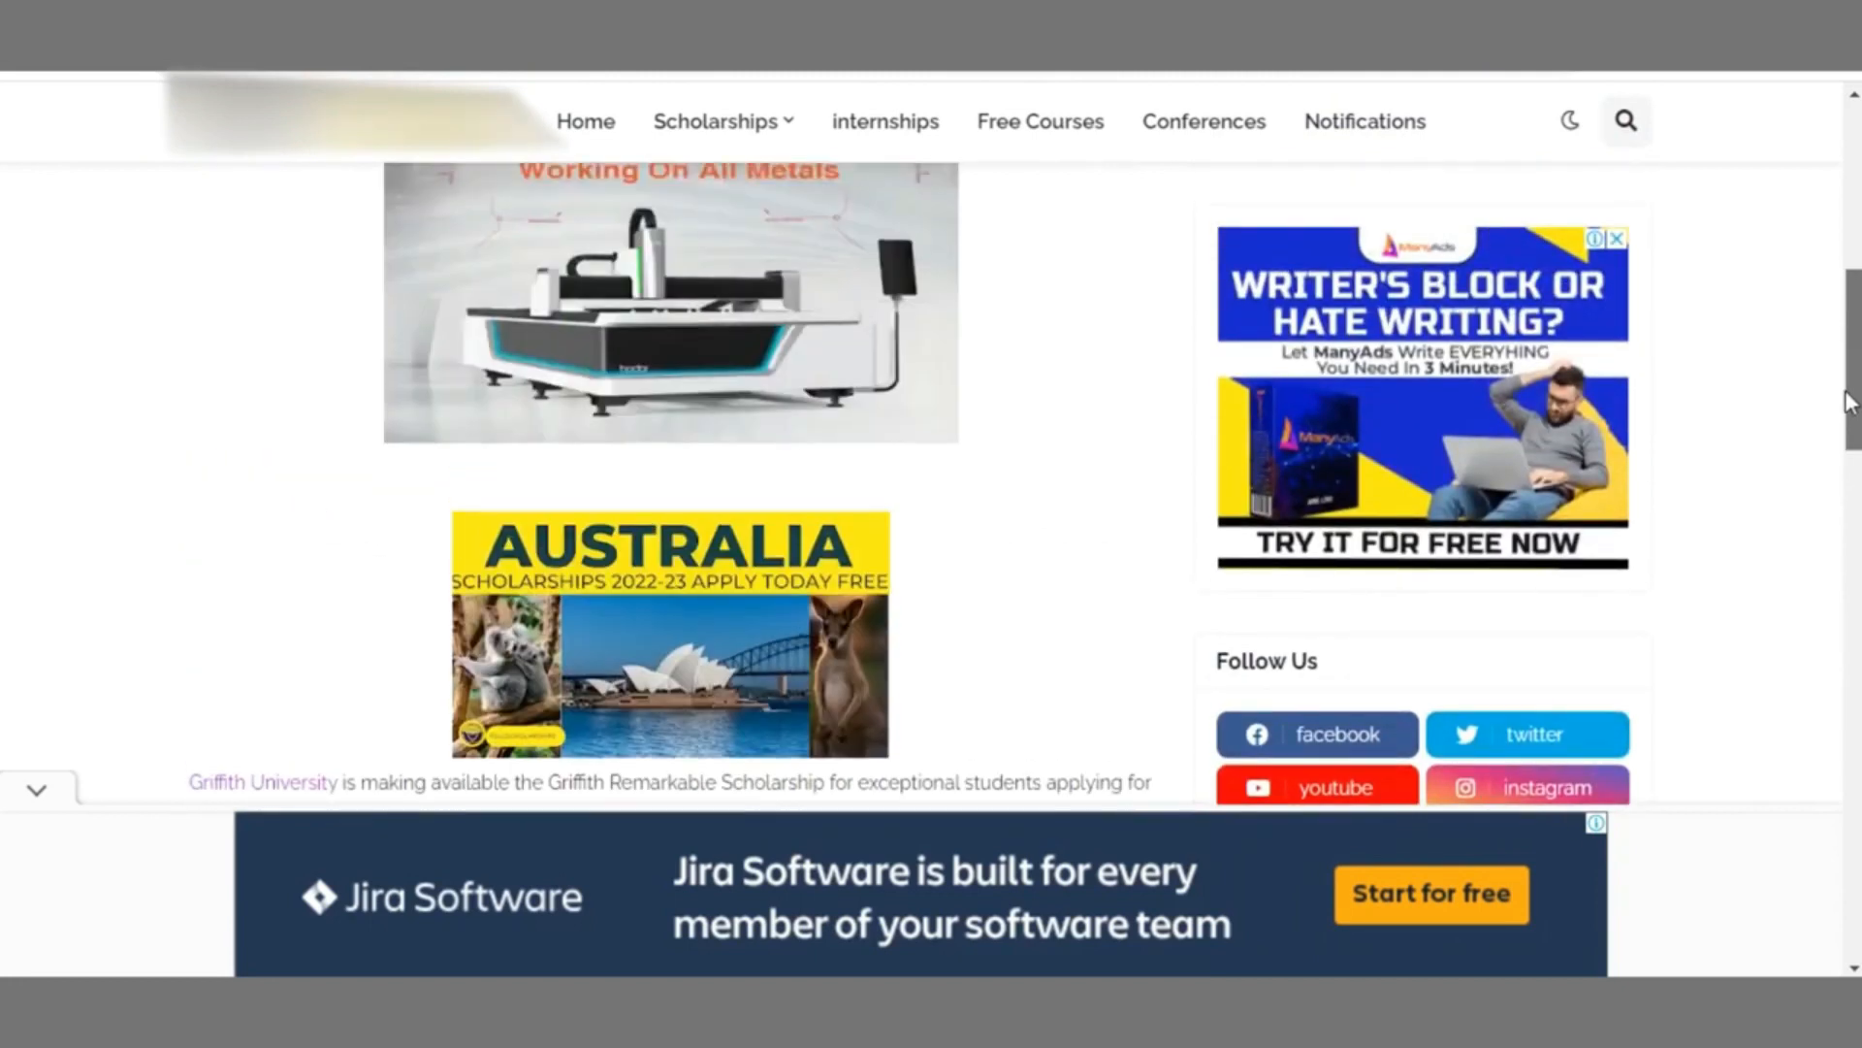
{"action": "scroll", "scroll_direction": "up", "scroll_amount": 3}
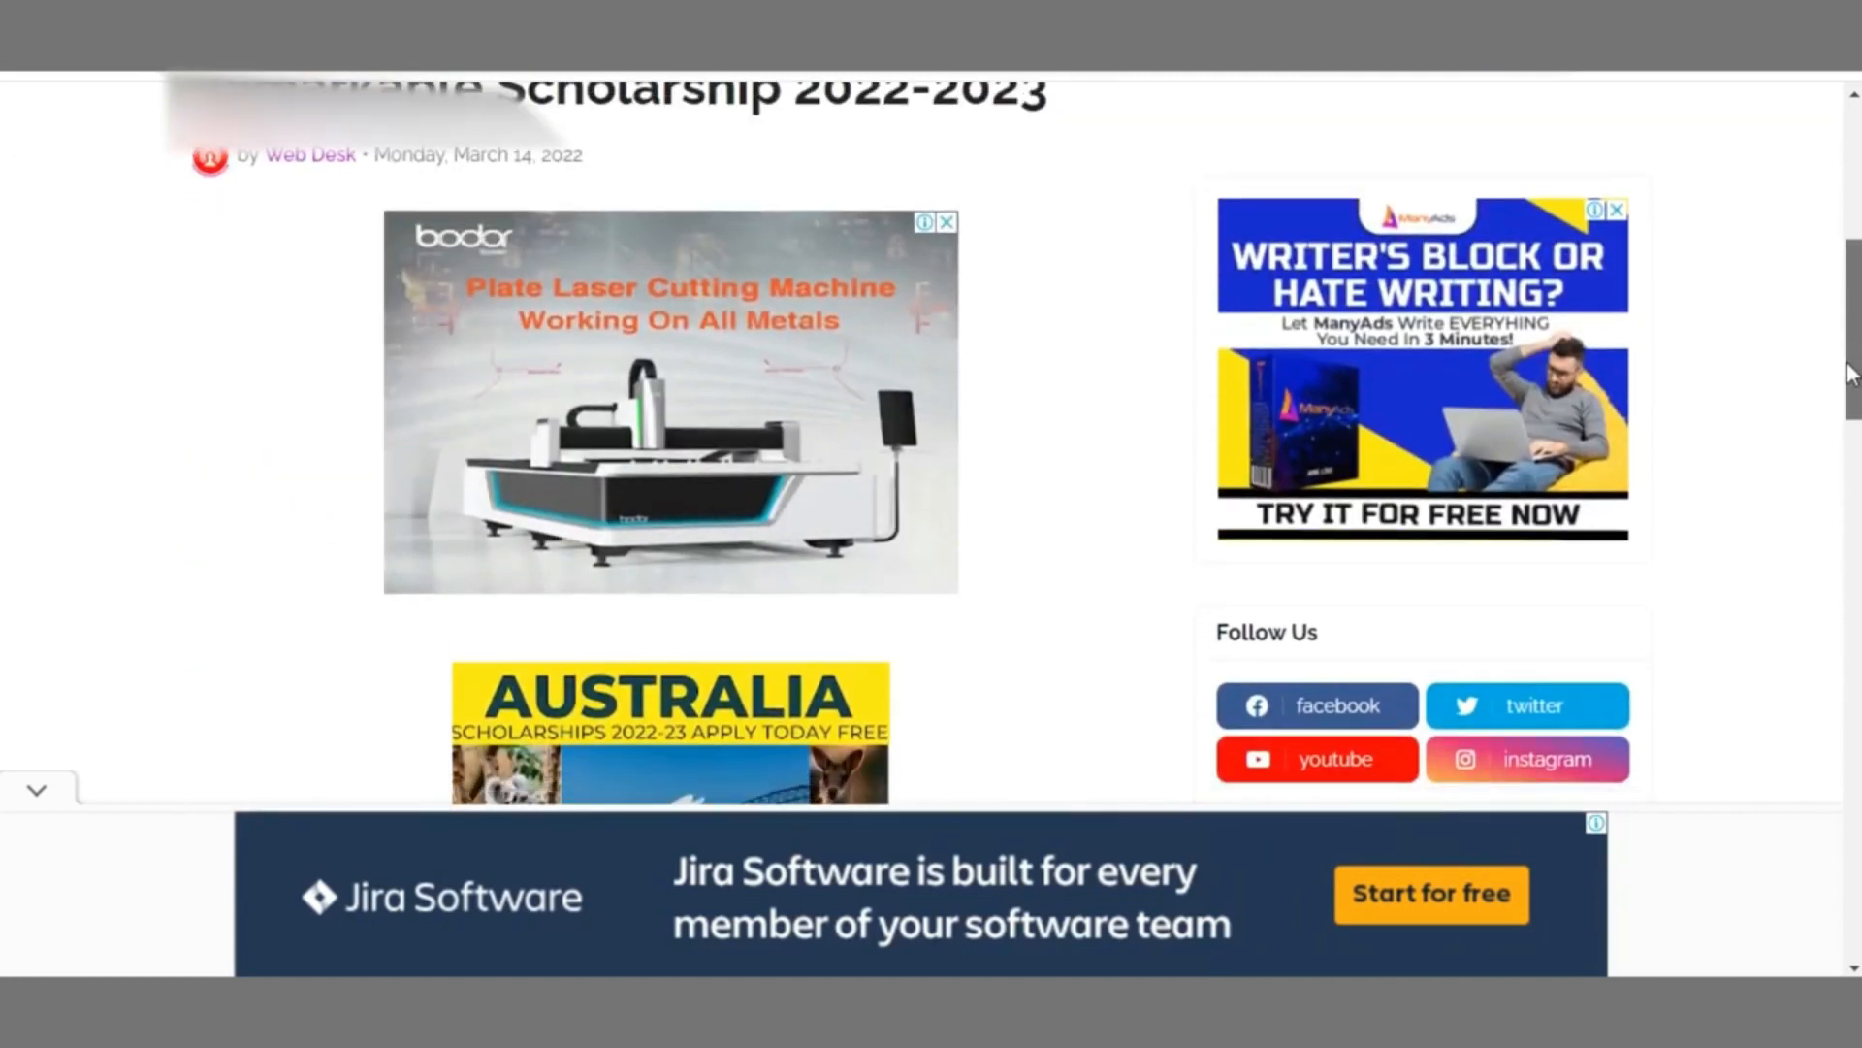
{"action": "scroll", "scroll_direction": "down", "scroll_amount": 3}
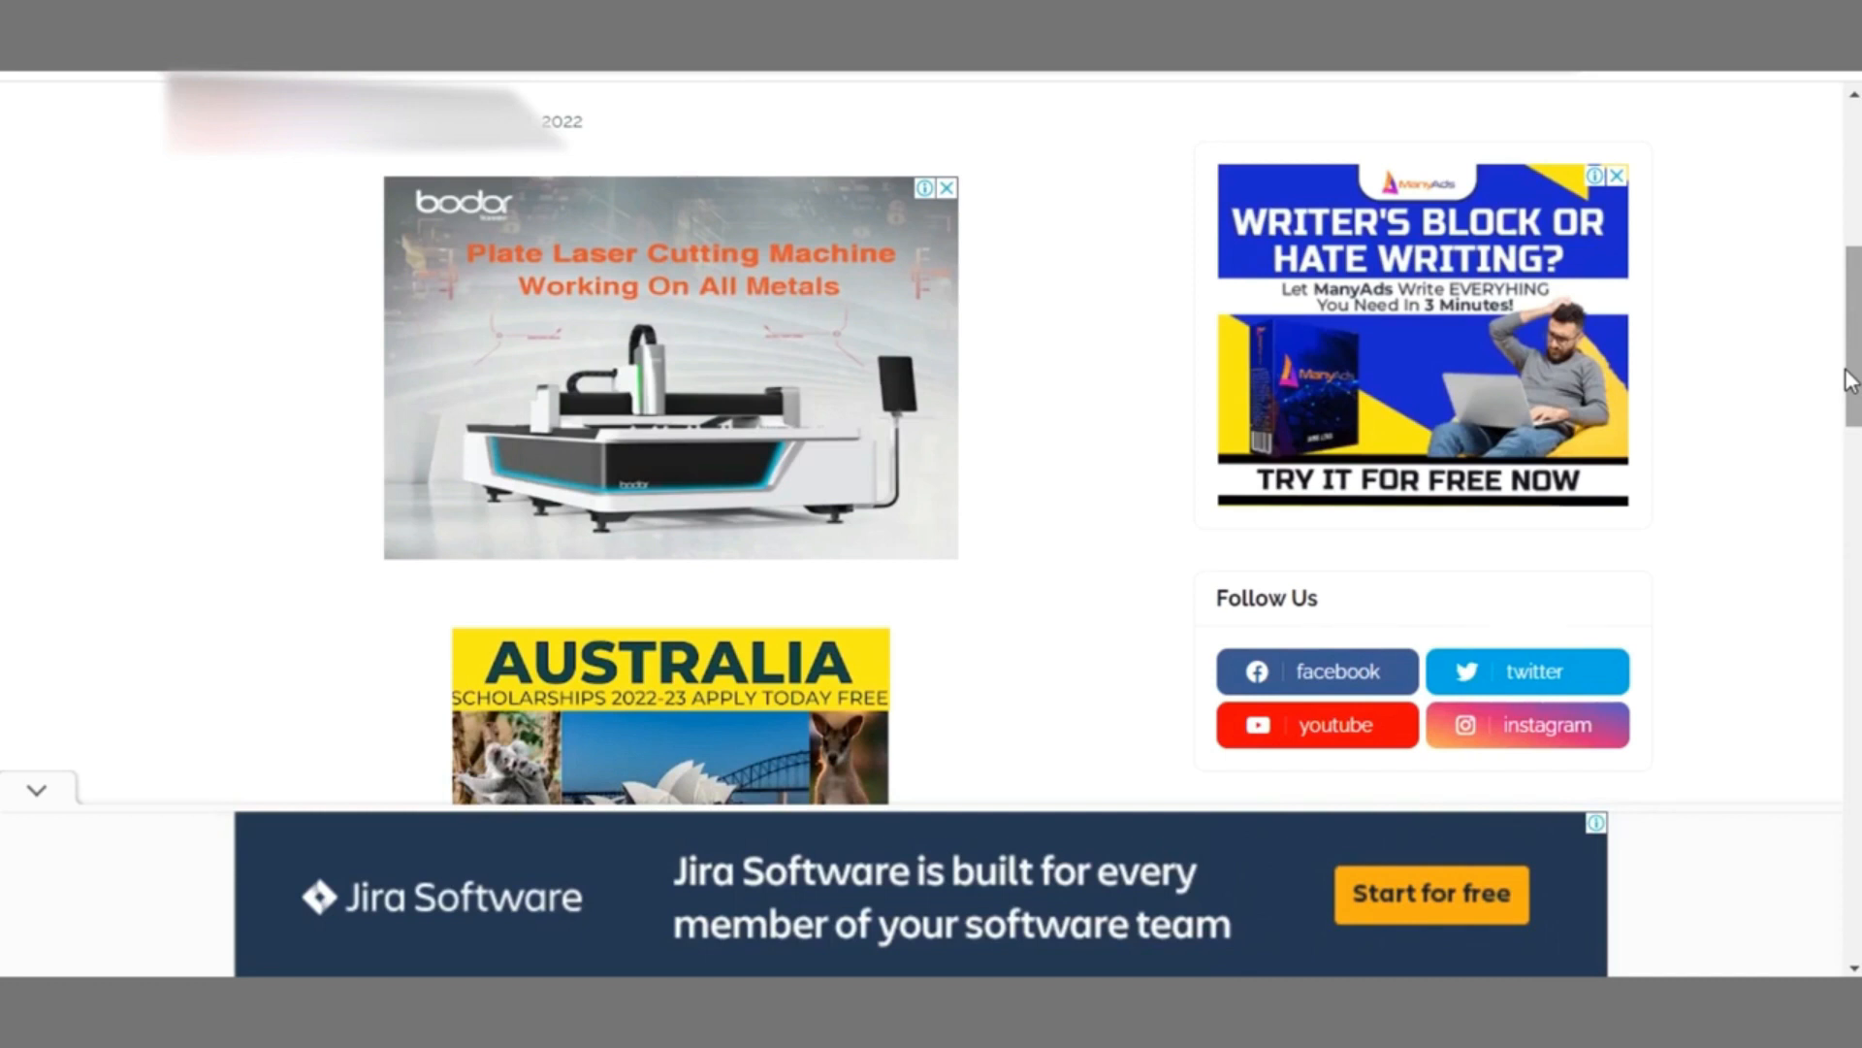
{"action": "mouse_move", "coordinate": [1445, 196]}
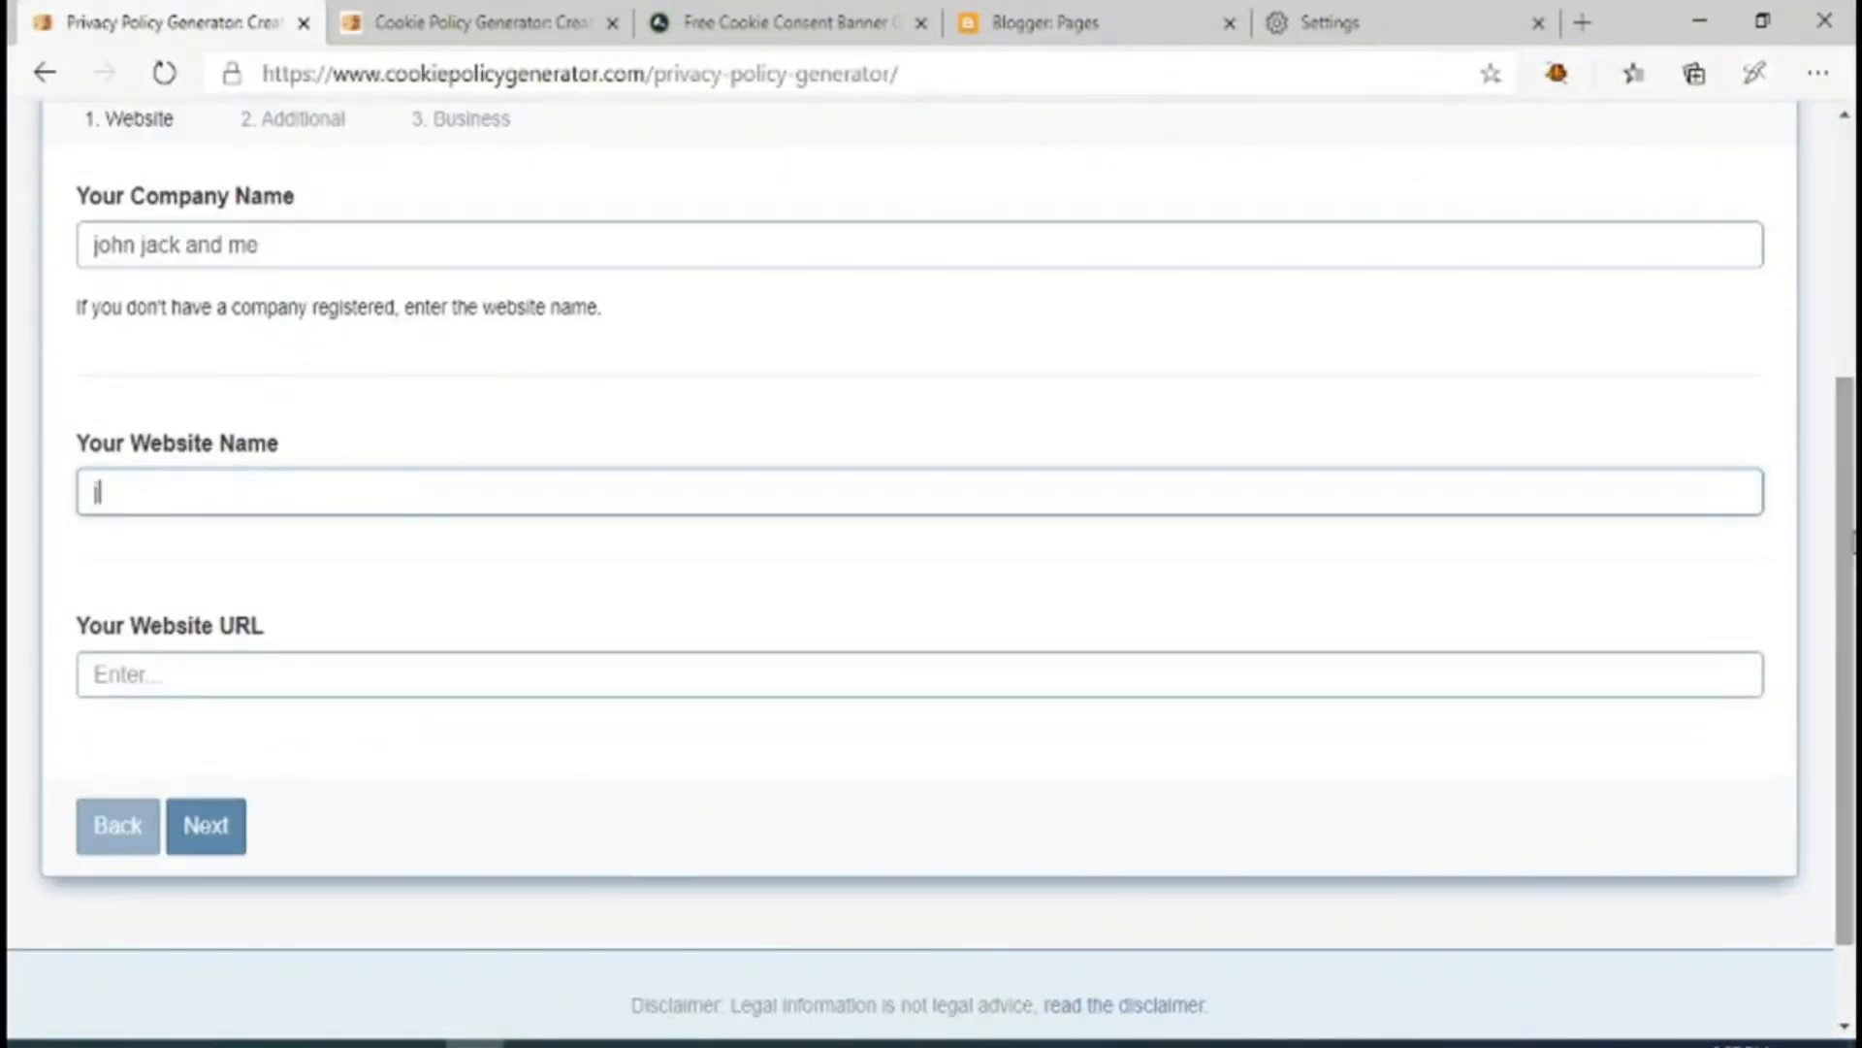
Enter 'john jack and me' as the company and website names and continue the policy form.
{"action": "type", "text": "john jack a"}
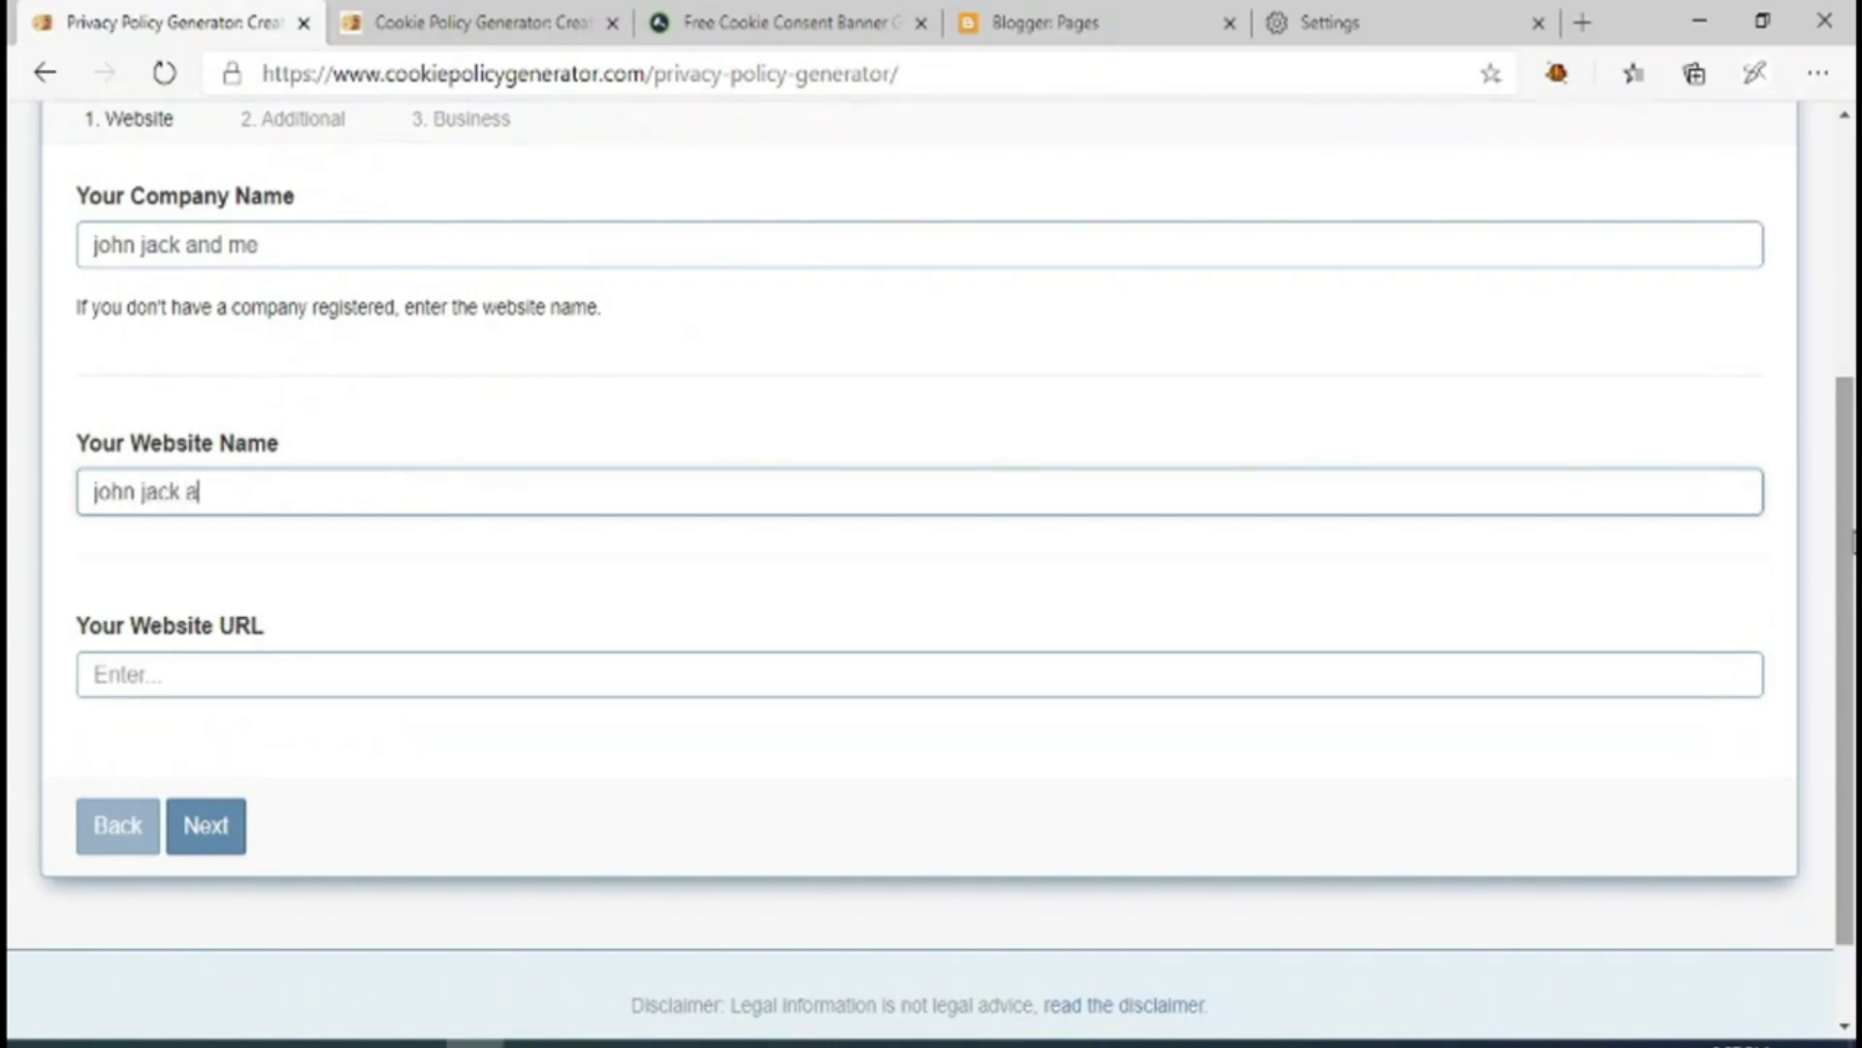
{"action": "type", "text": "nd me"}
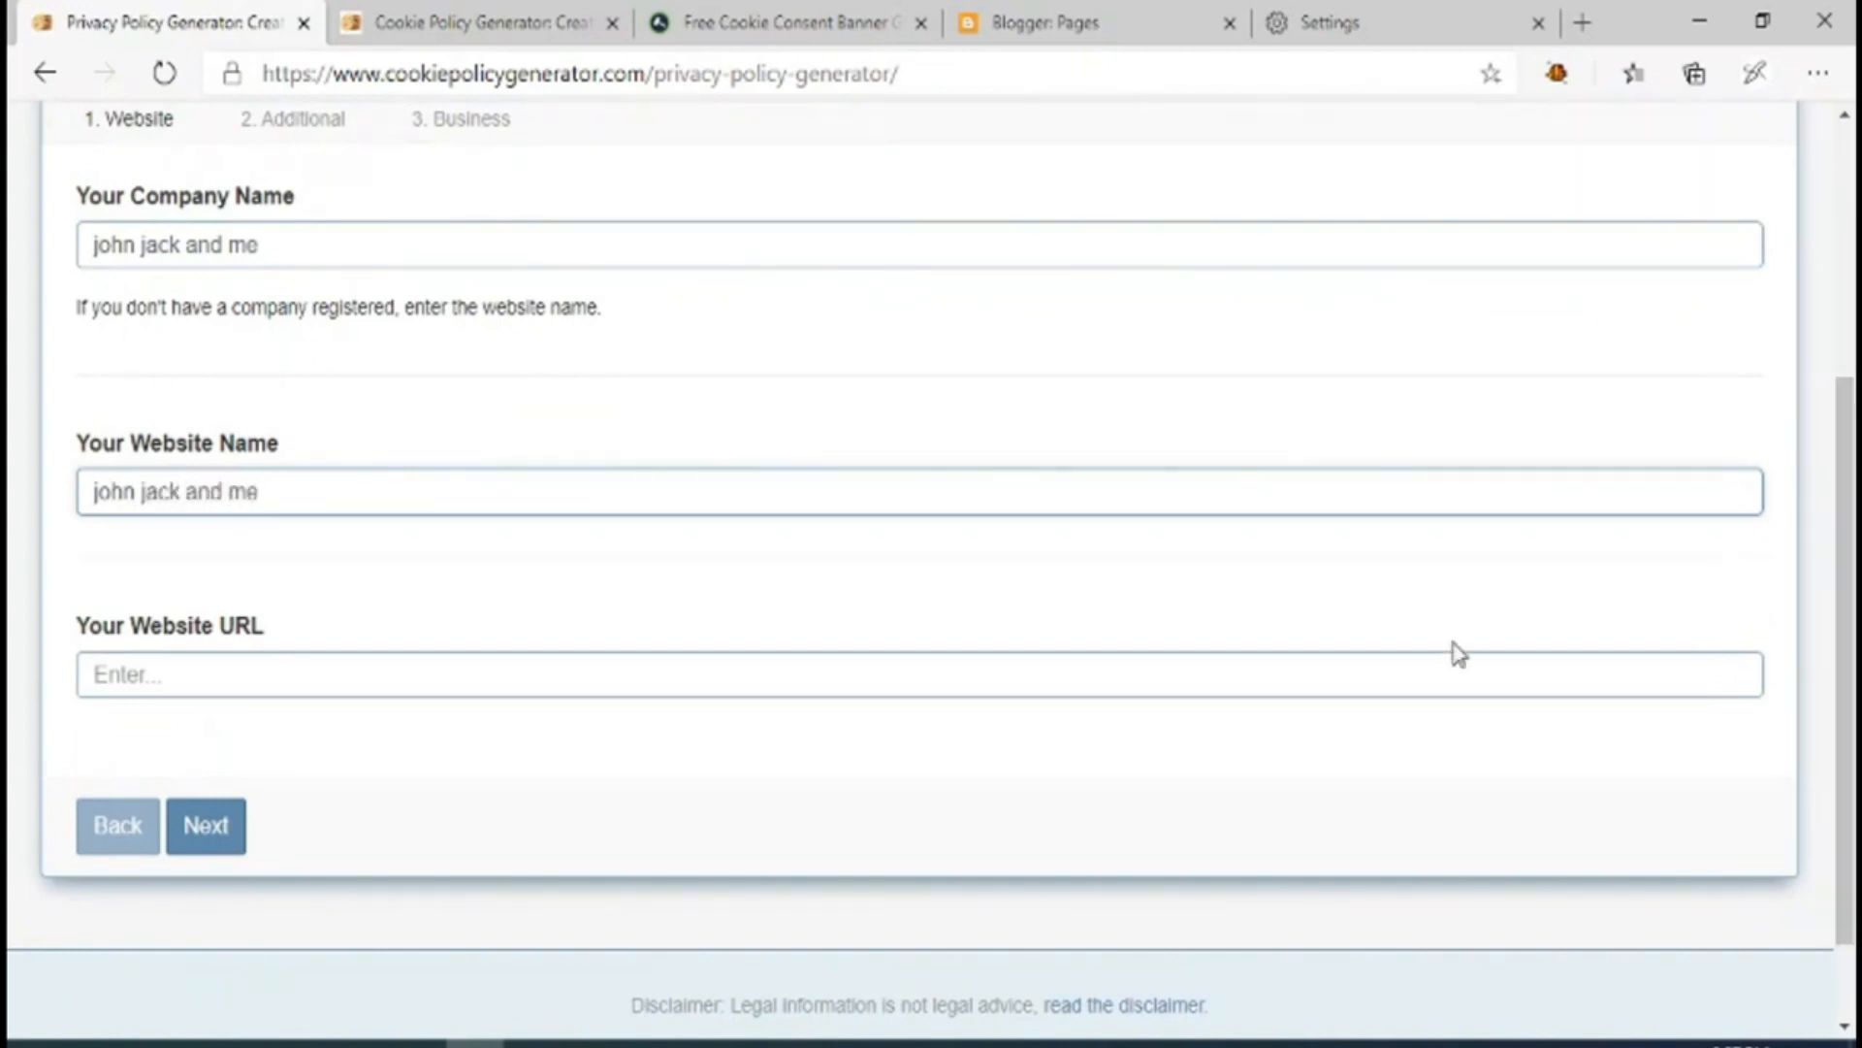
{"action": "type", "text": "https://"}
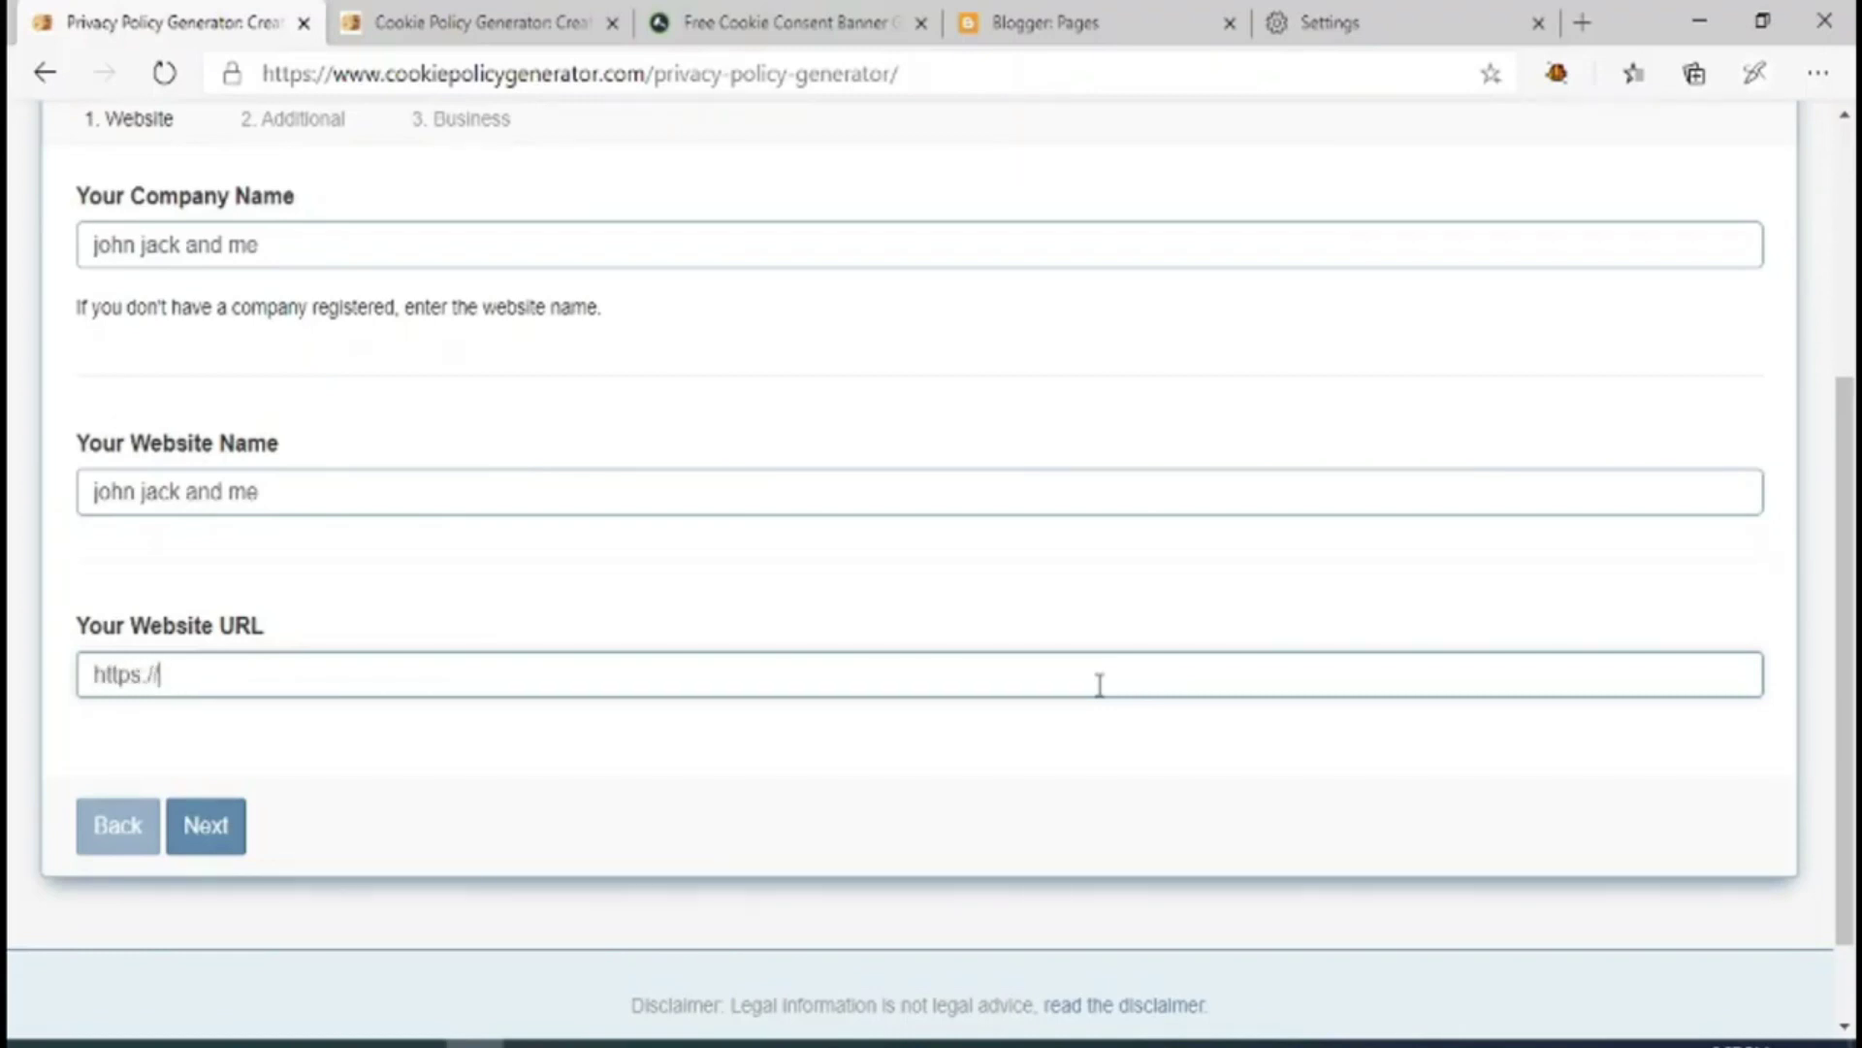
{"action": "left_click", "coordinate": [203, 826]}
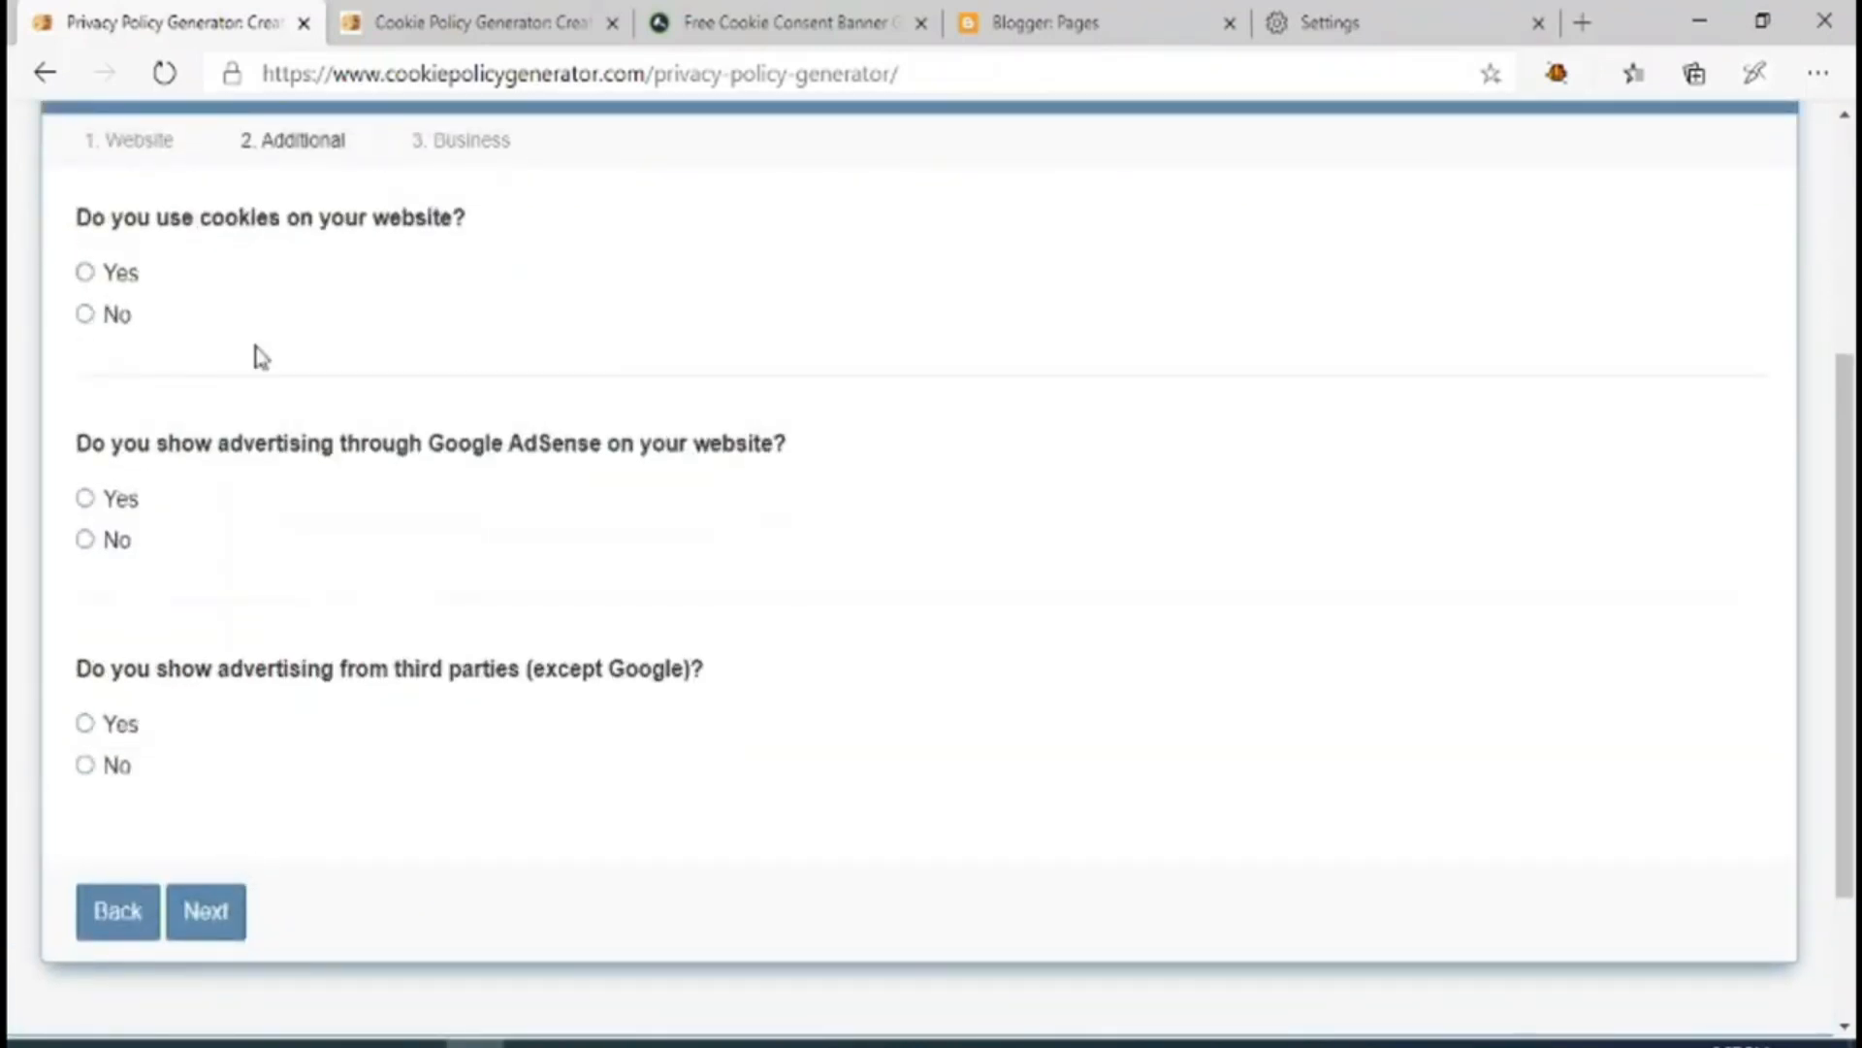
Answer Yes to the question of whether the website uses cookies.
{"action": "scroll", "scroll_direction": "up", "scroll_amount": 3}
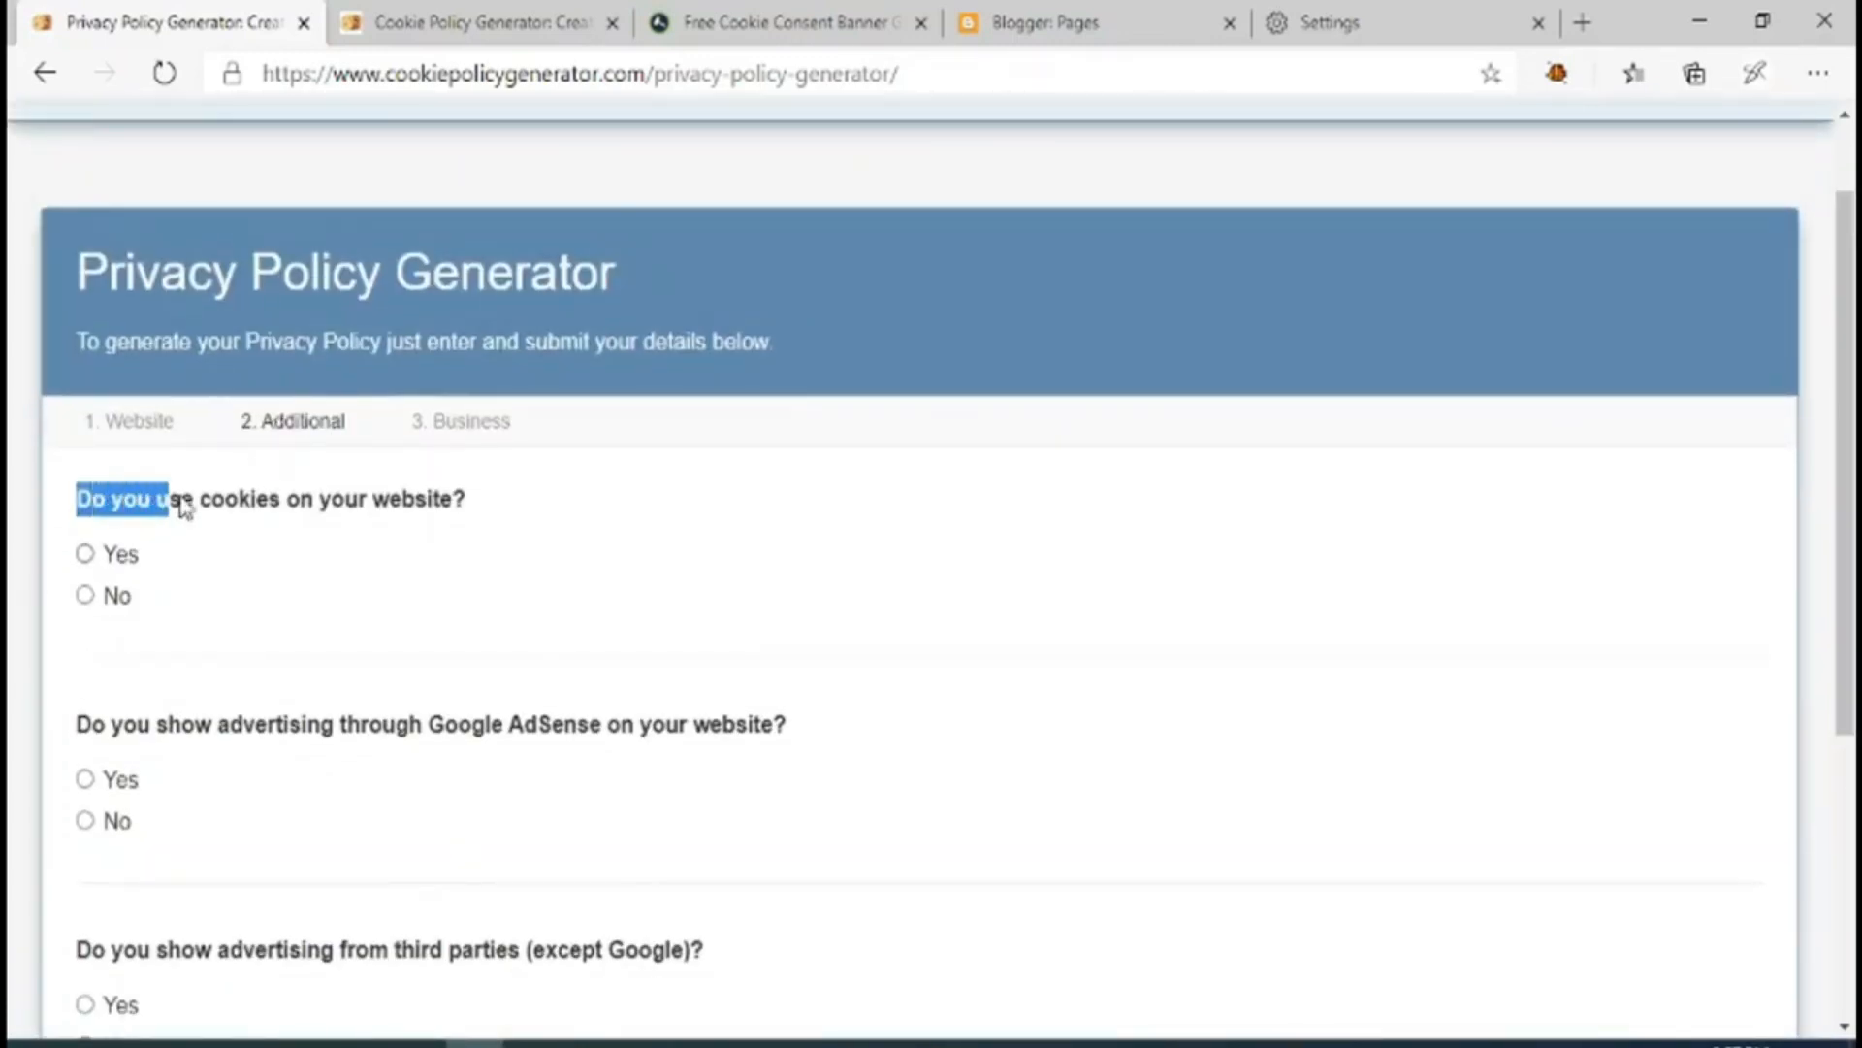
{"action": "mouse_move", "coordinate": [395, 558]}
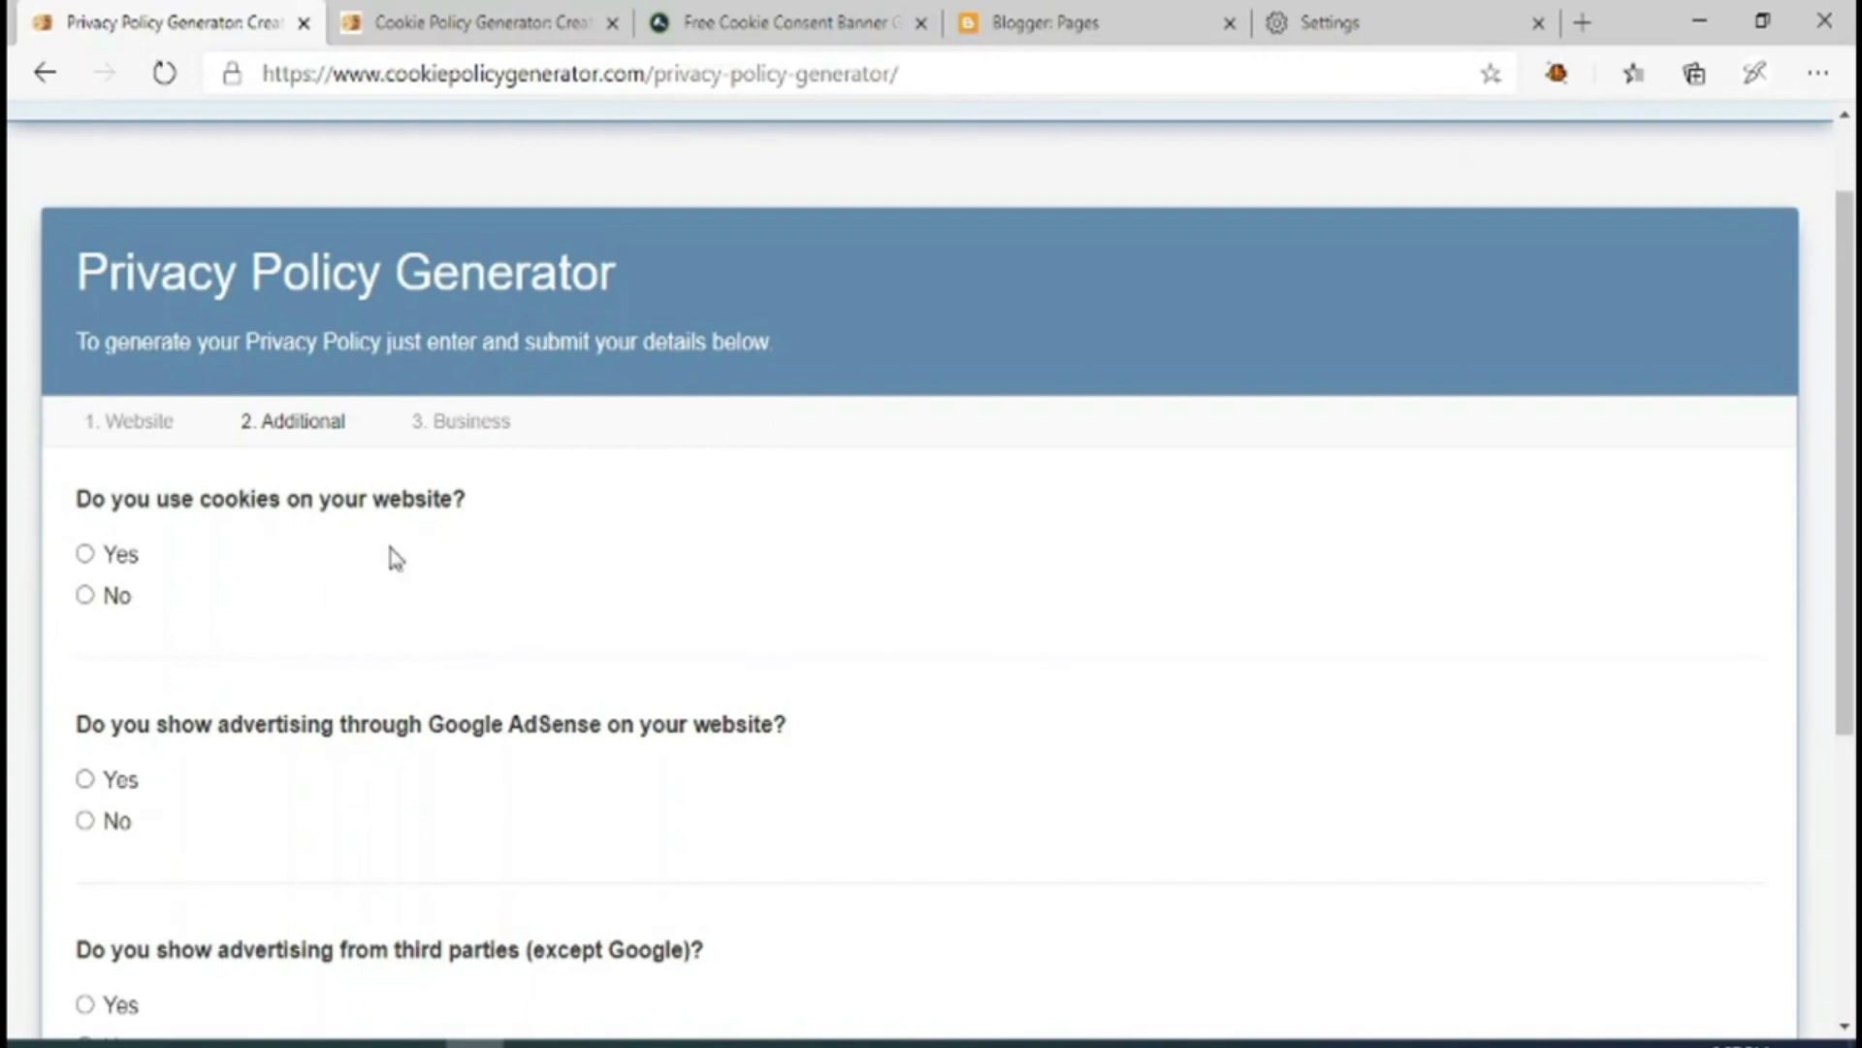
{"action": "scroll", "scroll_direction": "down", "scroll_amount": 3}
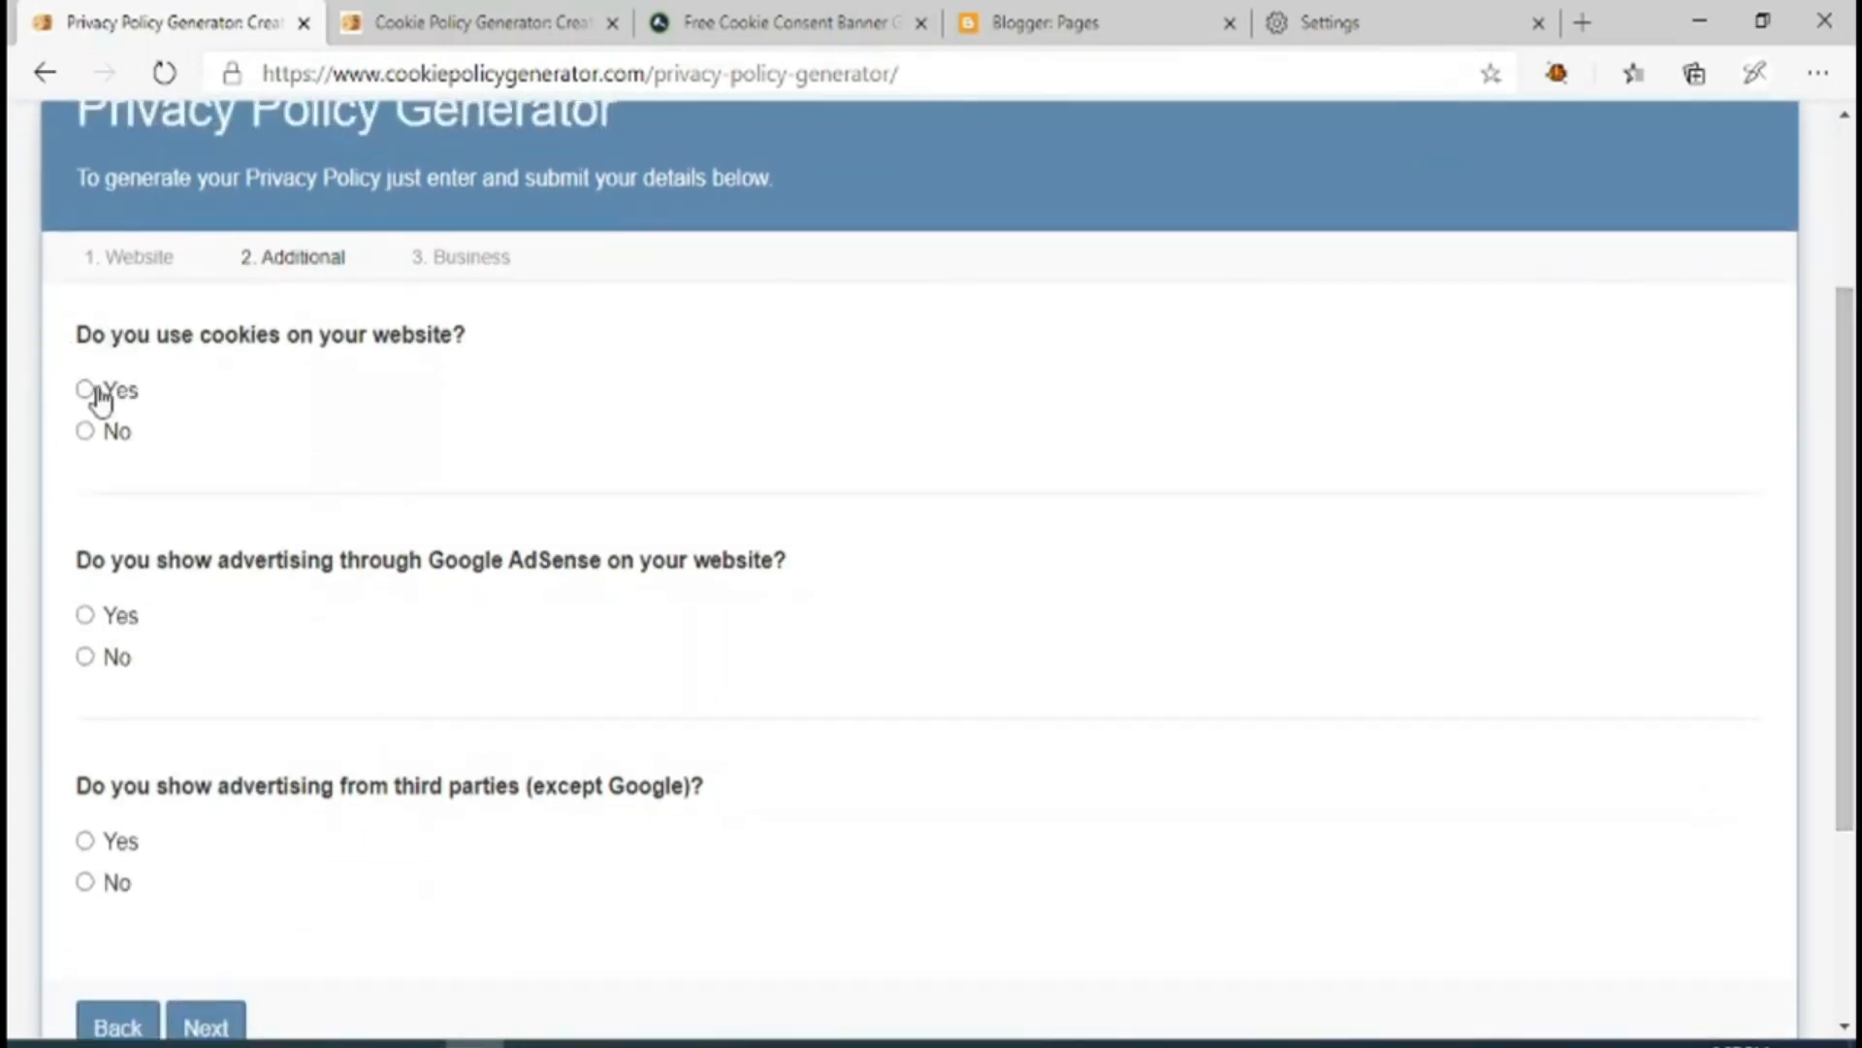
{"action": "left_click", "coordinate": [83, 390]}
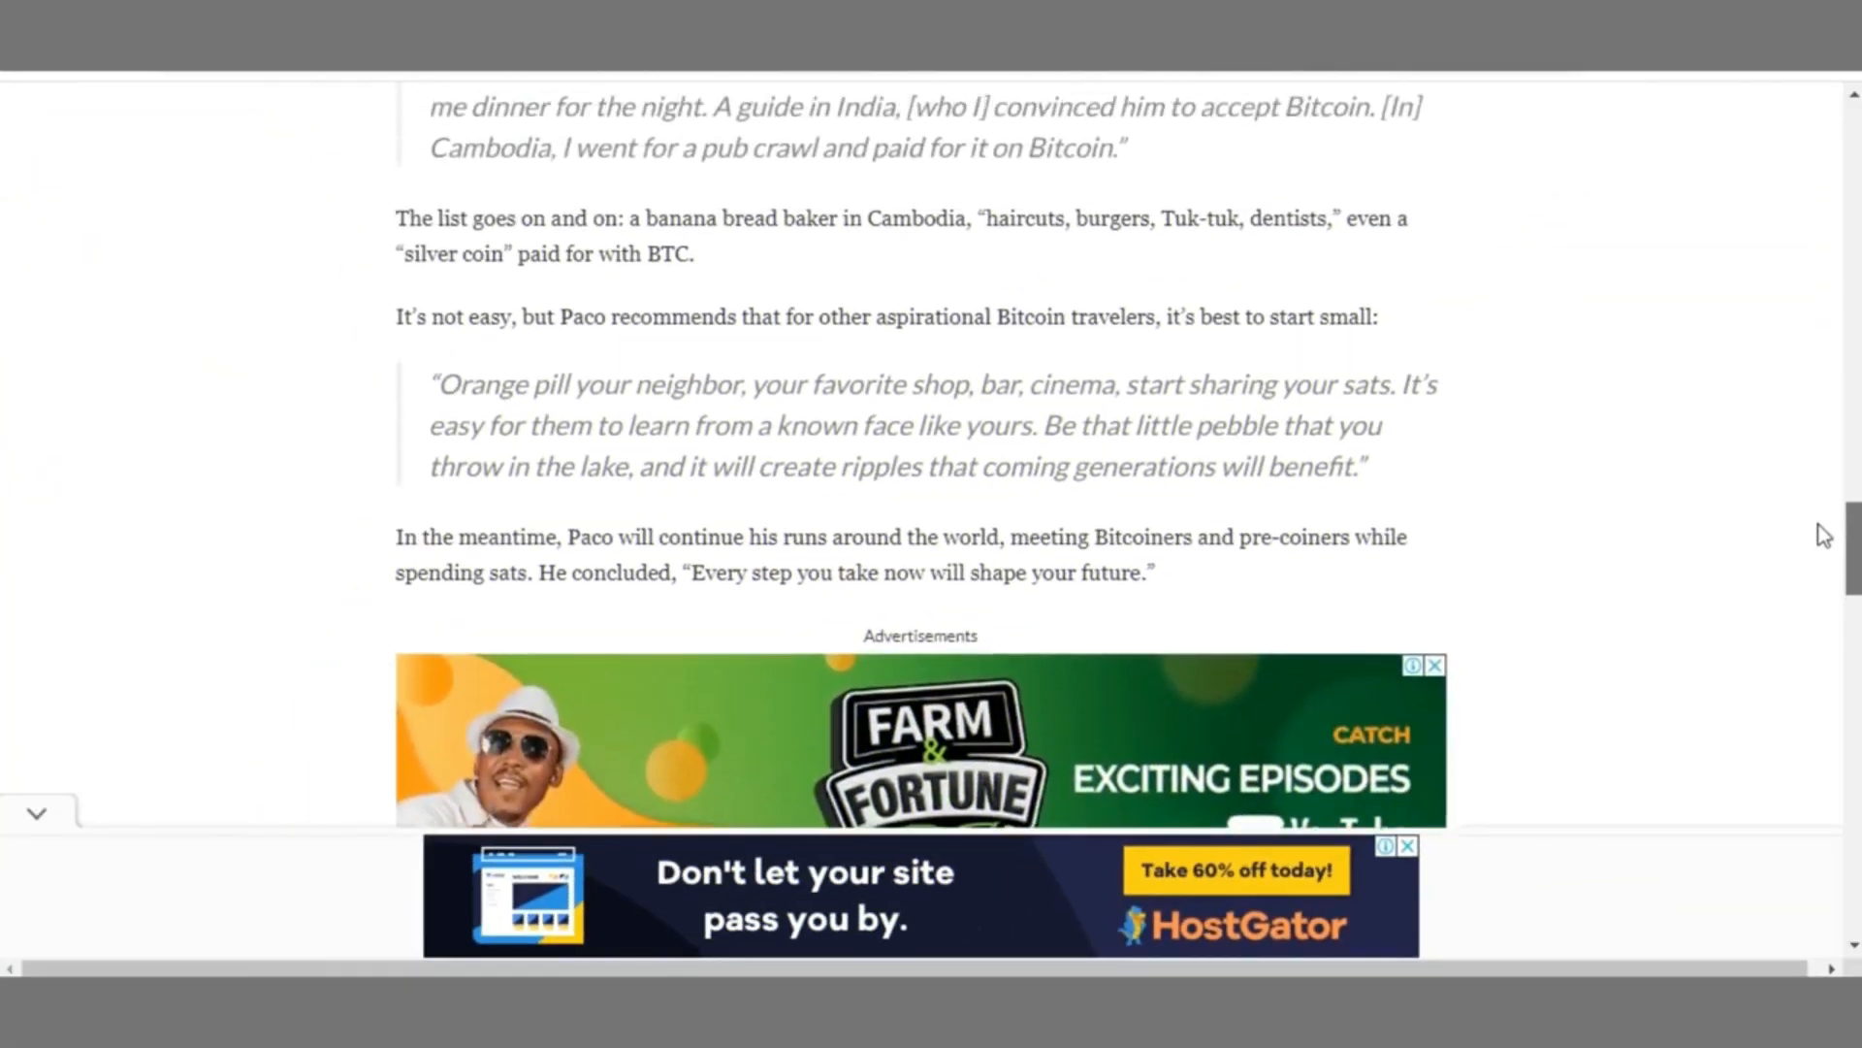
Scroll up and down the scholarship article's application instructions and embedded ads.
{"action": "scroll", "scroll_direction": "up", "scroll_amount": 3}
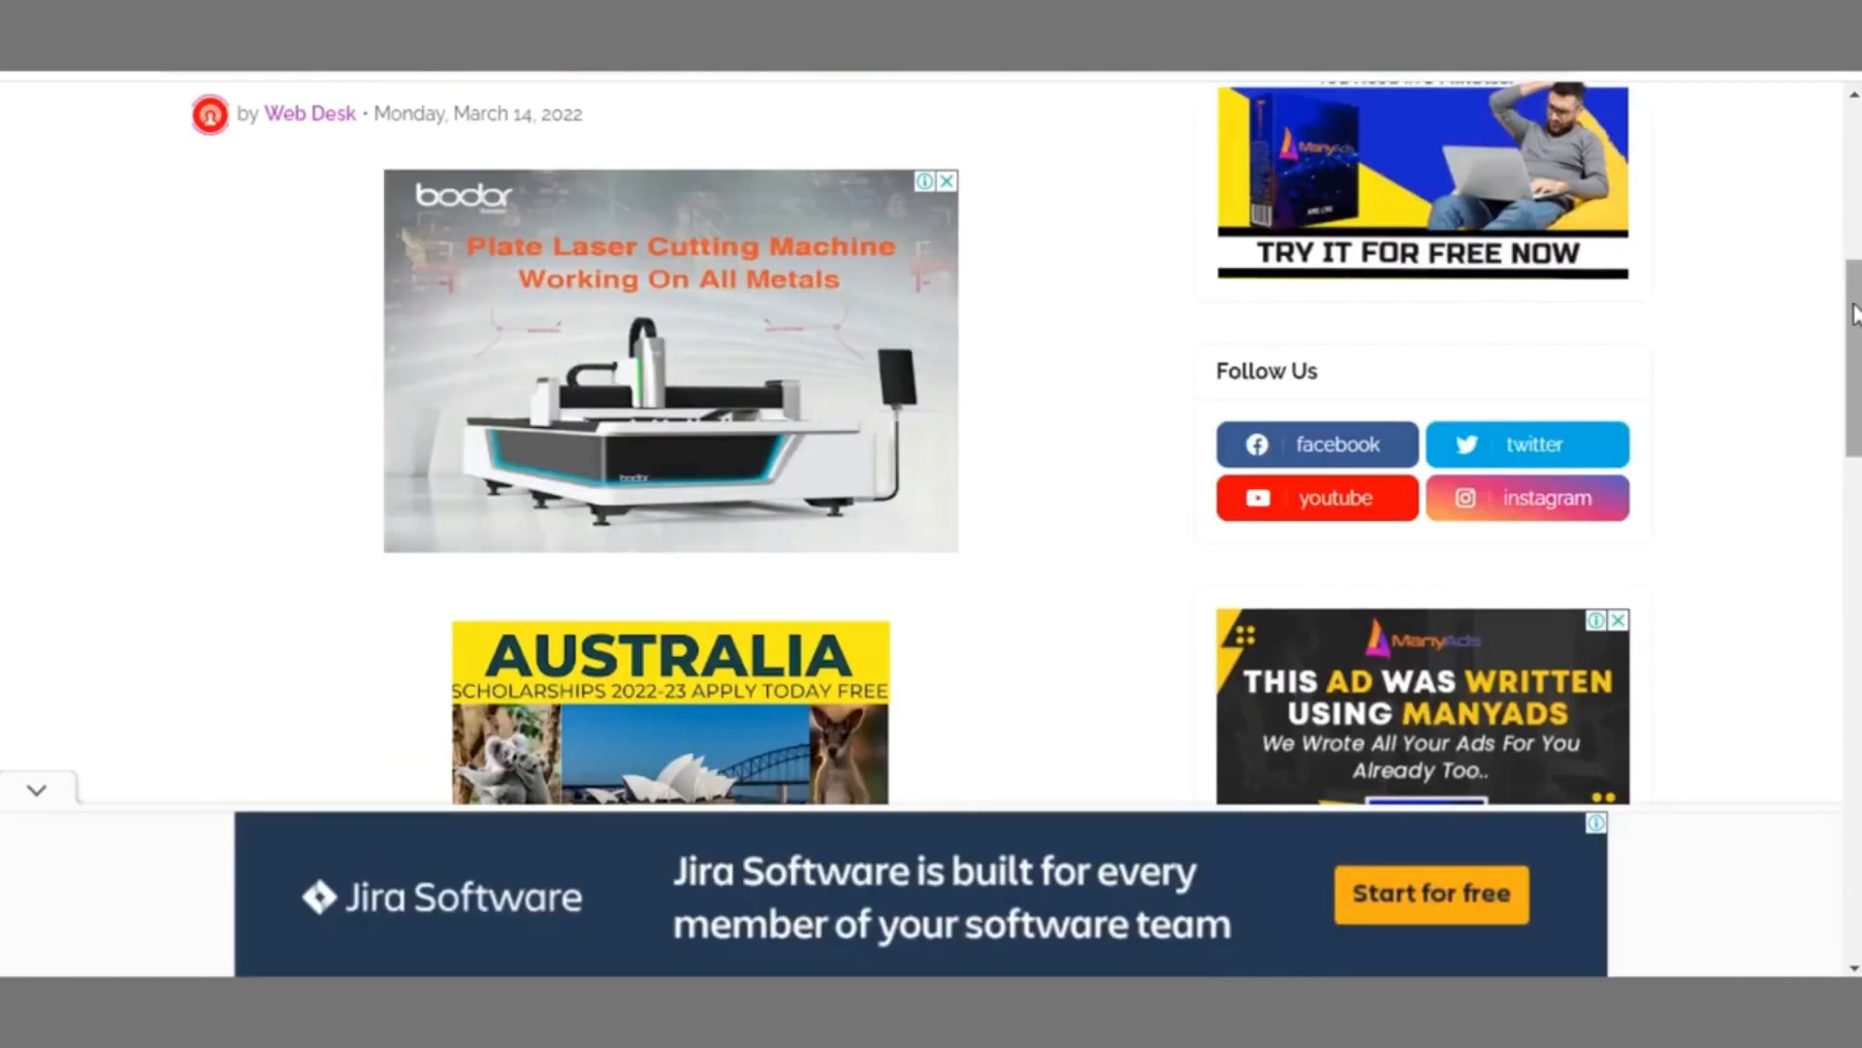
{"action": "scroll", "scroll_direction": "up", "scroll_amount": 3}
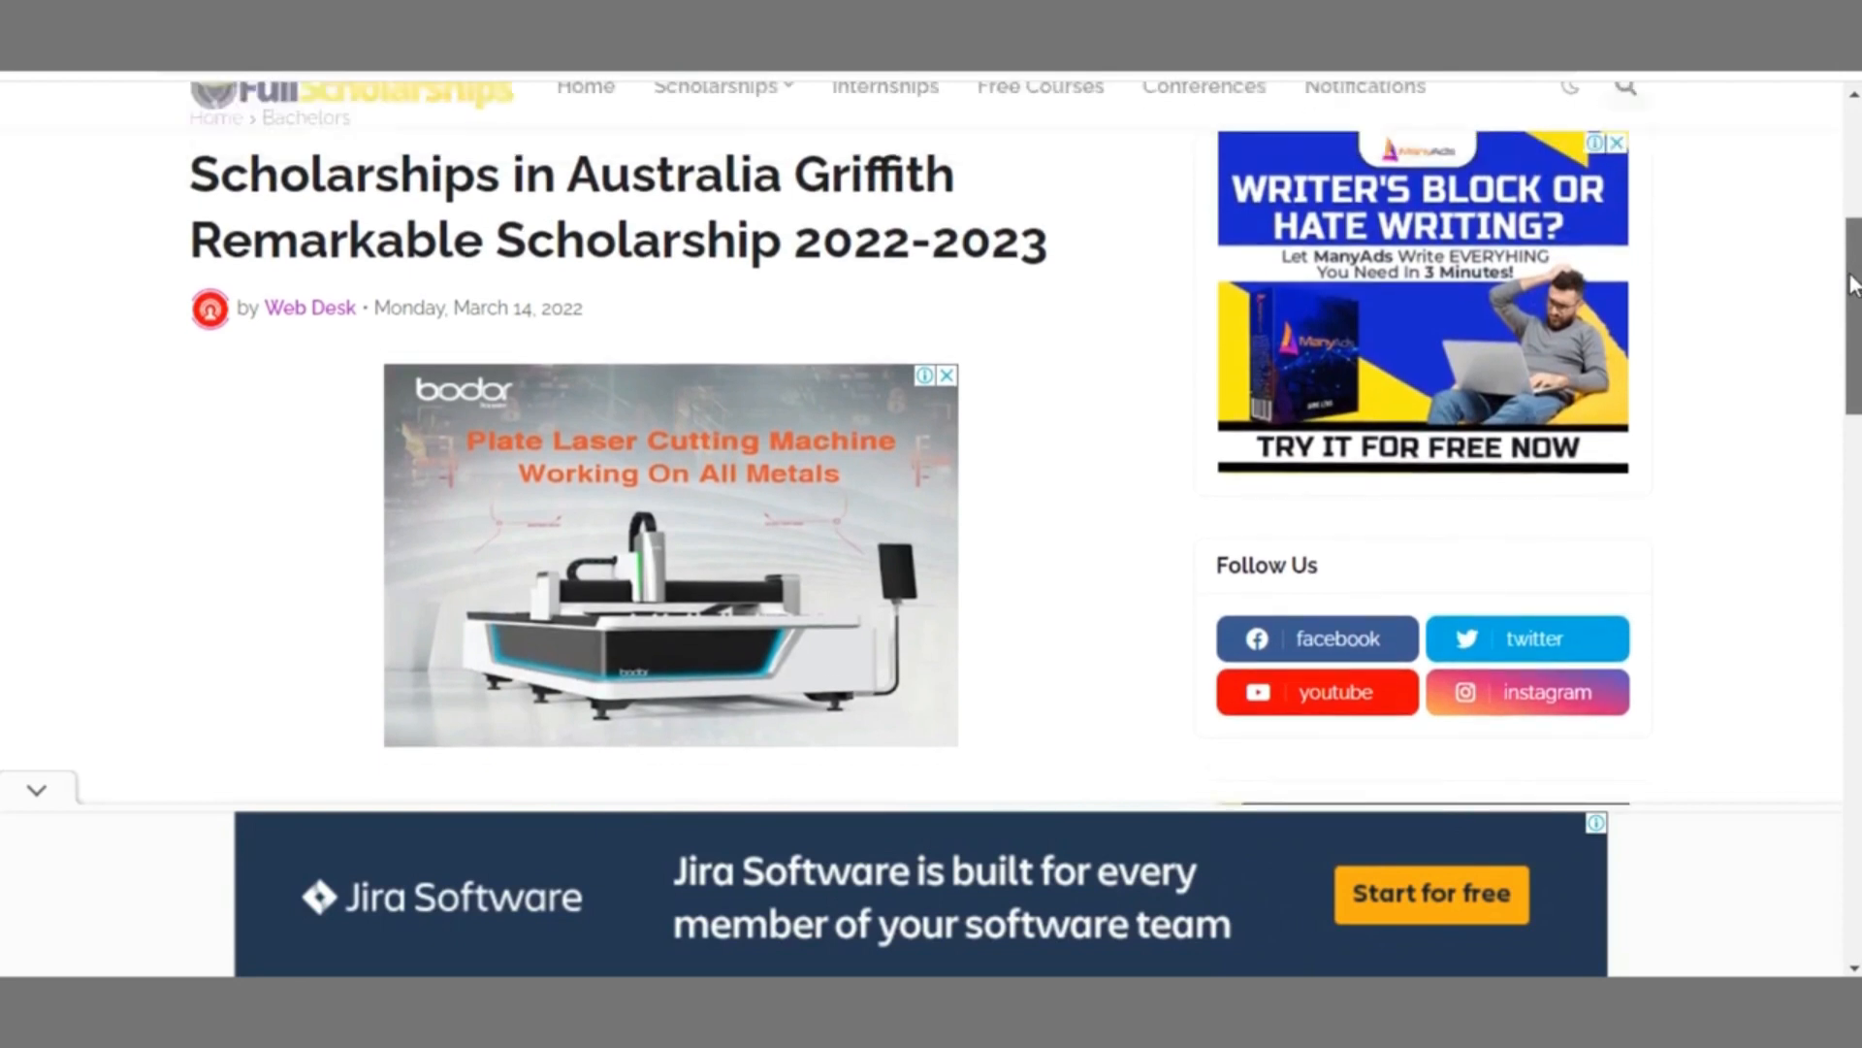
{"action": "scroll", "scroll_direction": "down", "scroll_amount": 3}
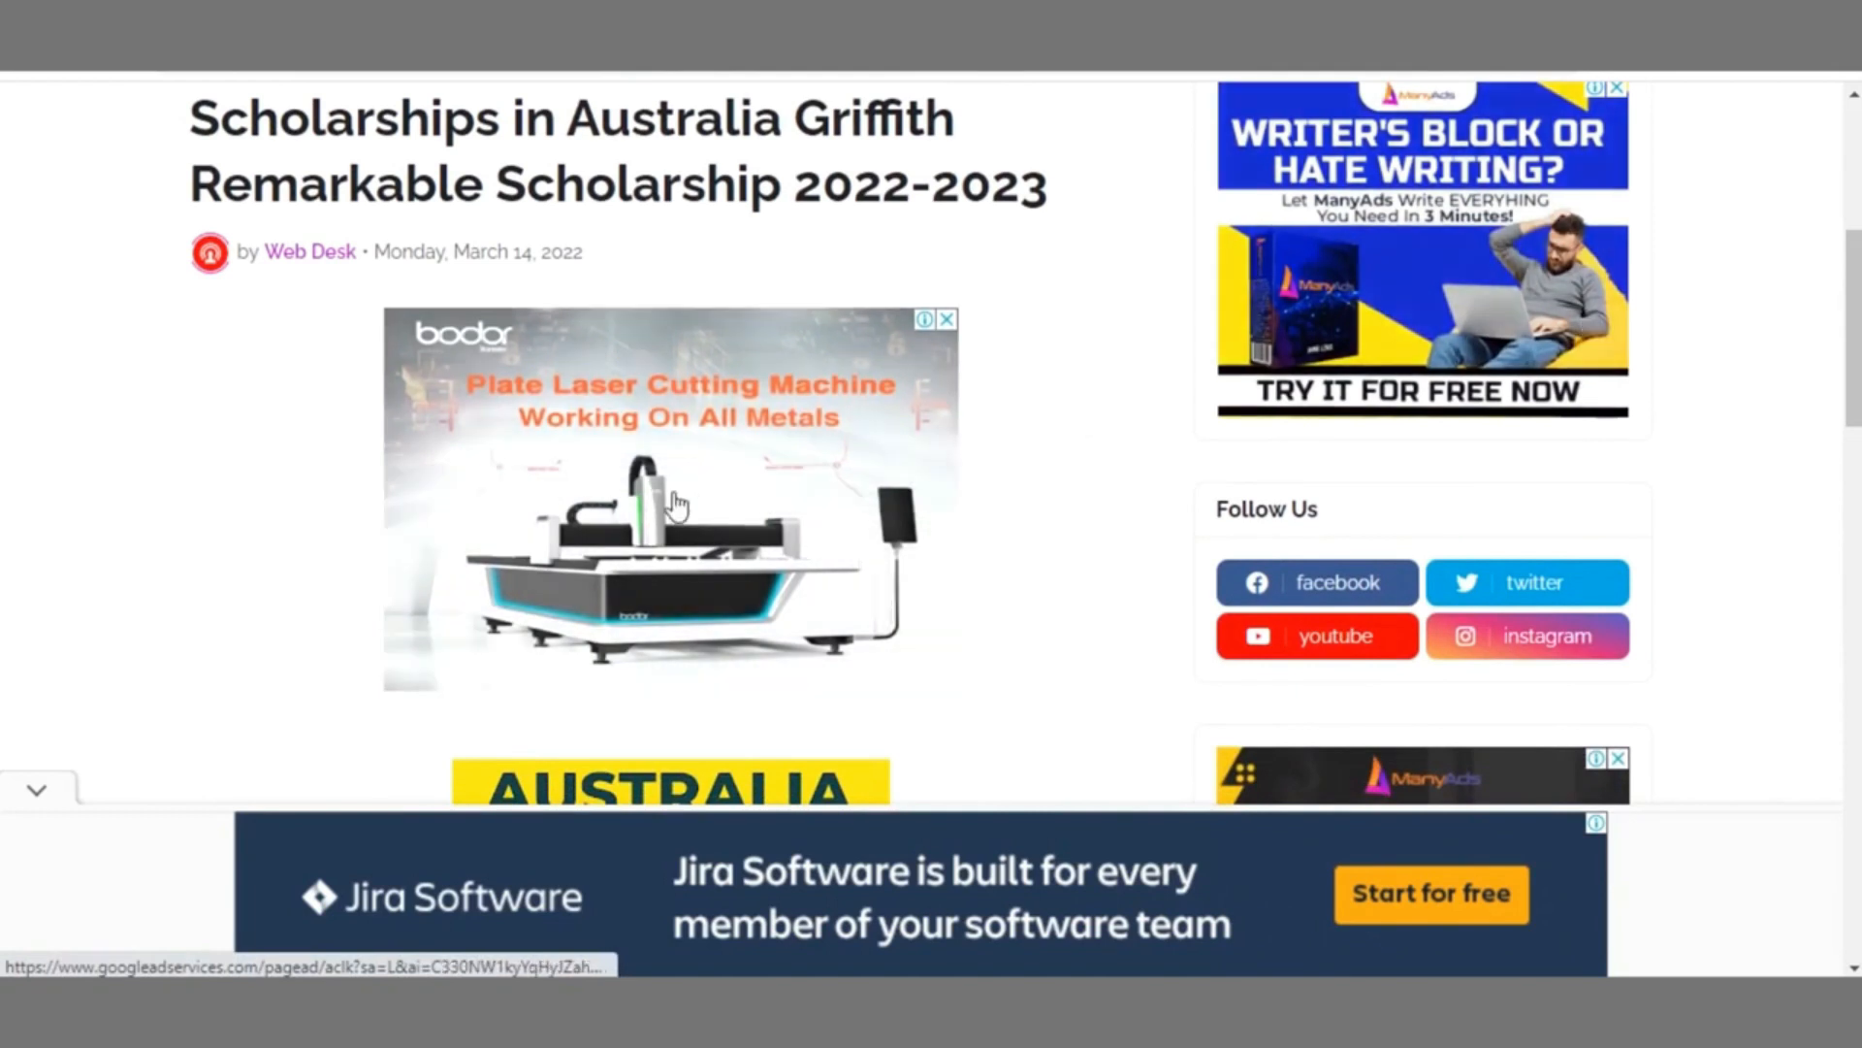
{"action": "mouse_move", "coordinate": [759, 492]}
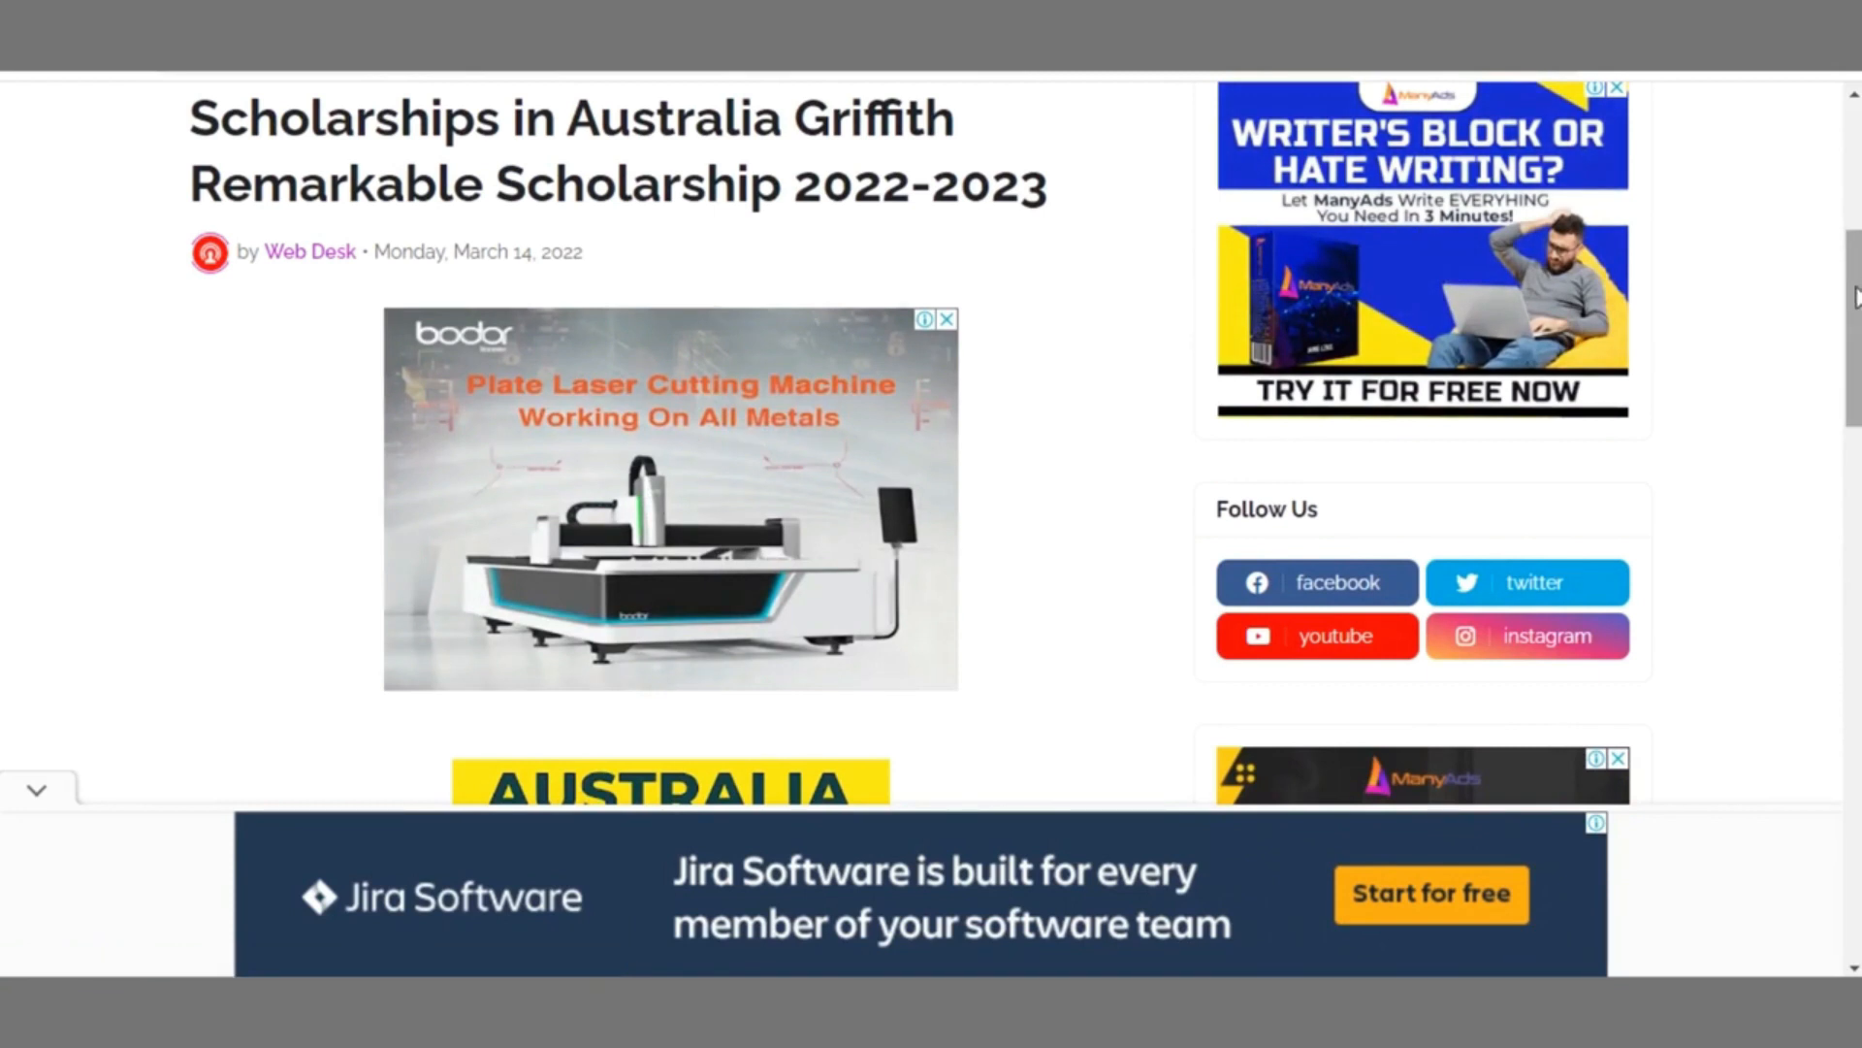
{"action": "scroll", "scroll_direction": "down", "scroll_amount": 3}
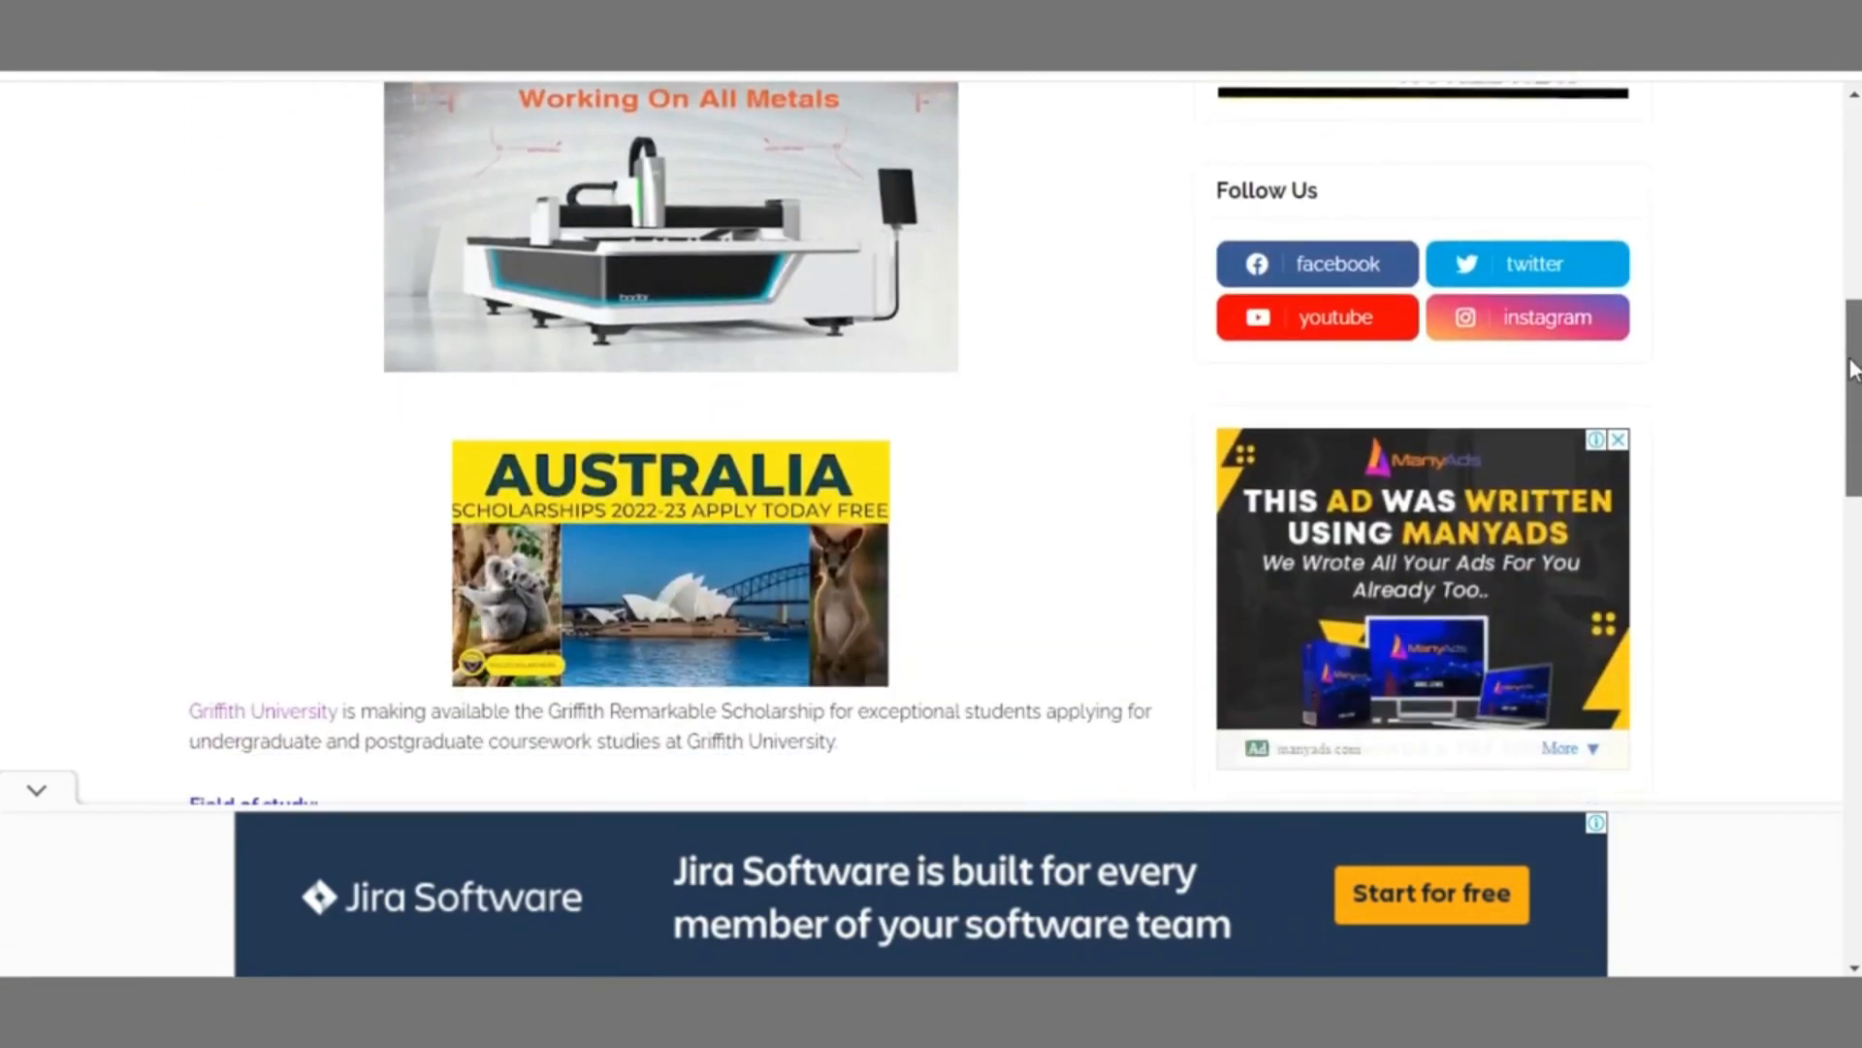
{"action": "scroll", "scroll_direction": "down", "scroll_amount": 3}
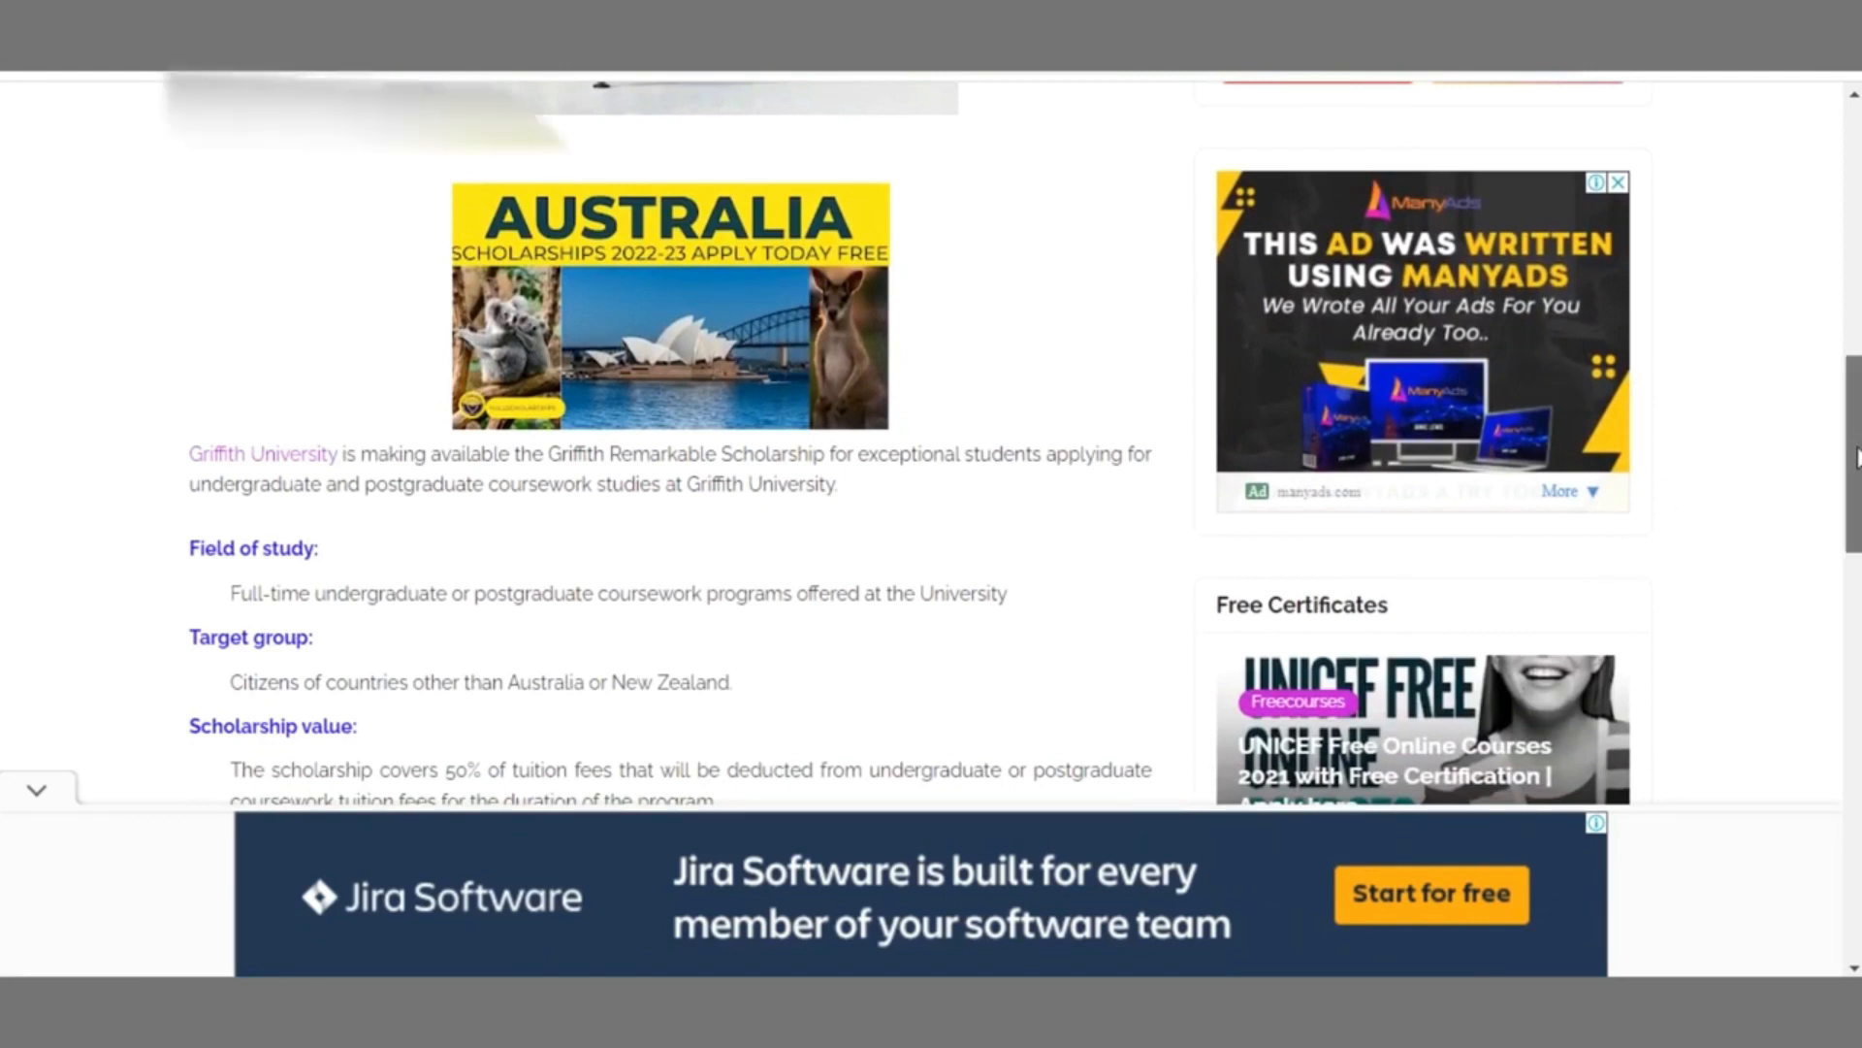
{"action": "scroll", "scroll_direction": "down", "scroll_amount": 3}
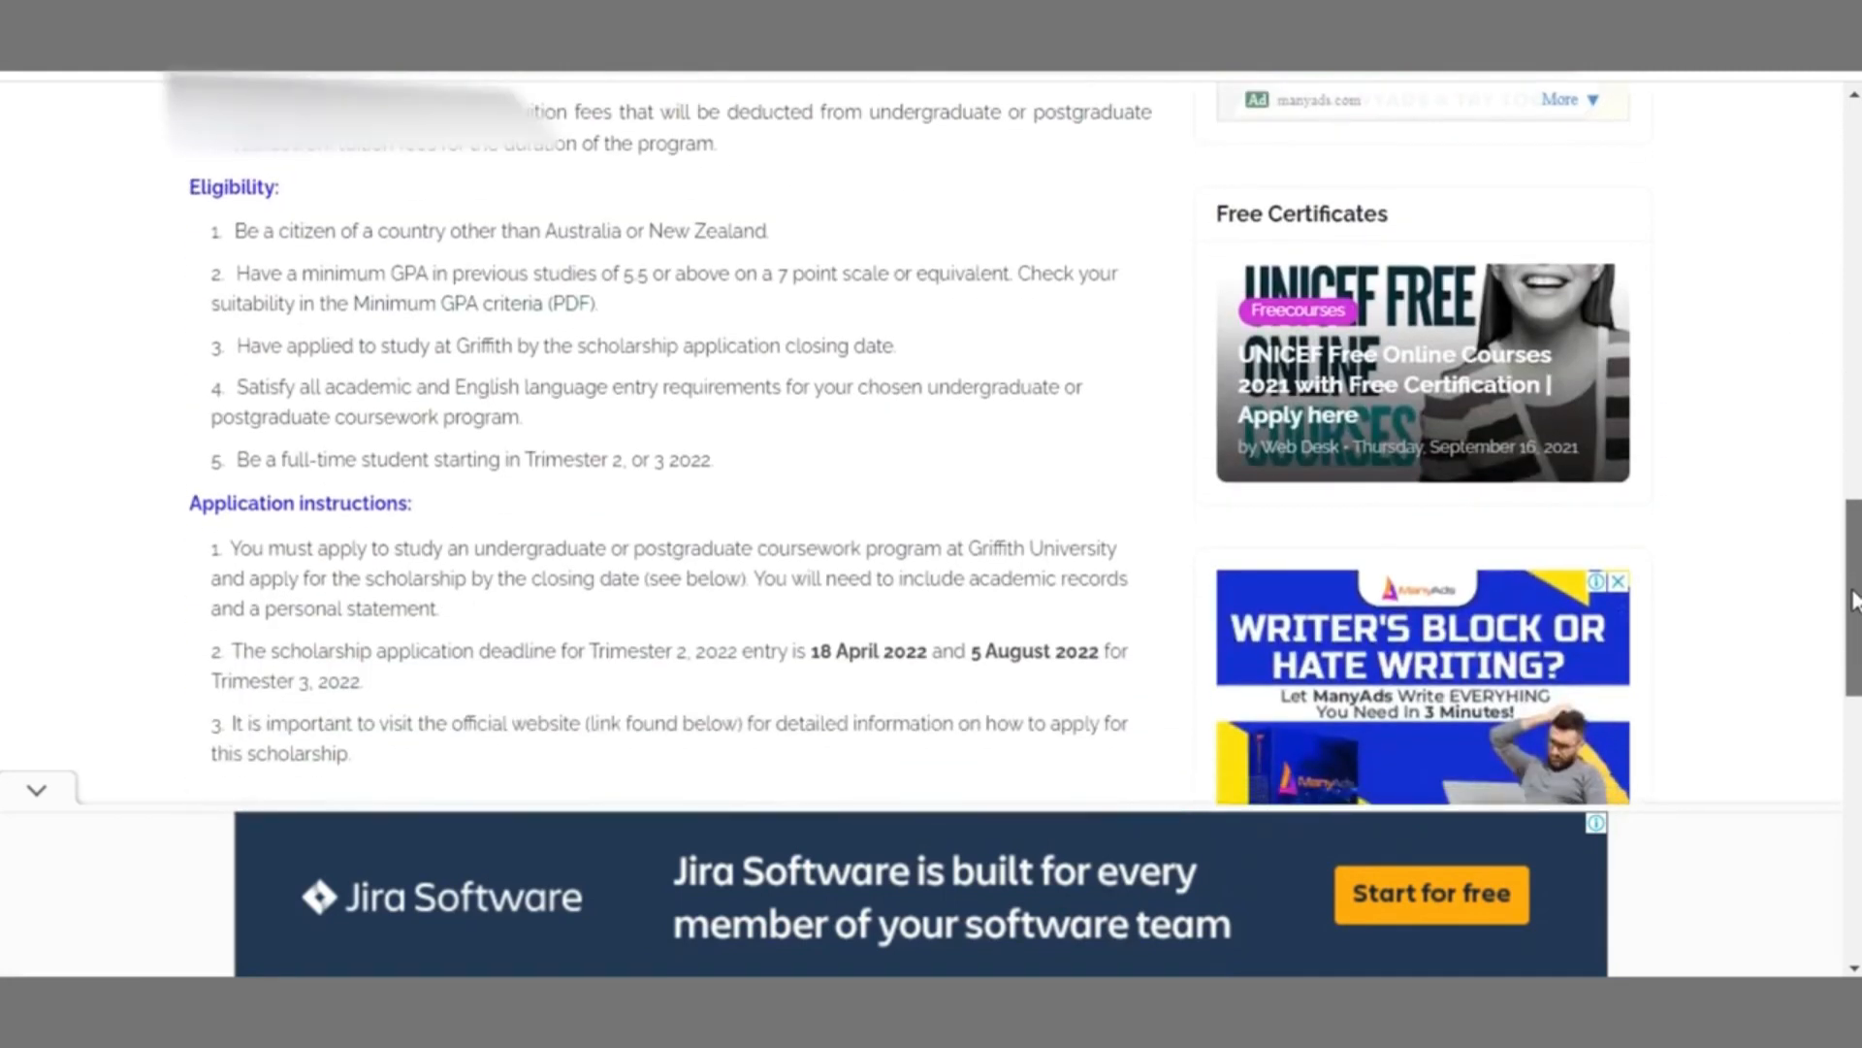
{"action": "scroll", "scroll_direction": "down", "scroll_amount": 3}
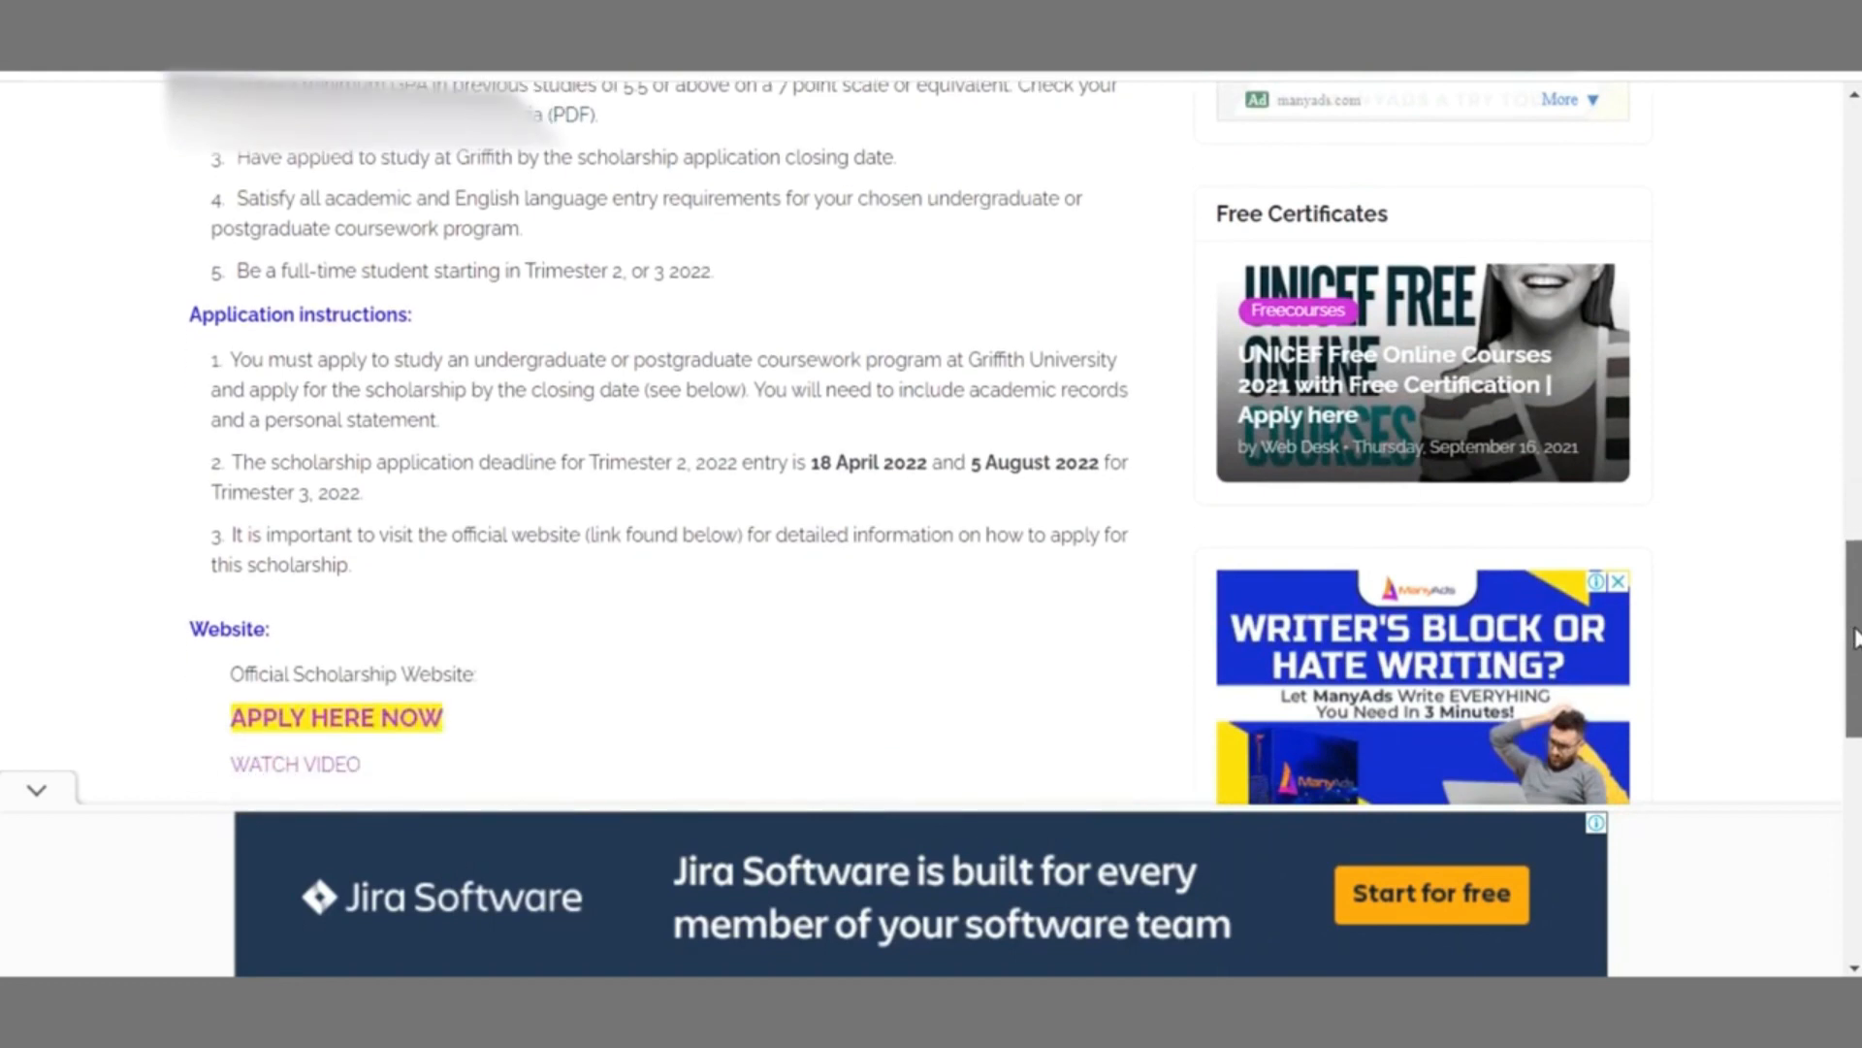
{"action": "scroll", "scroll_direction": "down", "scroll_amount": 3}
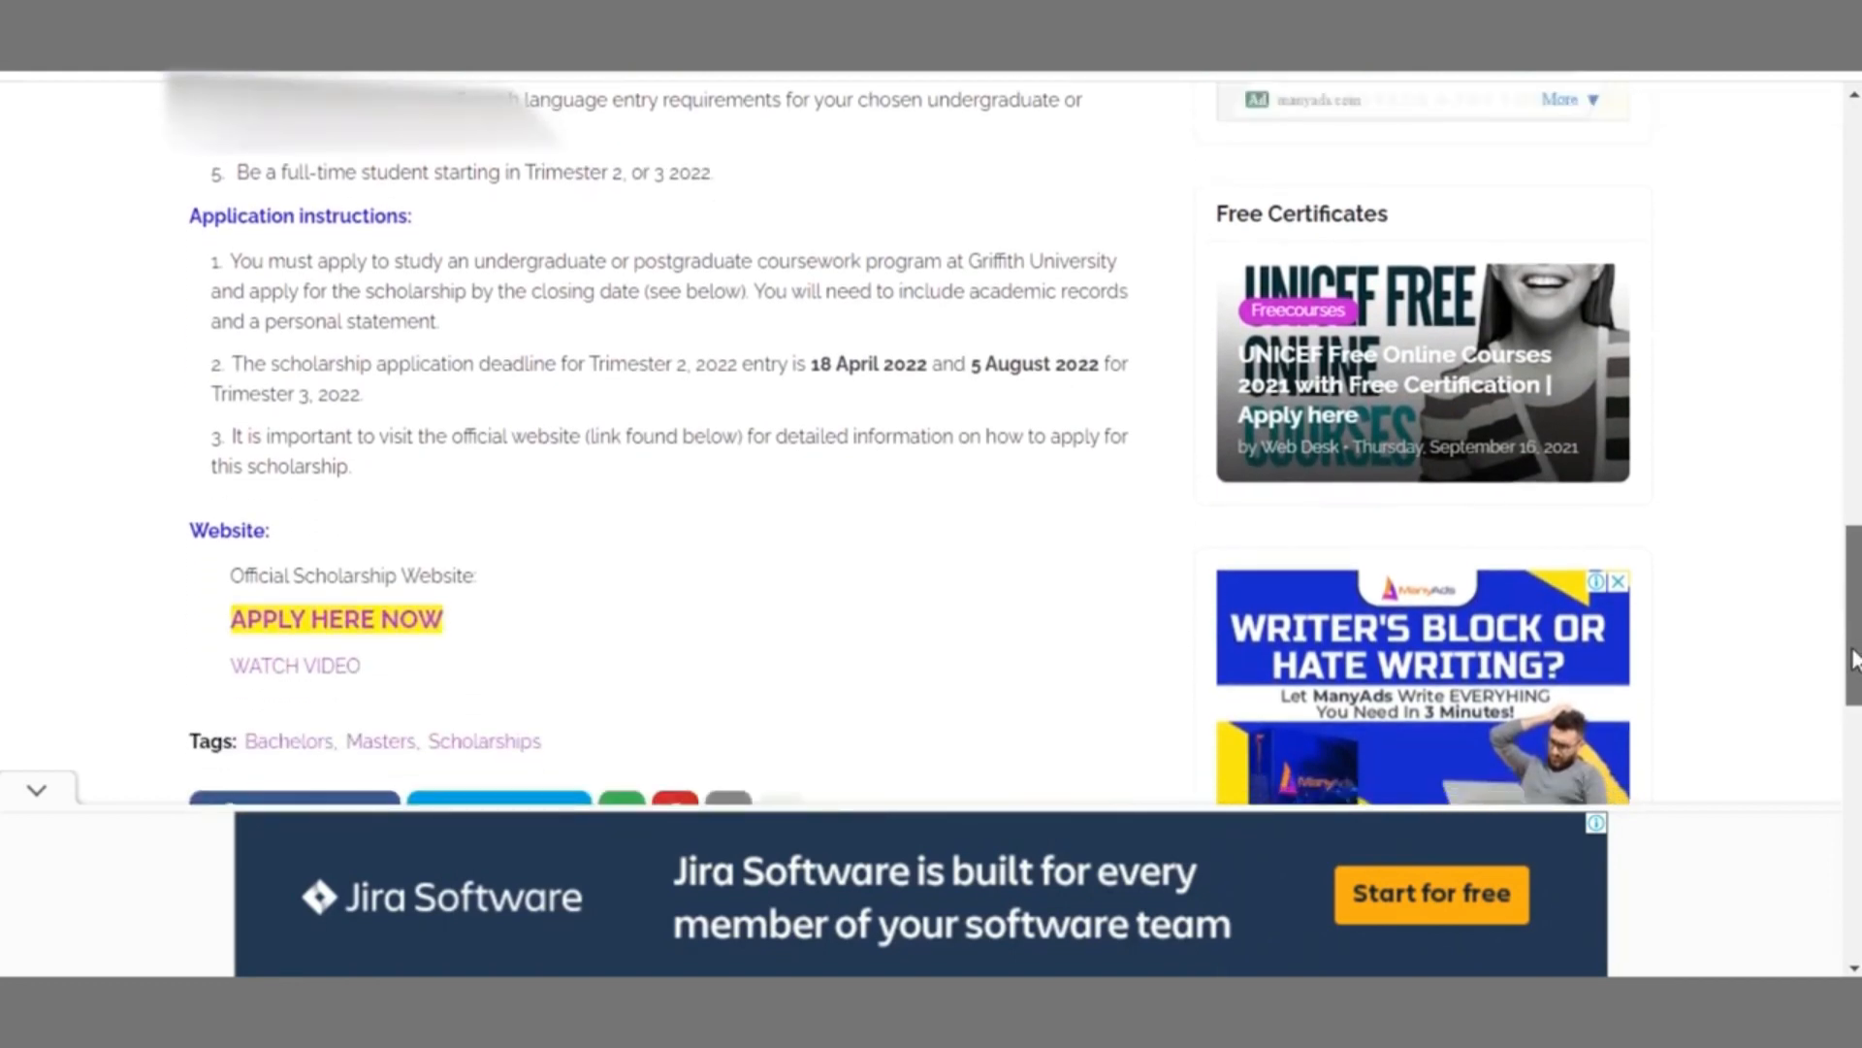
{"action": "scroll", "scroll_direction": "up", "scroll_amount": 3}
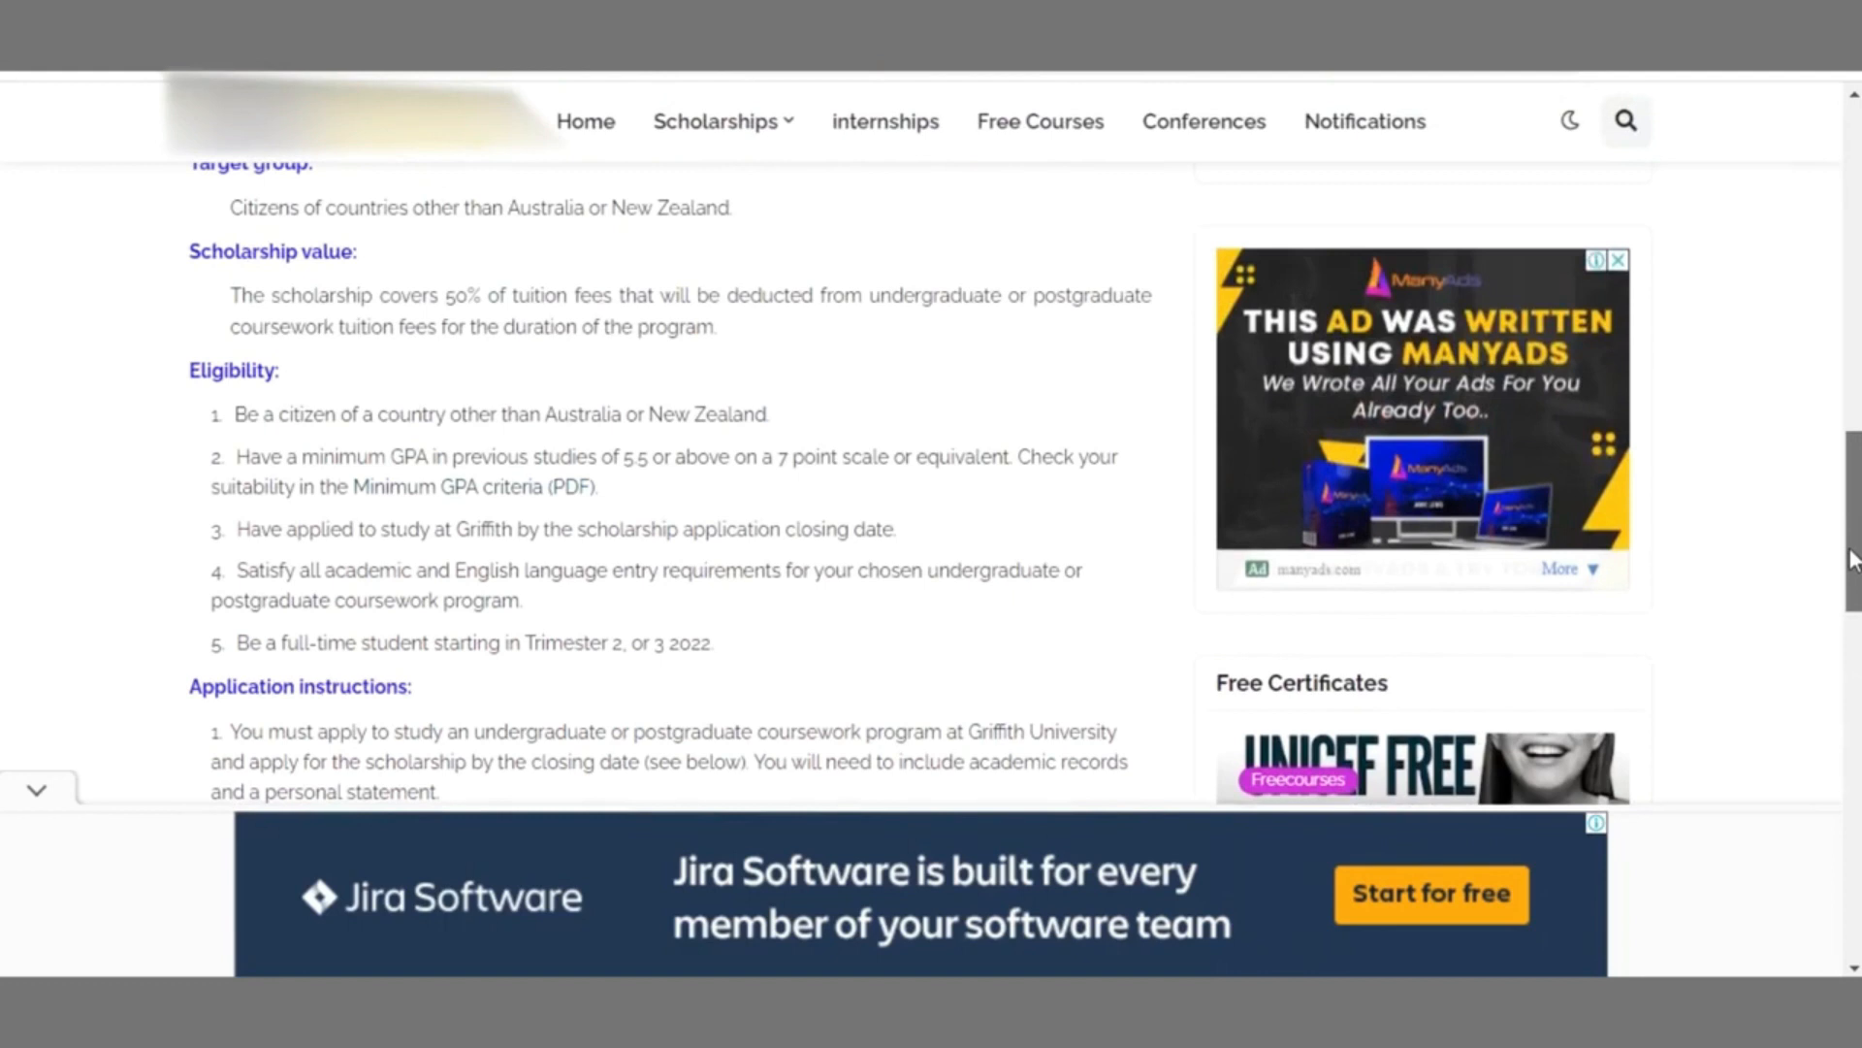
{"action": "scroll", "scroll_direction": "down", "scroll_amount": 3}
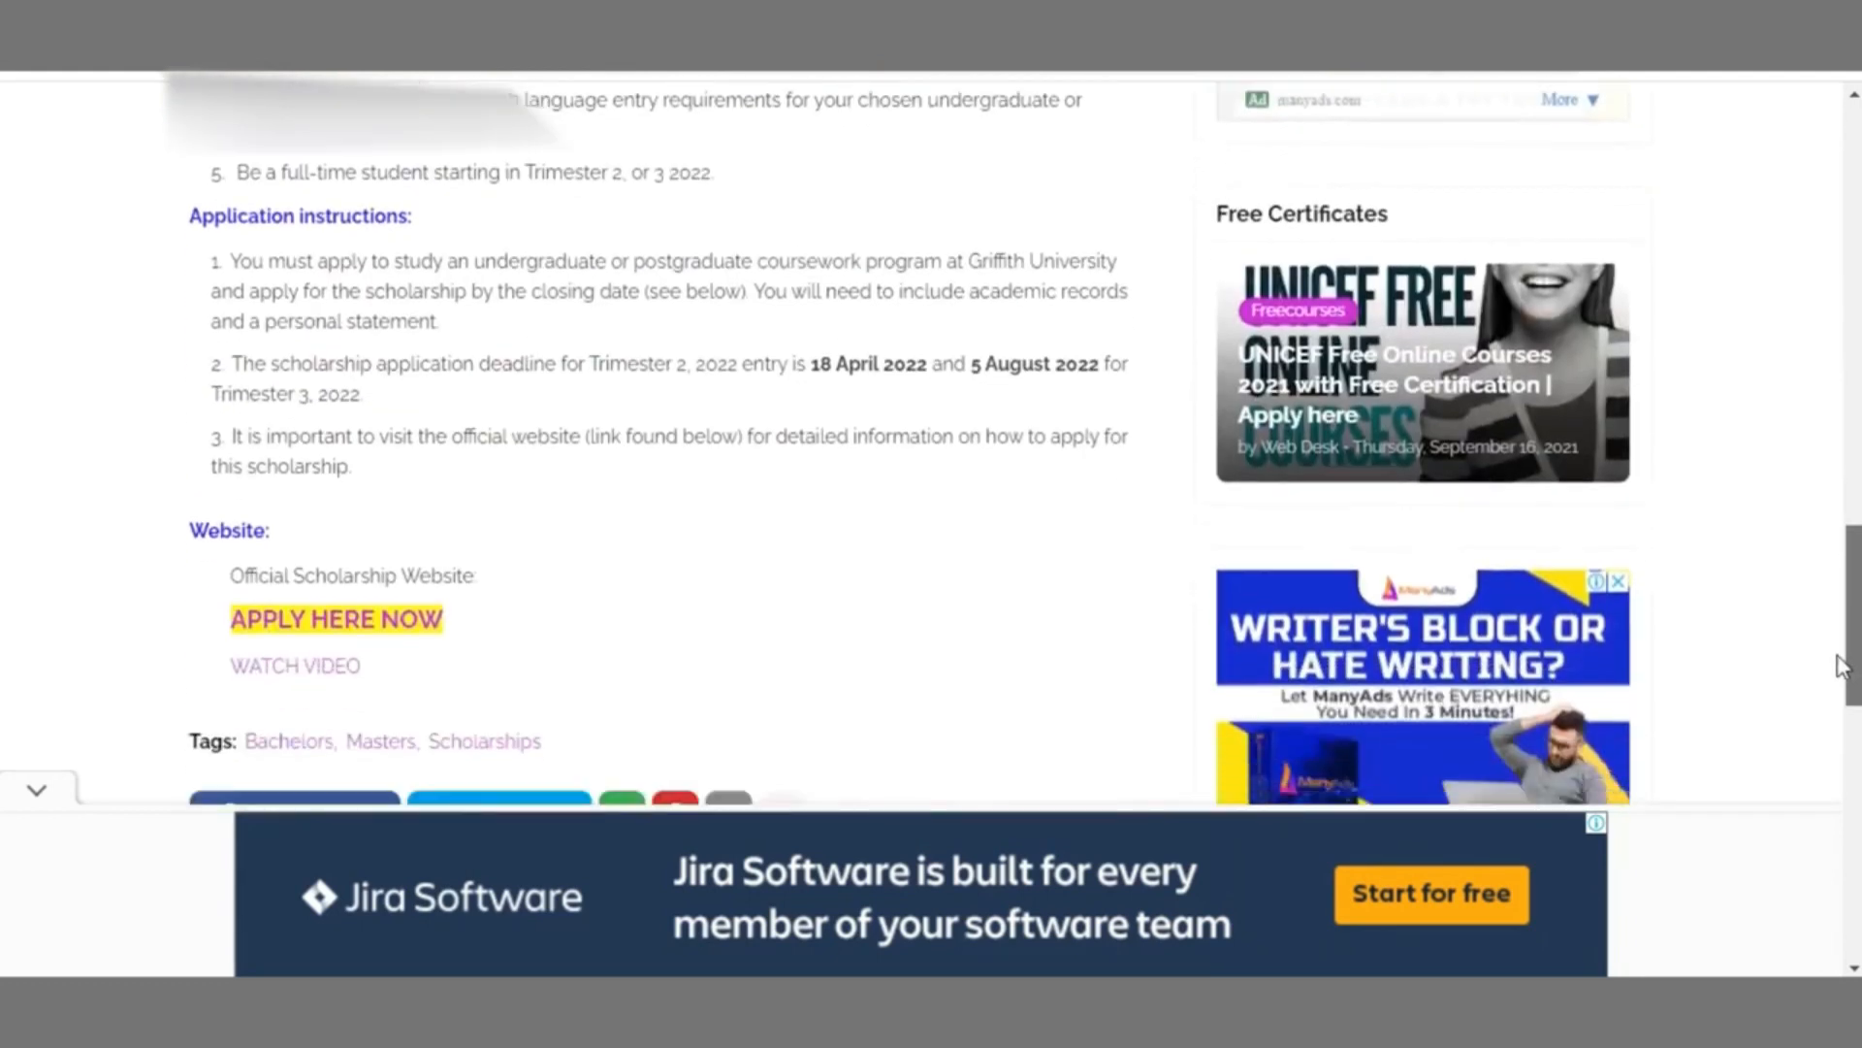
{"action": "scroll", "scroll_direction": "up", "scroll_amount": 3}
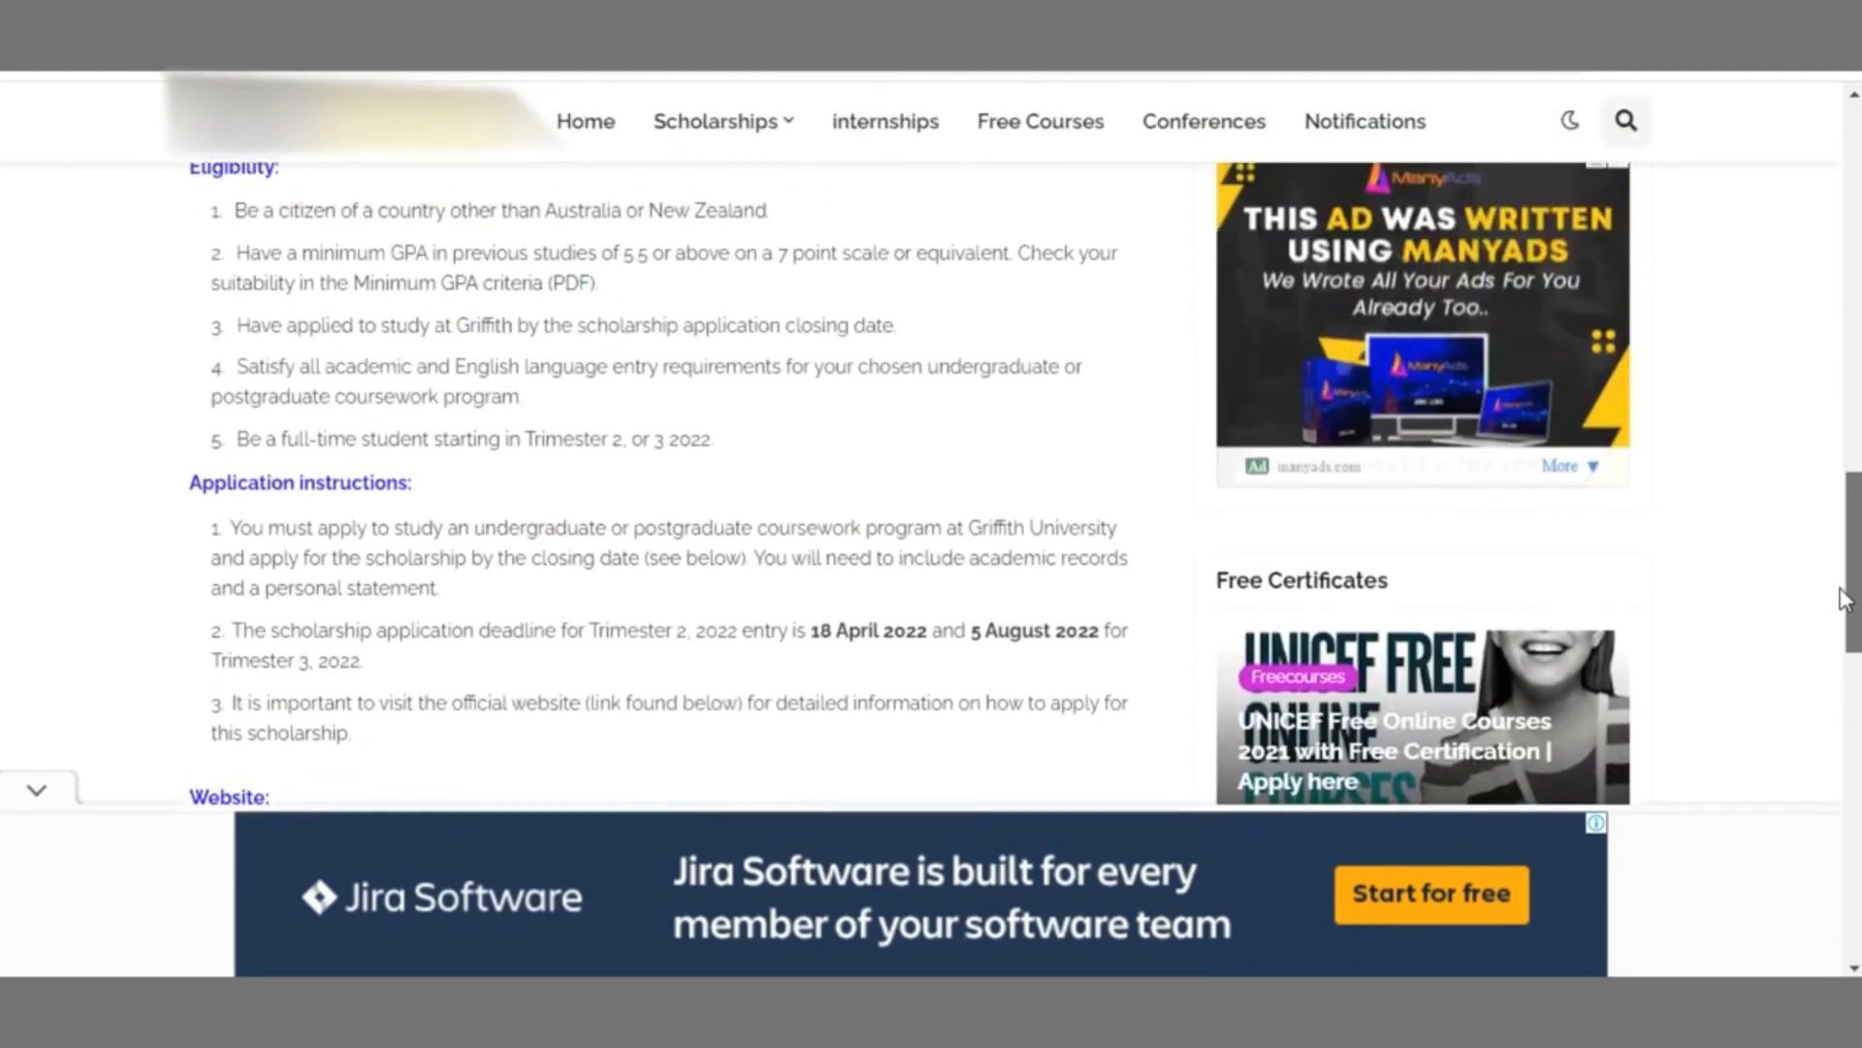
{"action": "scroll", "scroll_direction": "up", "scroll_amount": 3}
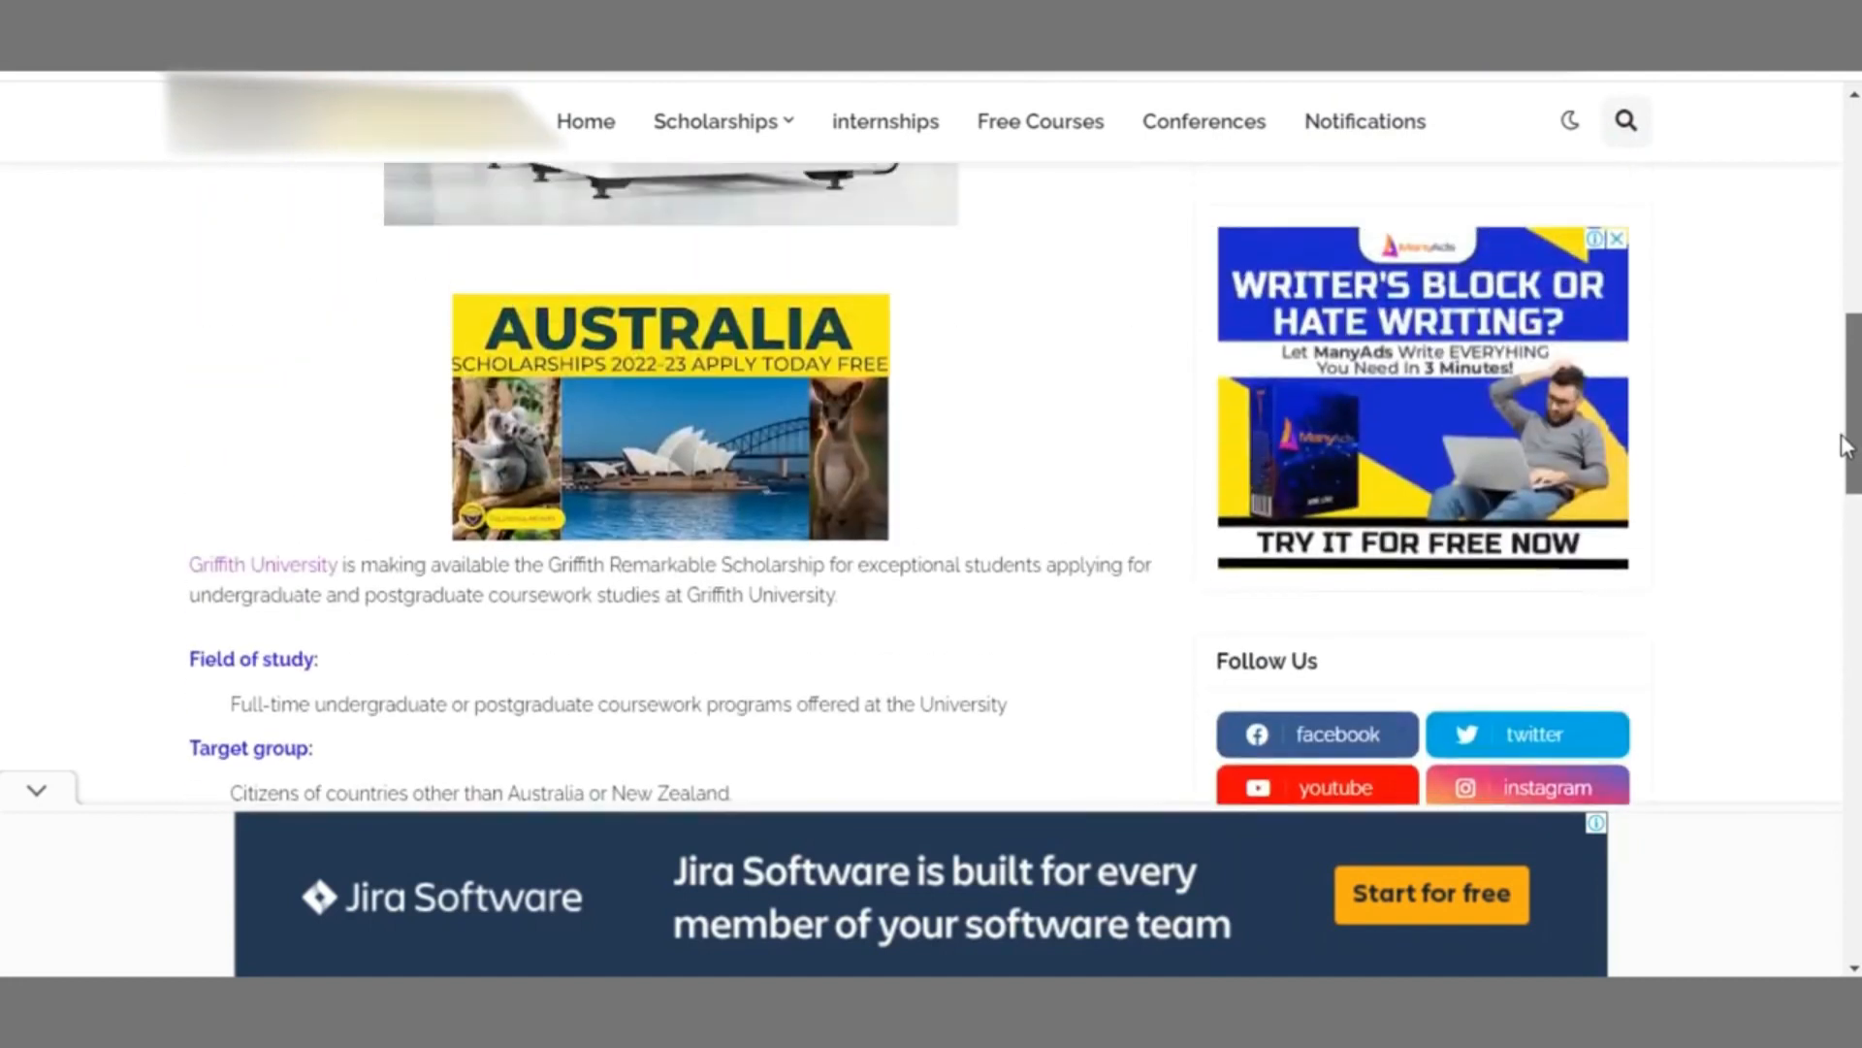
{"action": "scroll", "scroll_direction": "up", "scroll_amount": 3}
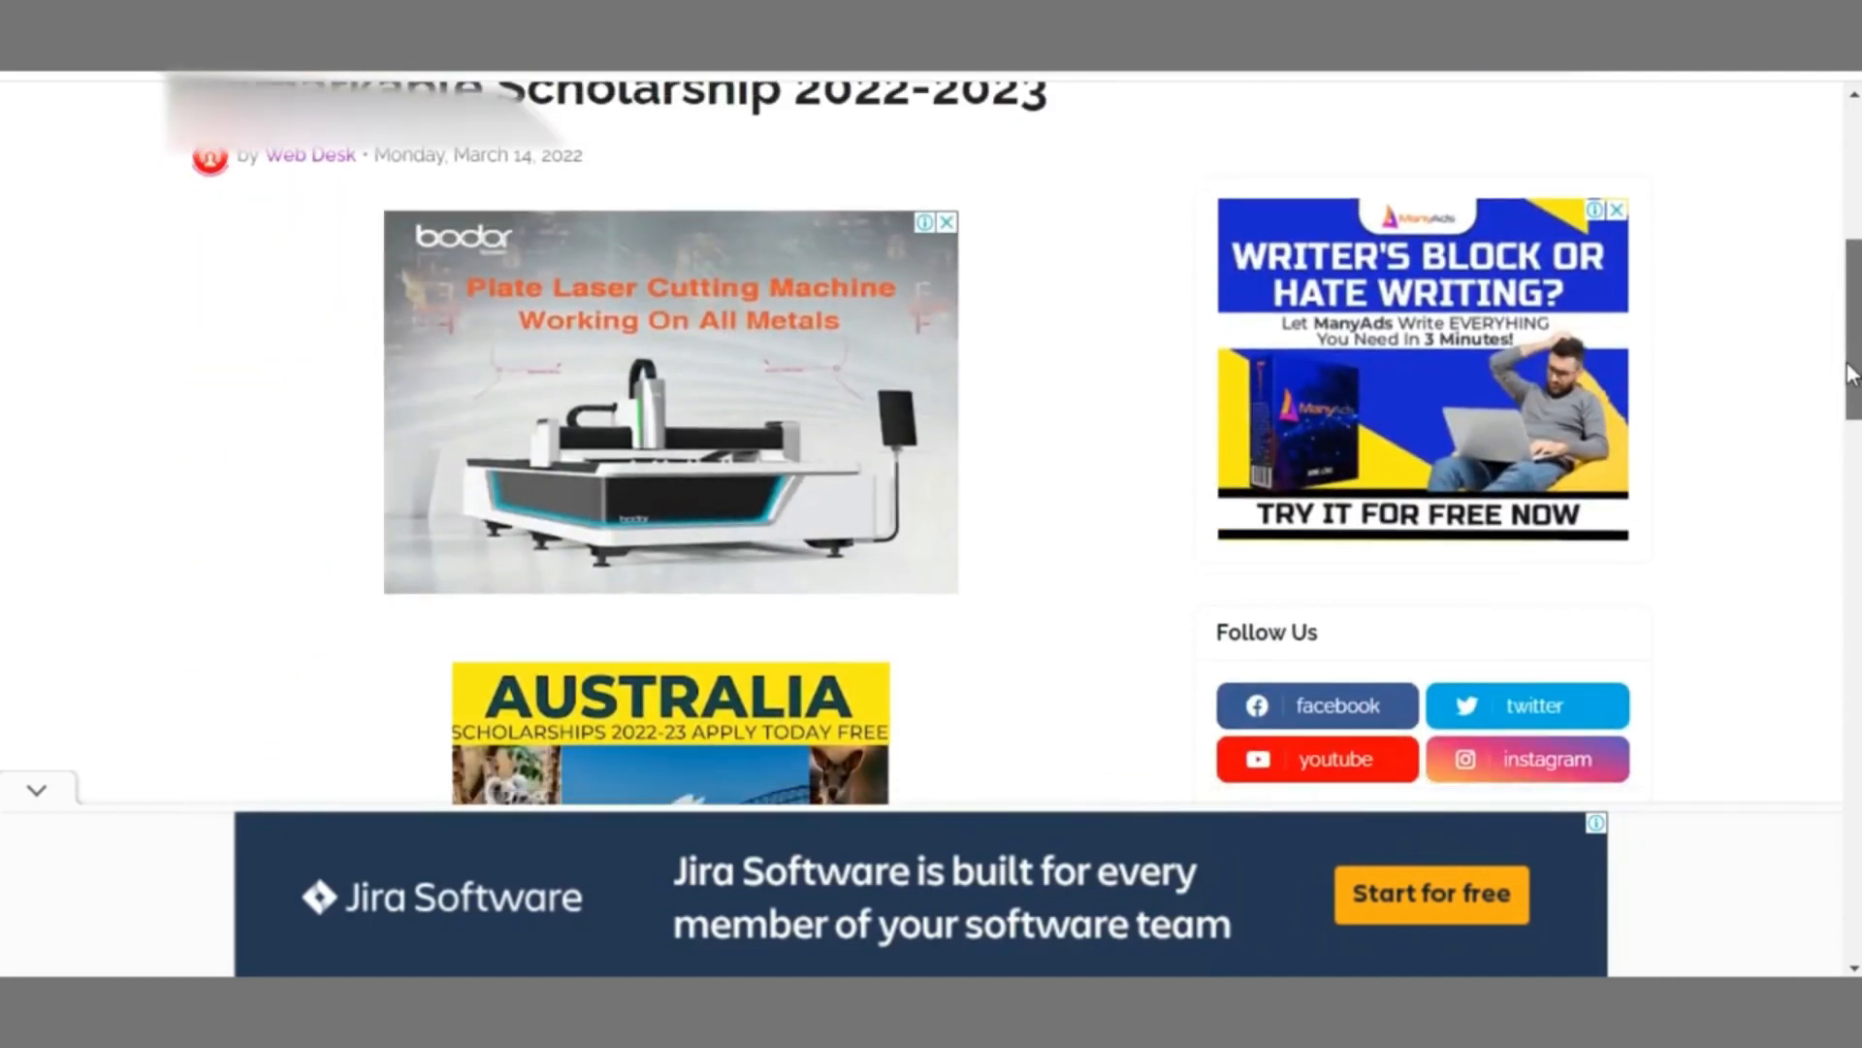
{"action": "scroll", "scroll_direction": "down", "scroll_amount": 3}
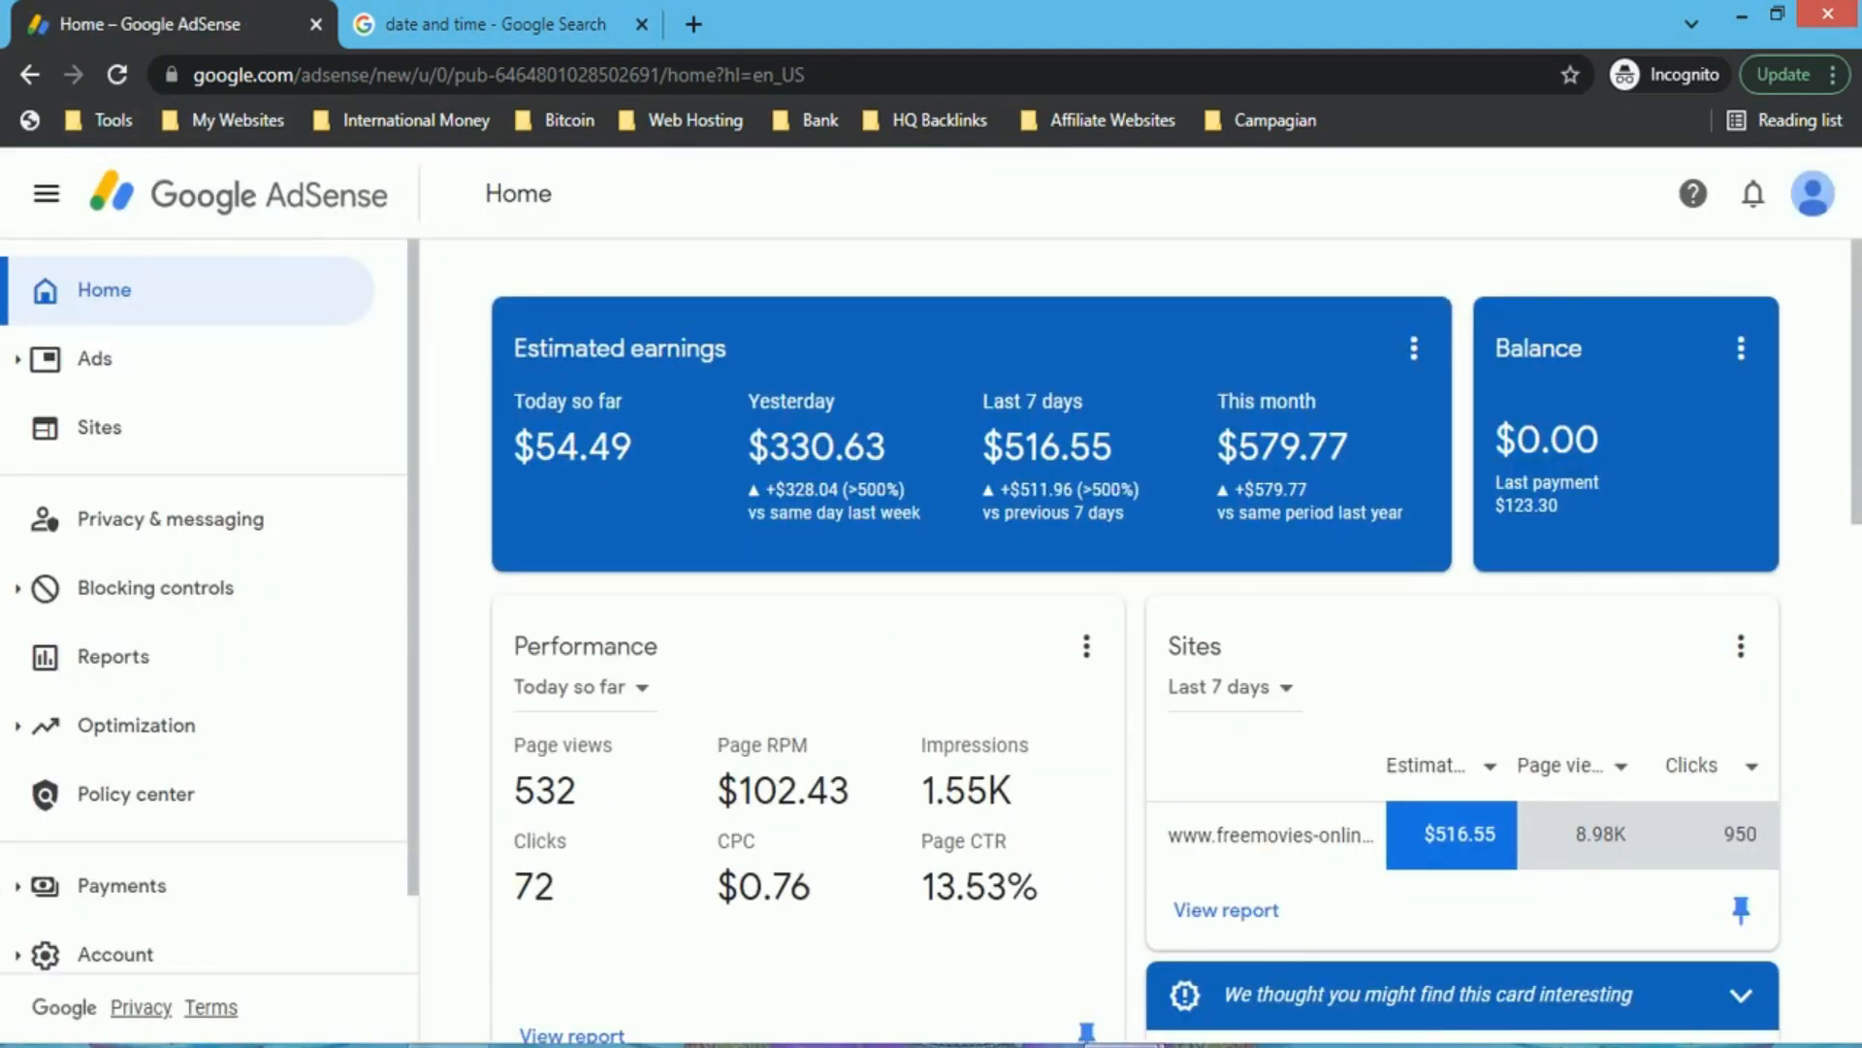
Scroll through the Home dashboard's country and platform earnings cards.
{"action": "scroll", "scroll_direction": "up", "scroll_amount": 3}
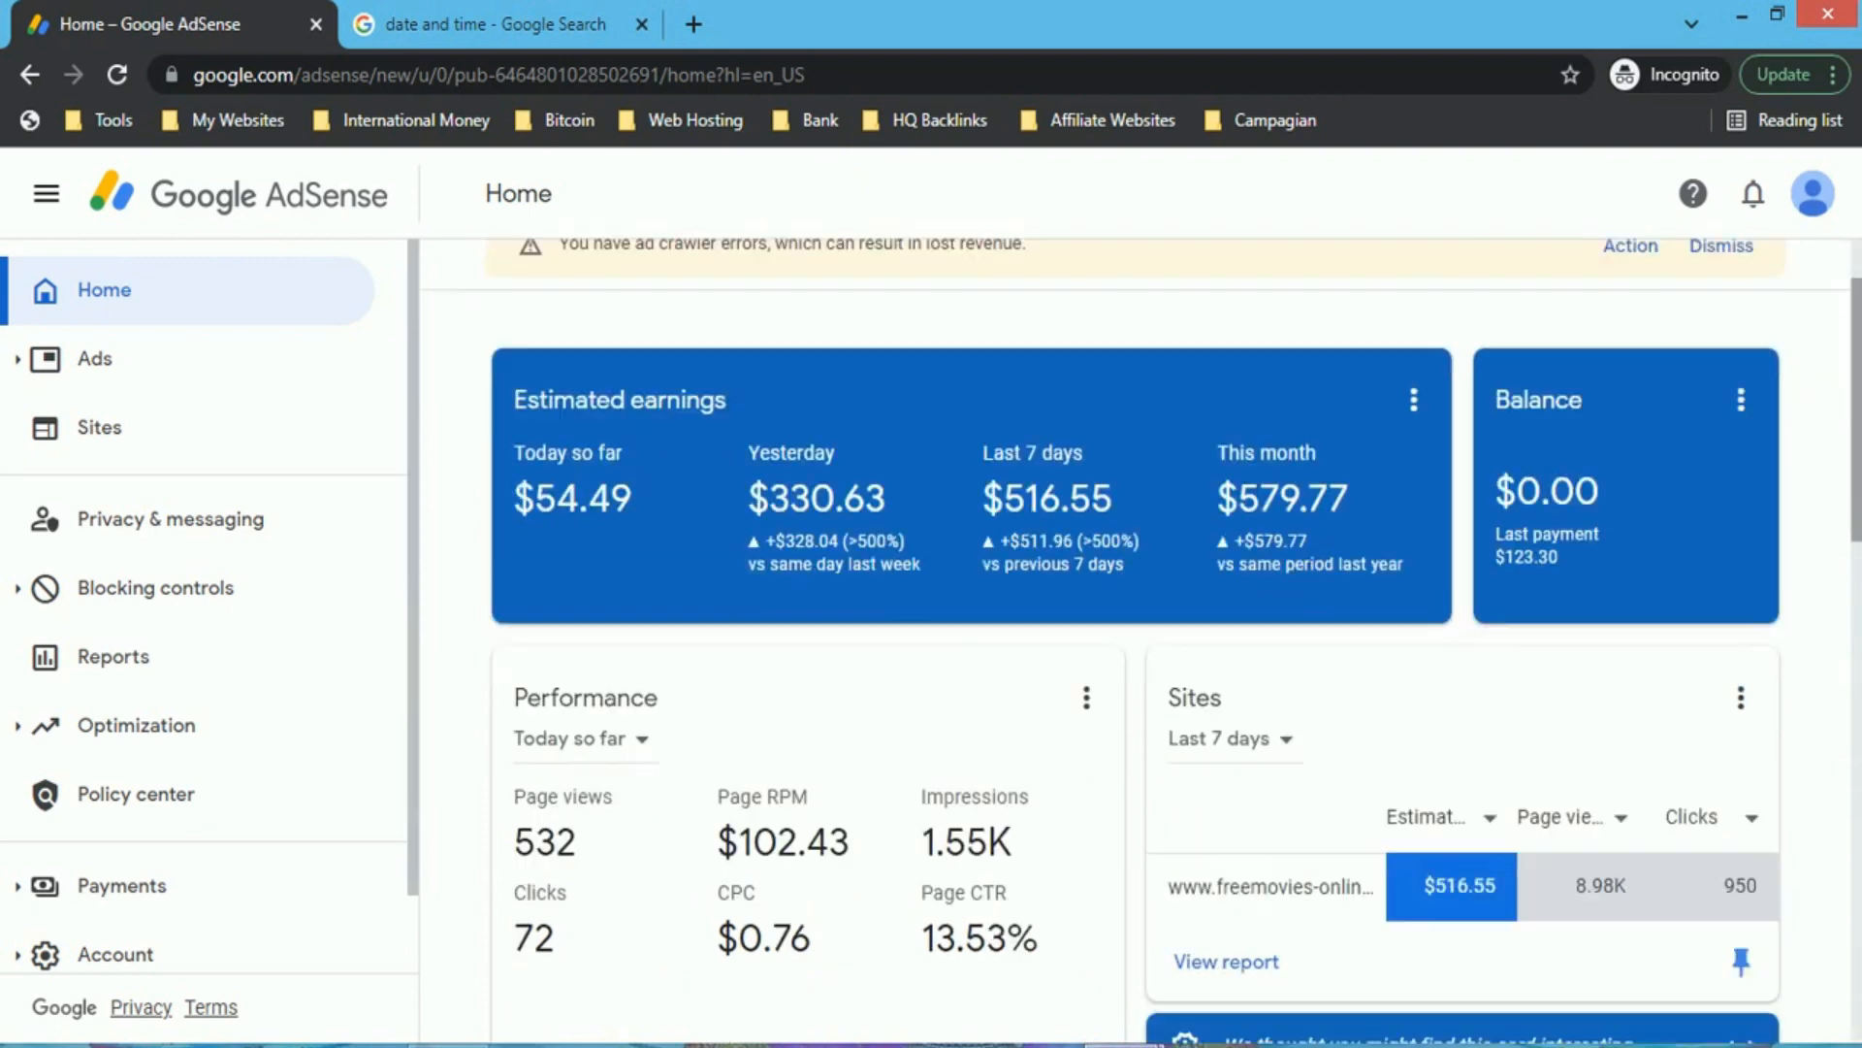
{"action": "scroll", "scroll_direction": "down", "scroll_amount": 3}
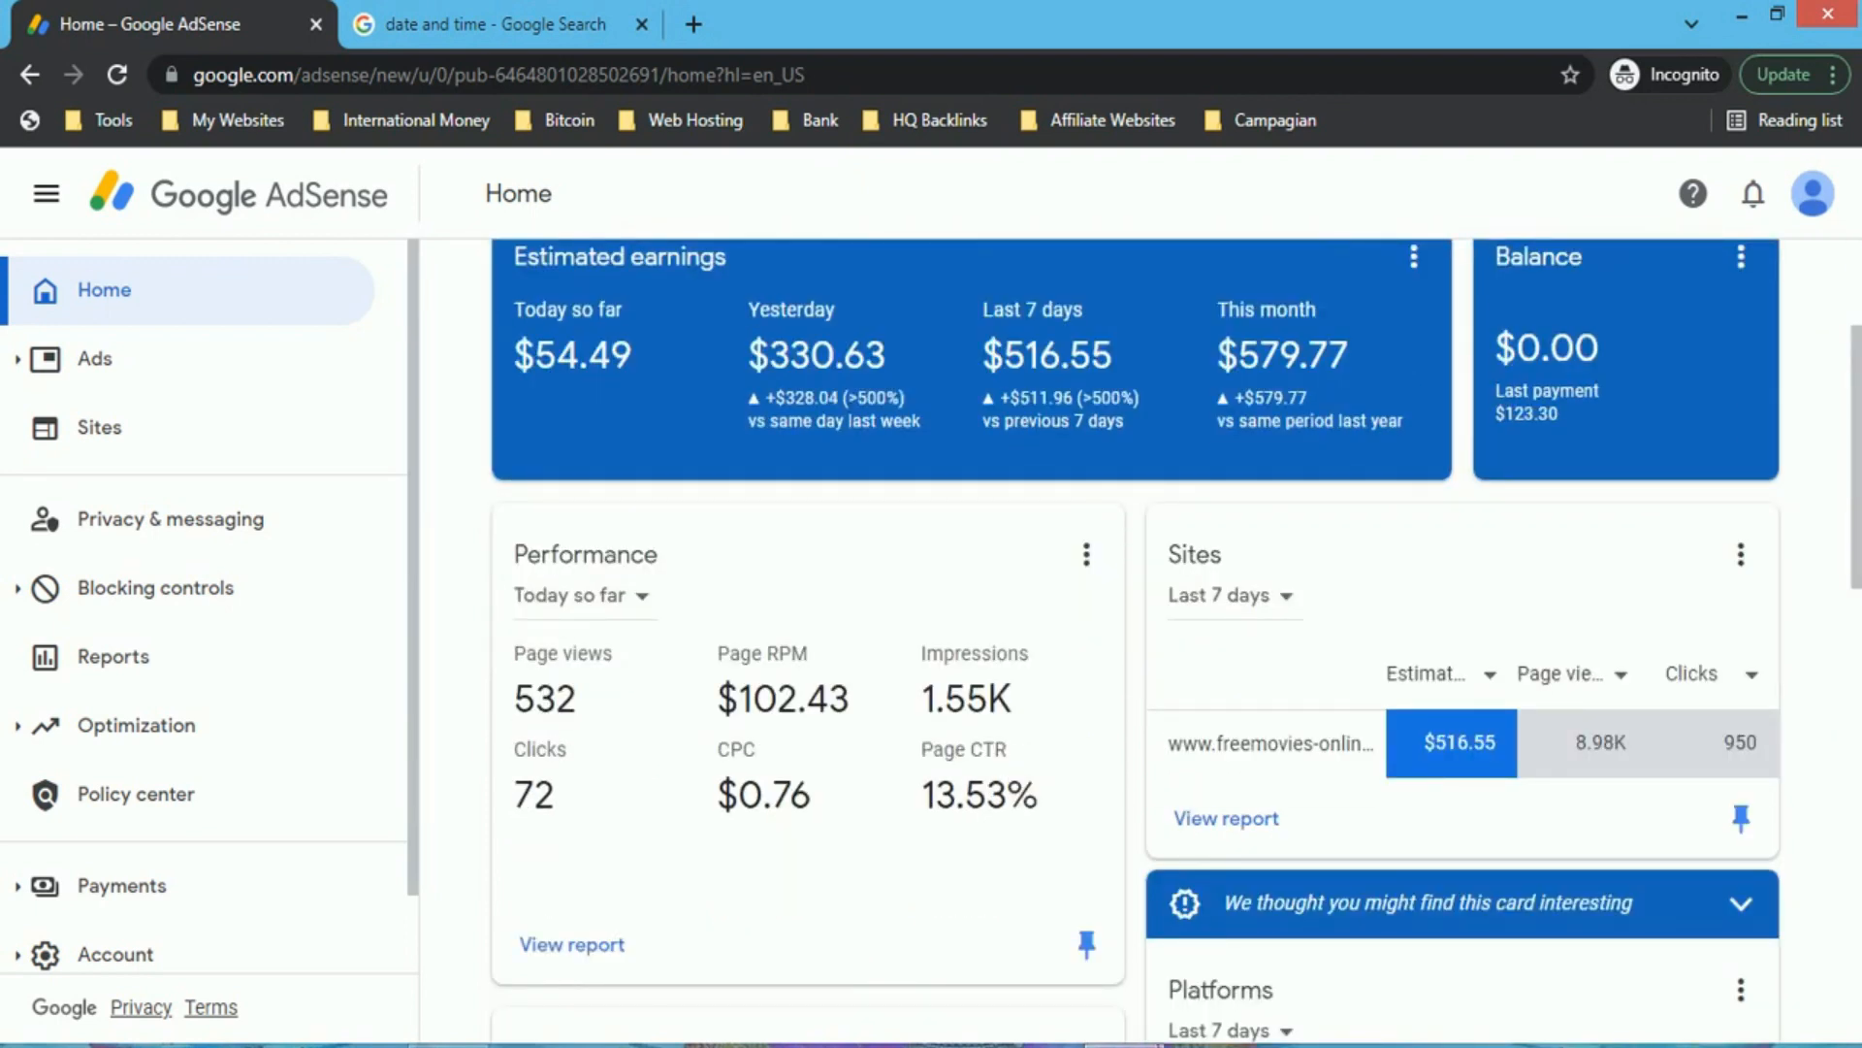
{"action": "scroll", "scroll_direction": "down", "scroll_amount": 3}
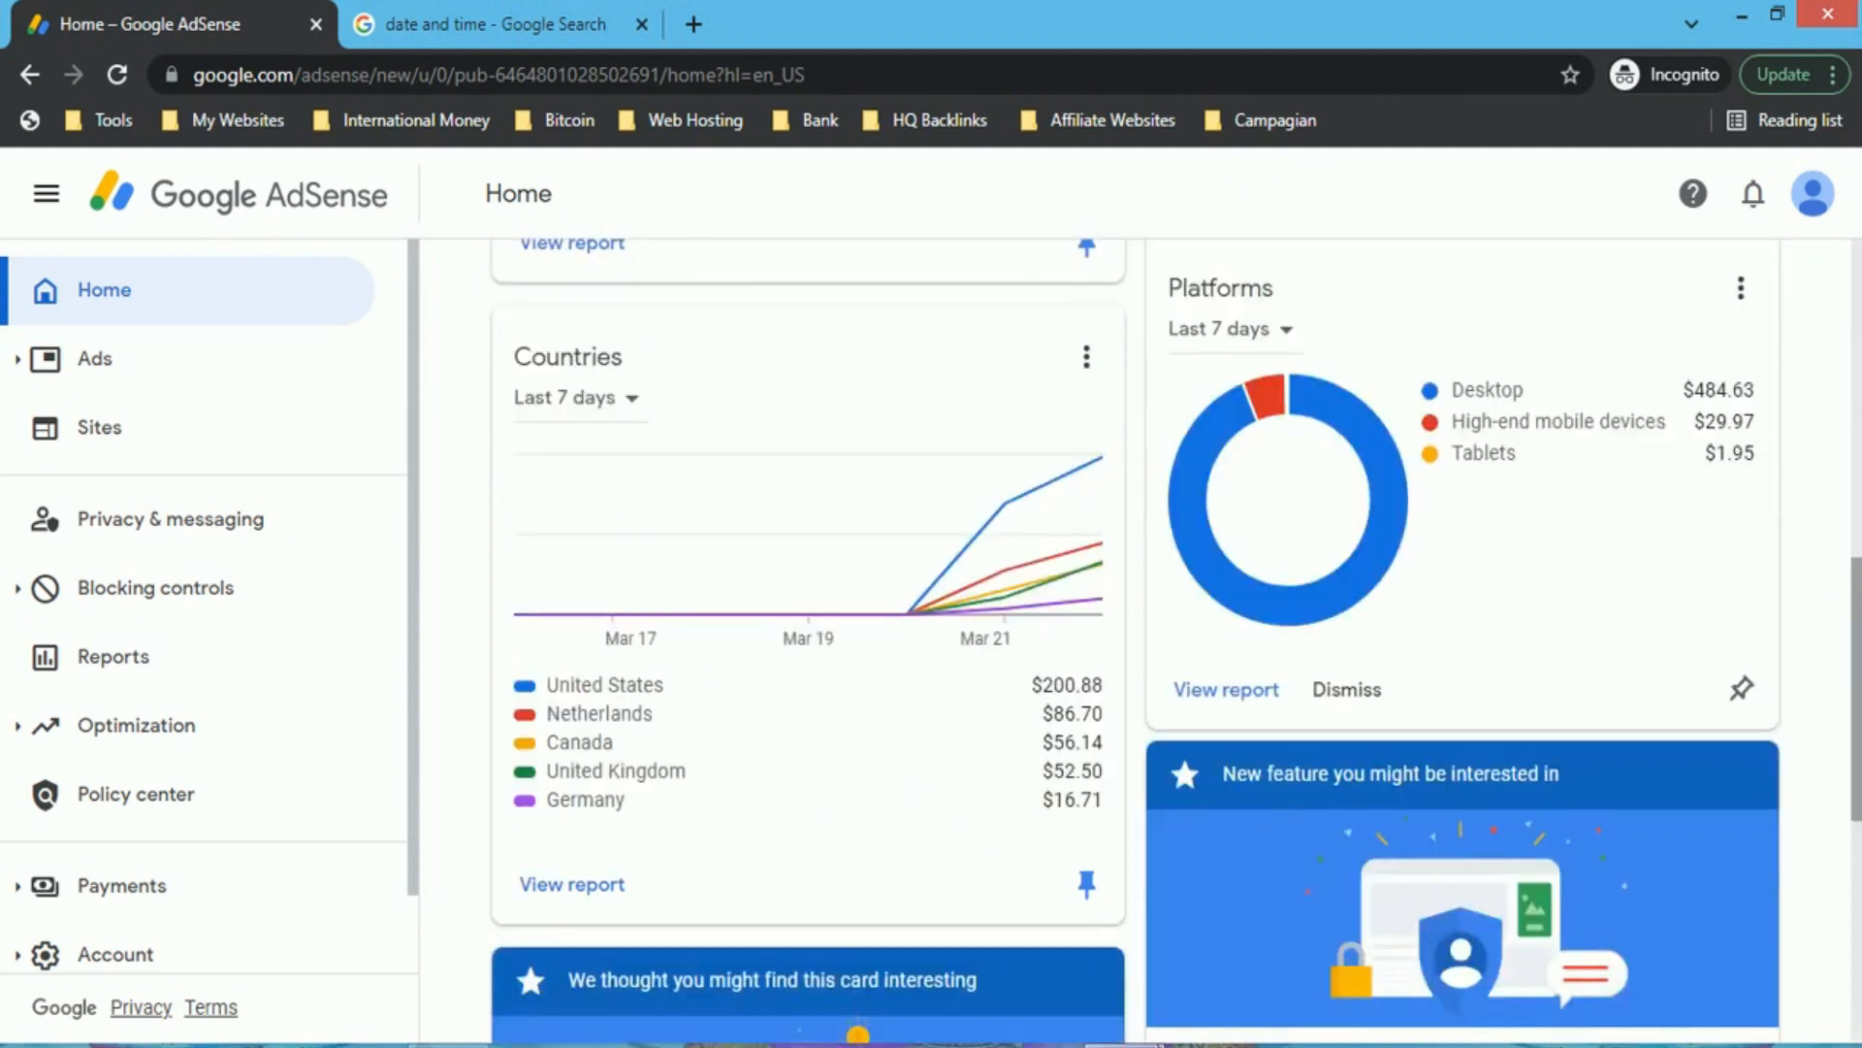
{"action": "scroll", "scroll_direction": "up", "scroll_amount": 3}
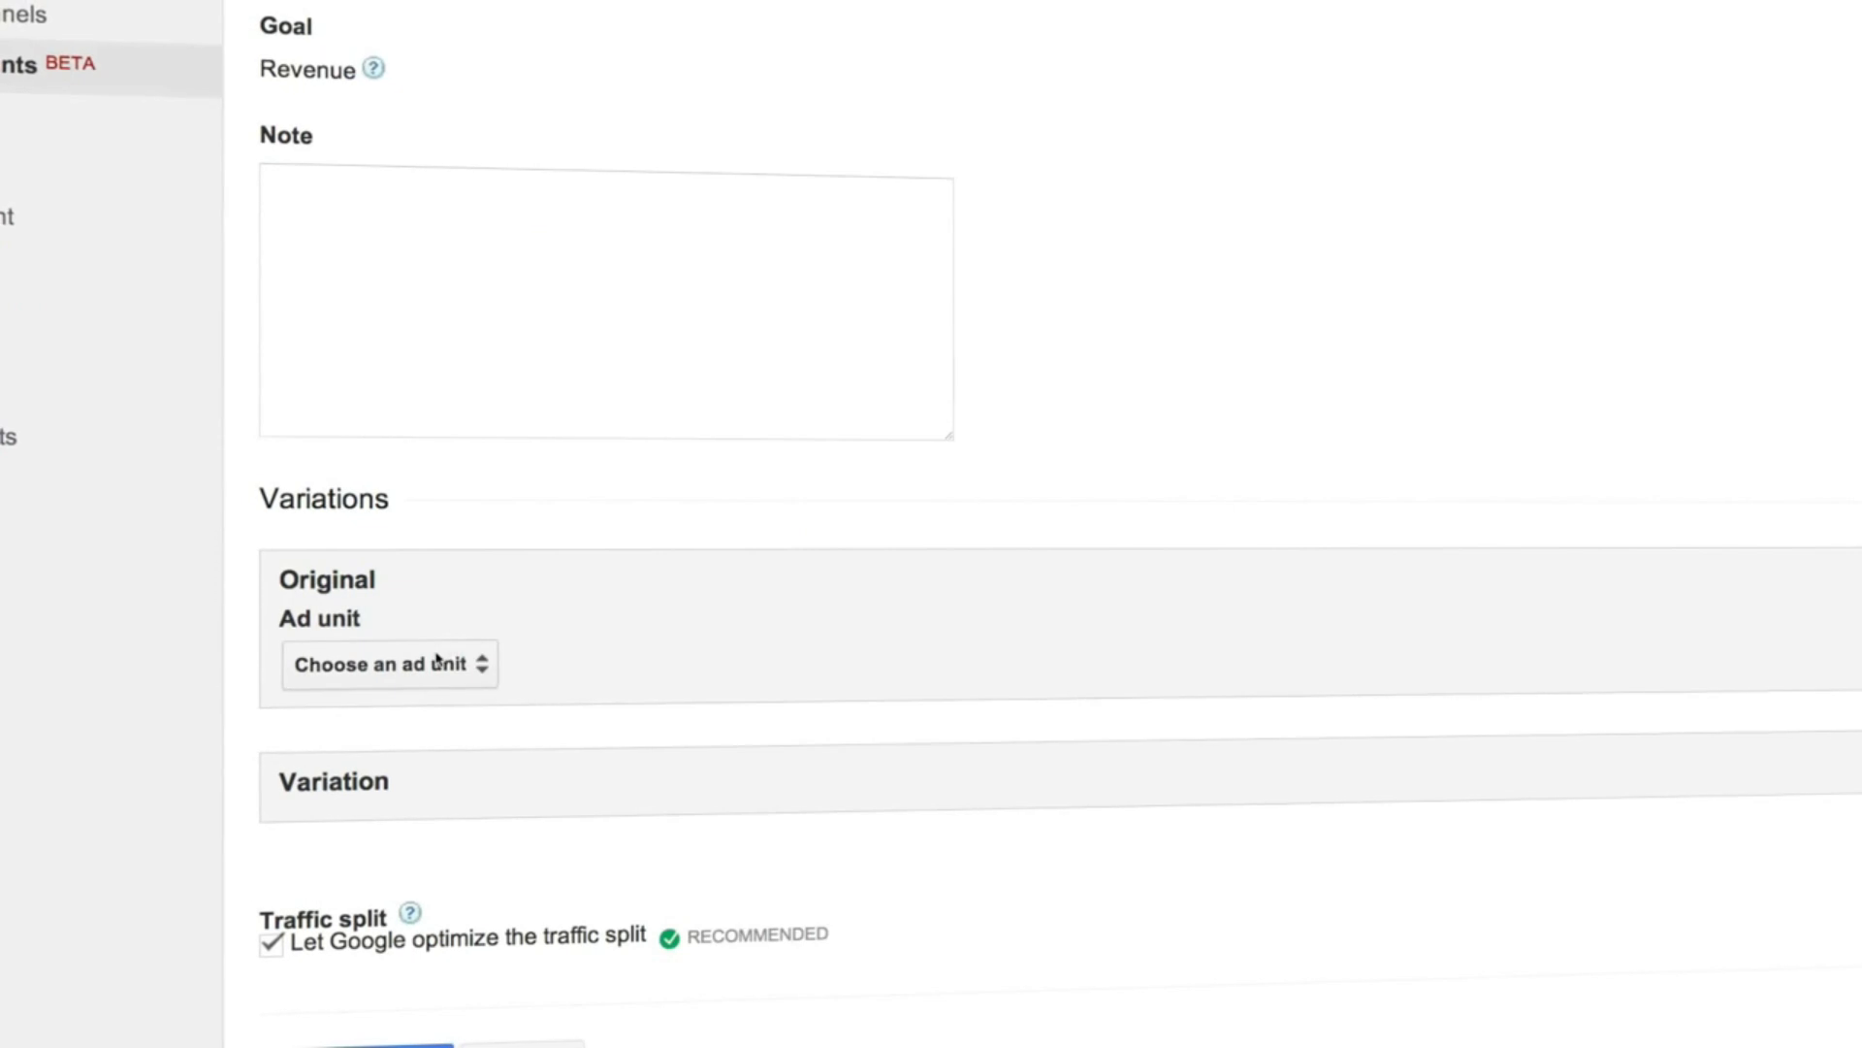
Choose the 336x280 ad unit as the experiment's original variation.
{"action": "left_click", "coordinate": [388, 664]}
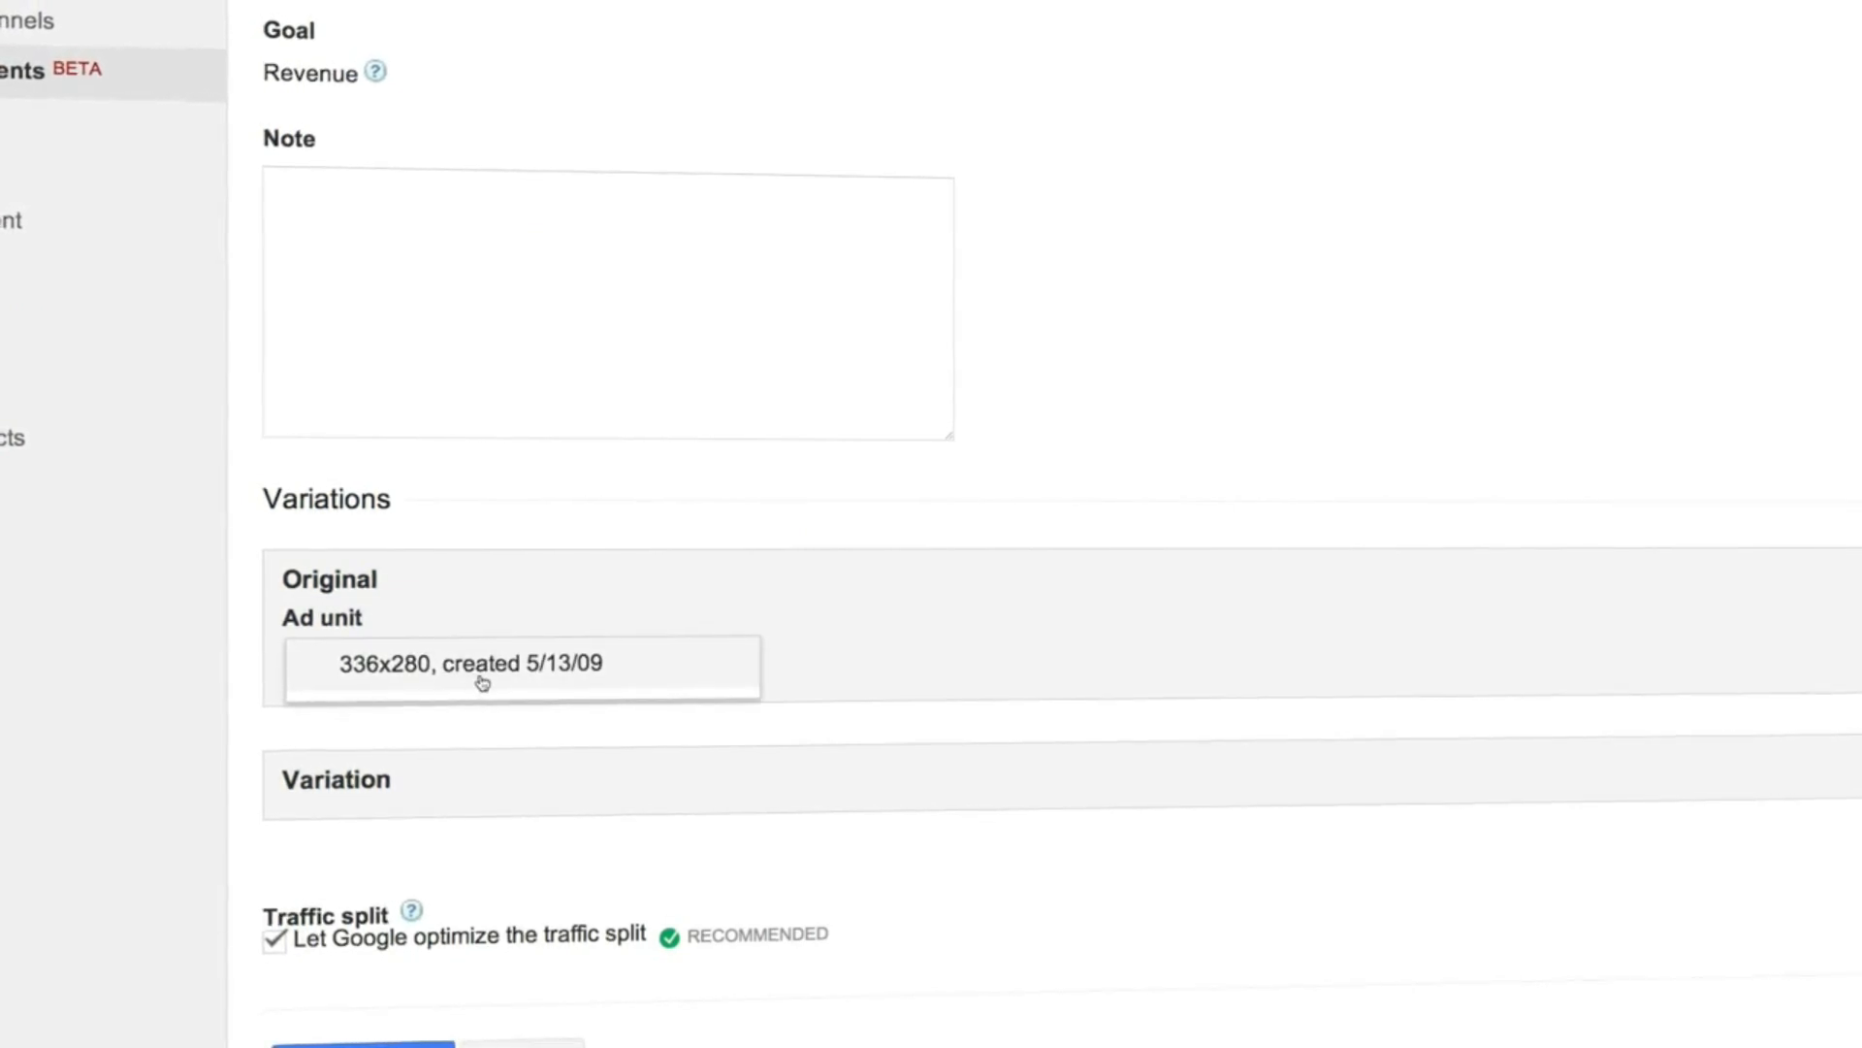
{"action": "scroll", "scroll_direction": "down", "scroll_amount": 3}
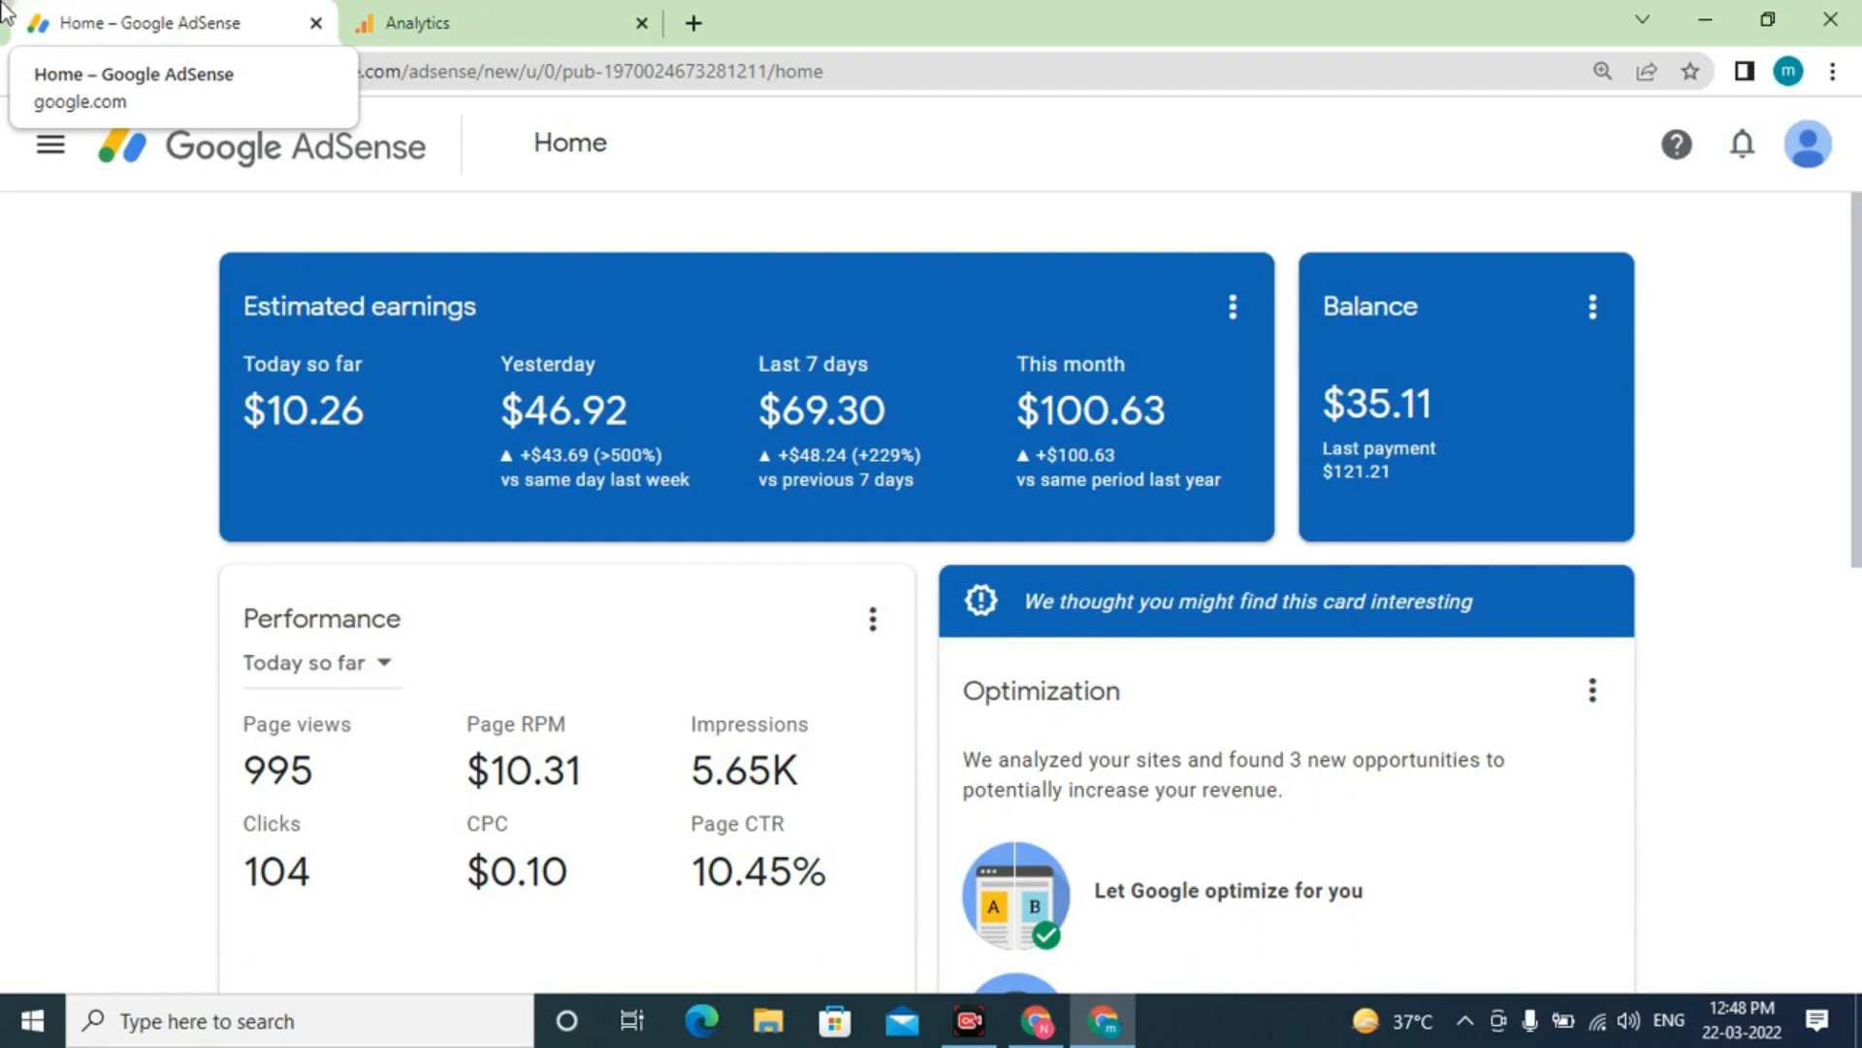
{"action": "mouse_move", "coordinate": [266, 783]}
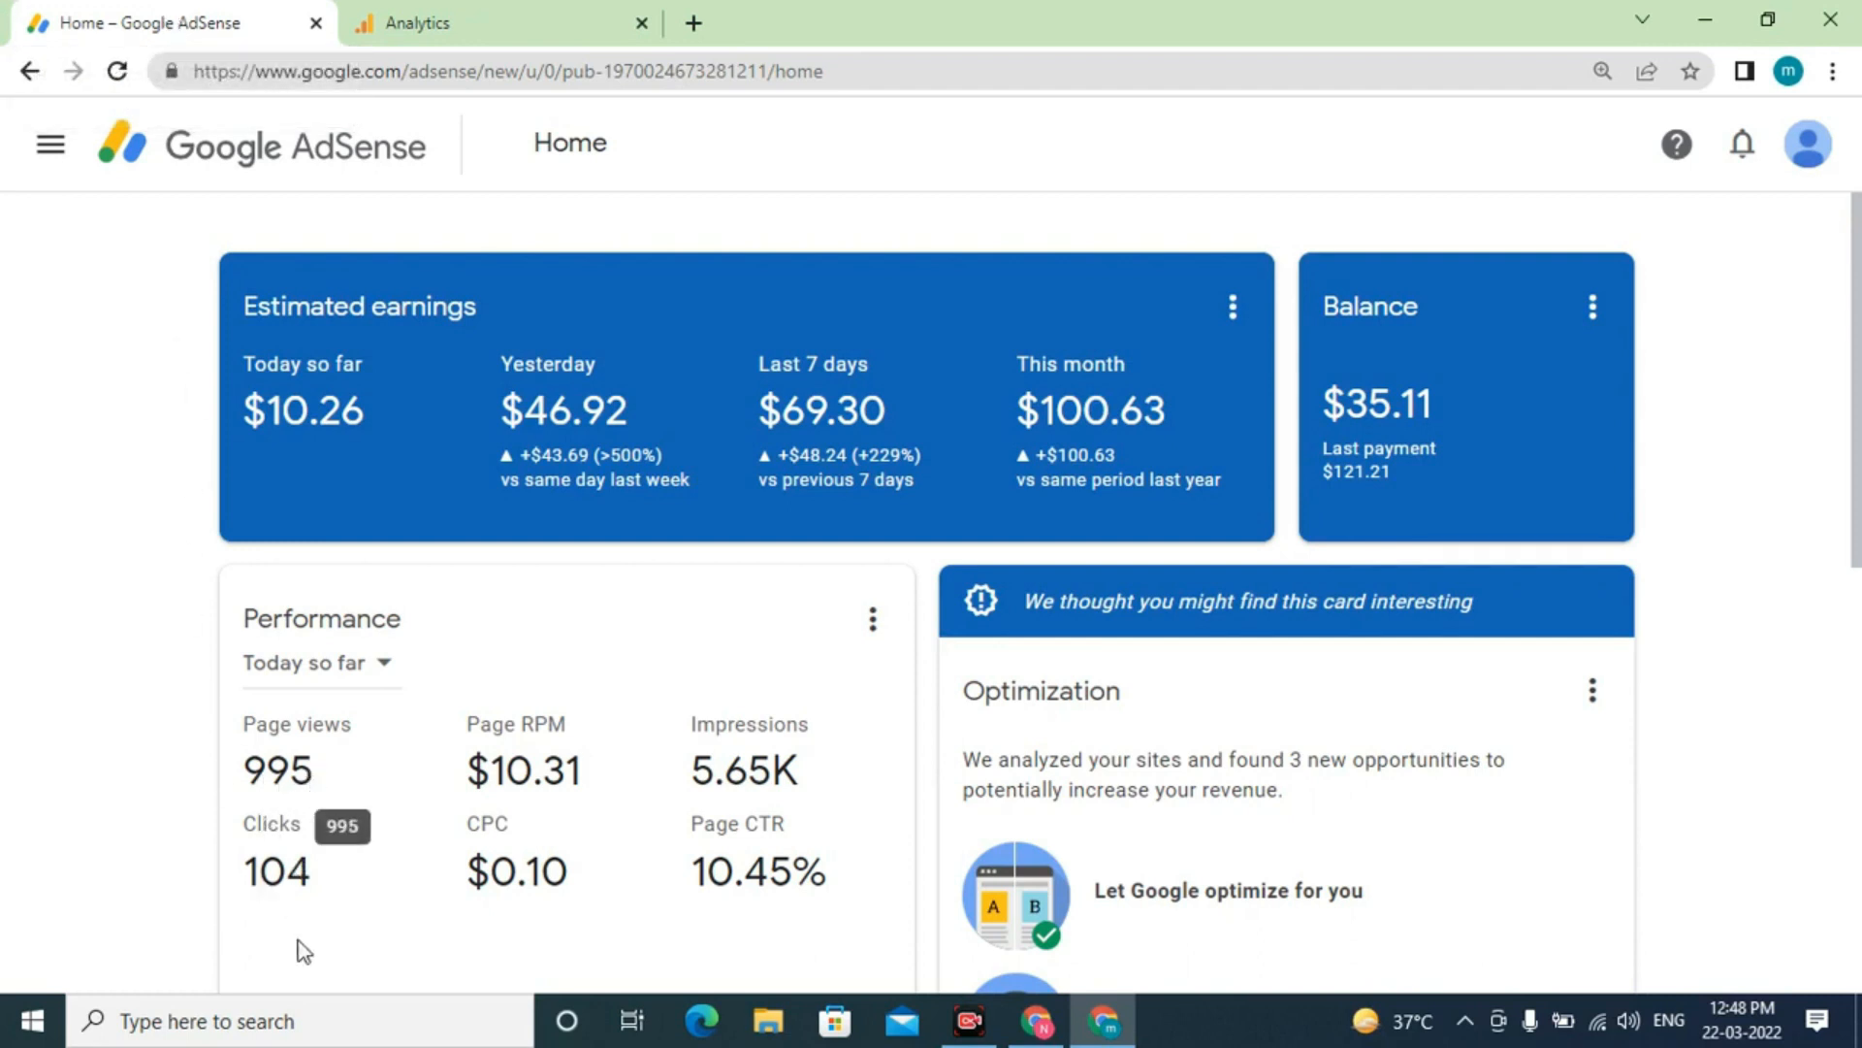
{"action": "mouse_move", "coordinate": [306, 929]}
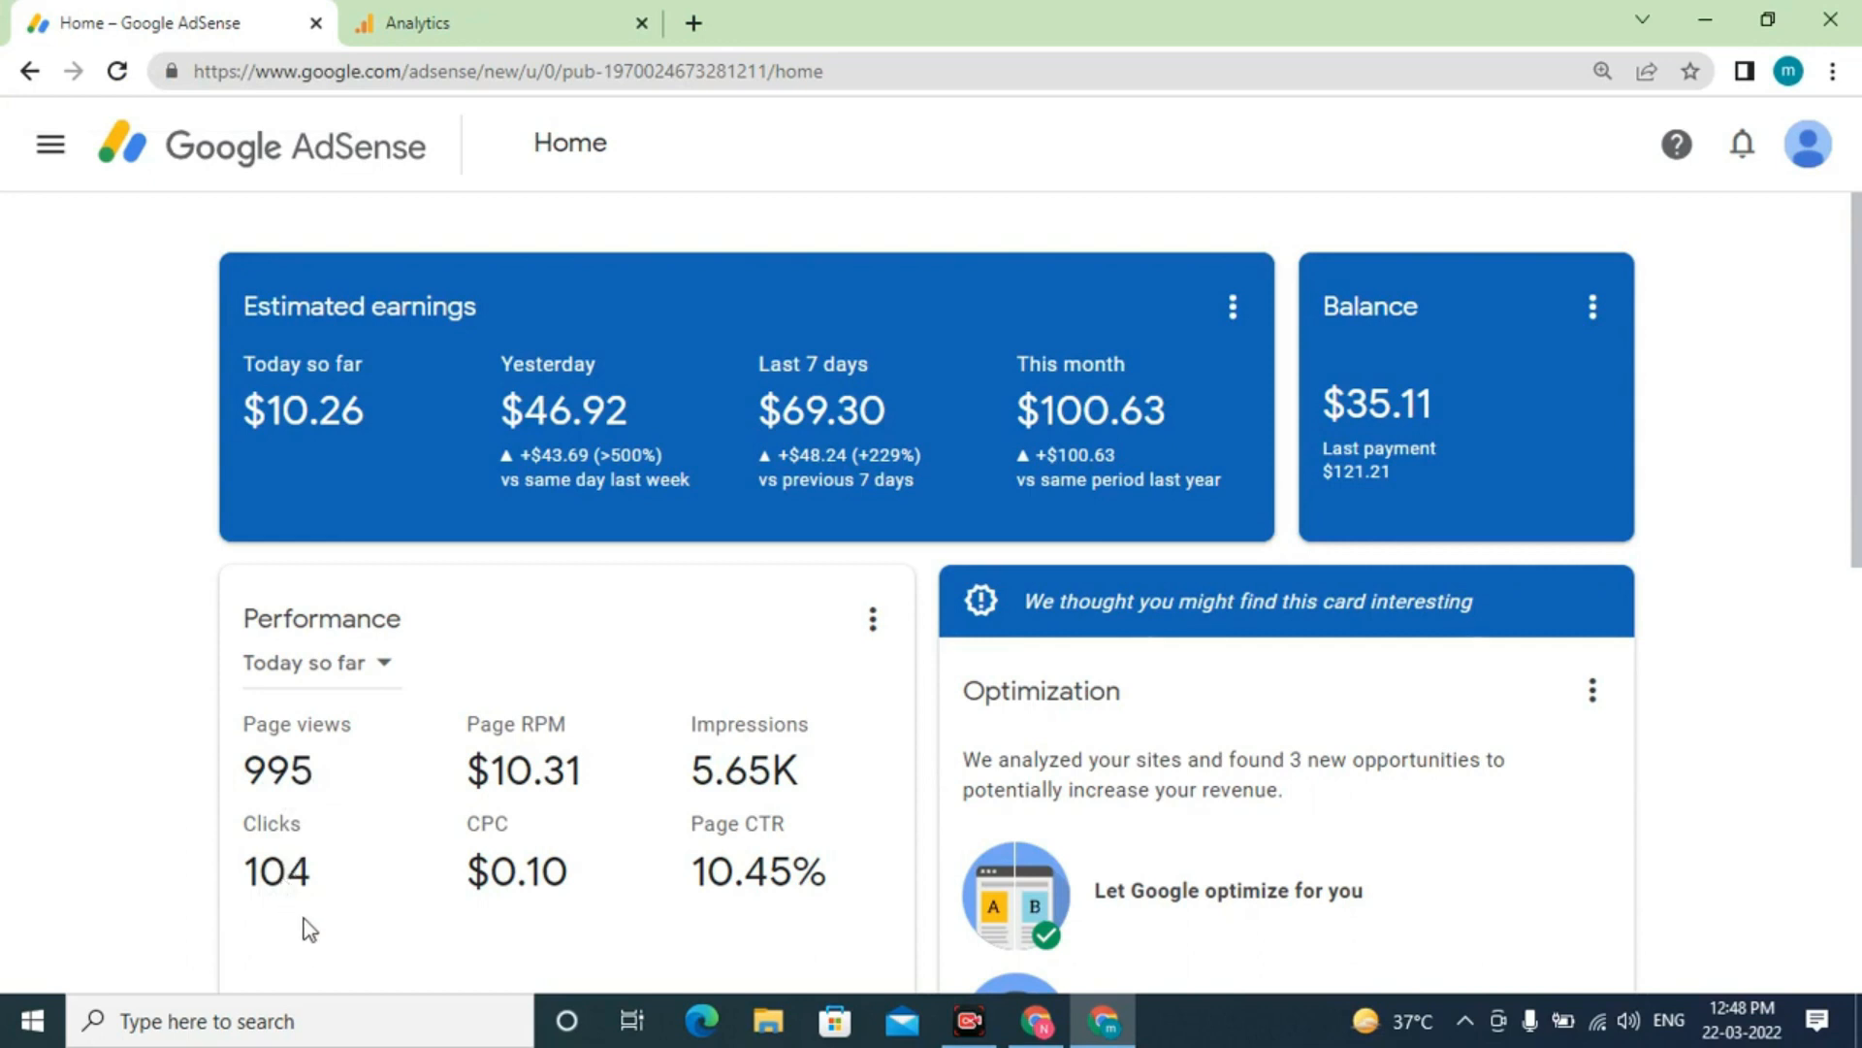
{"action": "mouse_move", "coordinate": [552, 1008]}
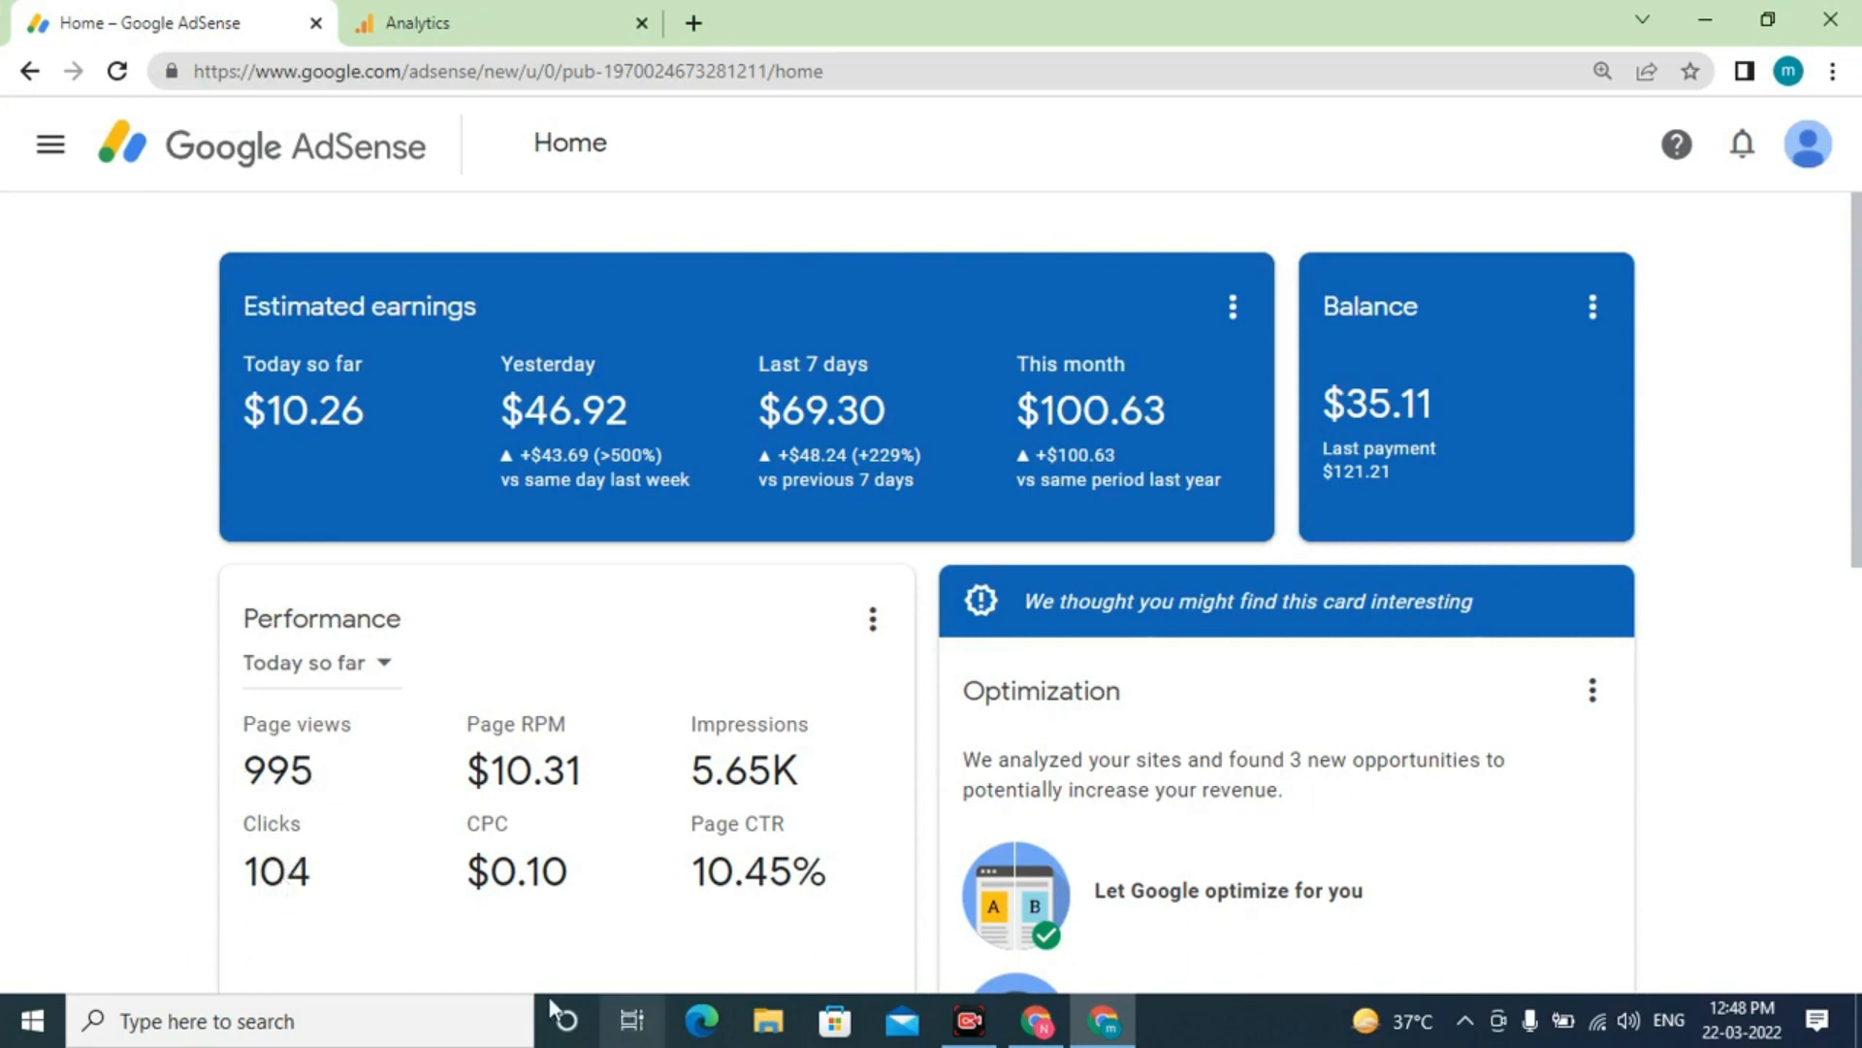
{"action": "mouse_move", "coordinate": [516, 871]}
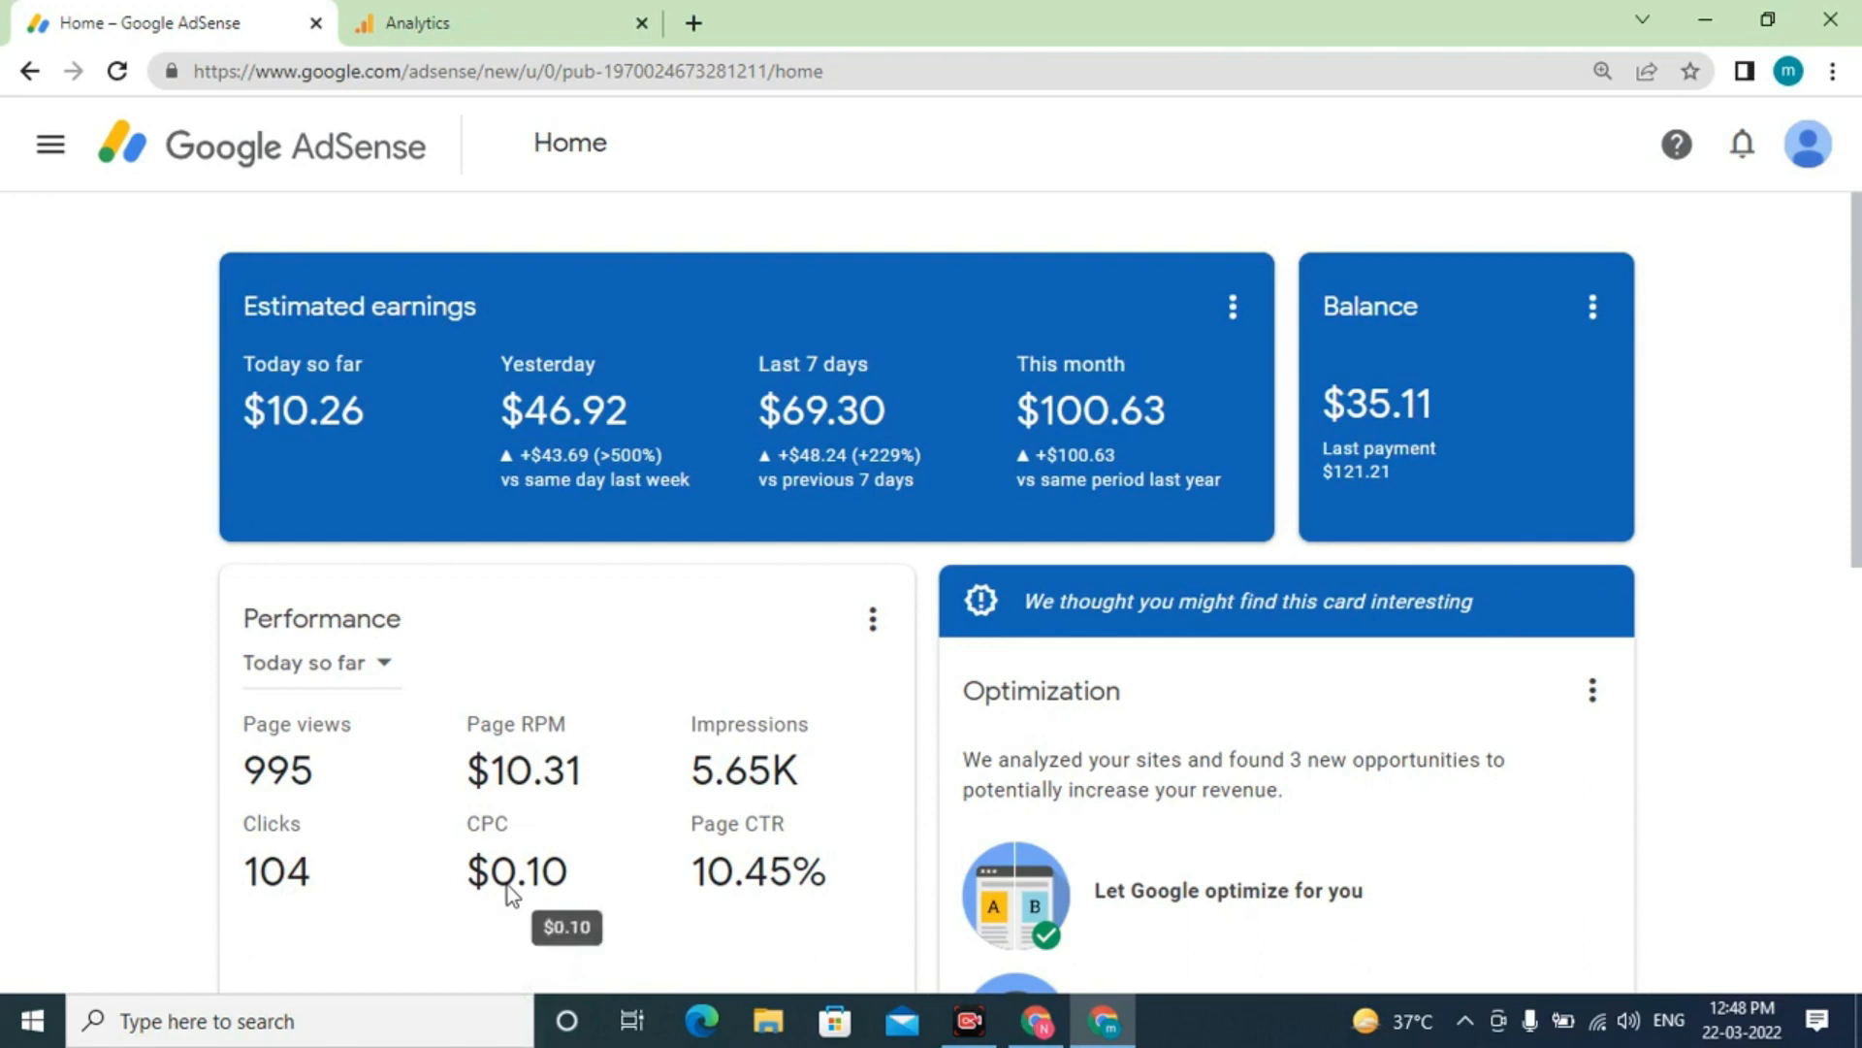
{"action": "mouse_move", "coordinate": [739, 923]}
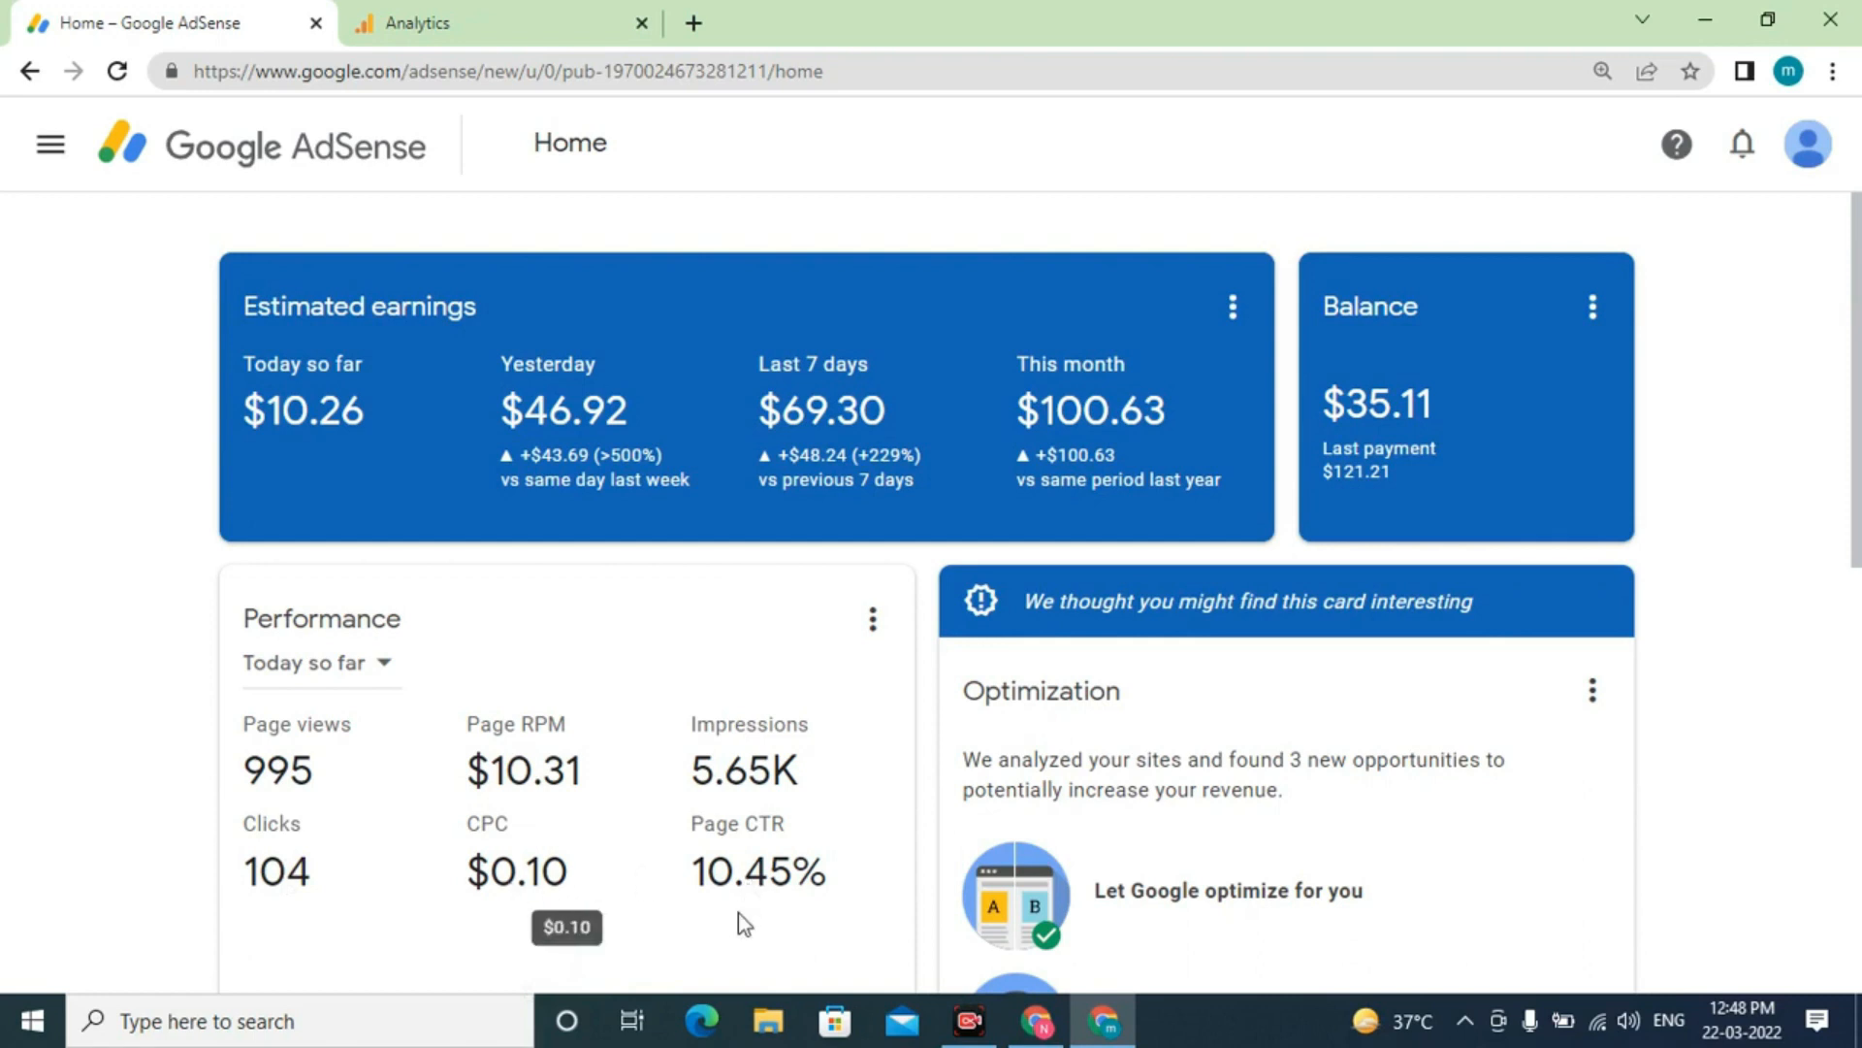
{"action": "mouse_move", "coordinate": [761, 894]}
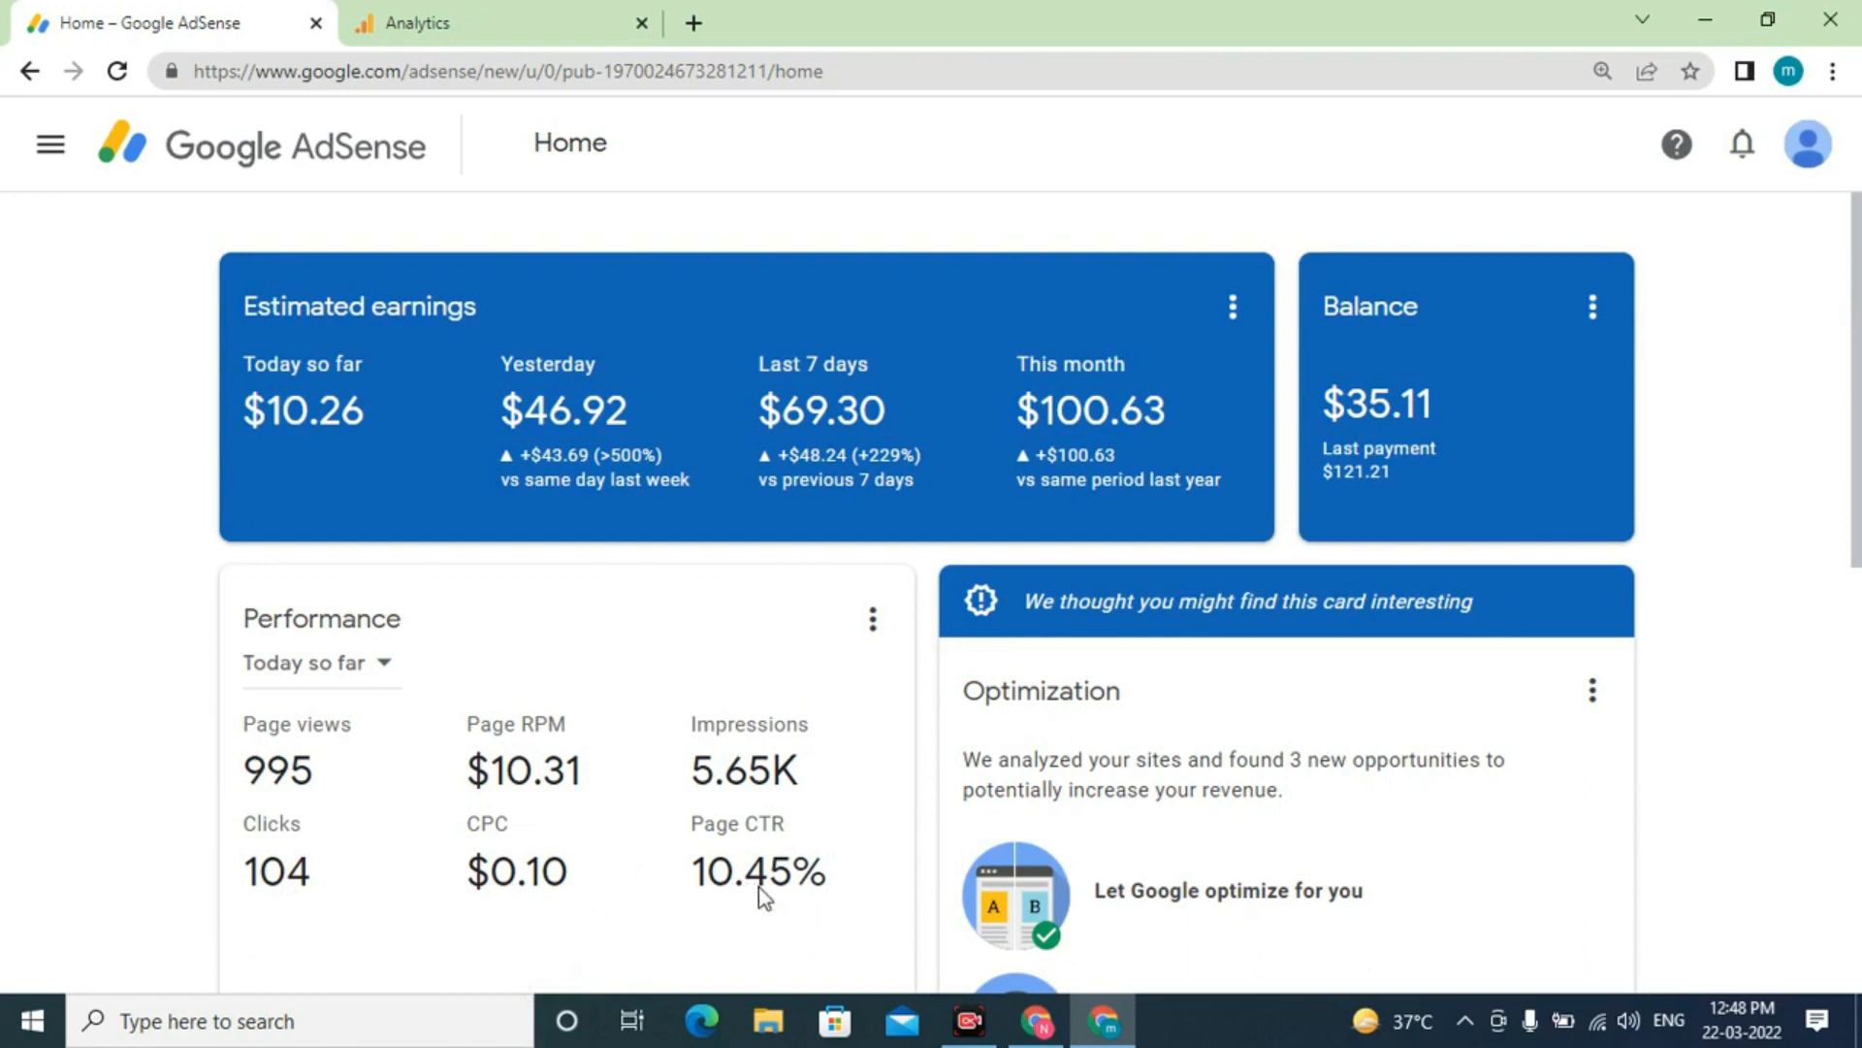
{"action": "mouse_move", "coordinate": [758, 873]}
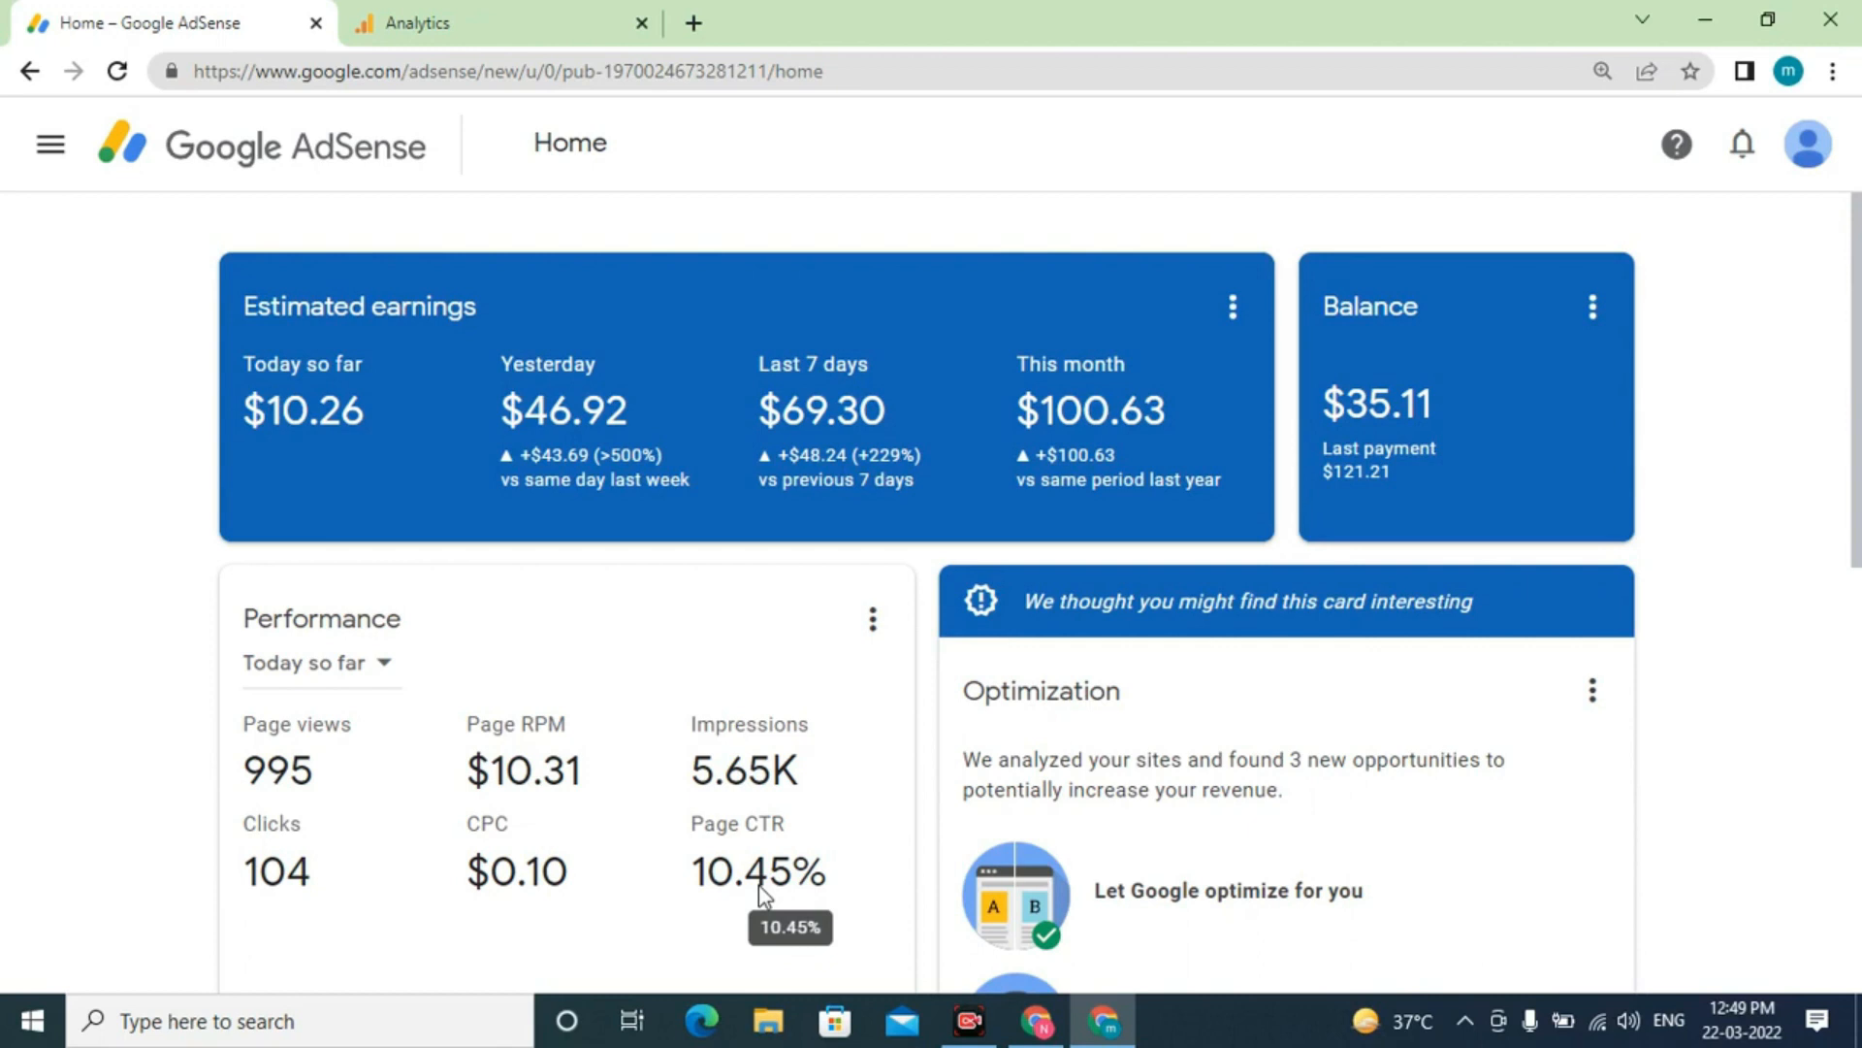
{"action": "mouse_move", "coordinate": [743, 892]}
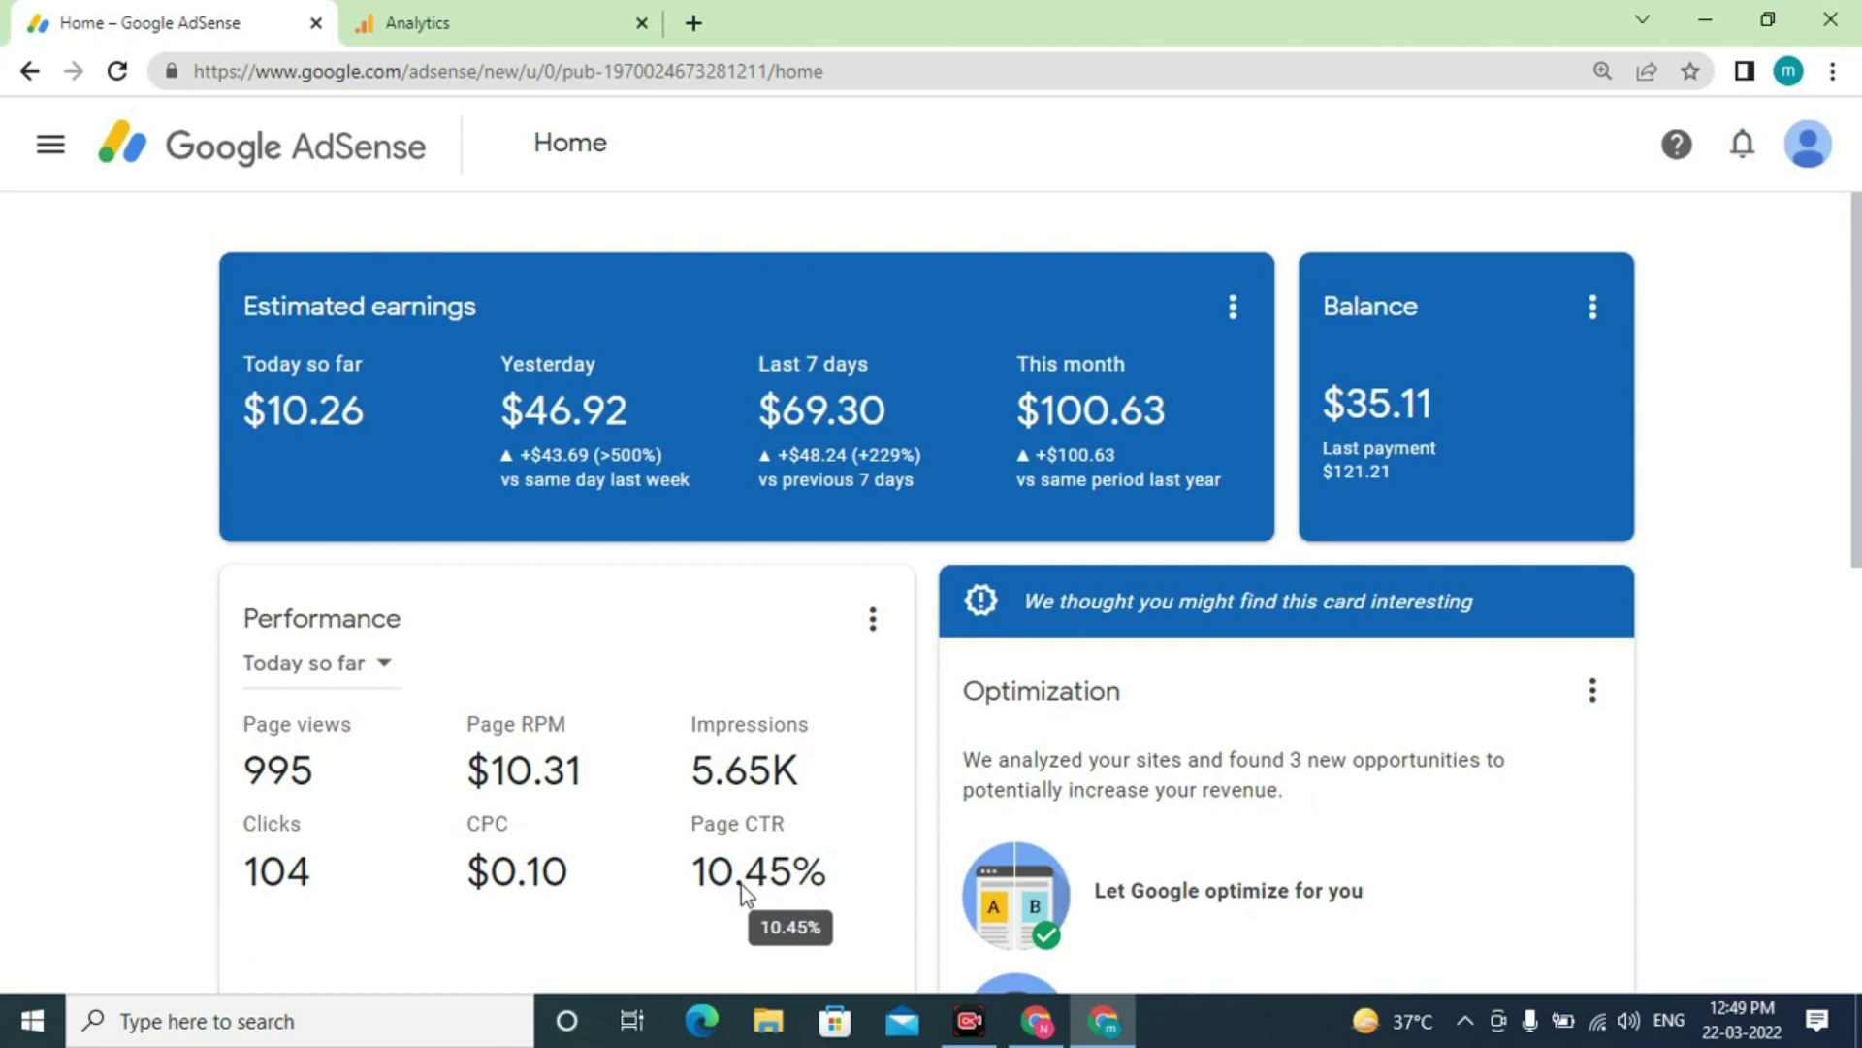
{"action": "mouse_move", "coordinate": [538, 799]}
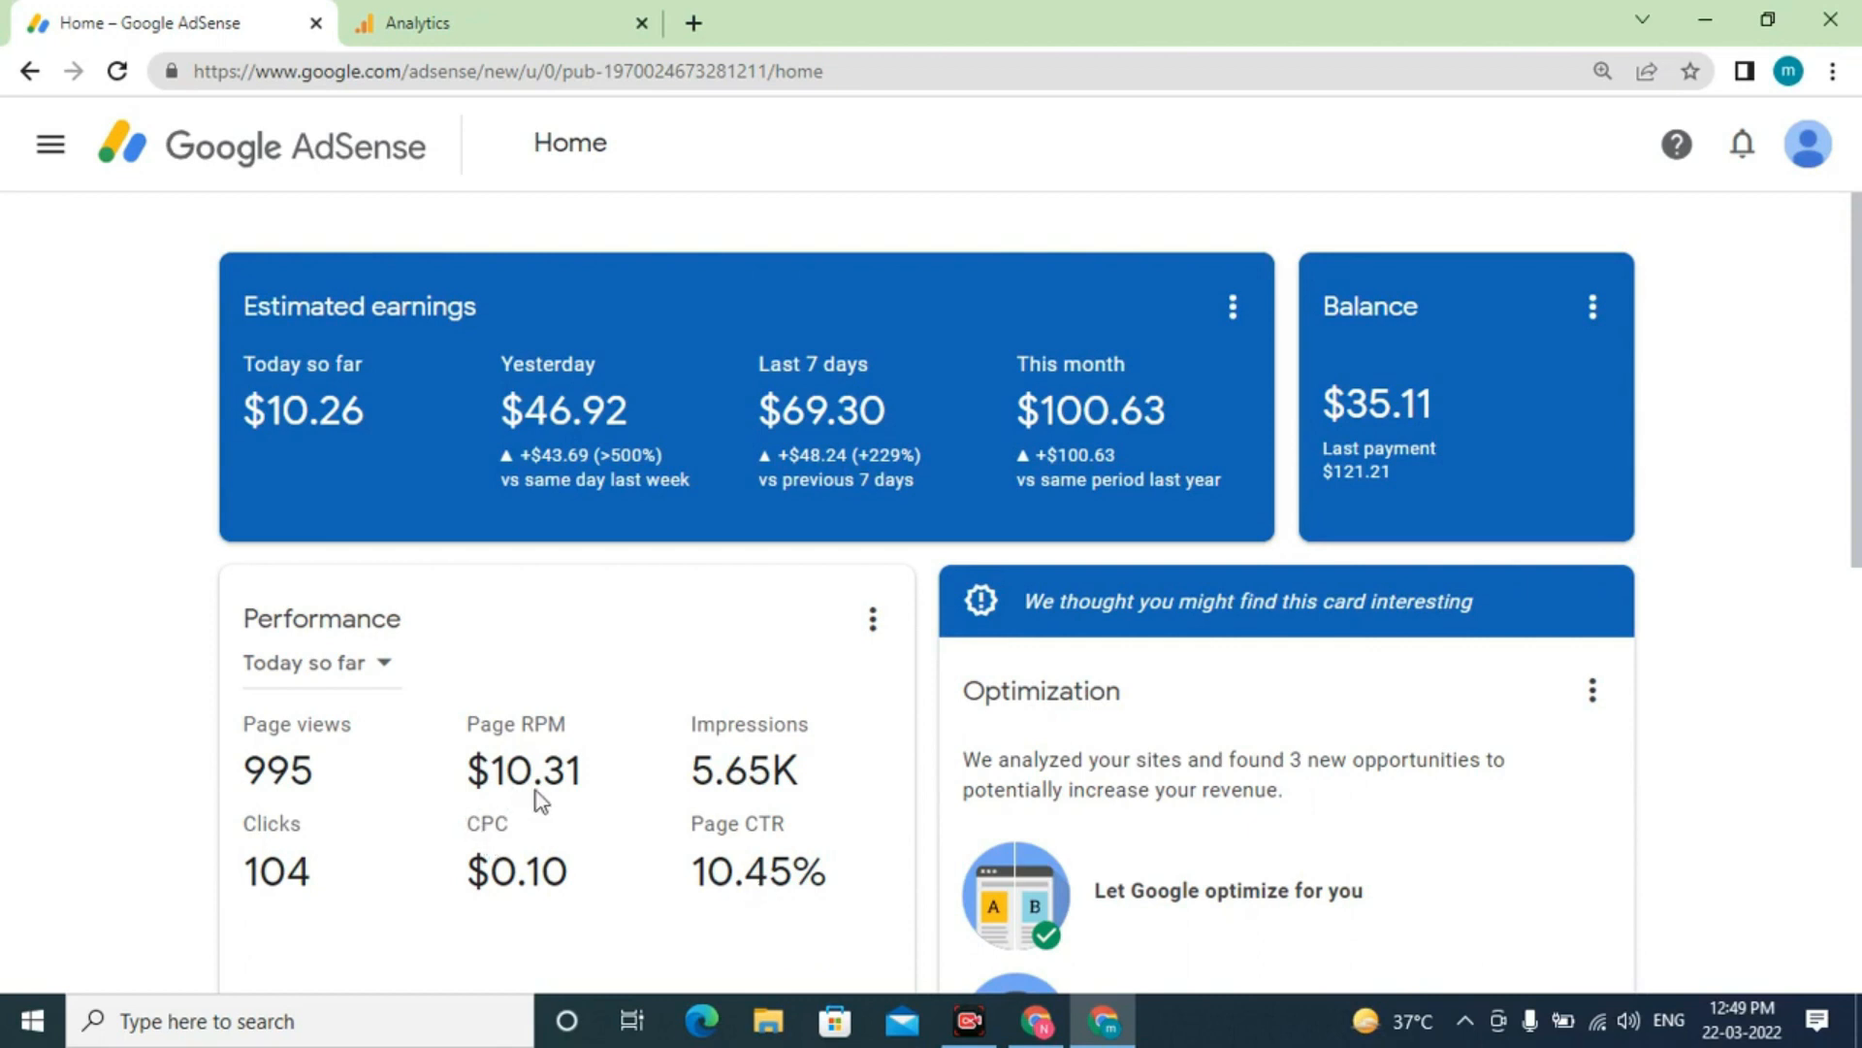
{"action": "mouse_move", "coordinate": [578, 821]}
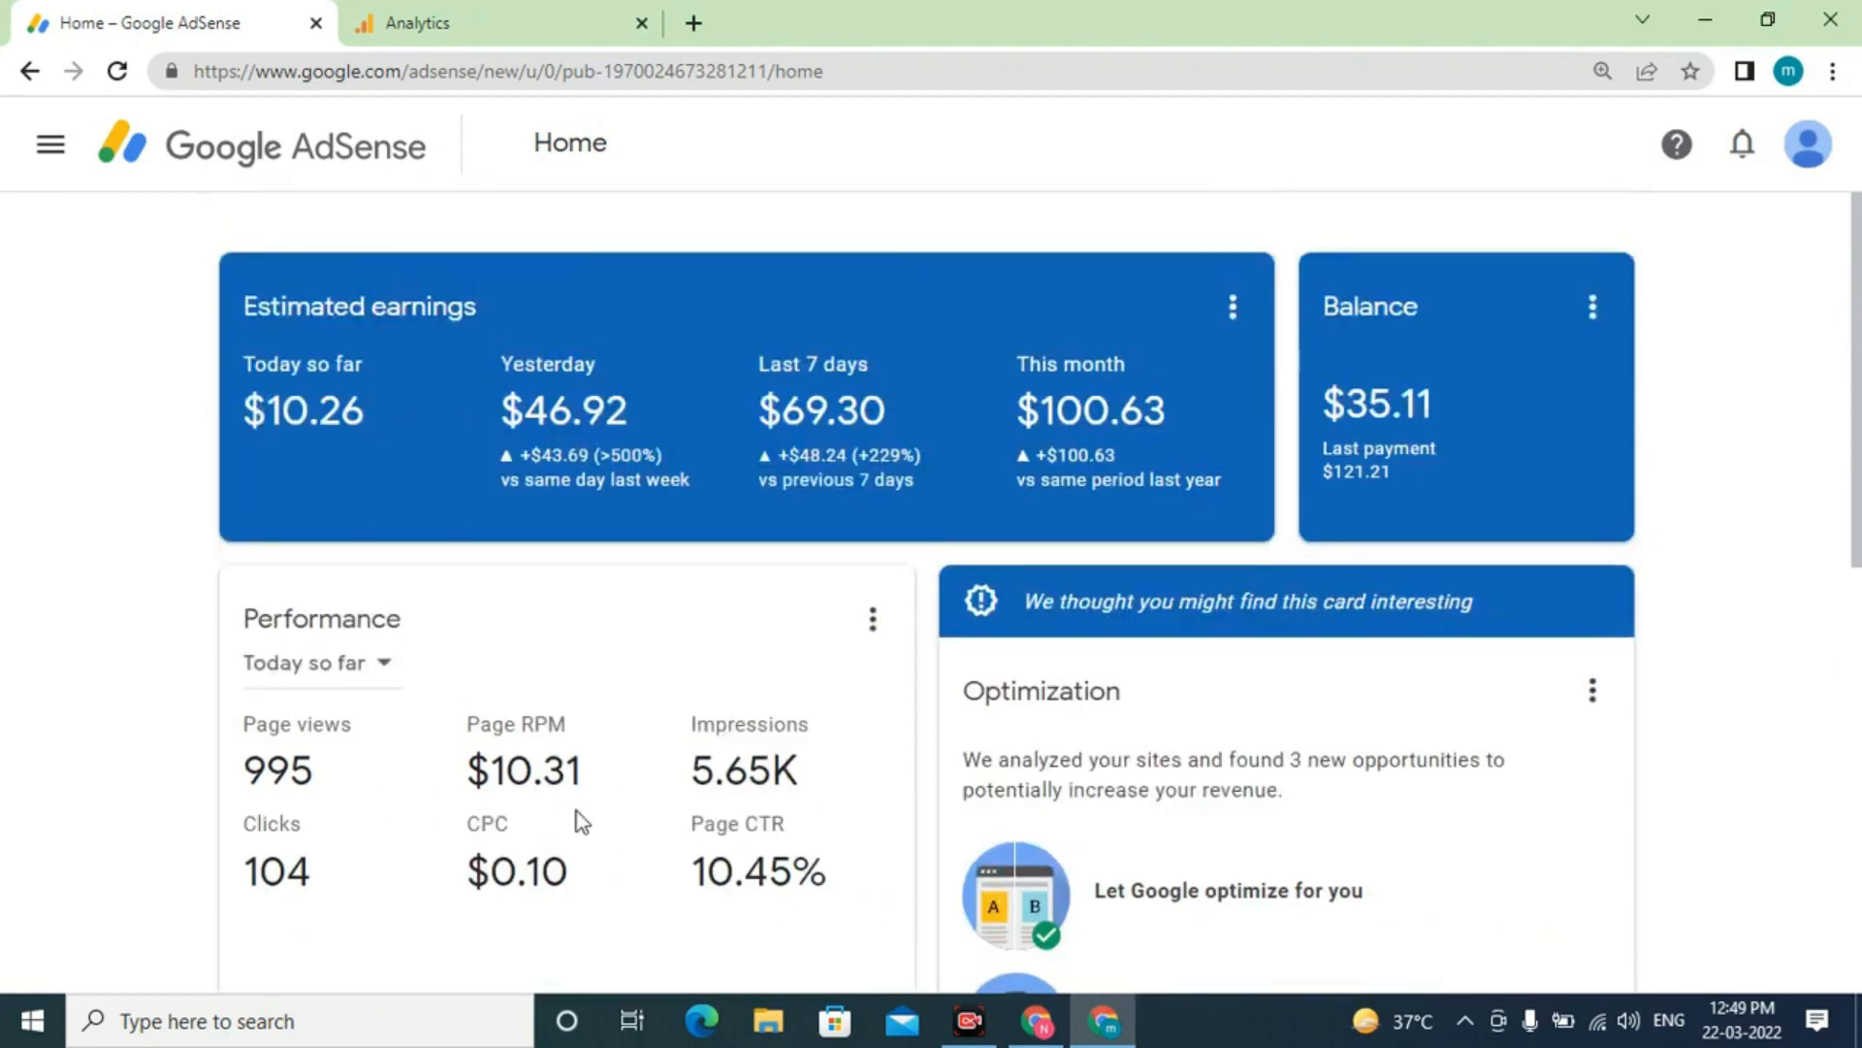
{"action": "mouse_move", "coordinate": [541, 772]}
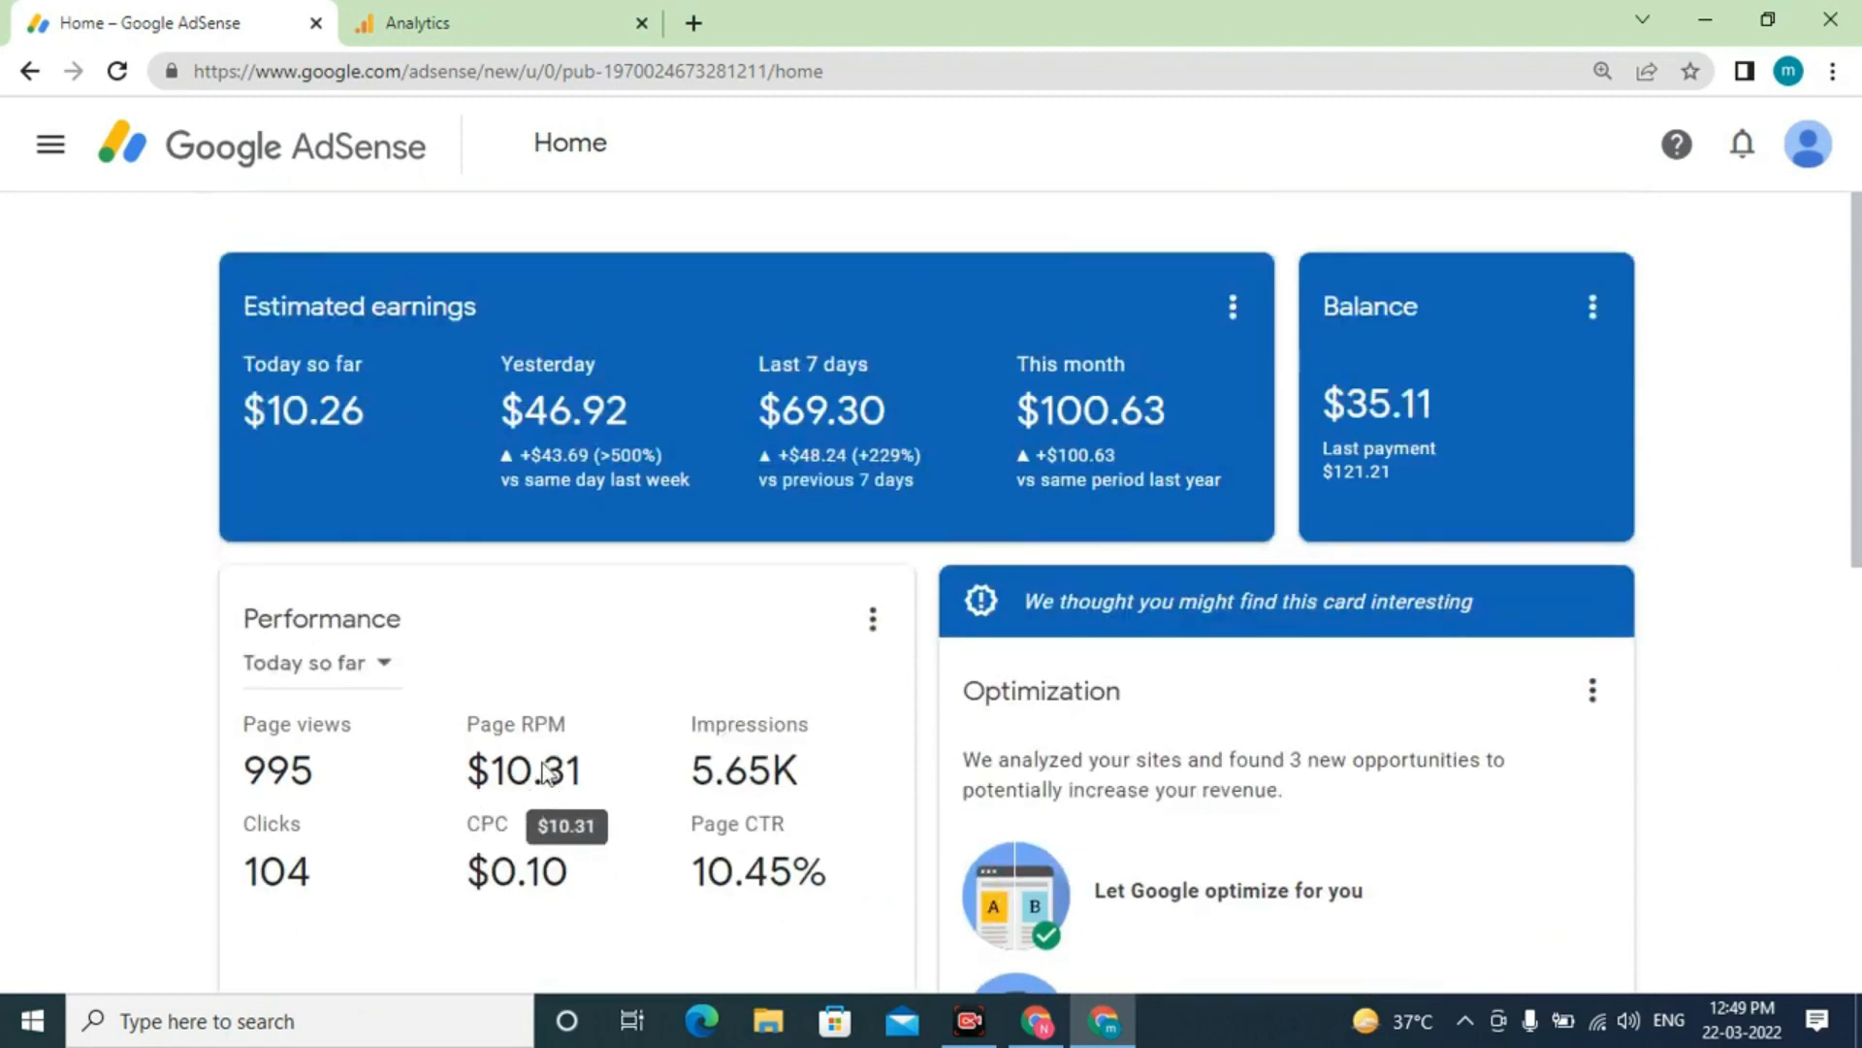
{"action": "mouse_move", "coordinate": [547, 796]}
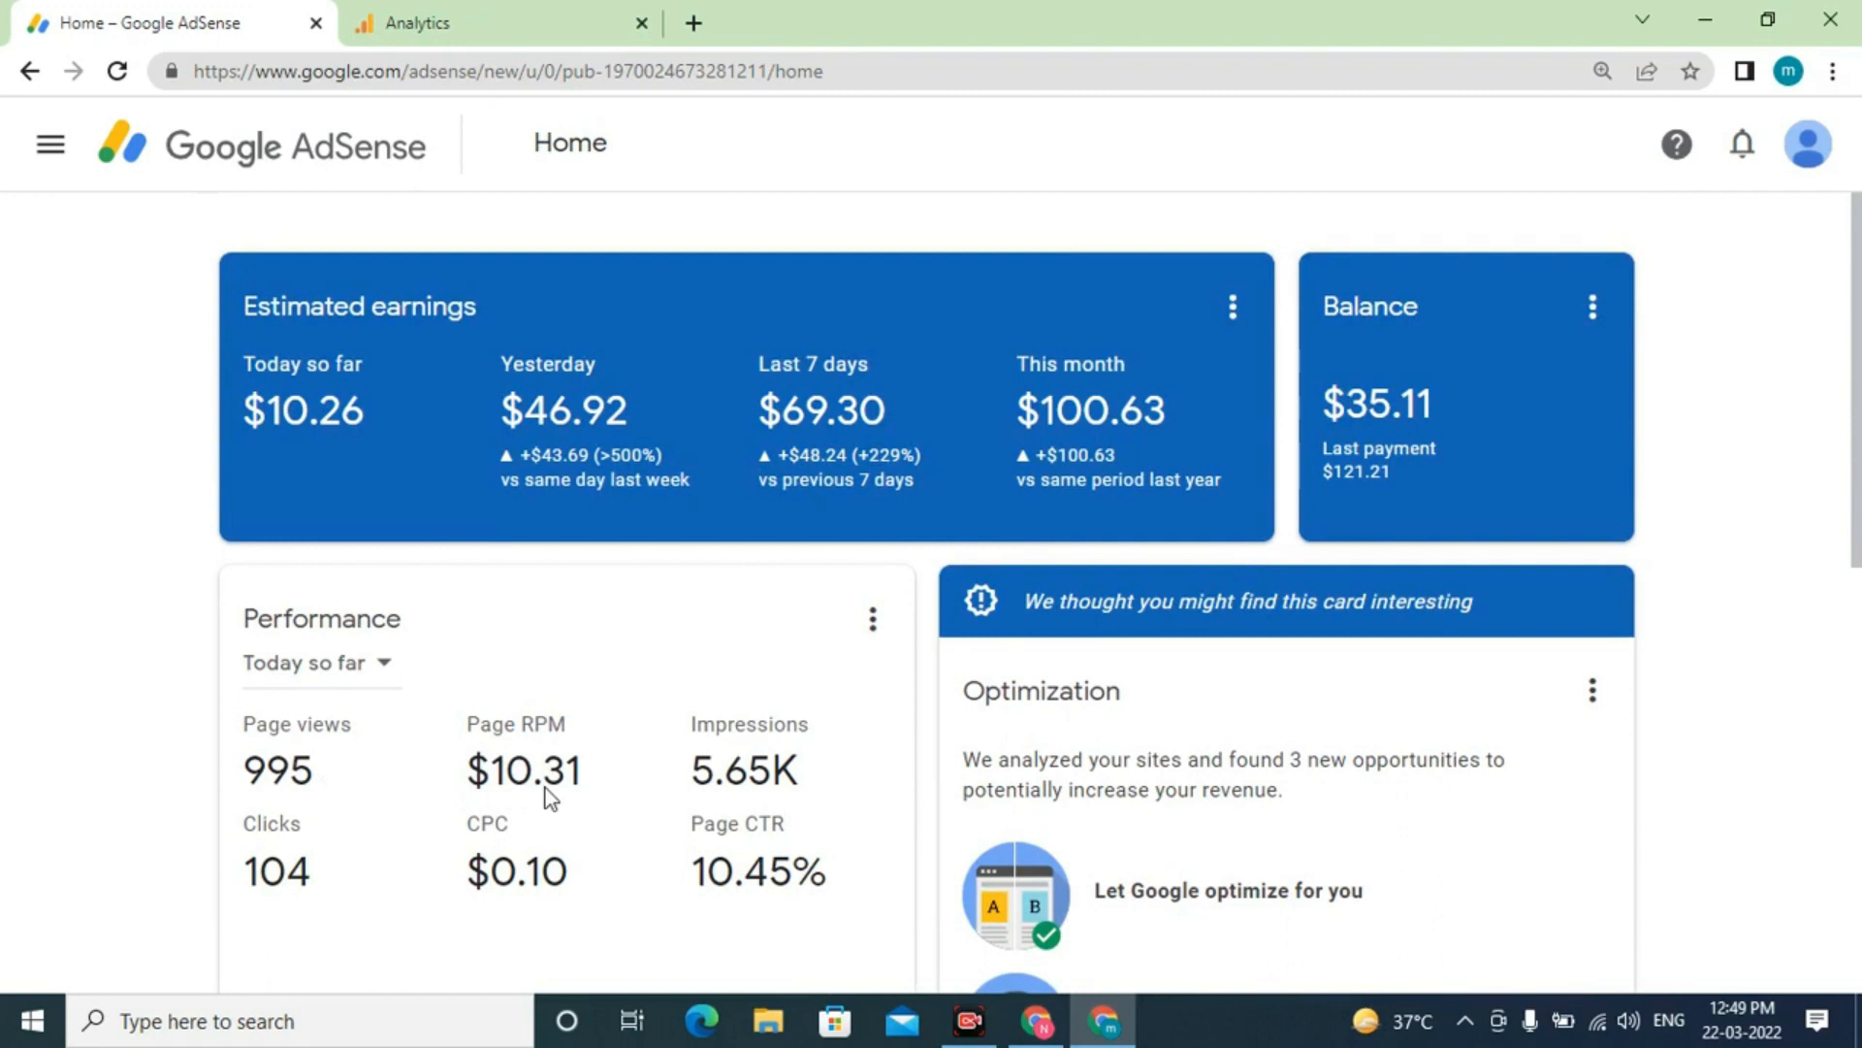
{"action": "mouse_move", "coordinate": [481, 789]}
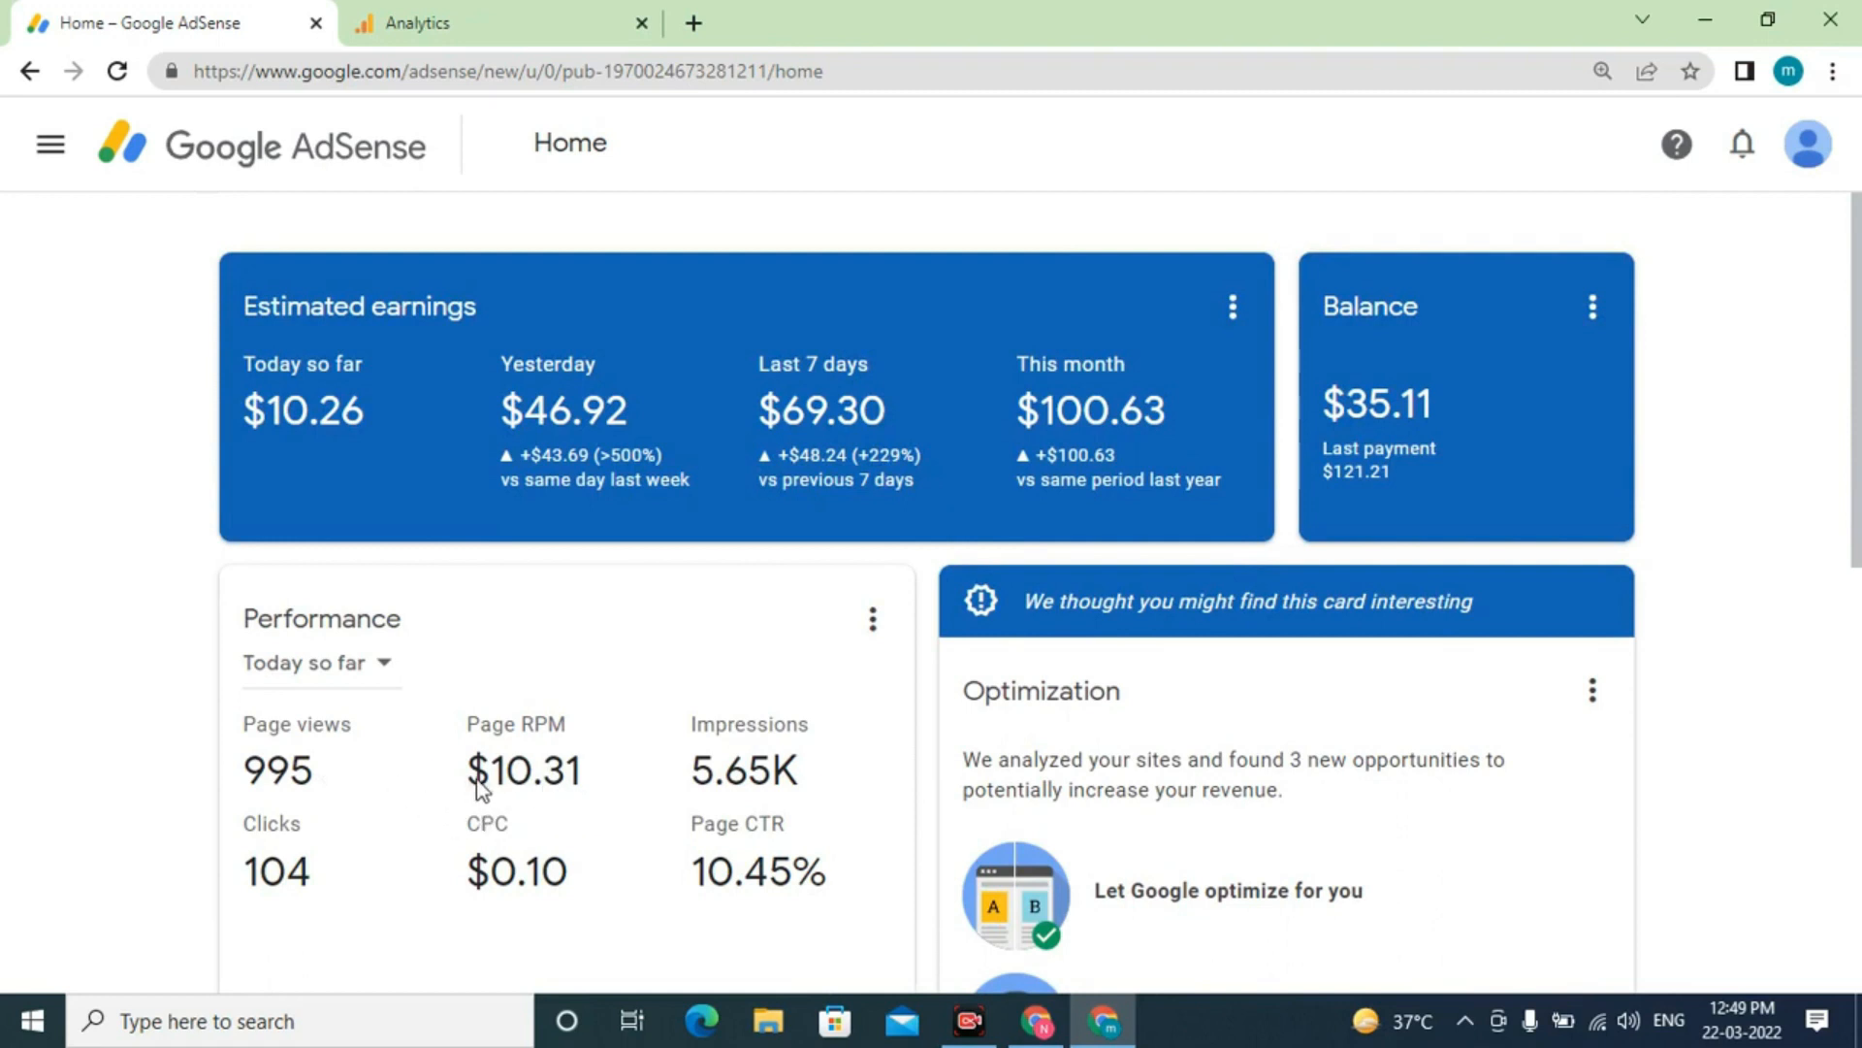
{"action": "mouse_move", "coordinate": [609, 774]}
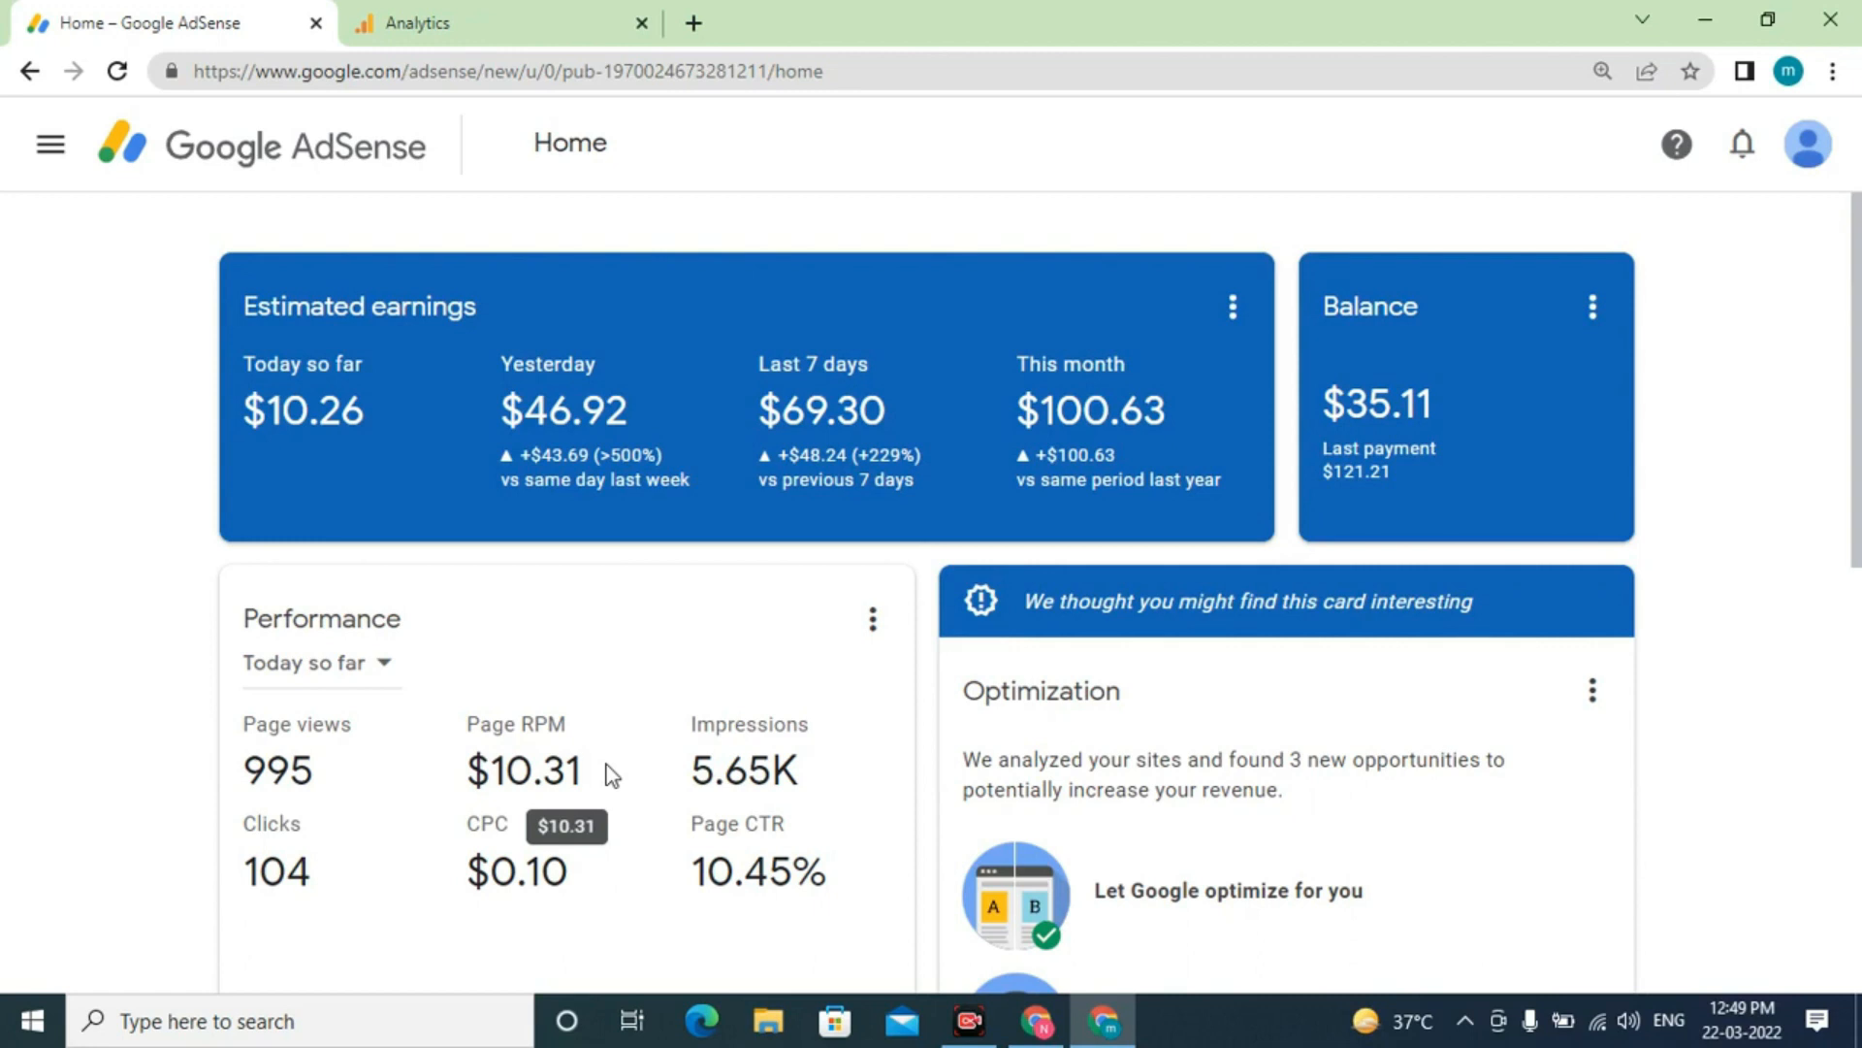
{"action": "mouse_move", "coordinate": [761, 386]}
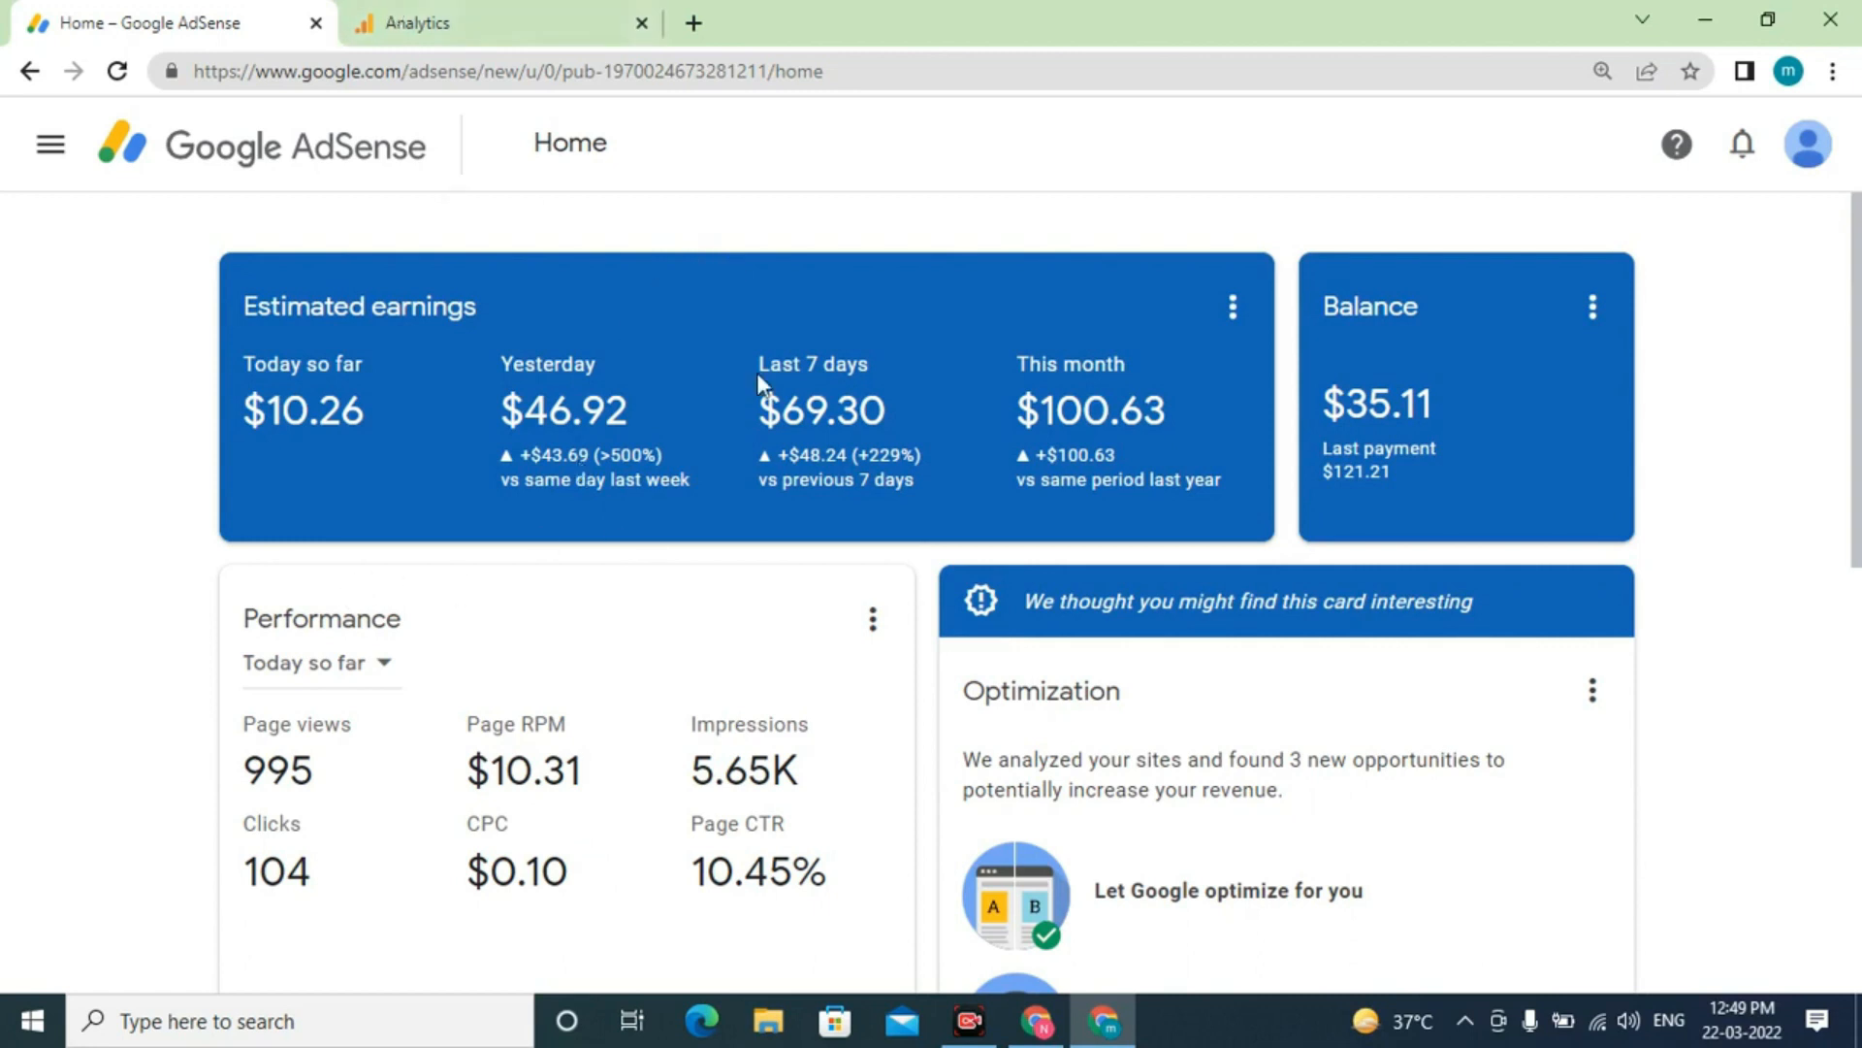
{"action": "mouse_move", "coordinate": [595, 412]}
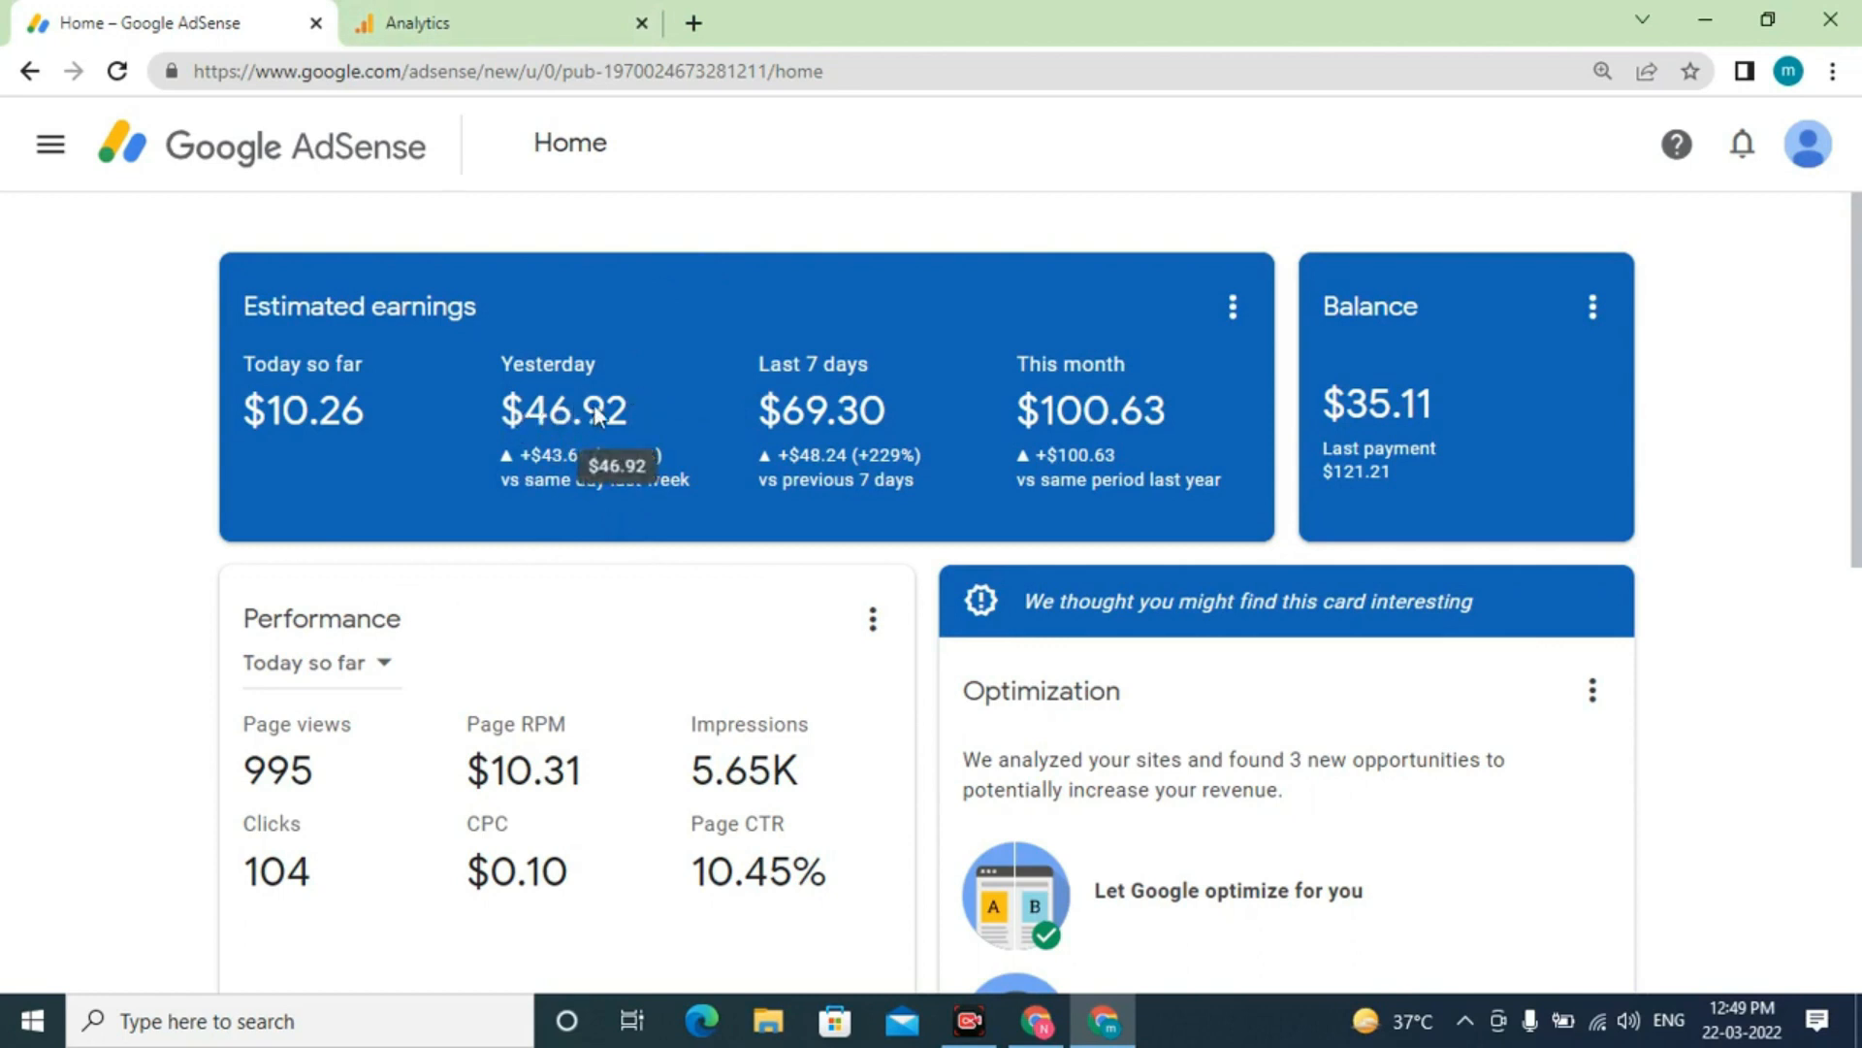
{"action": "mouse_move", "coordinate": [629, 442]}
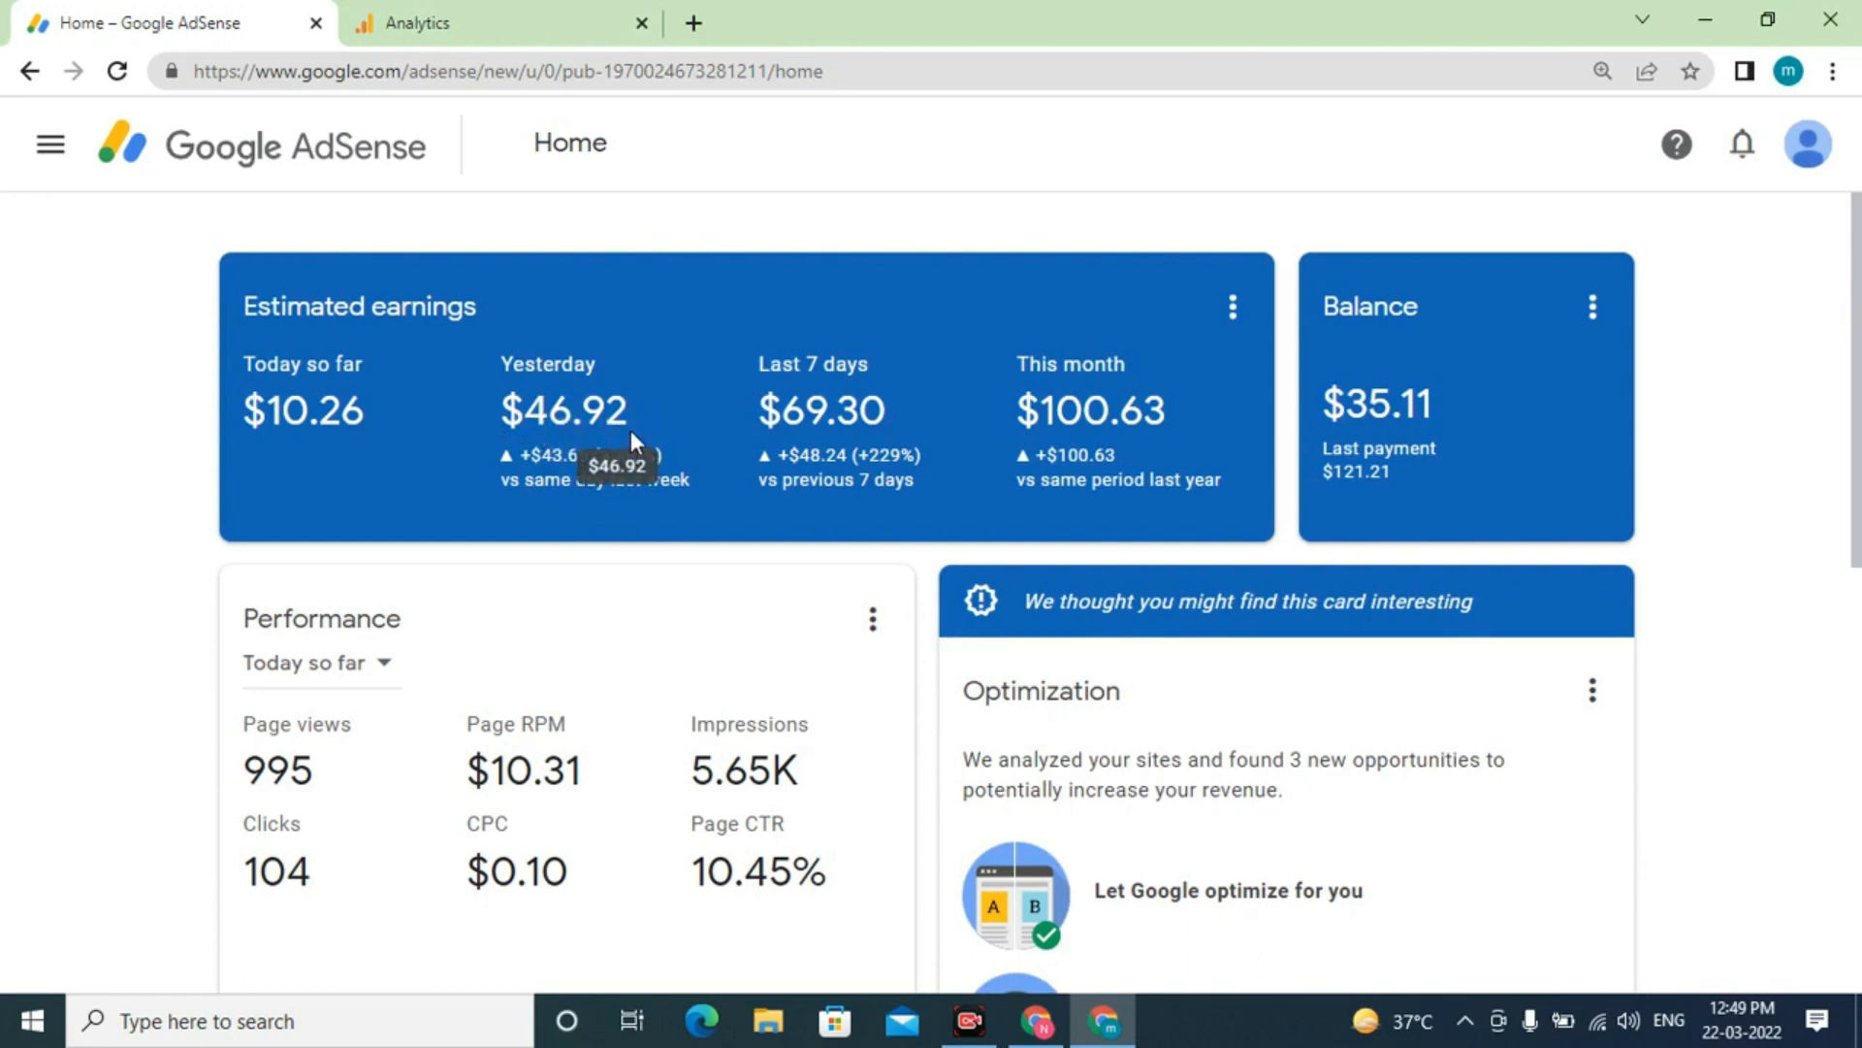
{"action": "mouse_move", "coordinate": [677, 357]}
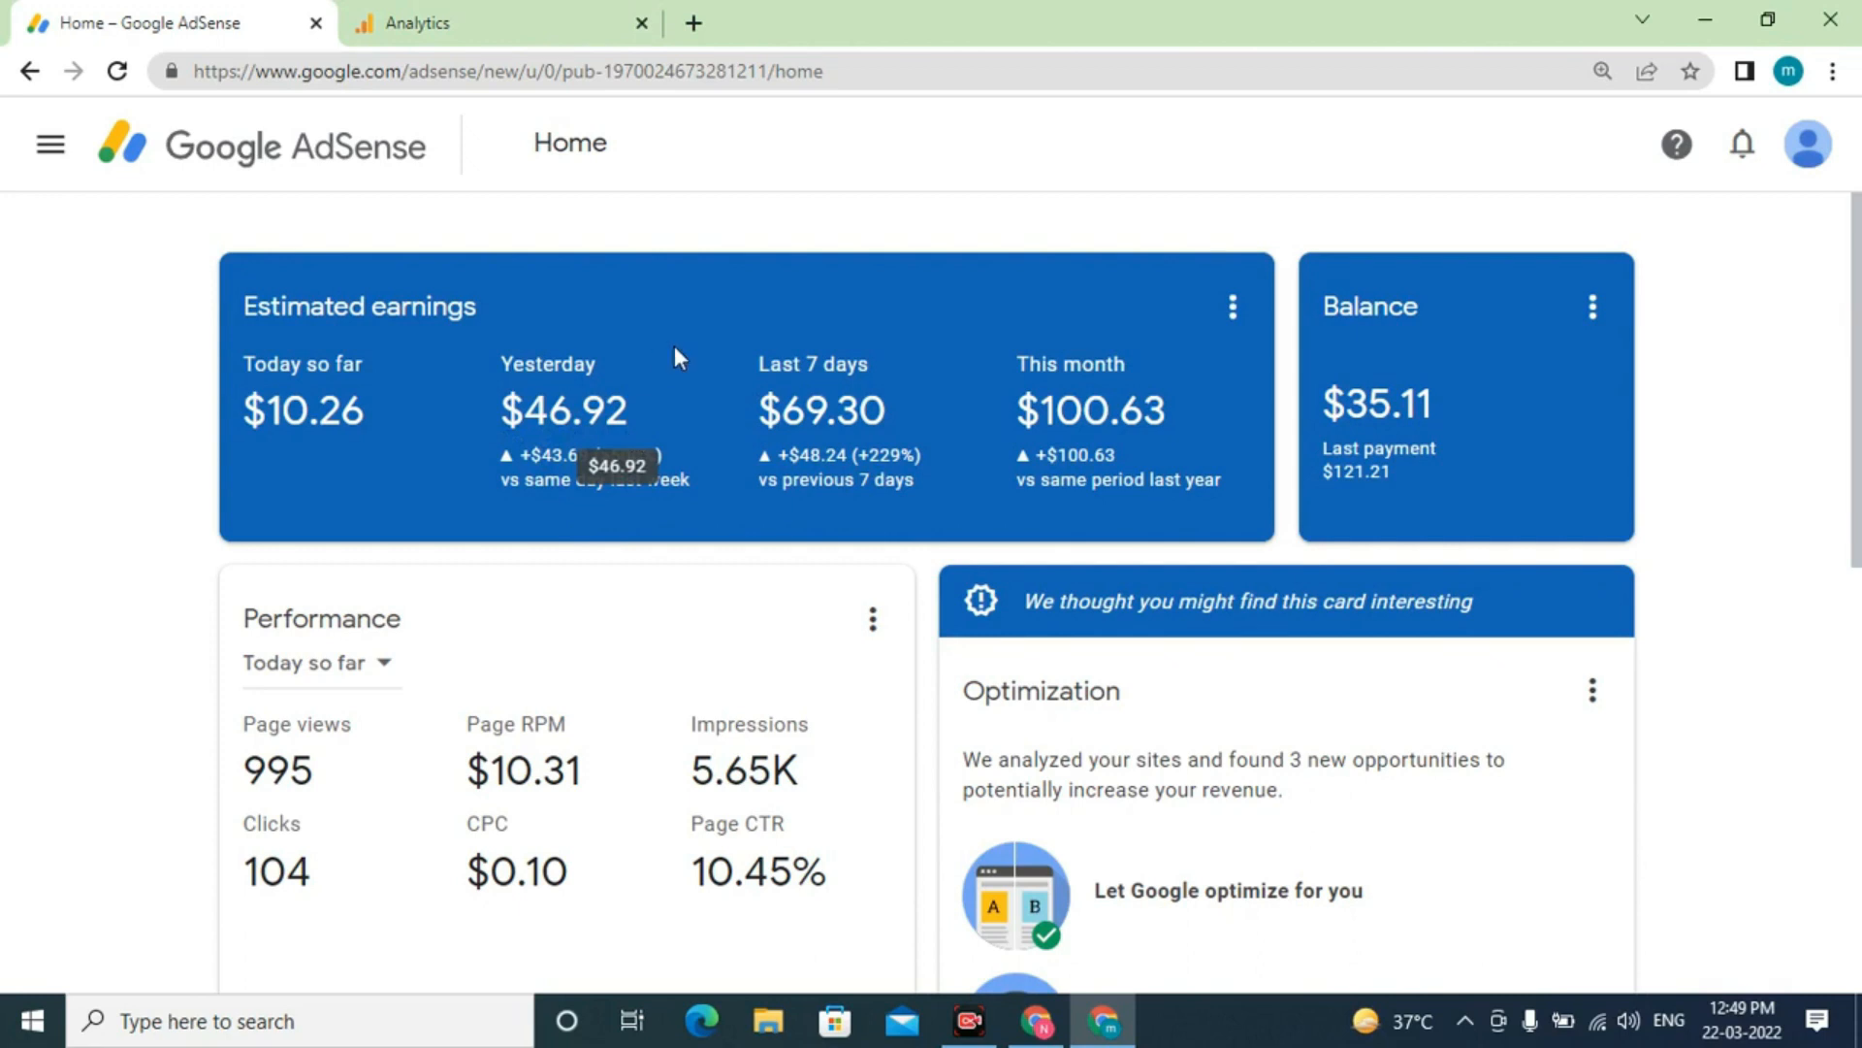
{"action": "mouse_move", "coordinate": [516, 405]}
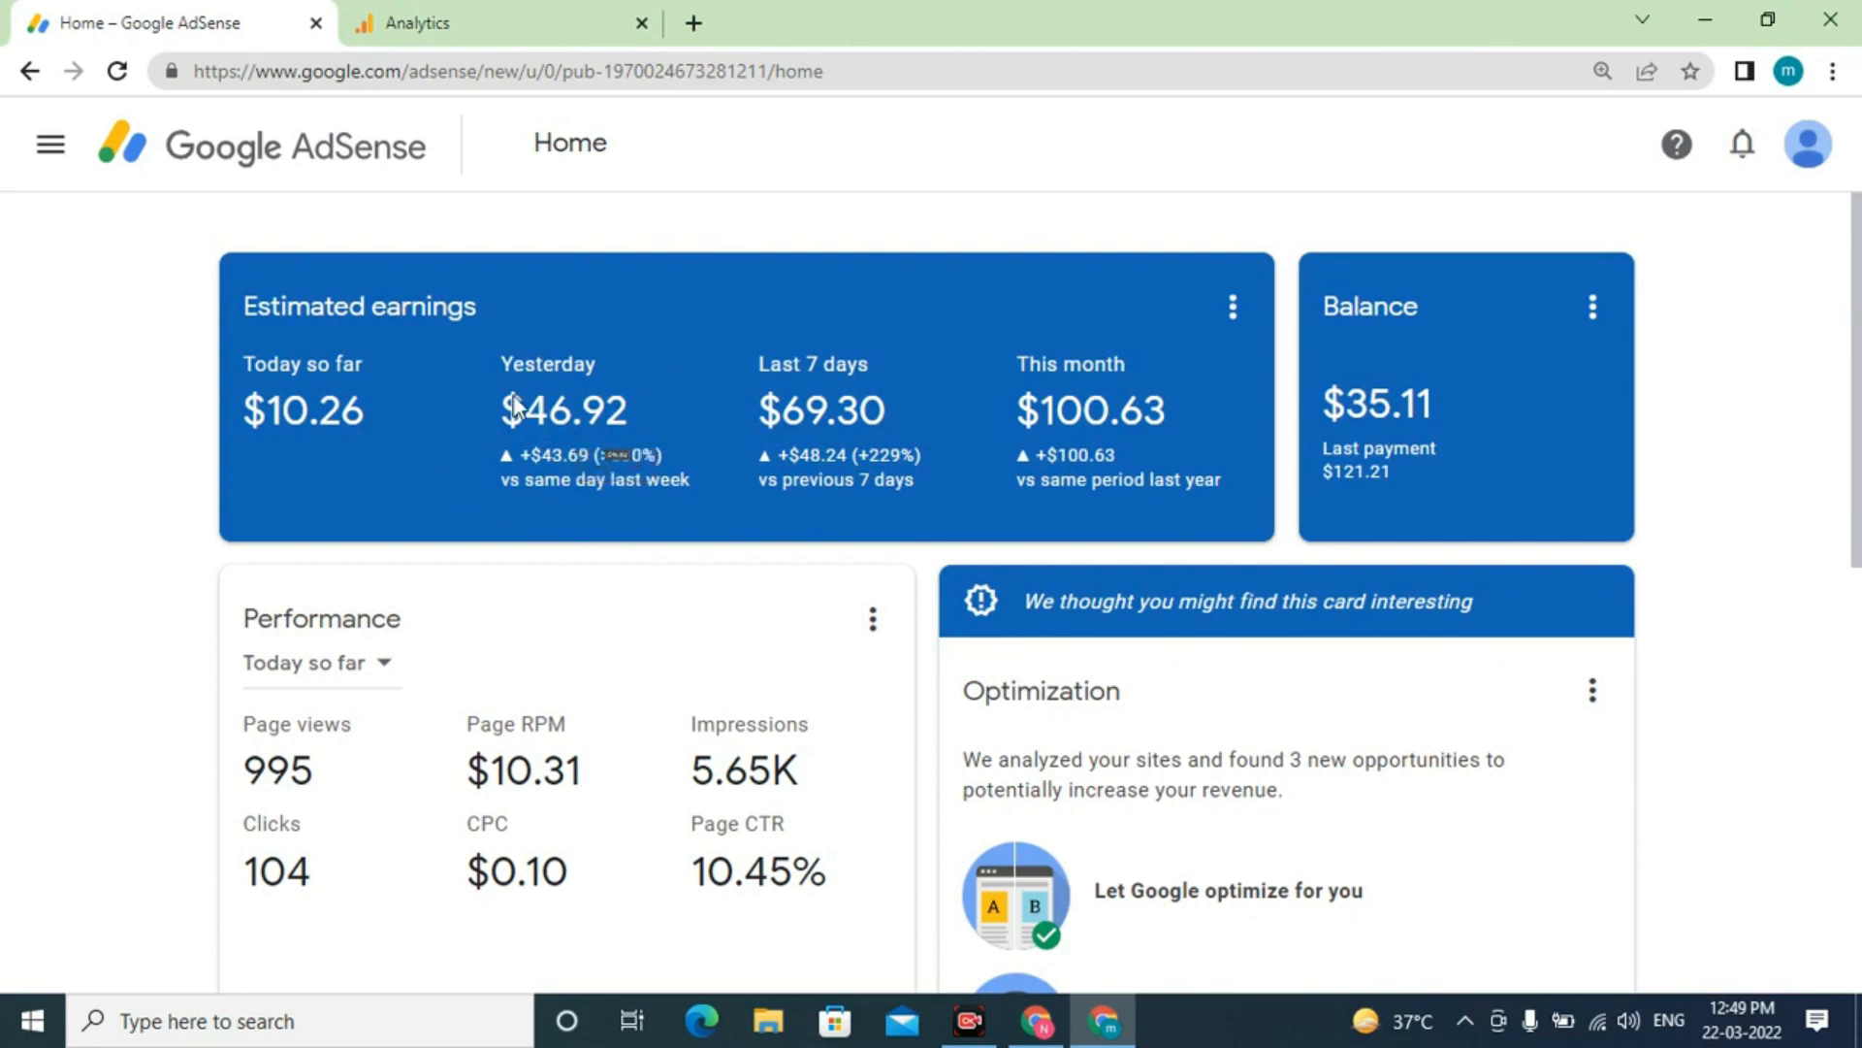
{"action": "scroll", "scroll_direction": "down", "scroll_amount": 3}
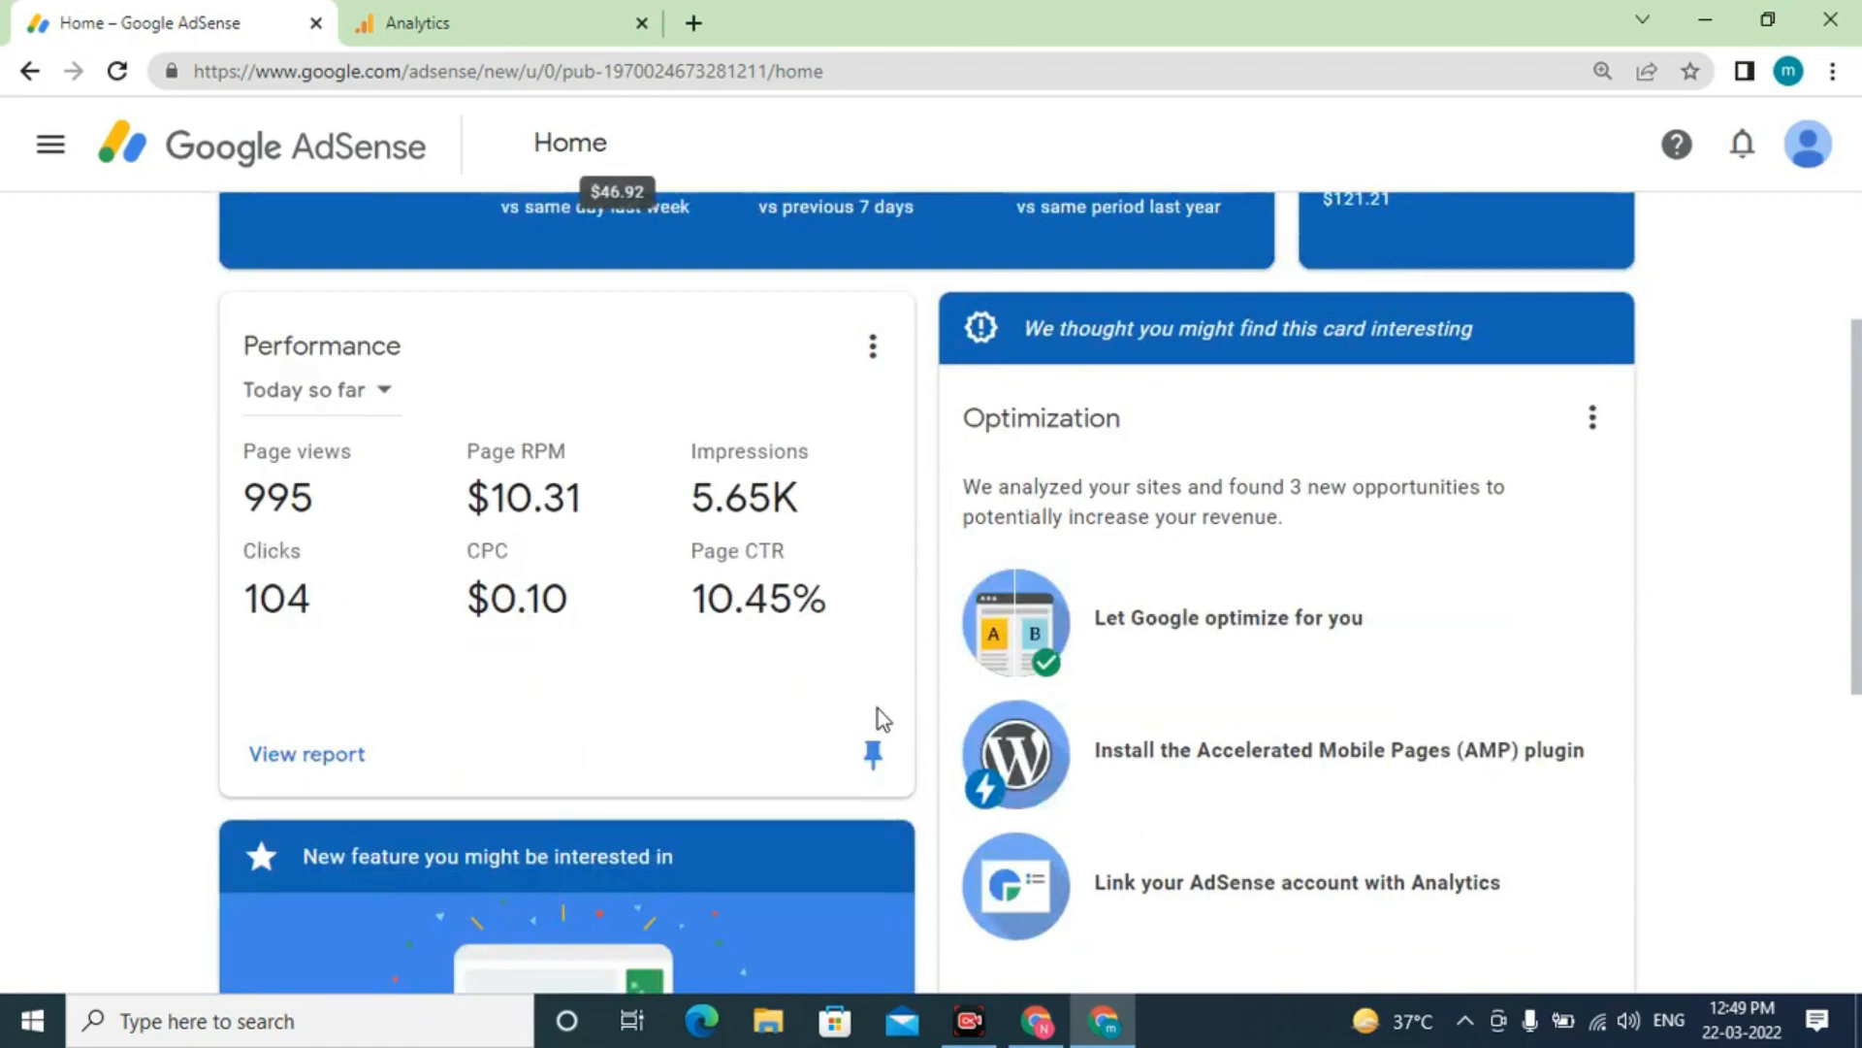
{"action": "scroll", "scroll_direction": "up", "scroll_amount": 3}
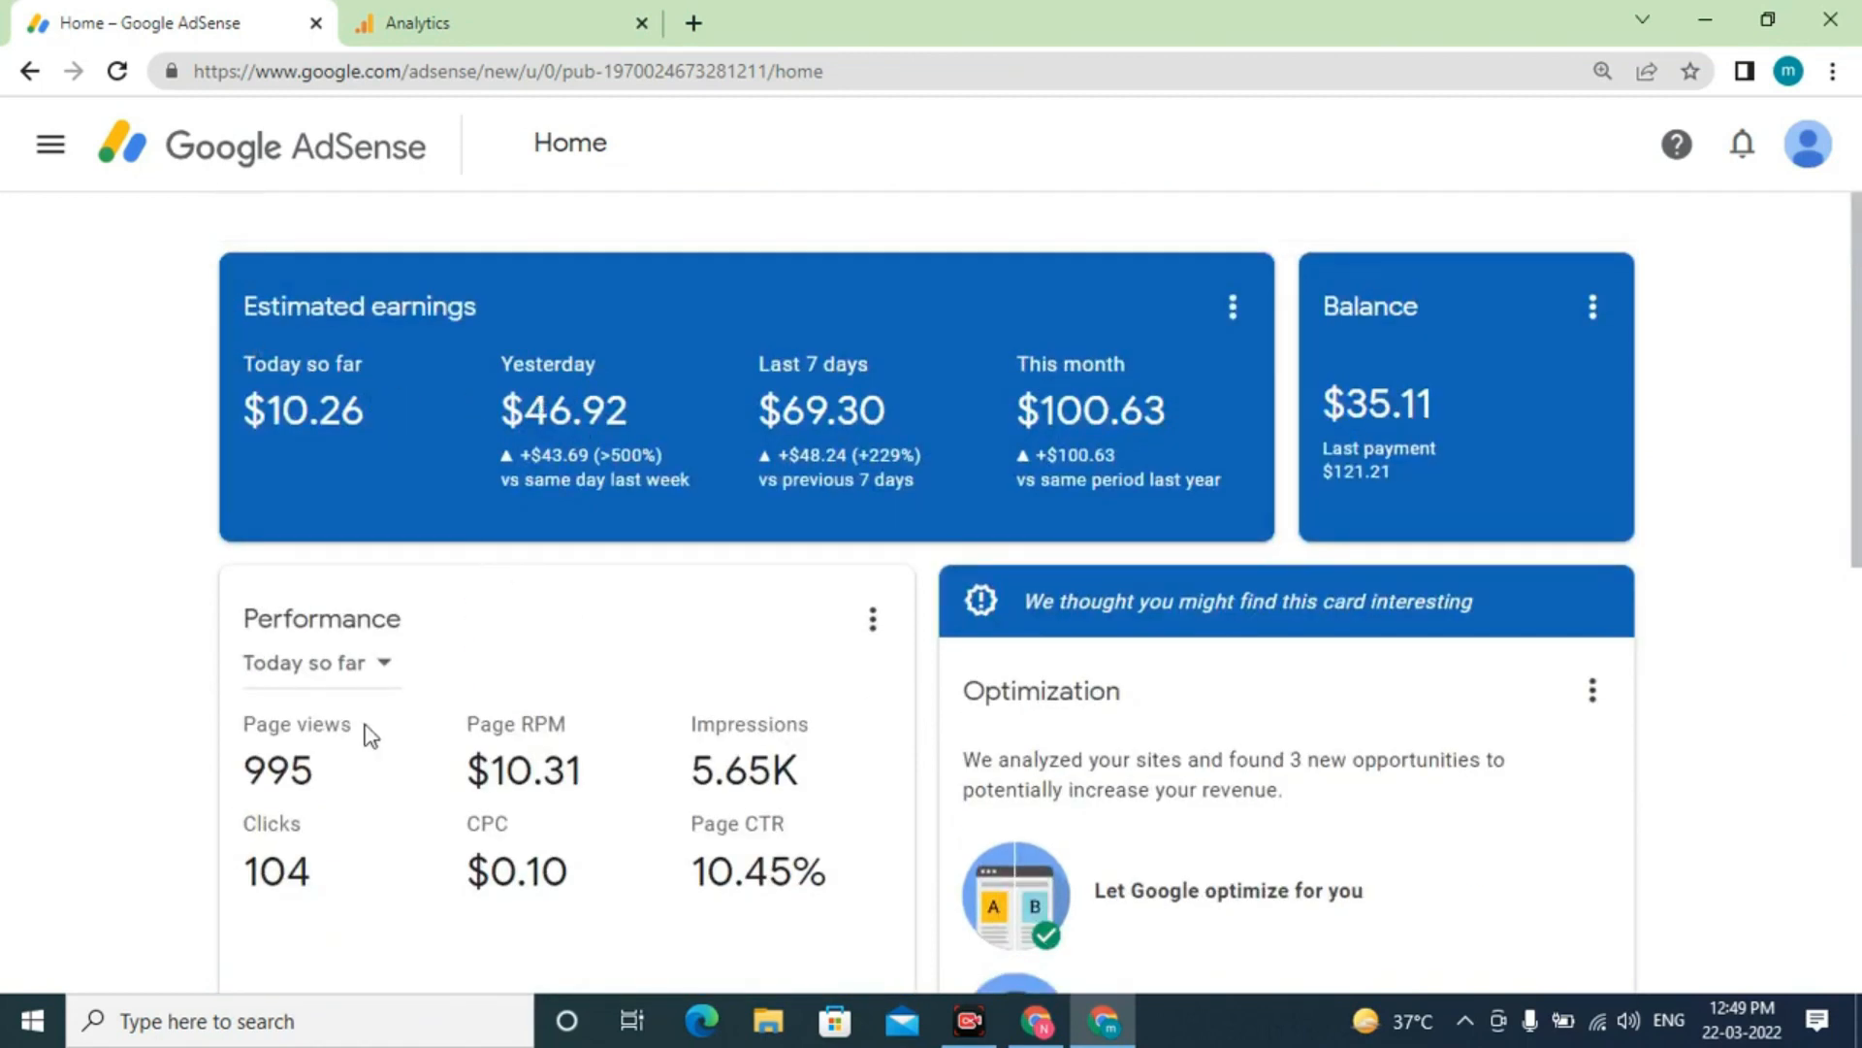
{"action": "mouse_move", "coordinate": [362, 743]}
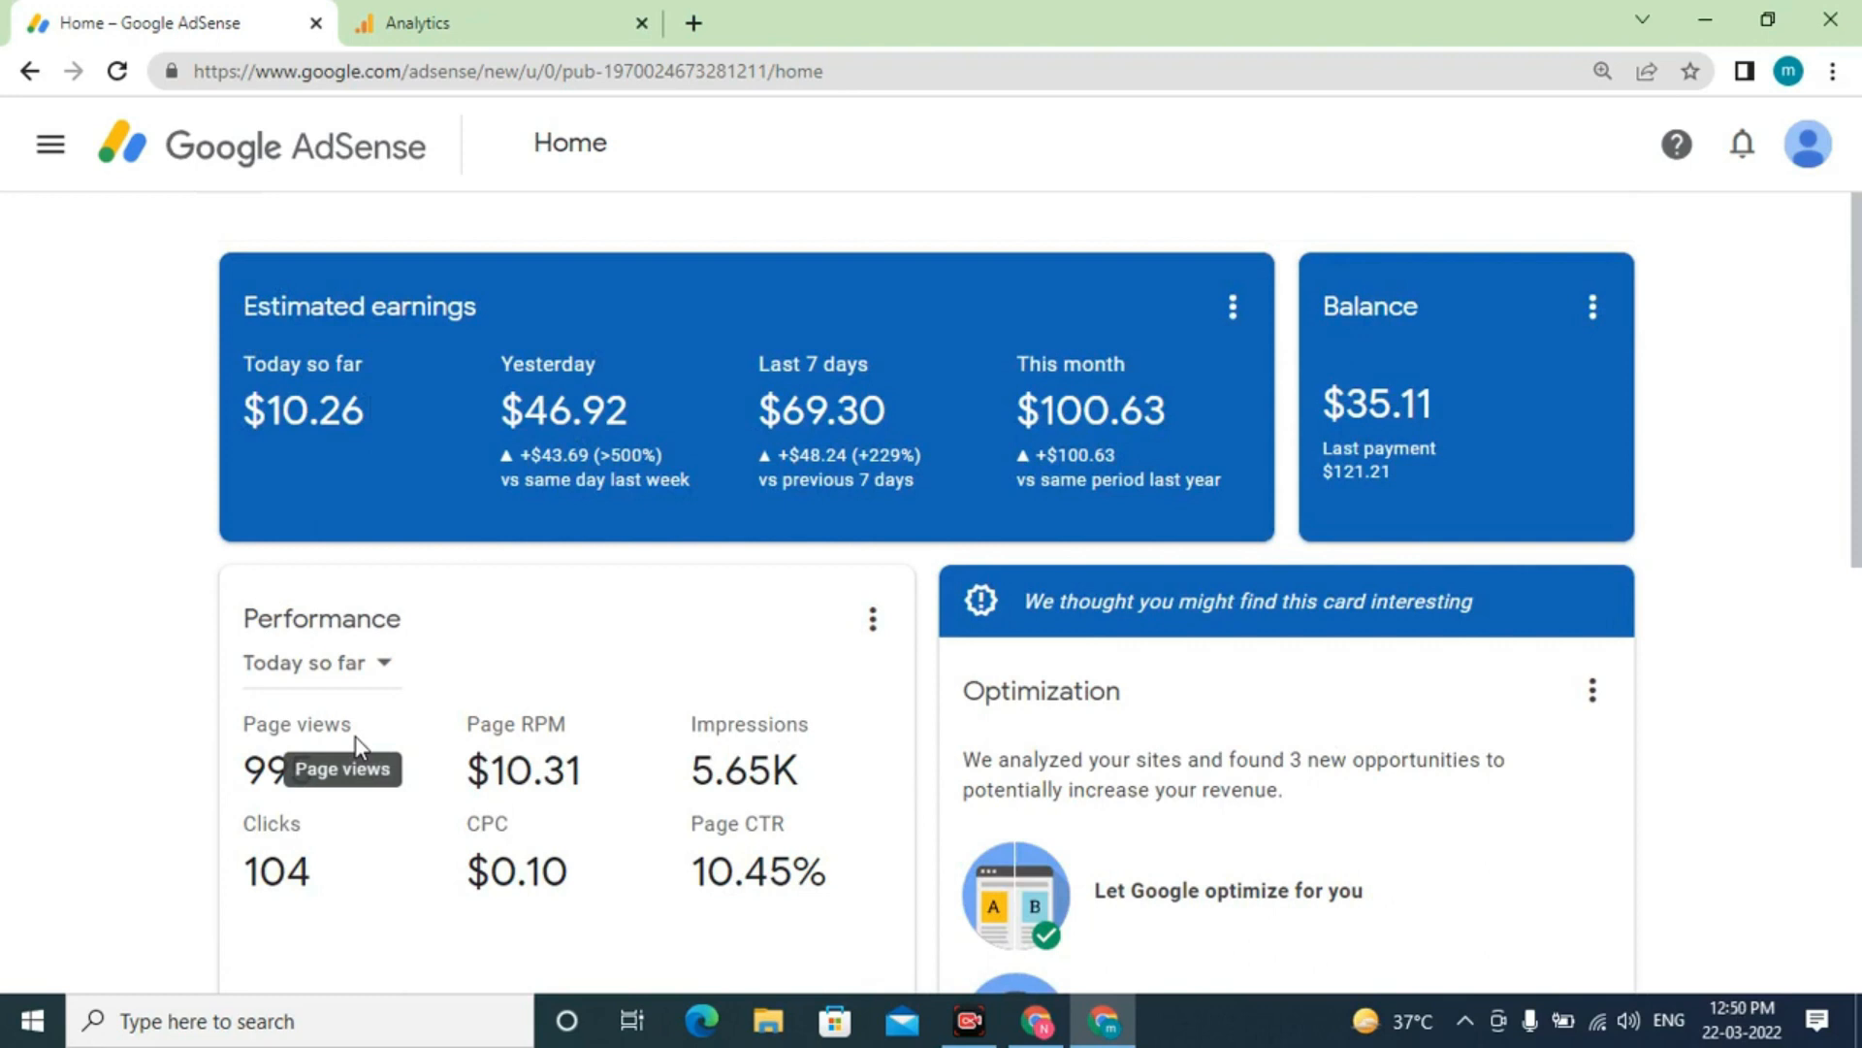
{"action": "mouse_move", "coordinate": [452, 553]}
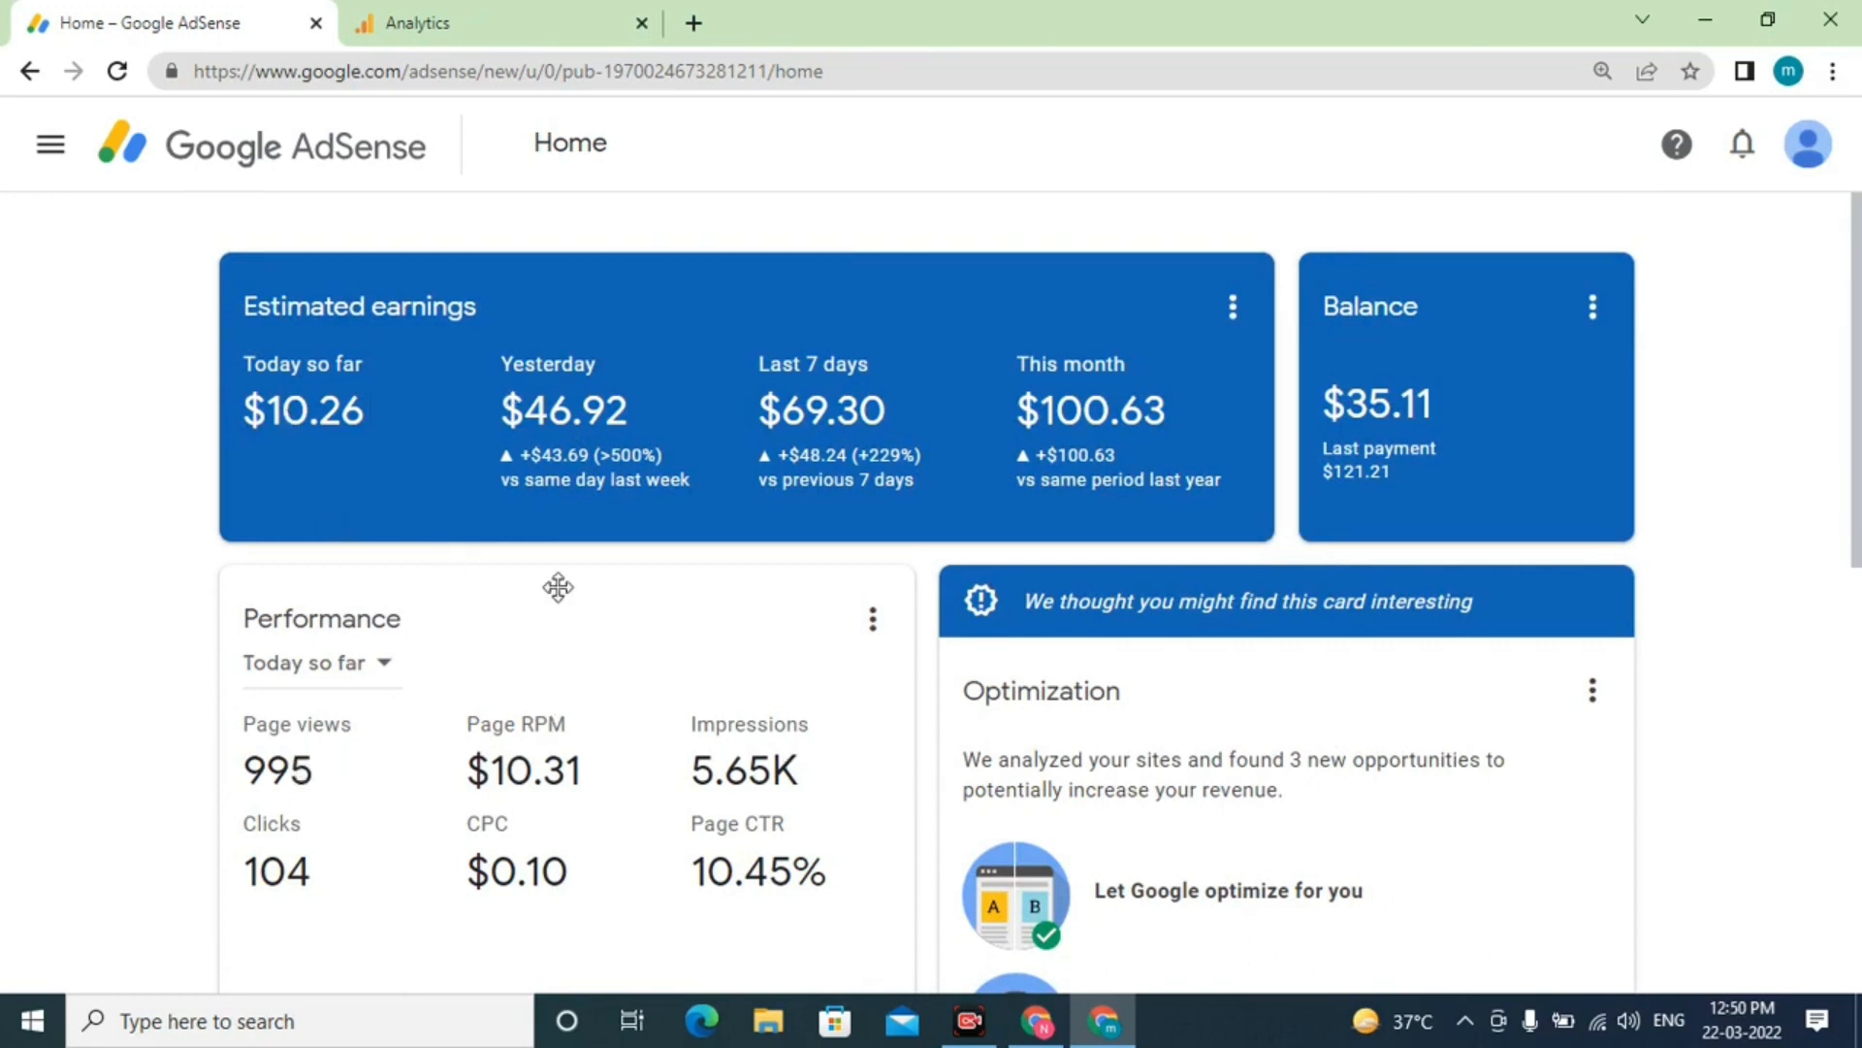
{"action": "mouse_move", "coordinate": [470, 576]}
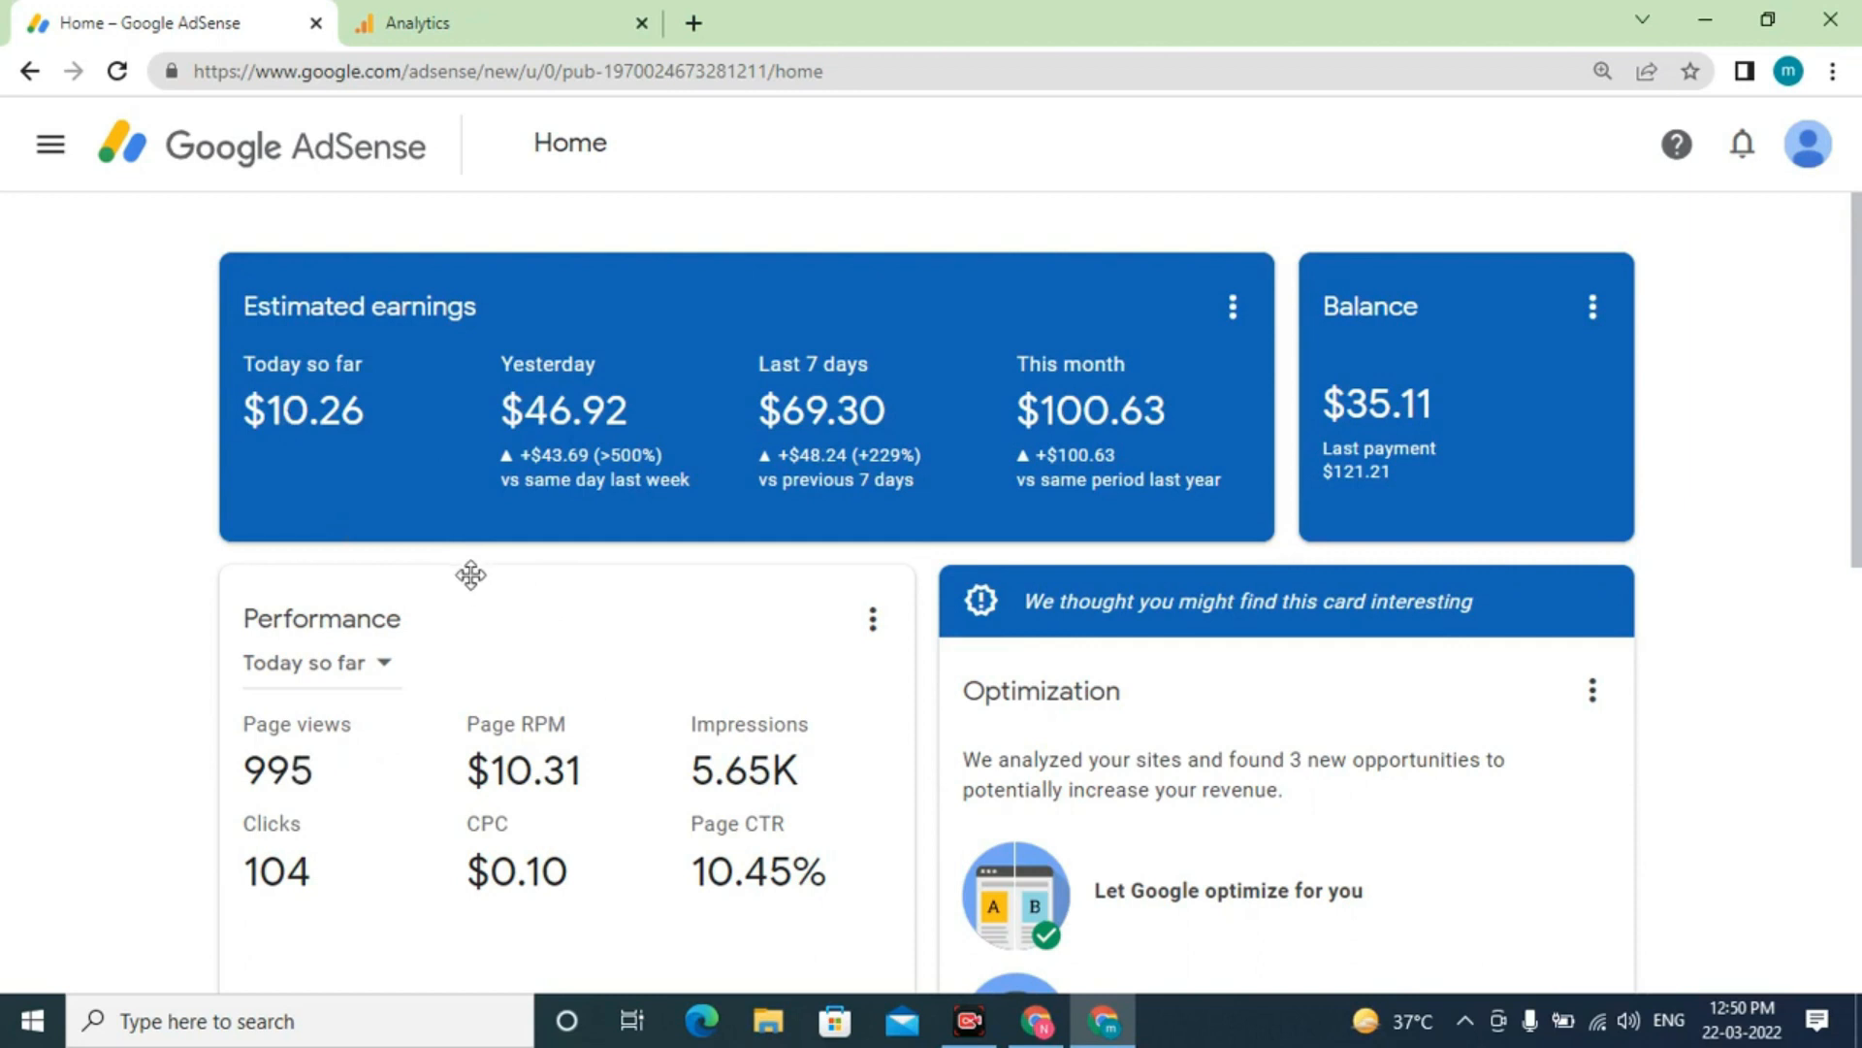
{"action": "mouse_move", "coordinate": [401, 685]}
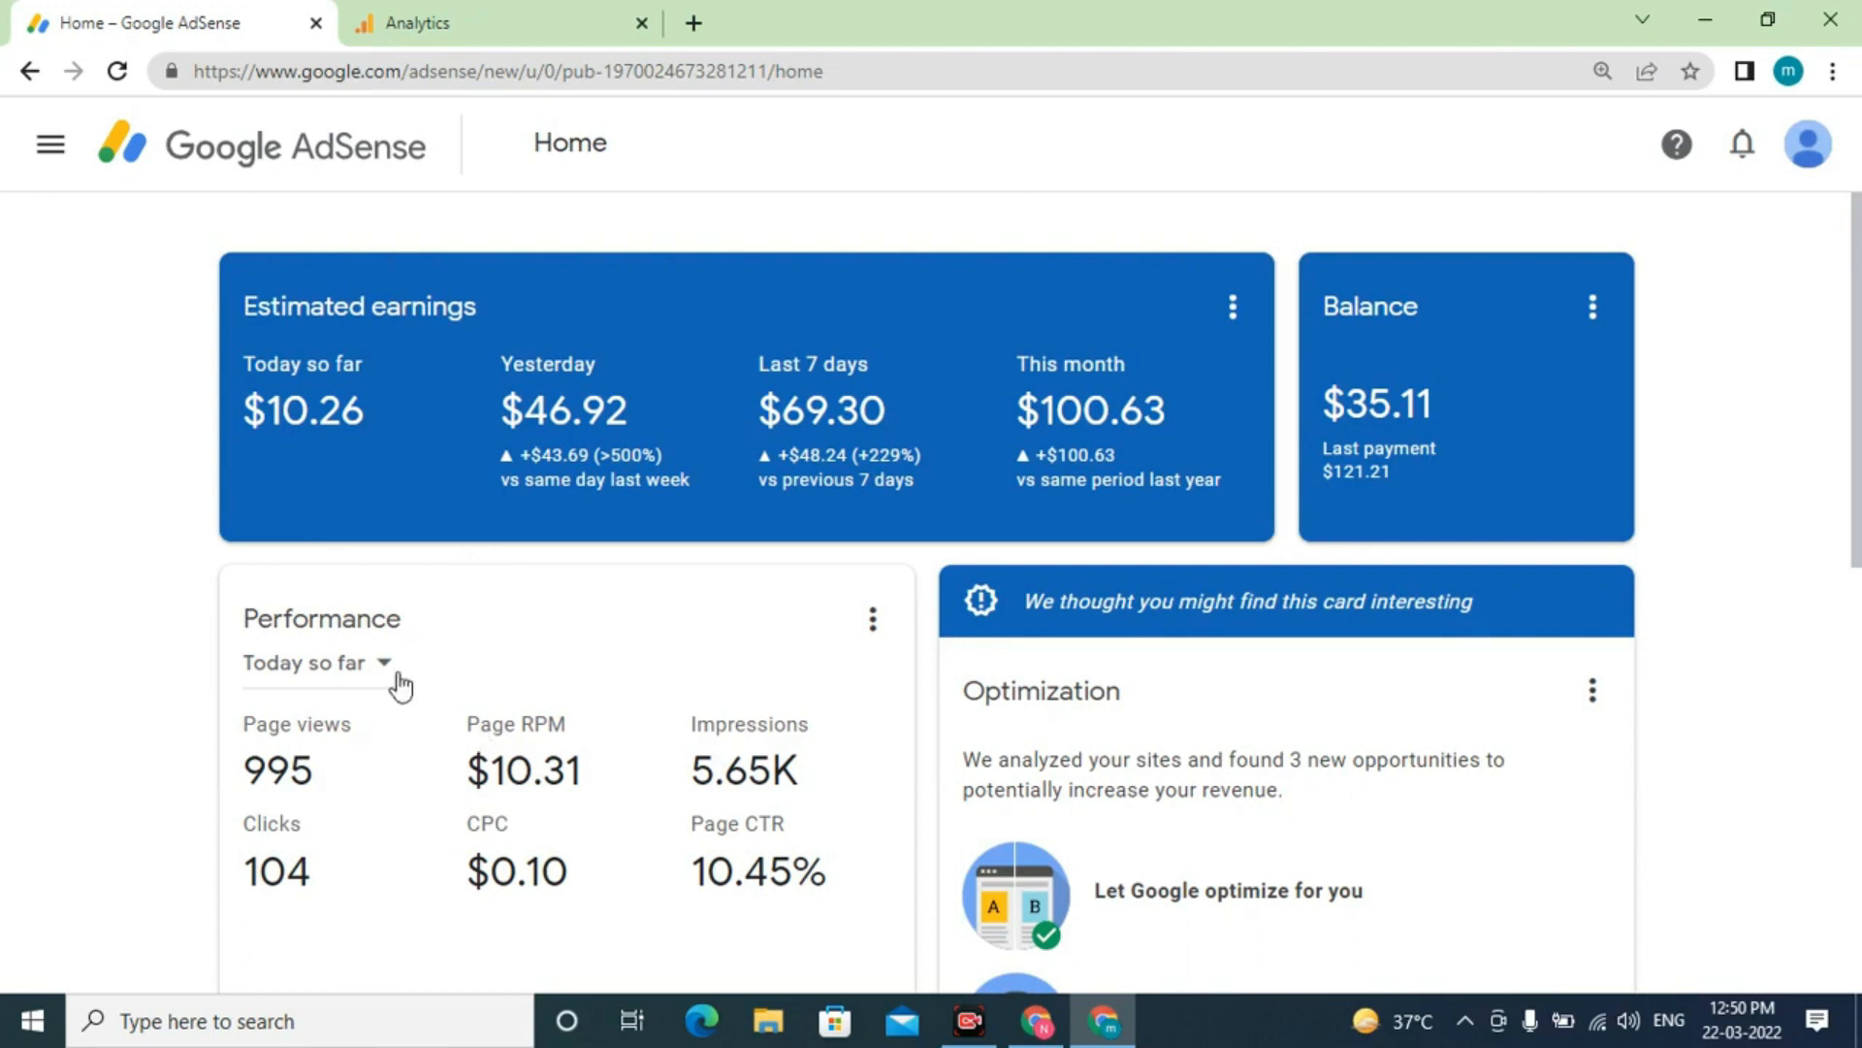
{"action": "mouse_move", "coordinate": [821, 844]}
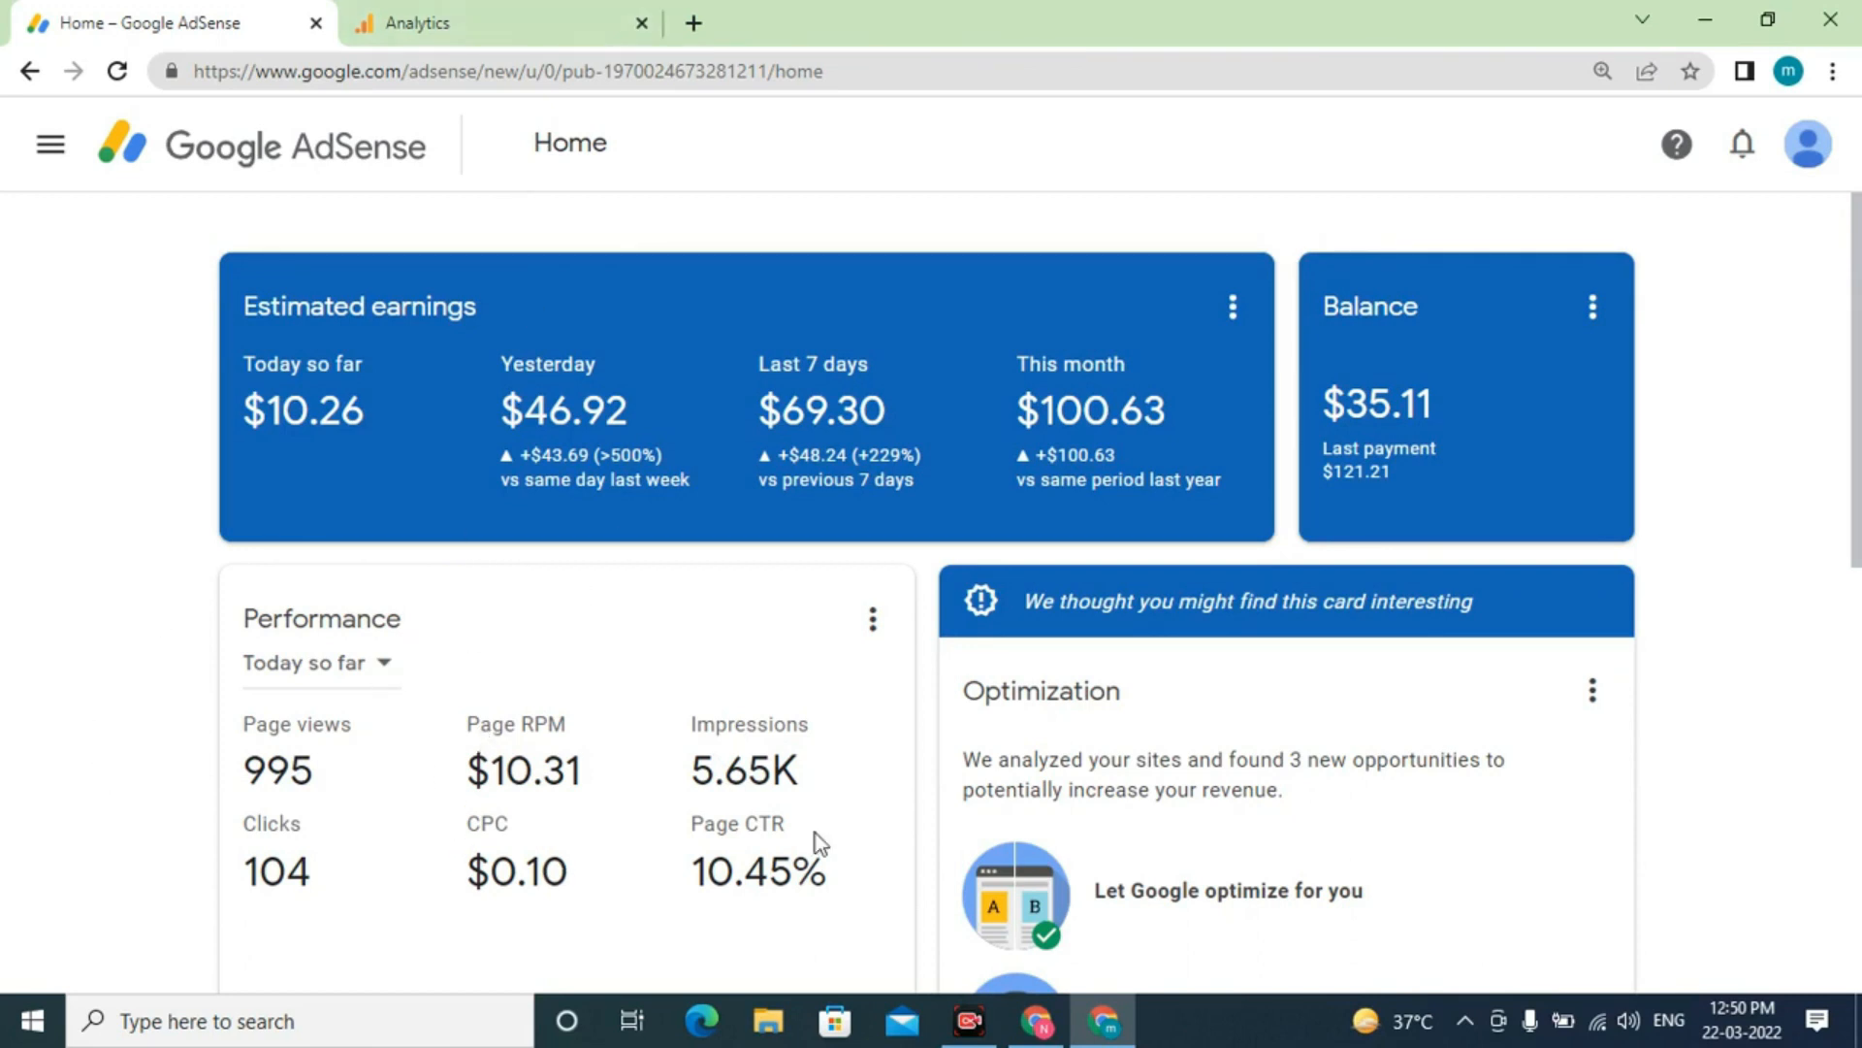
{"action": "mouse_move", "coordinate": [368, 687]}
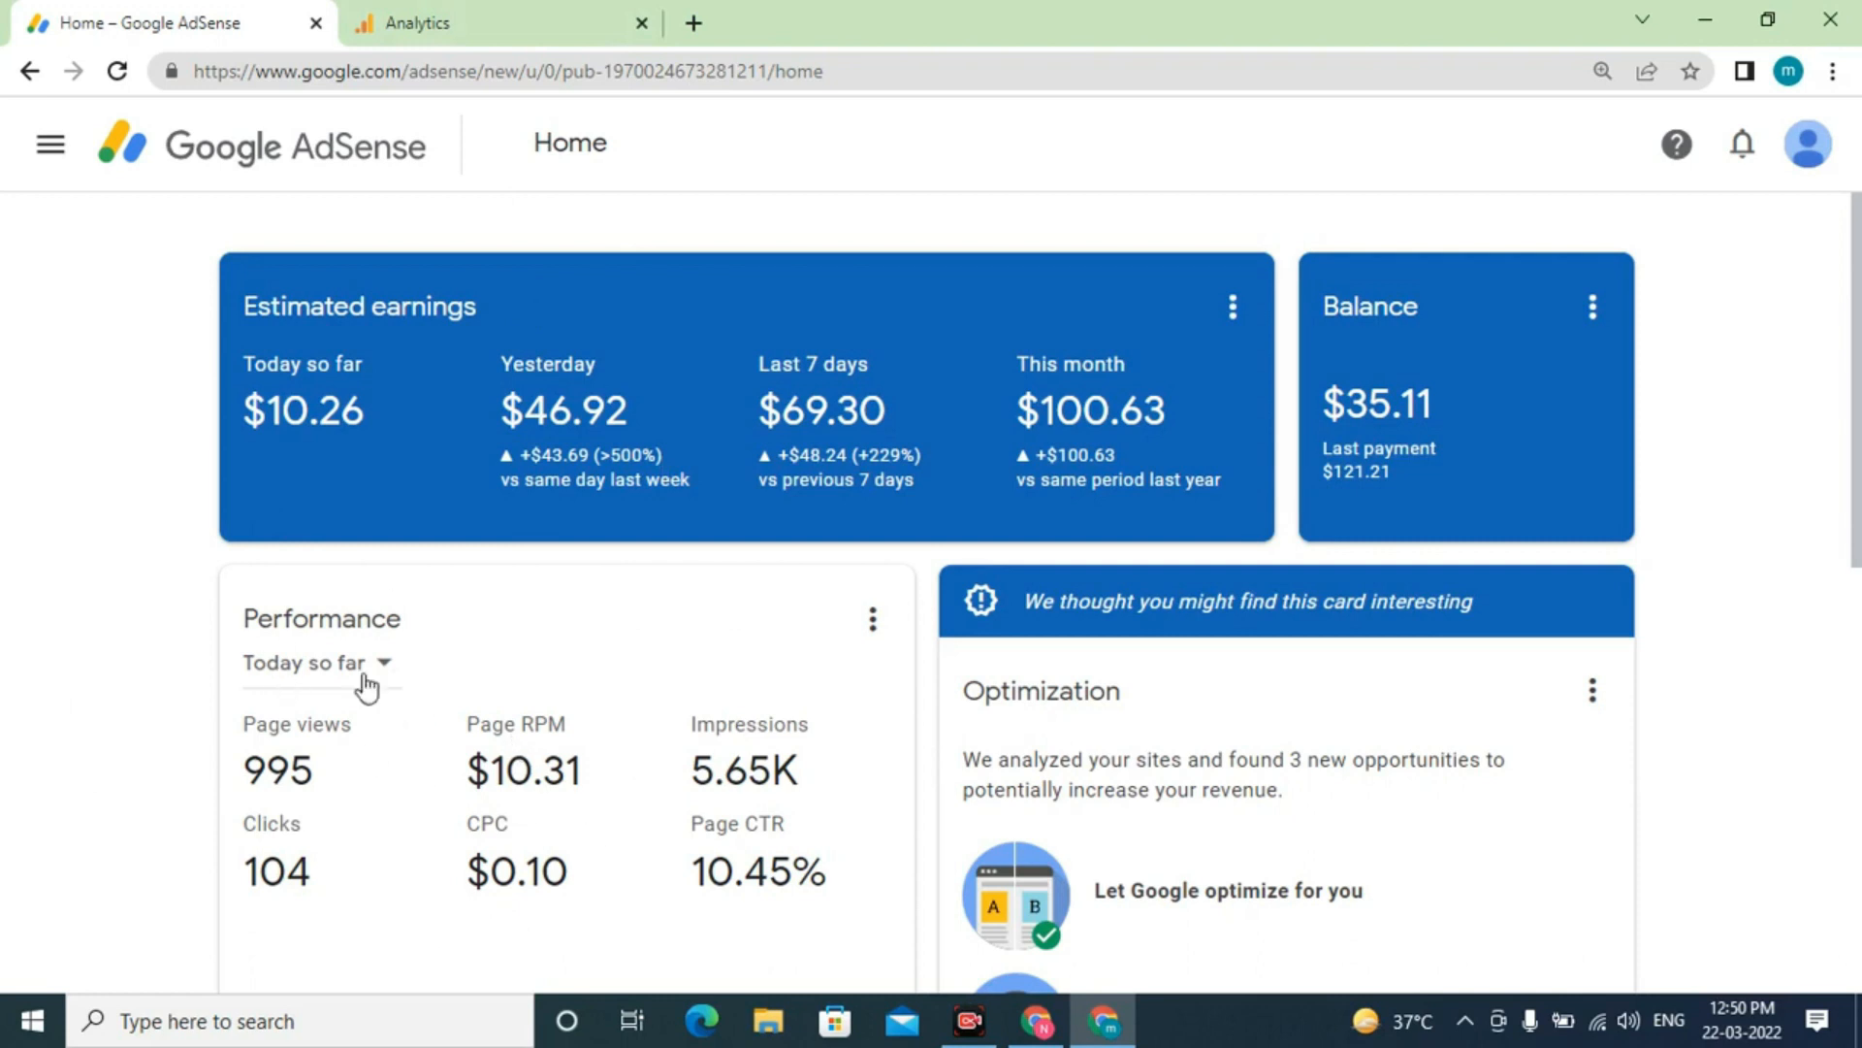
{"action": "mouse_move", "coordinate": [794, 441]}
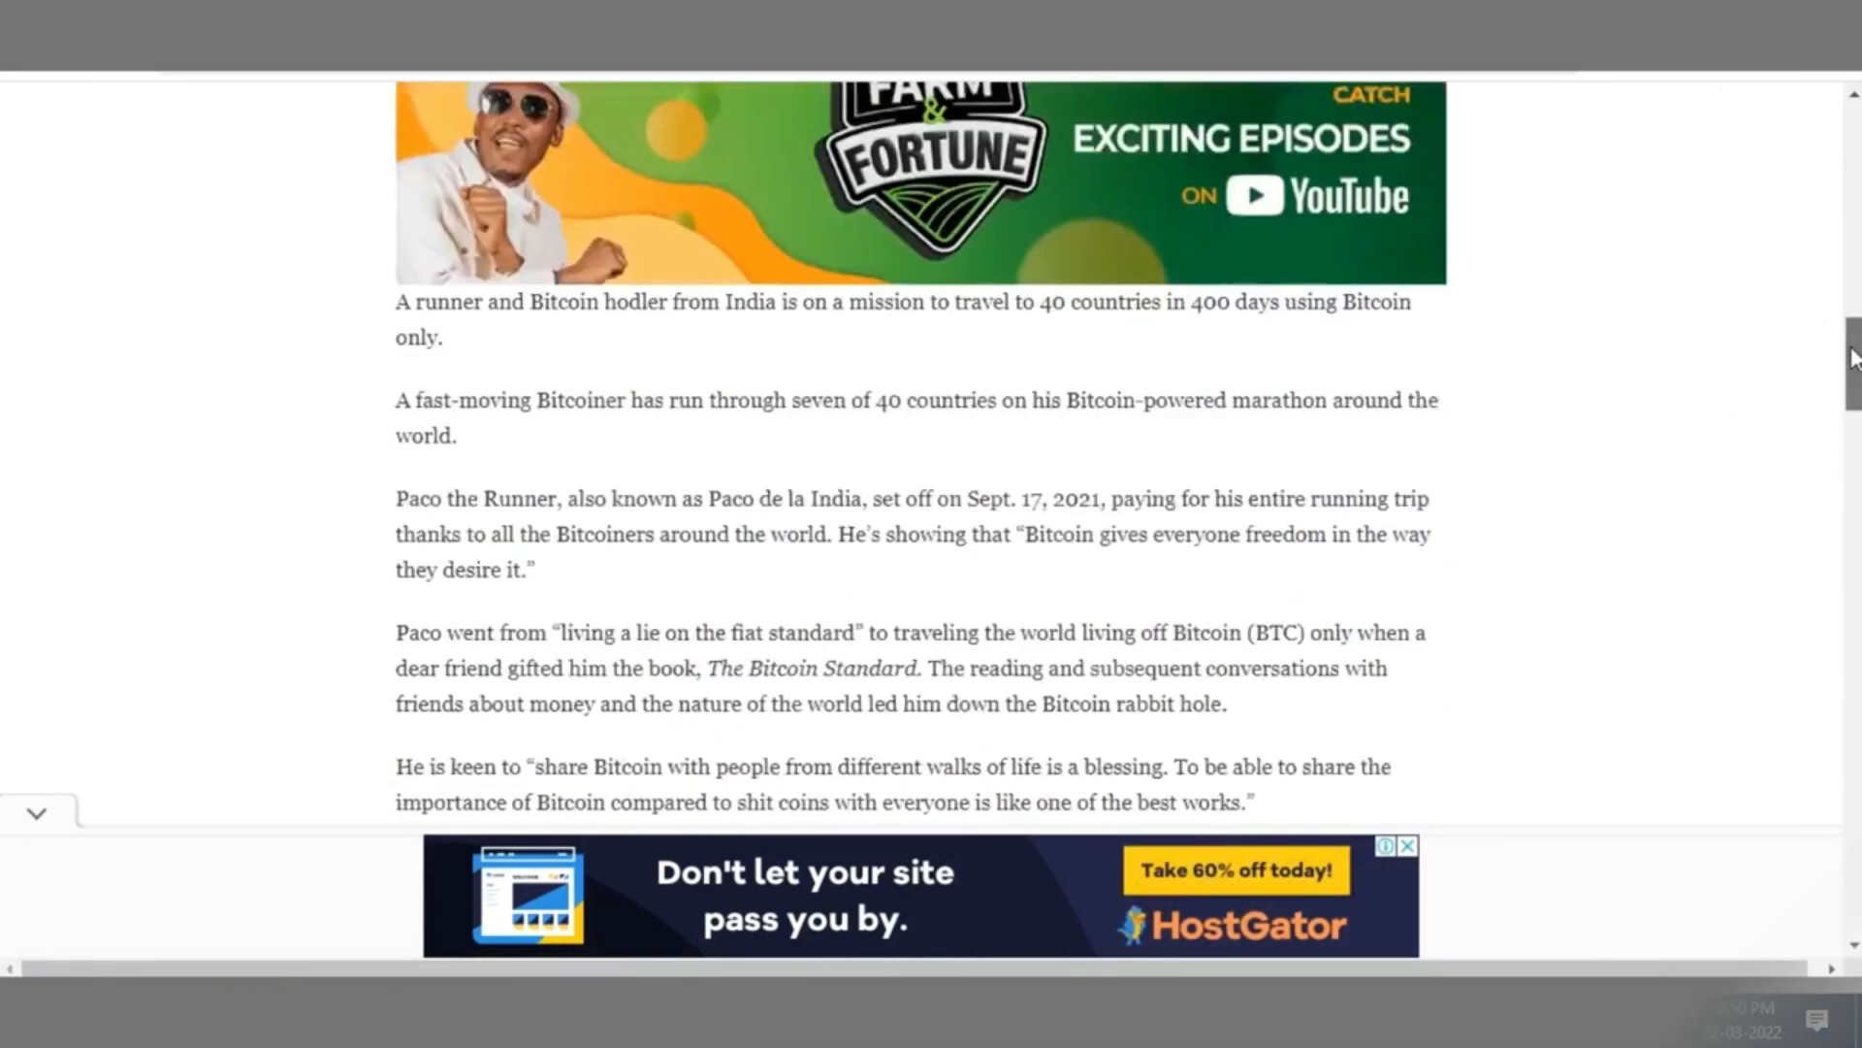
Scroll around the scholarship article's heading and the ads embedded beneath it.
{"action": "scroll", "scroll_direction": "down", "scroll_amount": 3}
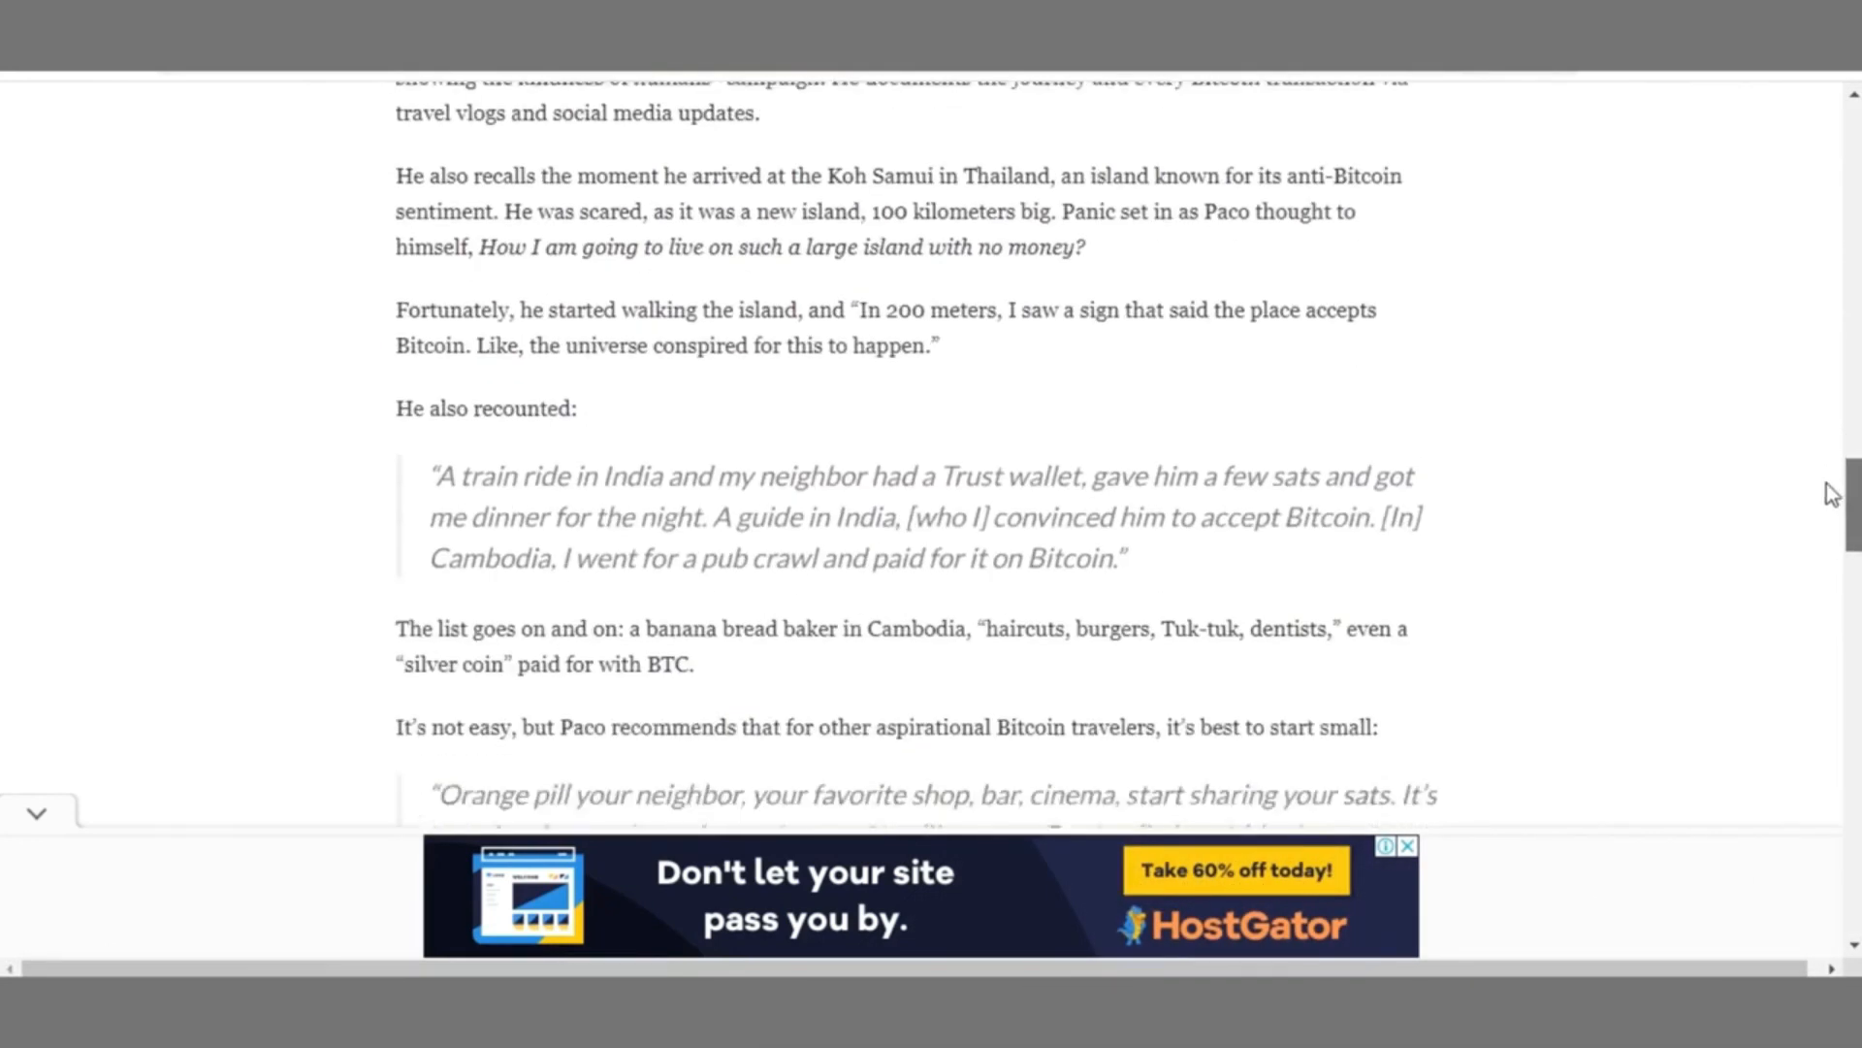
{"action": "scroll", "scroll_direction": "down", "scroll_amount": 3}
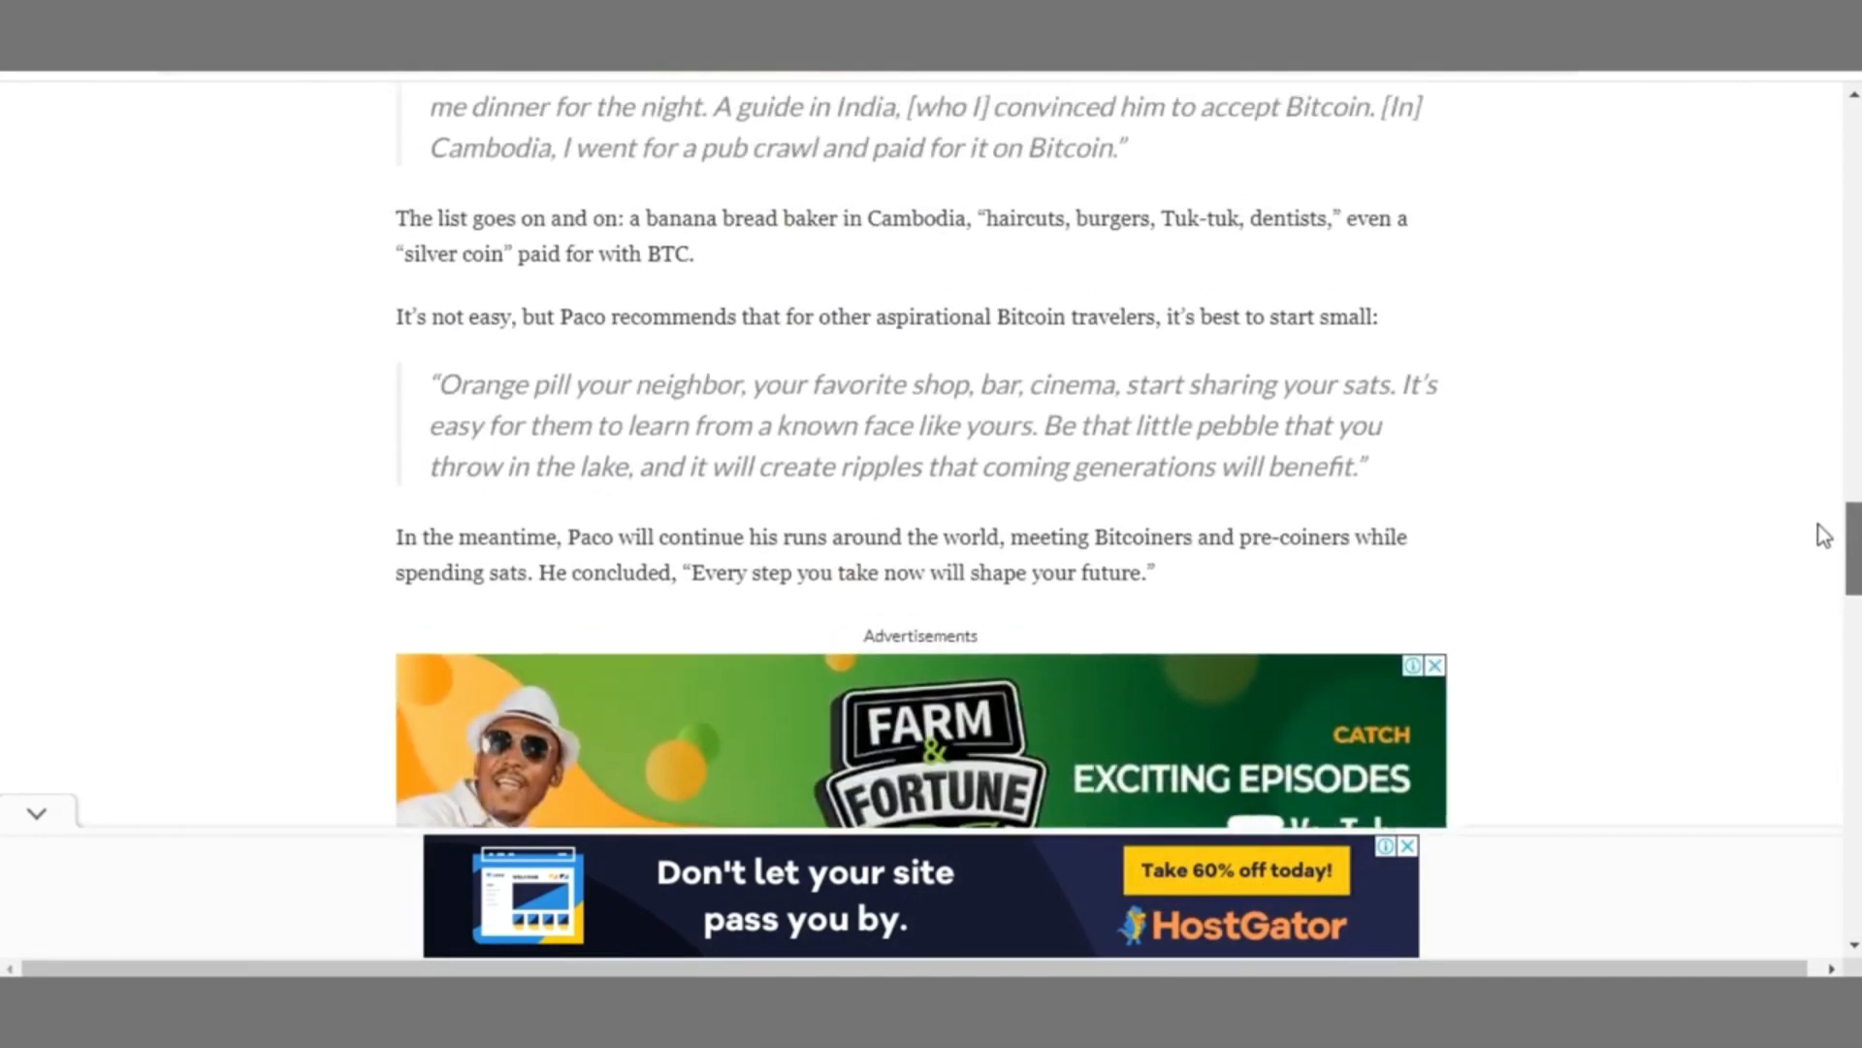
{"action": "scroll", "scroll_direction": "up", "scroll_amount": 3}
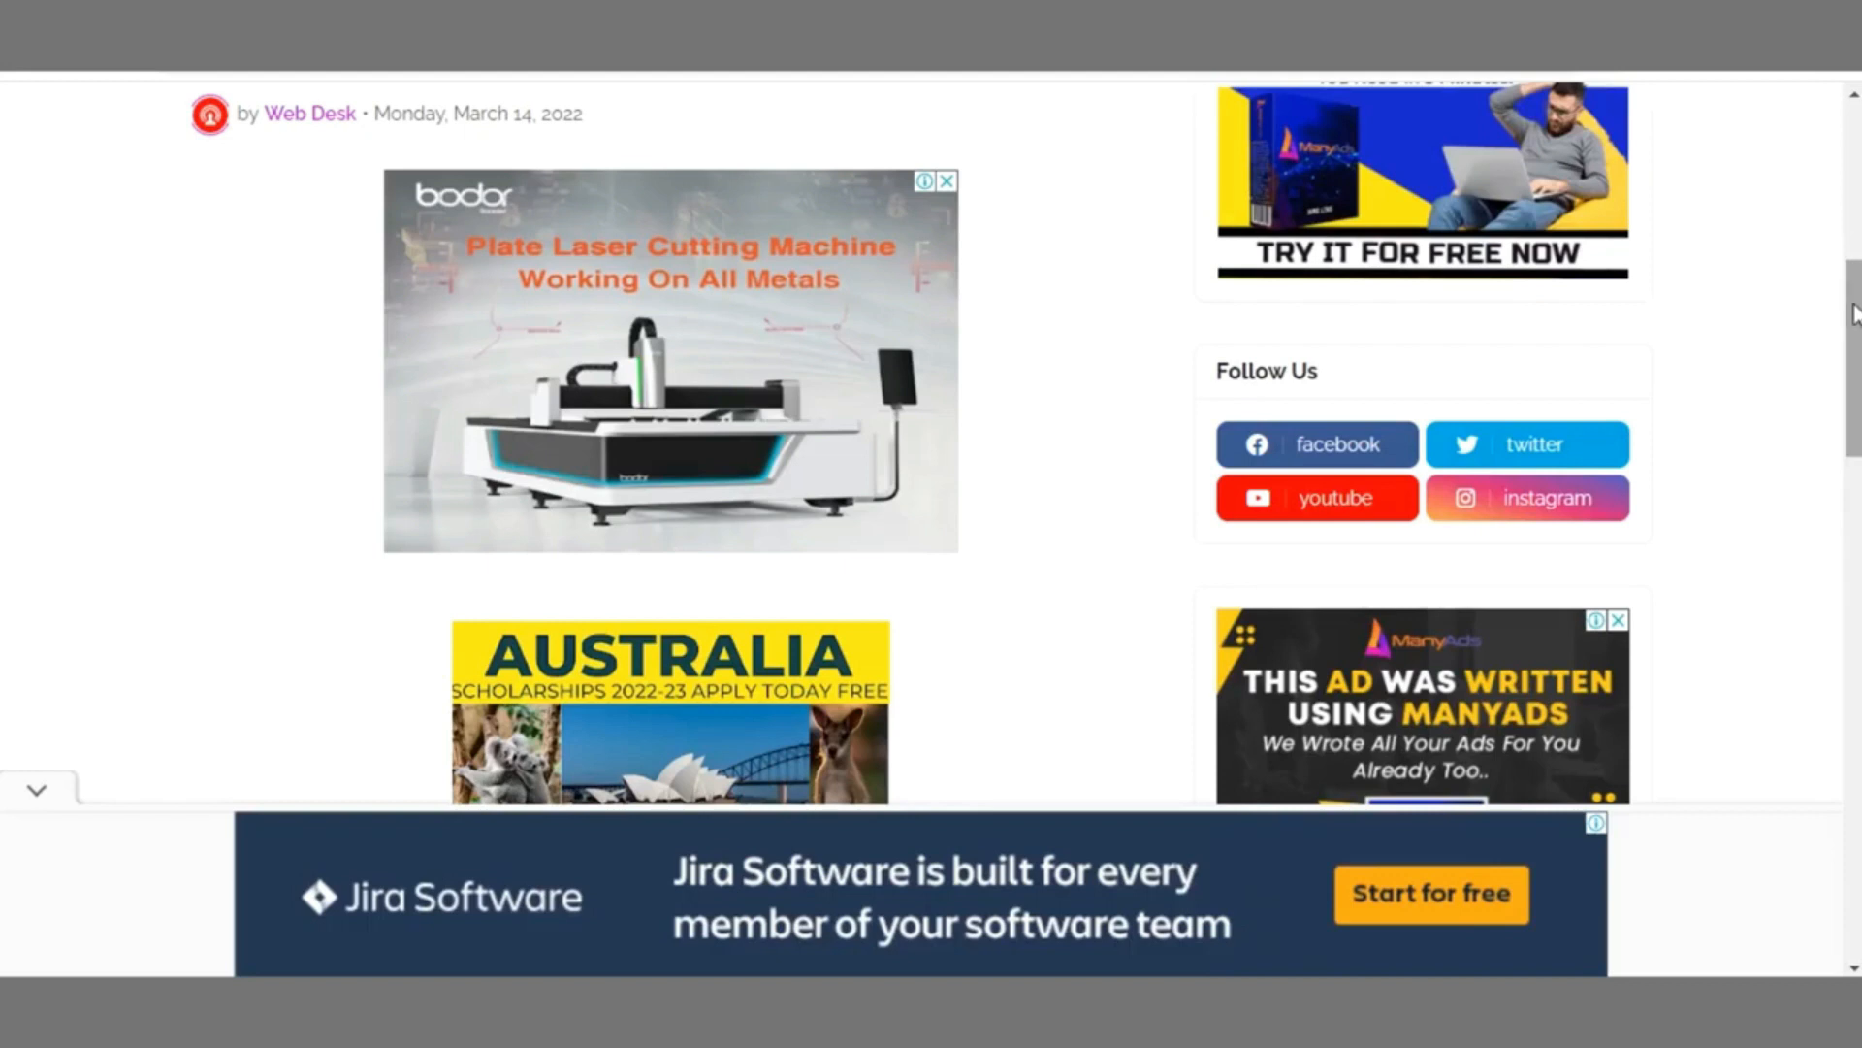
{"action": "scroll", "scroll_direction": "up", "scroll_amount": 3}
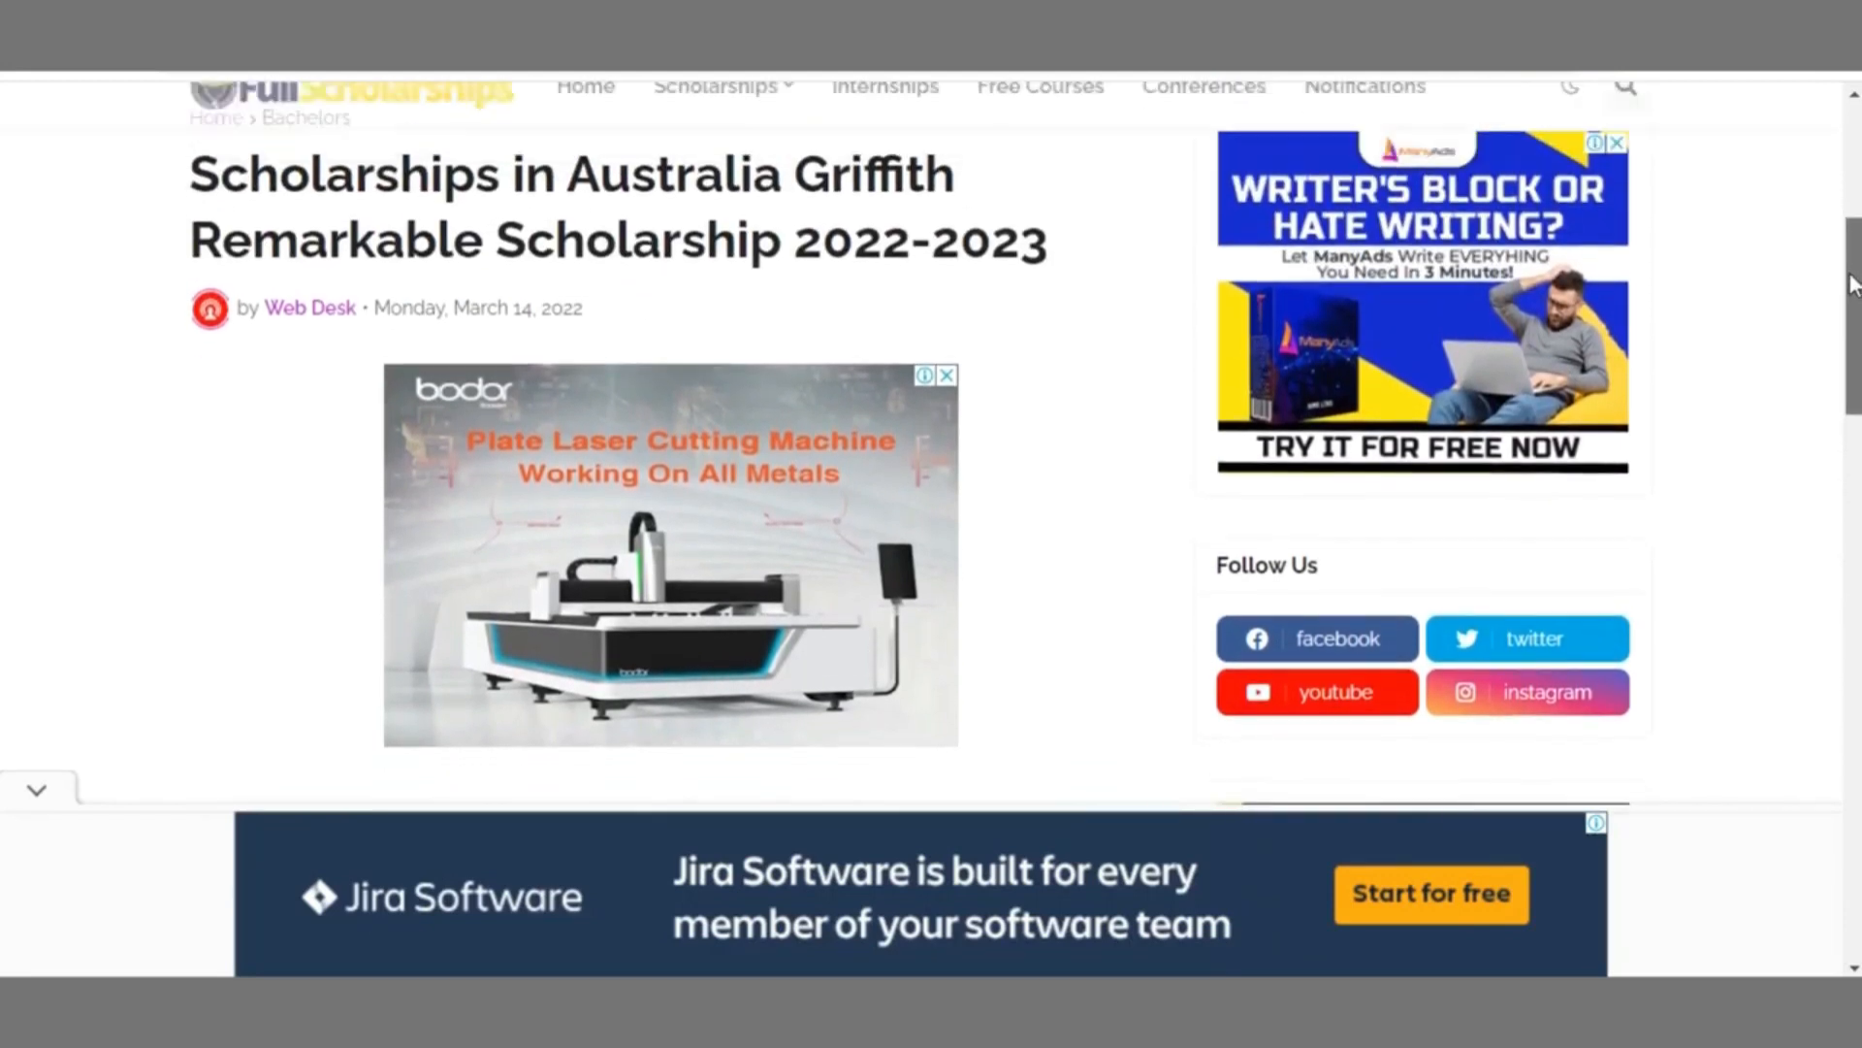
{"action": "scroll", "scroll_direction": "down", "scroll_amount": 3}
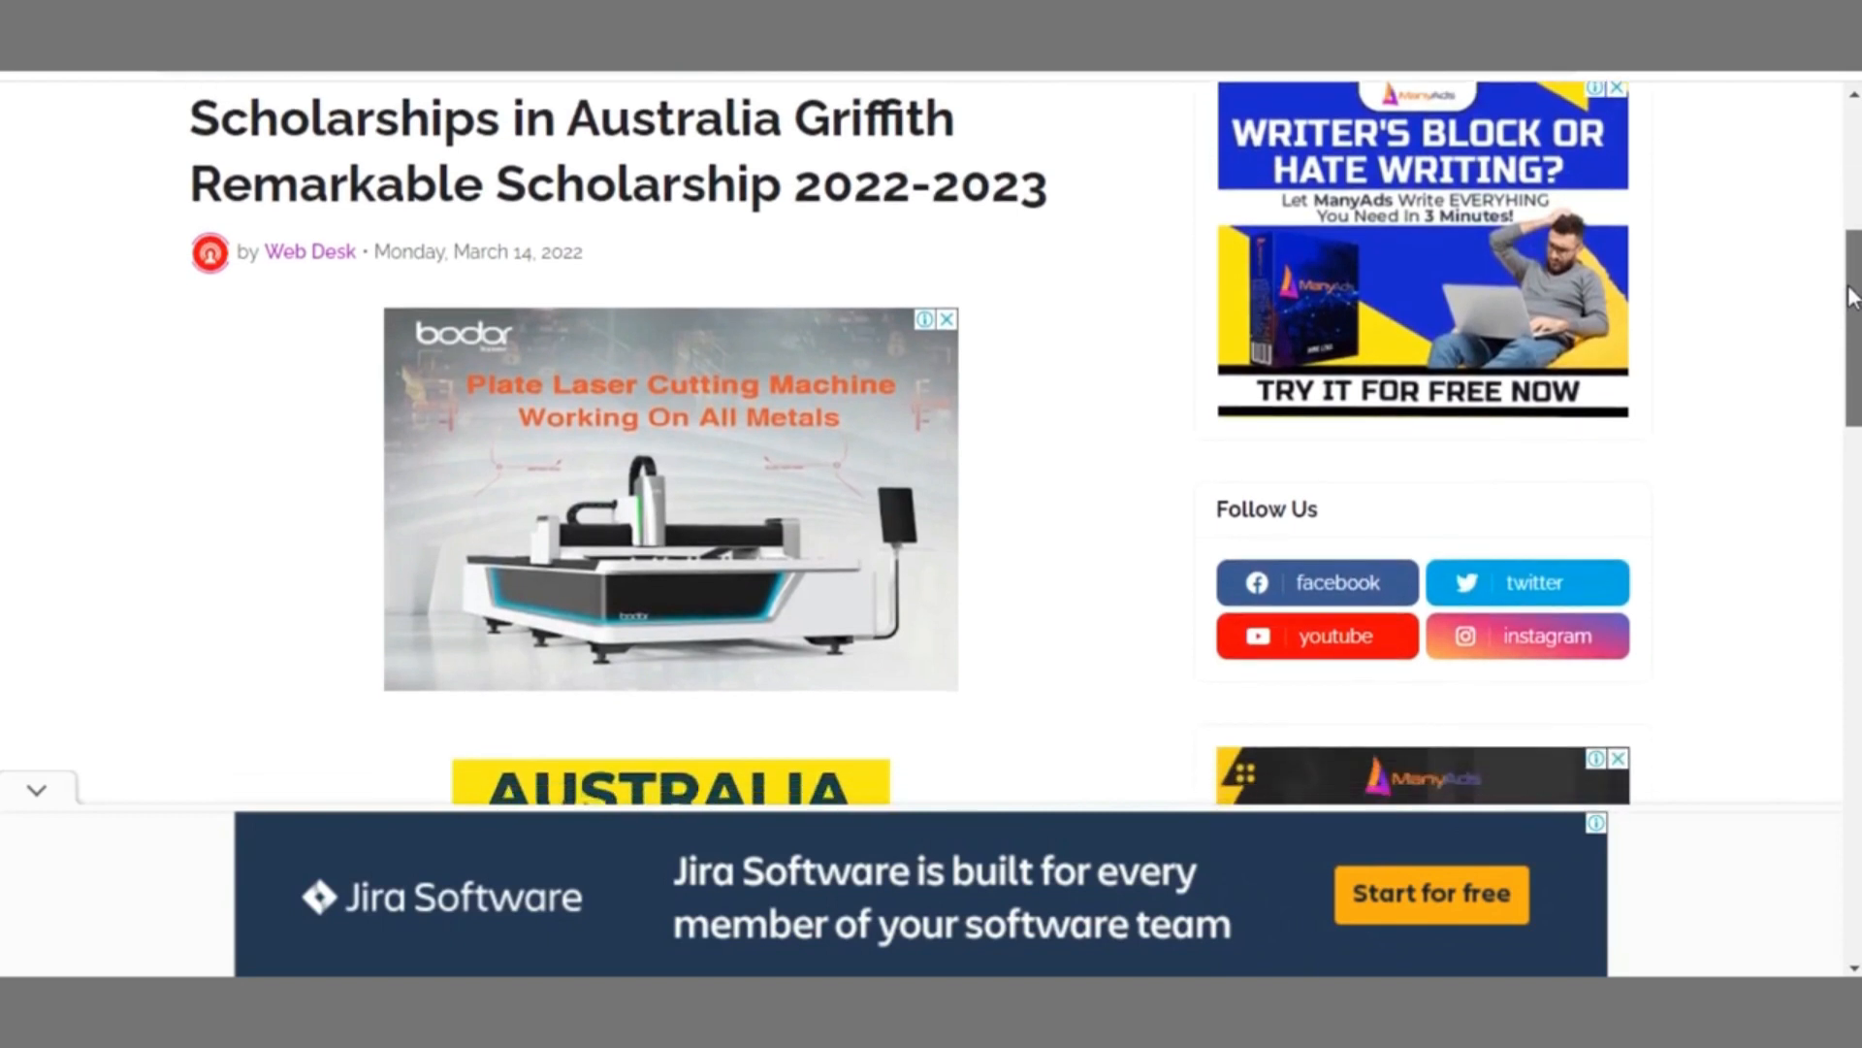
{"action": "mouse_move", "coordinate": [675, 504]}
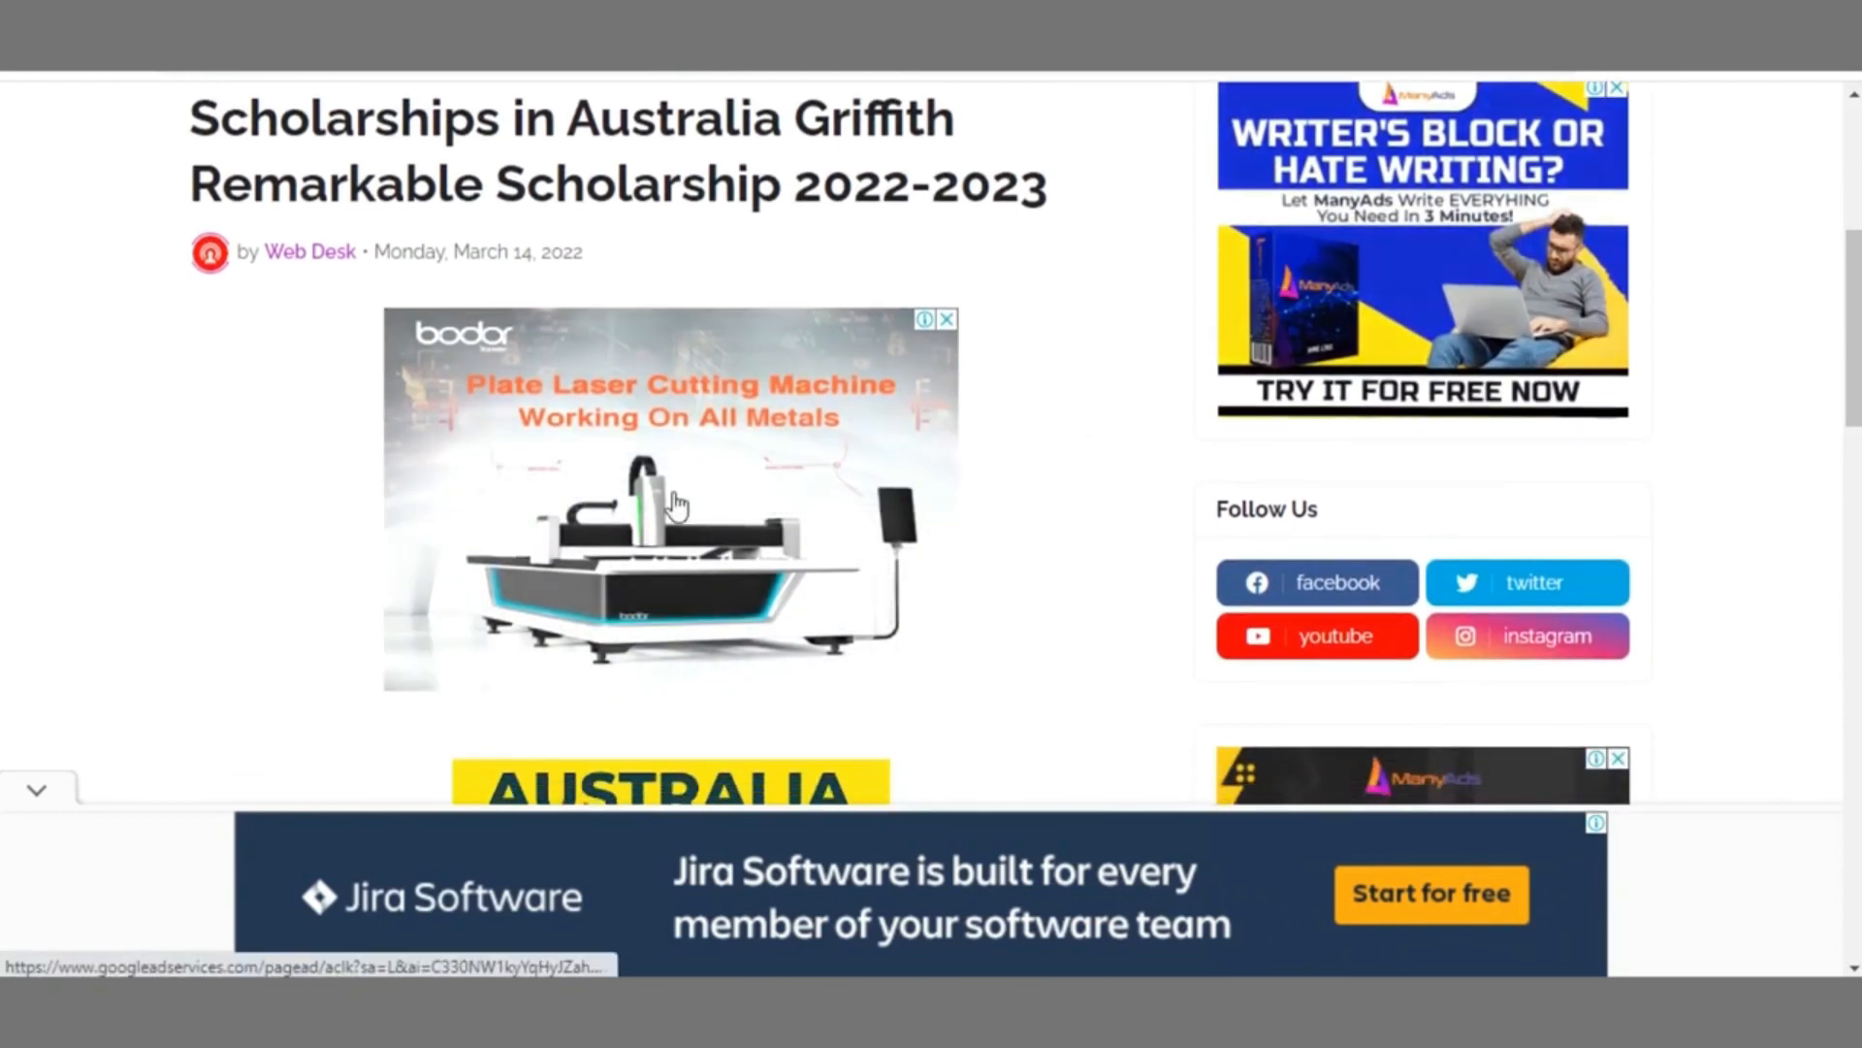
{"action": "mouse_move", "coordinate": [758, 496]}
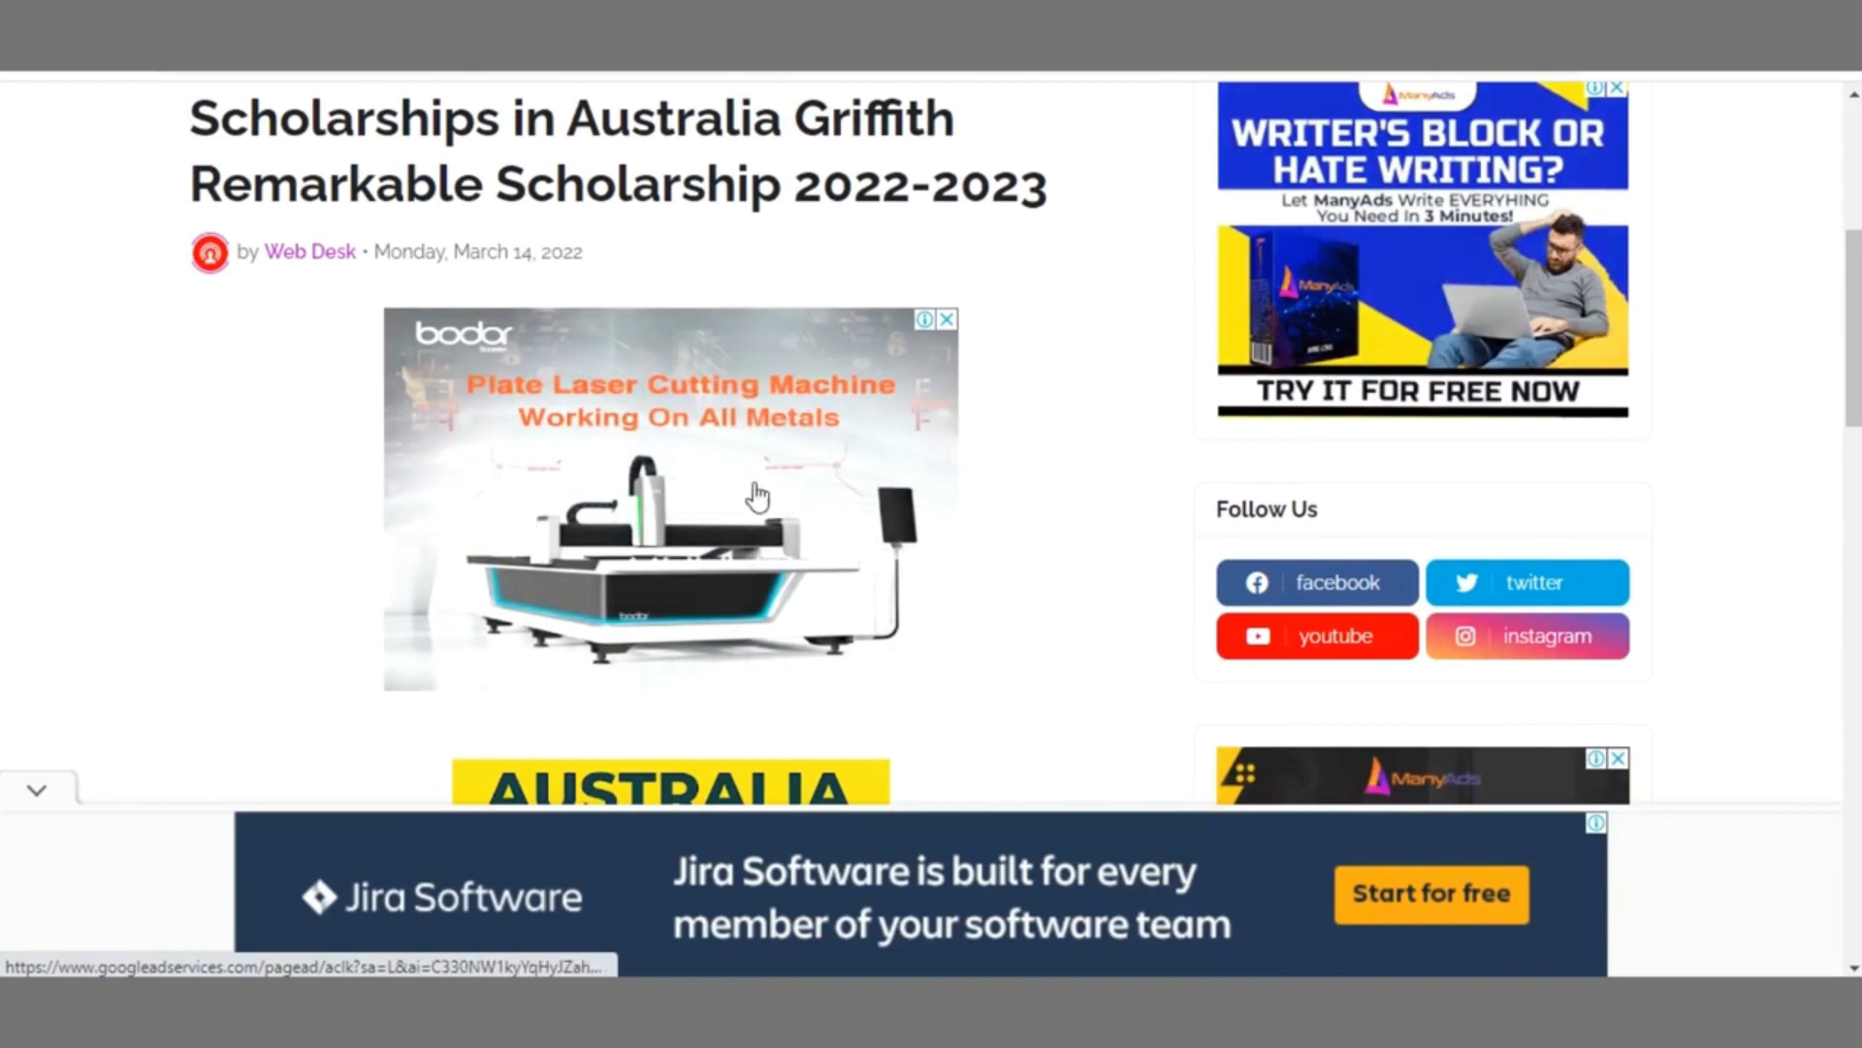
{"action": "mouse_move", "coordinate": [1398, 244]}
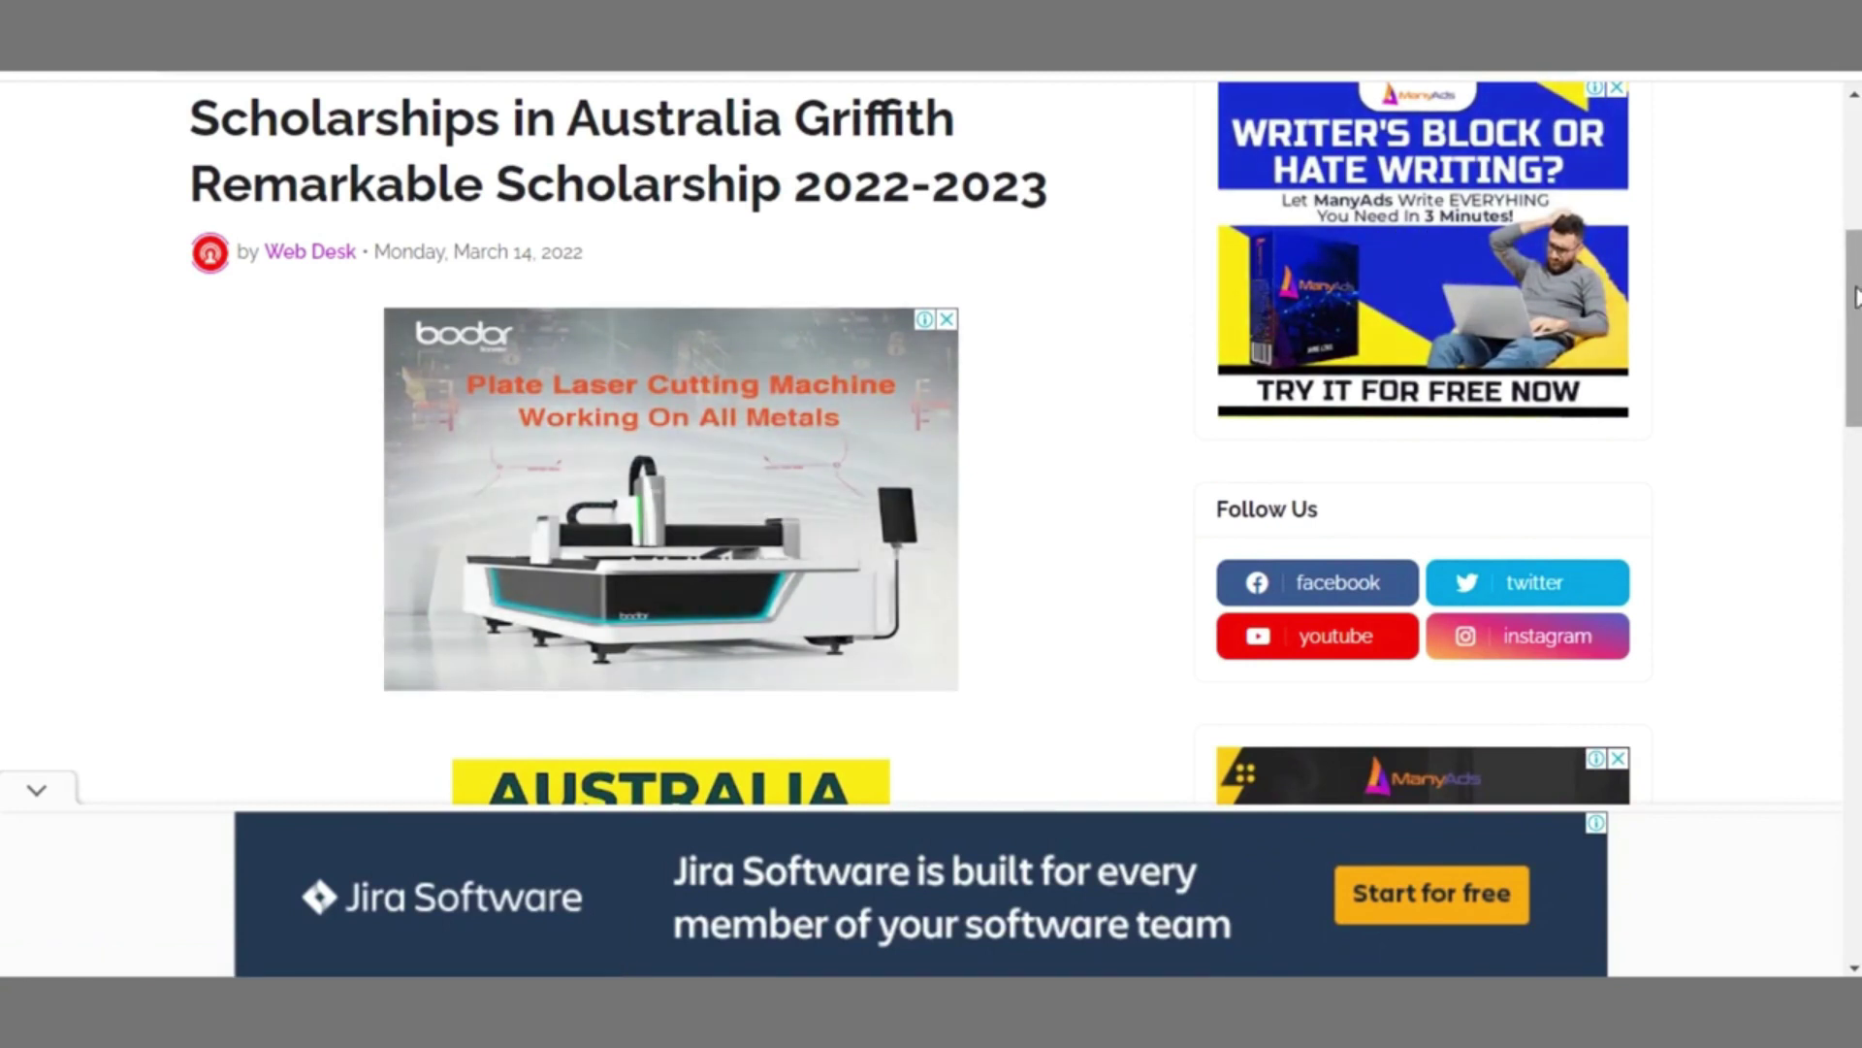
Scroll down through the eligibility details and back up past the article's ad placements.
{"action": "scroll", "scroll_direction": "down", "scroll_amount": 3}
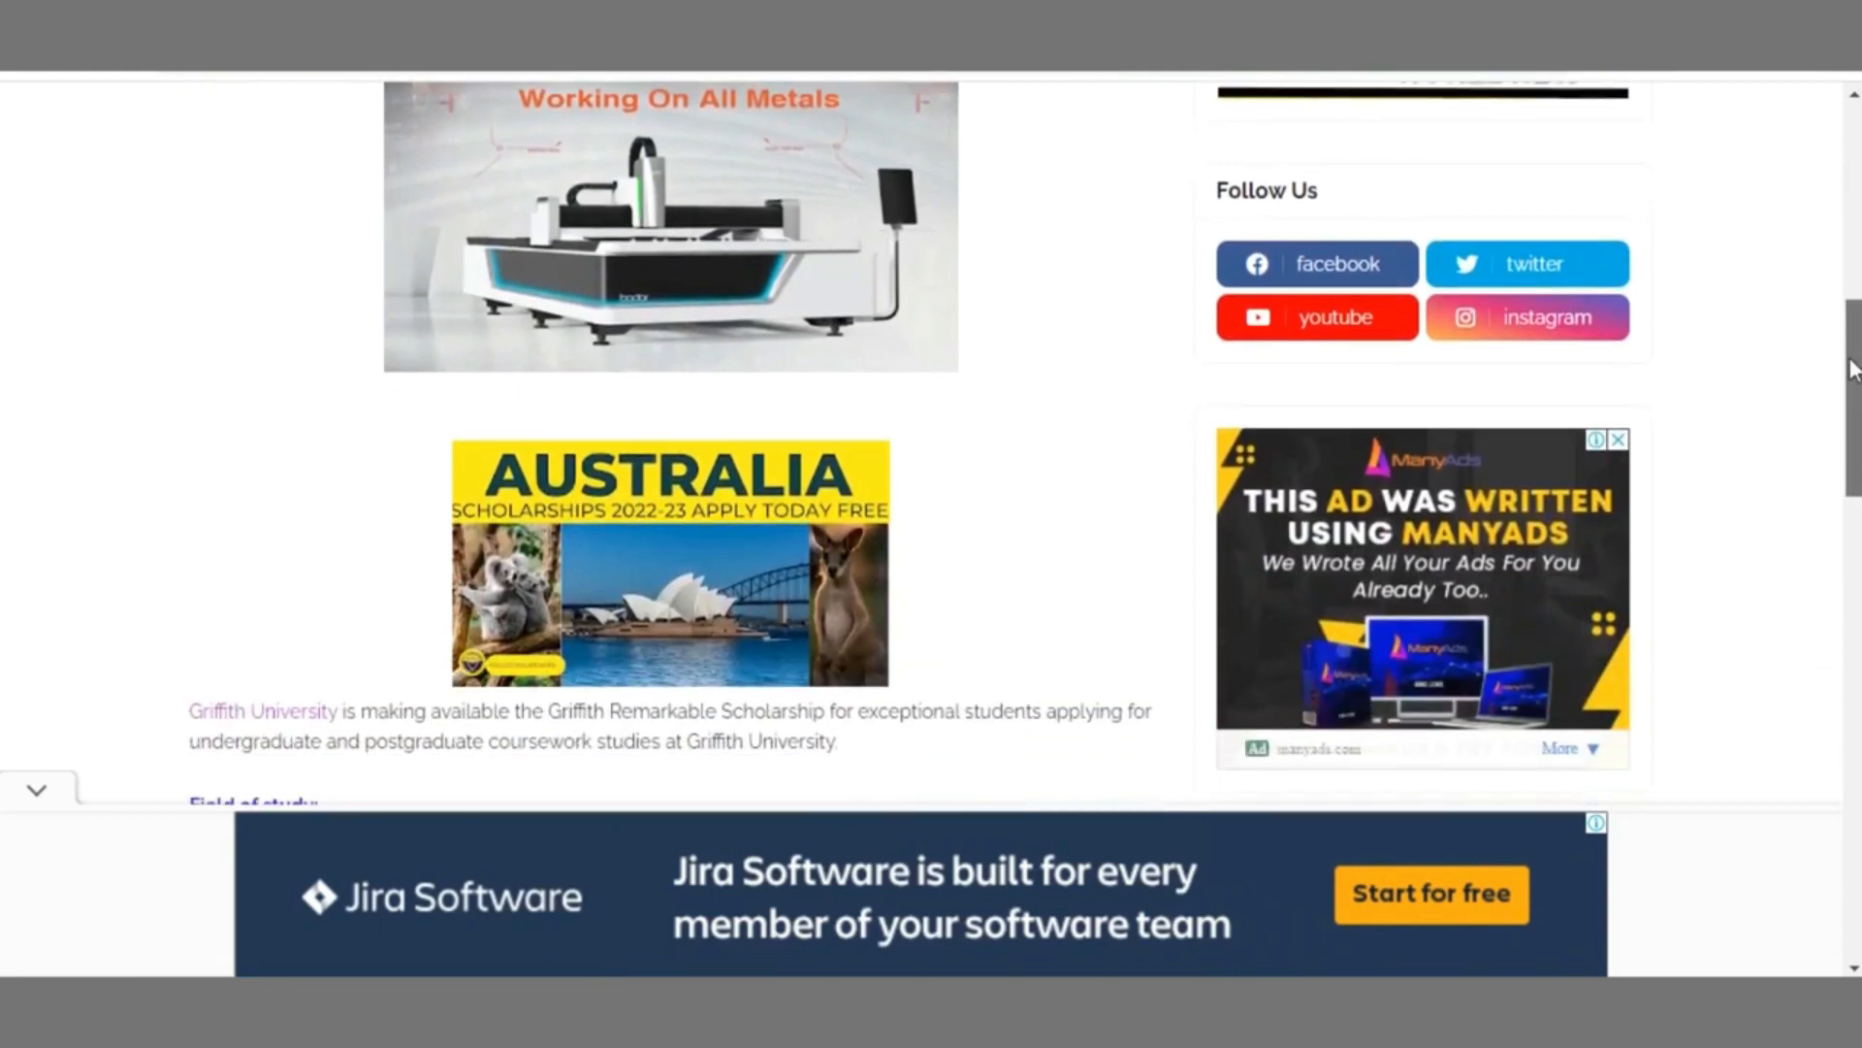
{"action": "scroll", "scroll_direction": "down", "scroll_amount": 3}
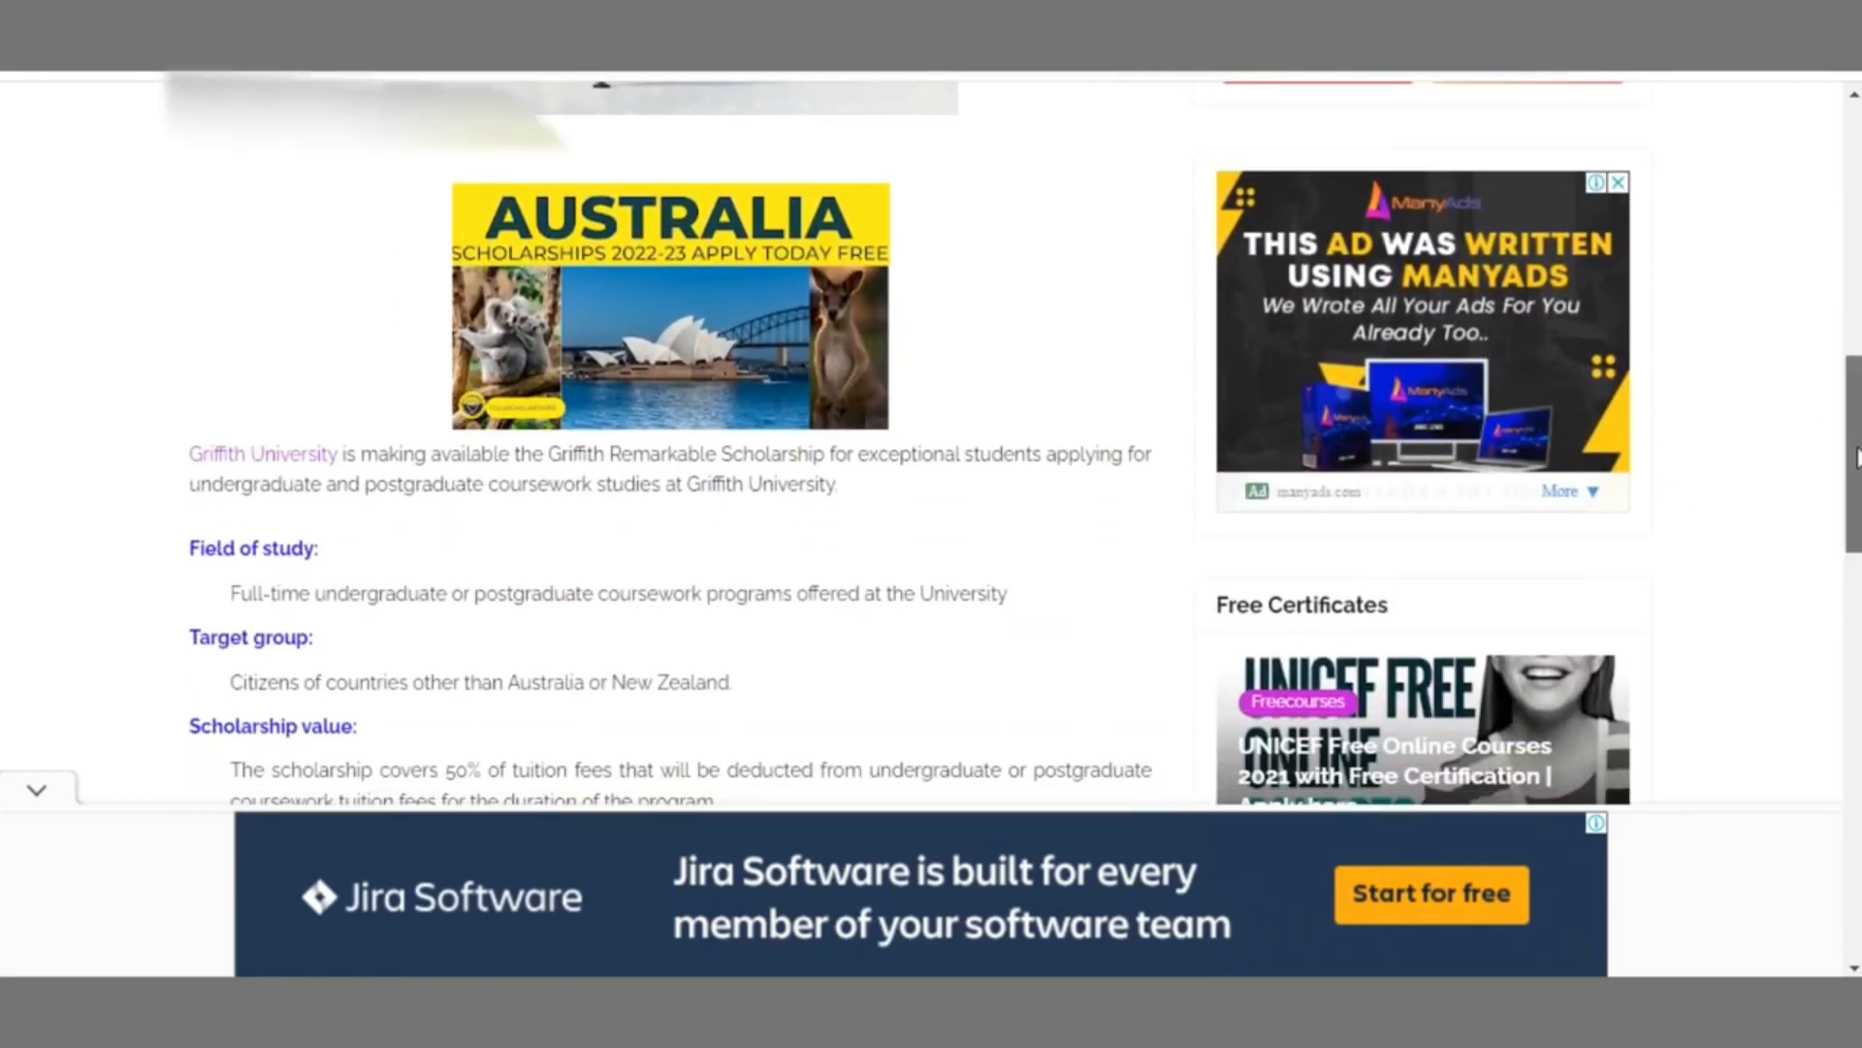
{"action": "scroll", "scroll_direction": "down", "scroll_amount": 3}
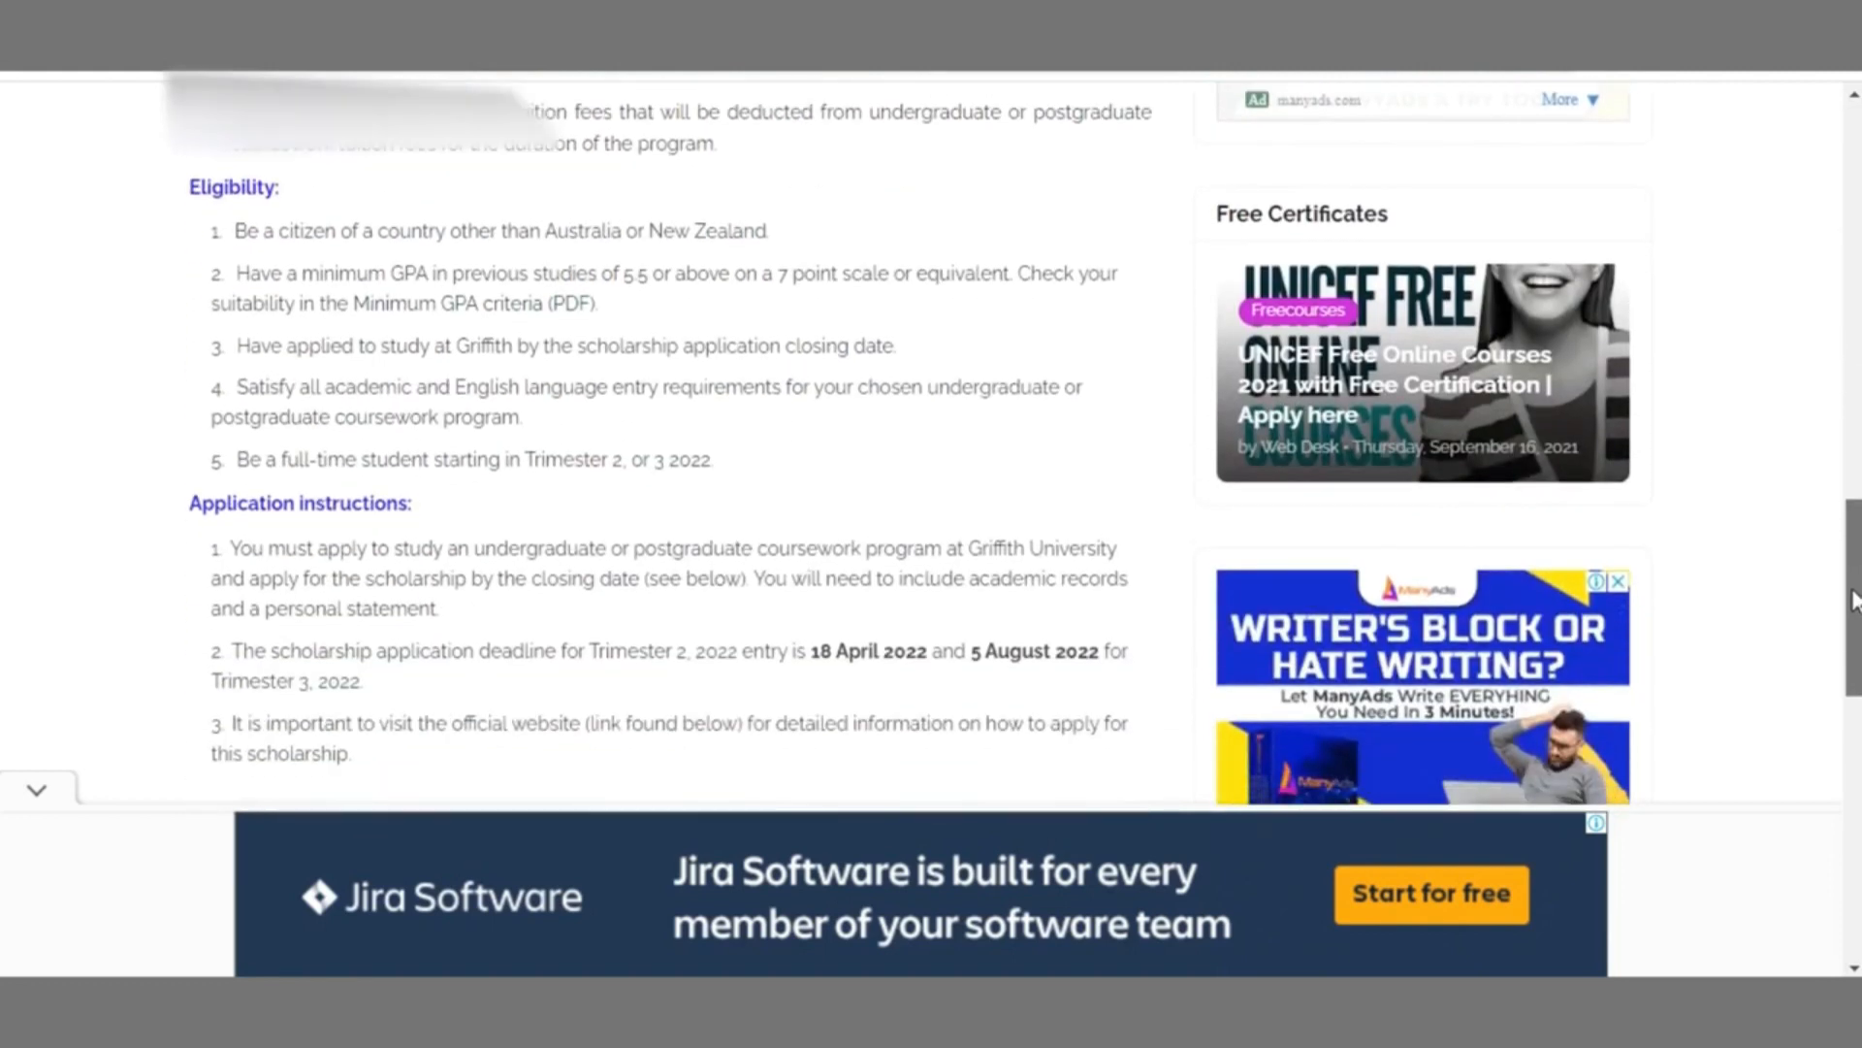
{"action": "scroll", "scroll_direction": "down", "scroll_amount": 3}
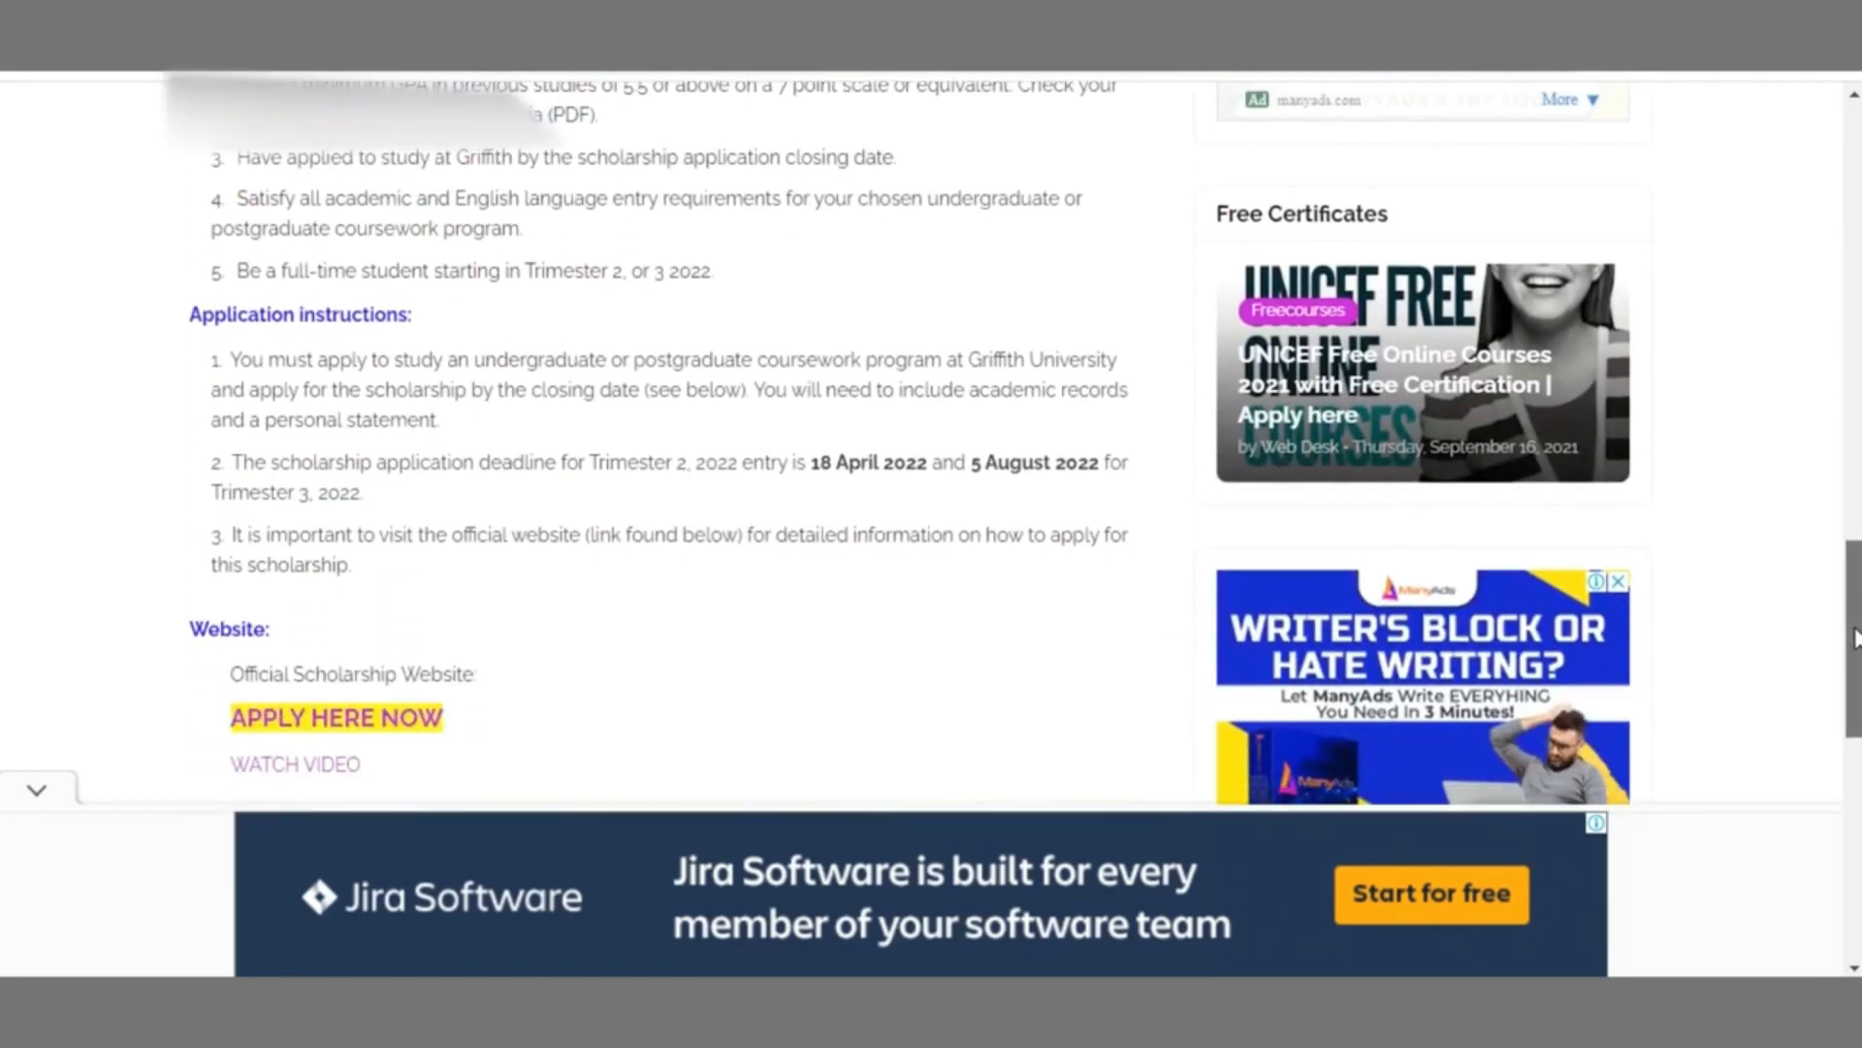
{"action": "scroll", "scroll_direction": "down", "scroll_amount": 3}
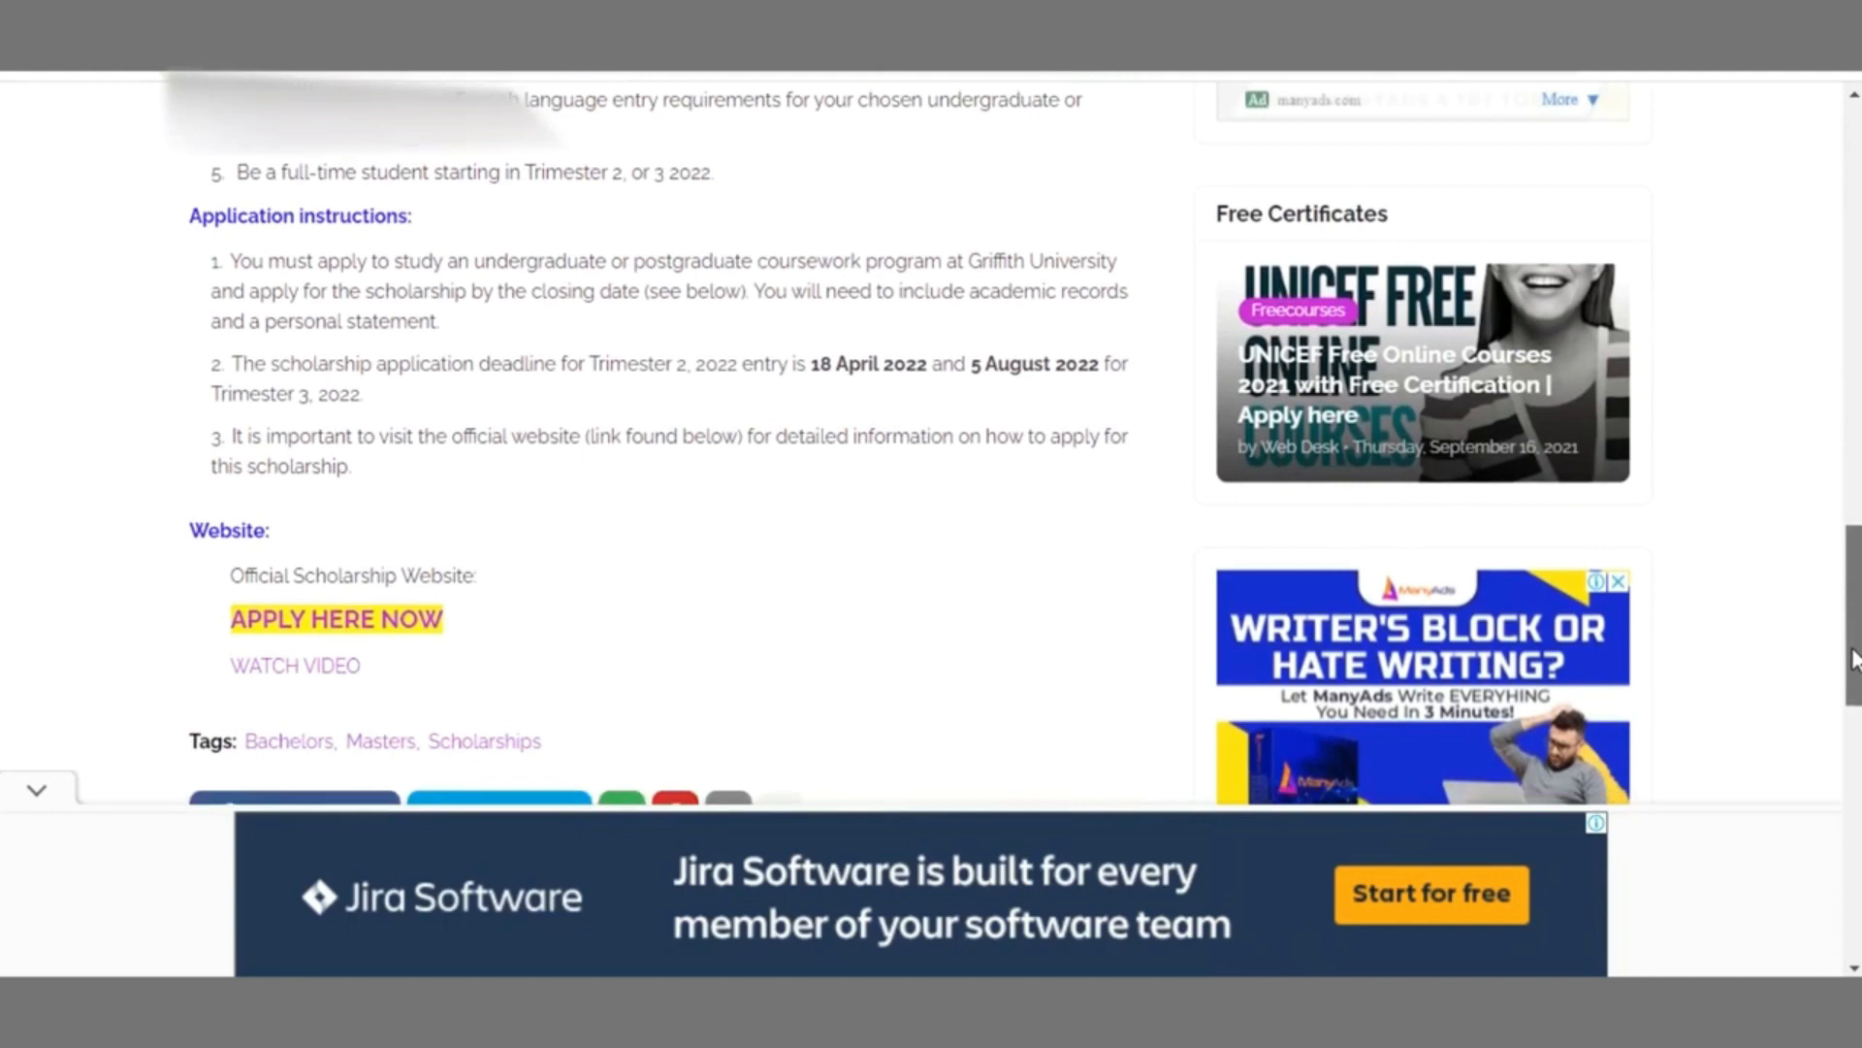
{"action": "scroll", "scroll_direction": "up", "scroll_amount": 3}
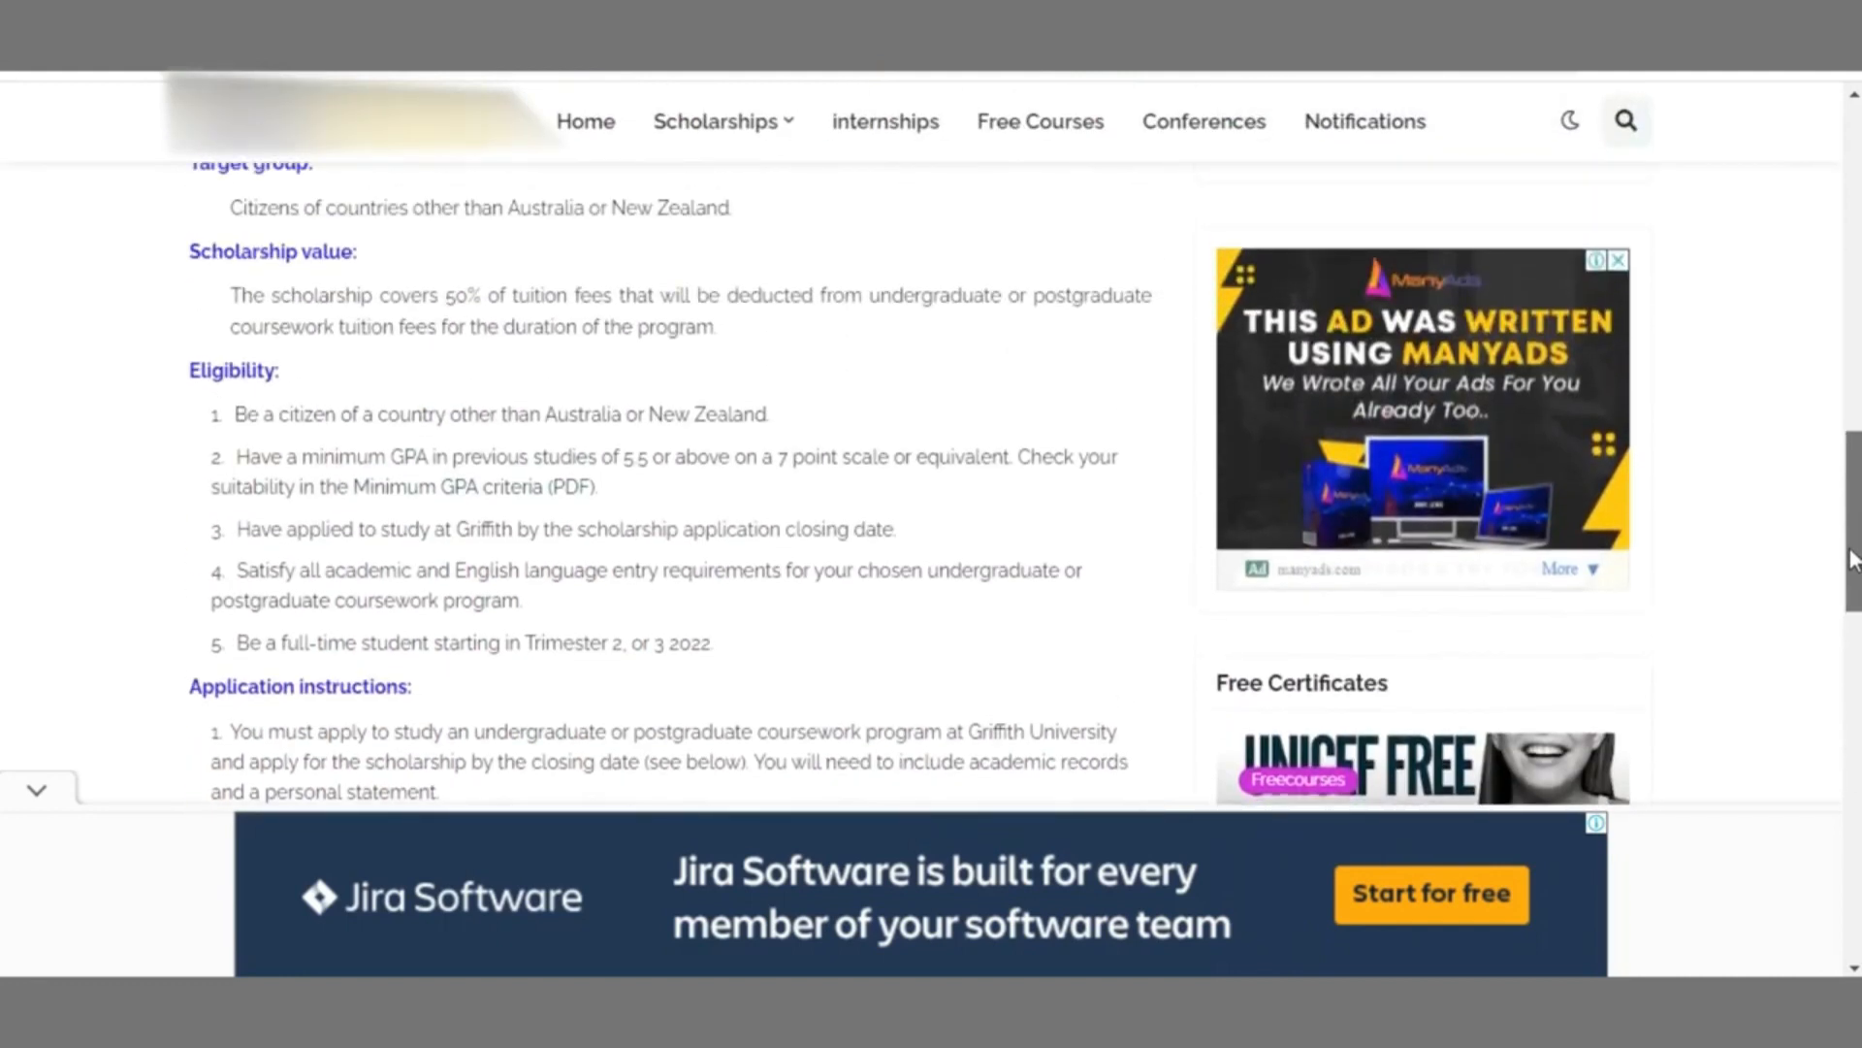
{"action": "scroll", "scroll_direction": "down", "scroll_amount": 3}
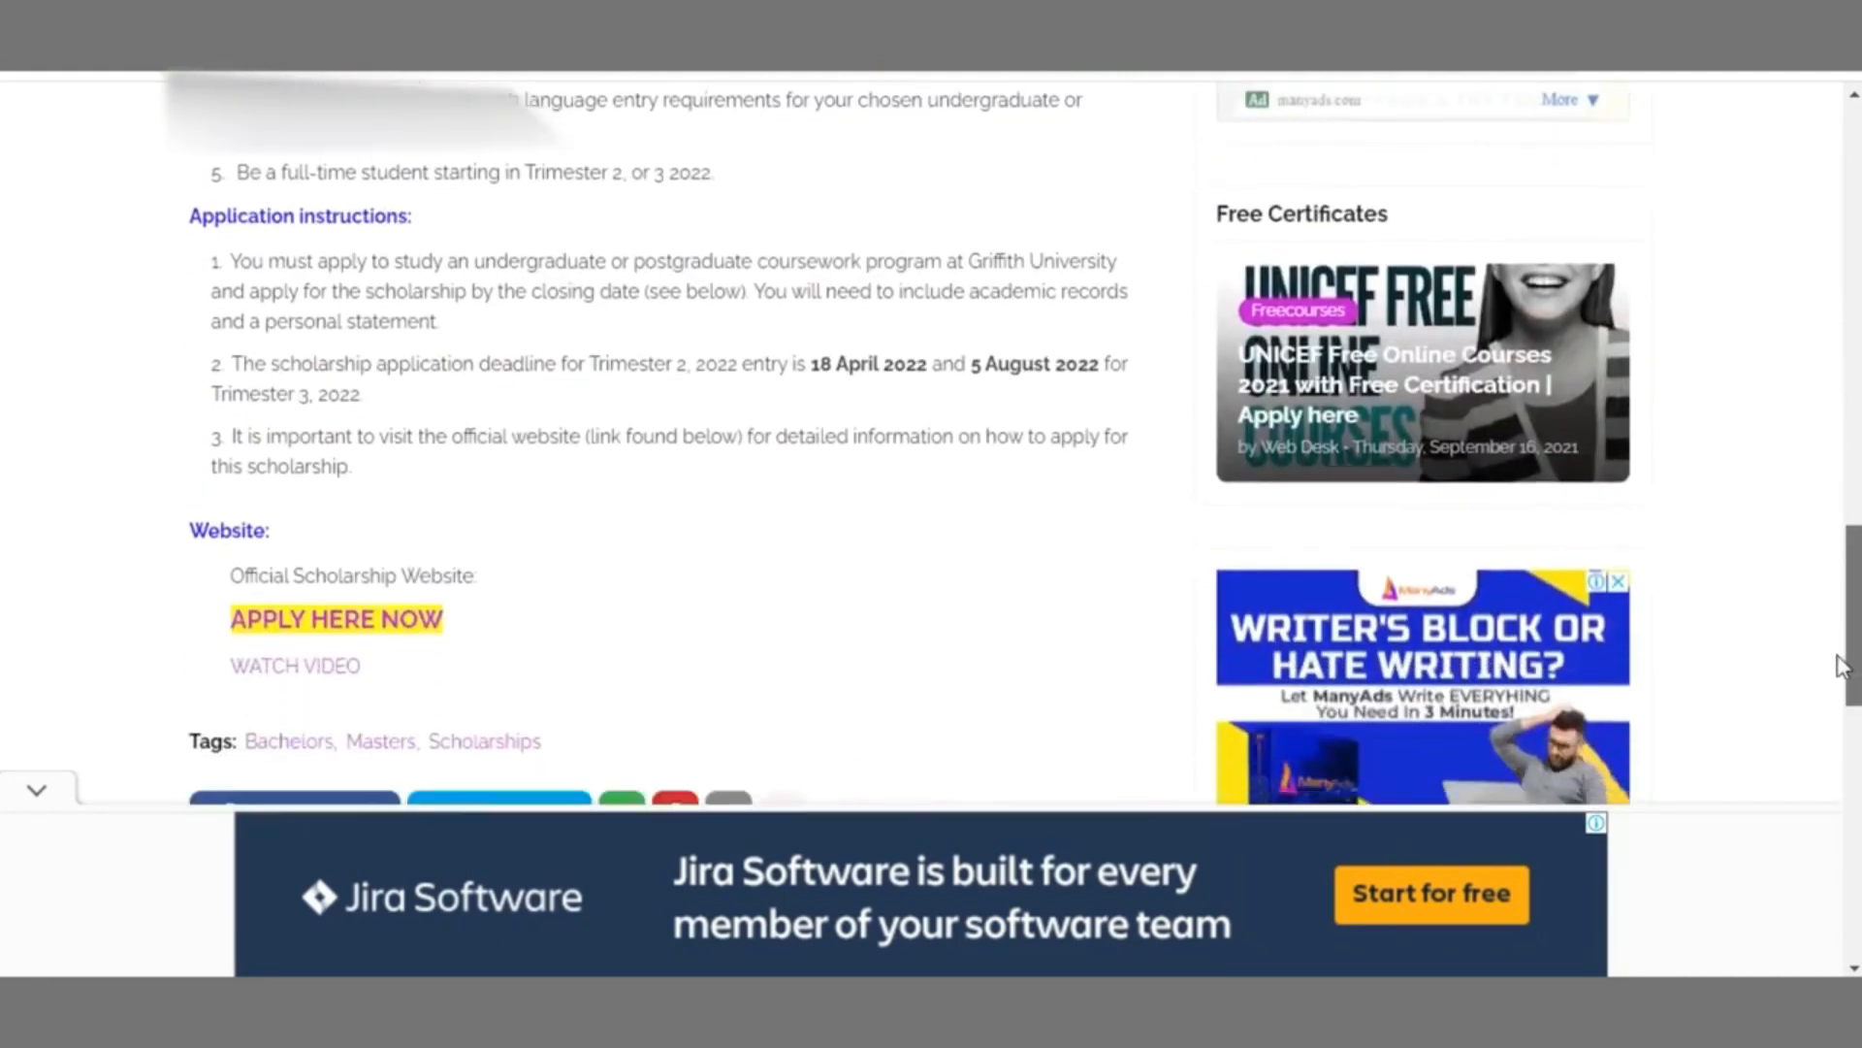
{"action": "scroll", "scroll_direction": "up", "scroll_amount": 3}
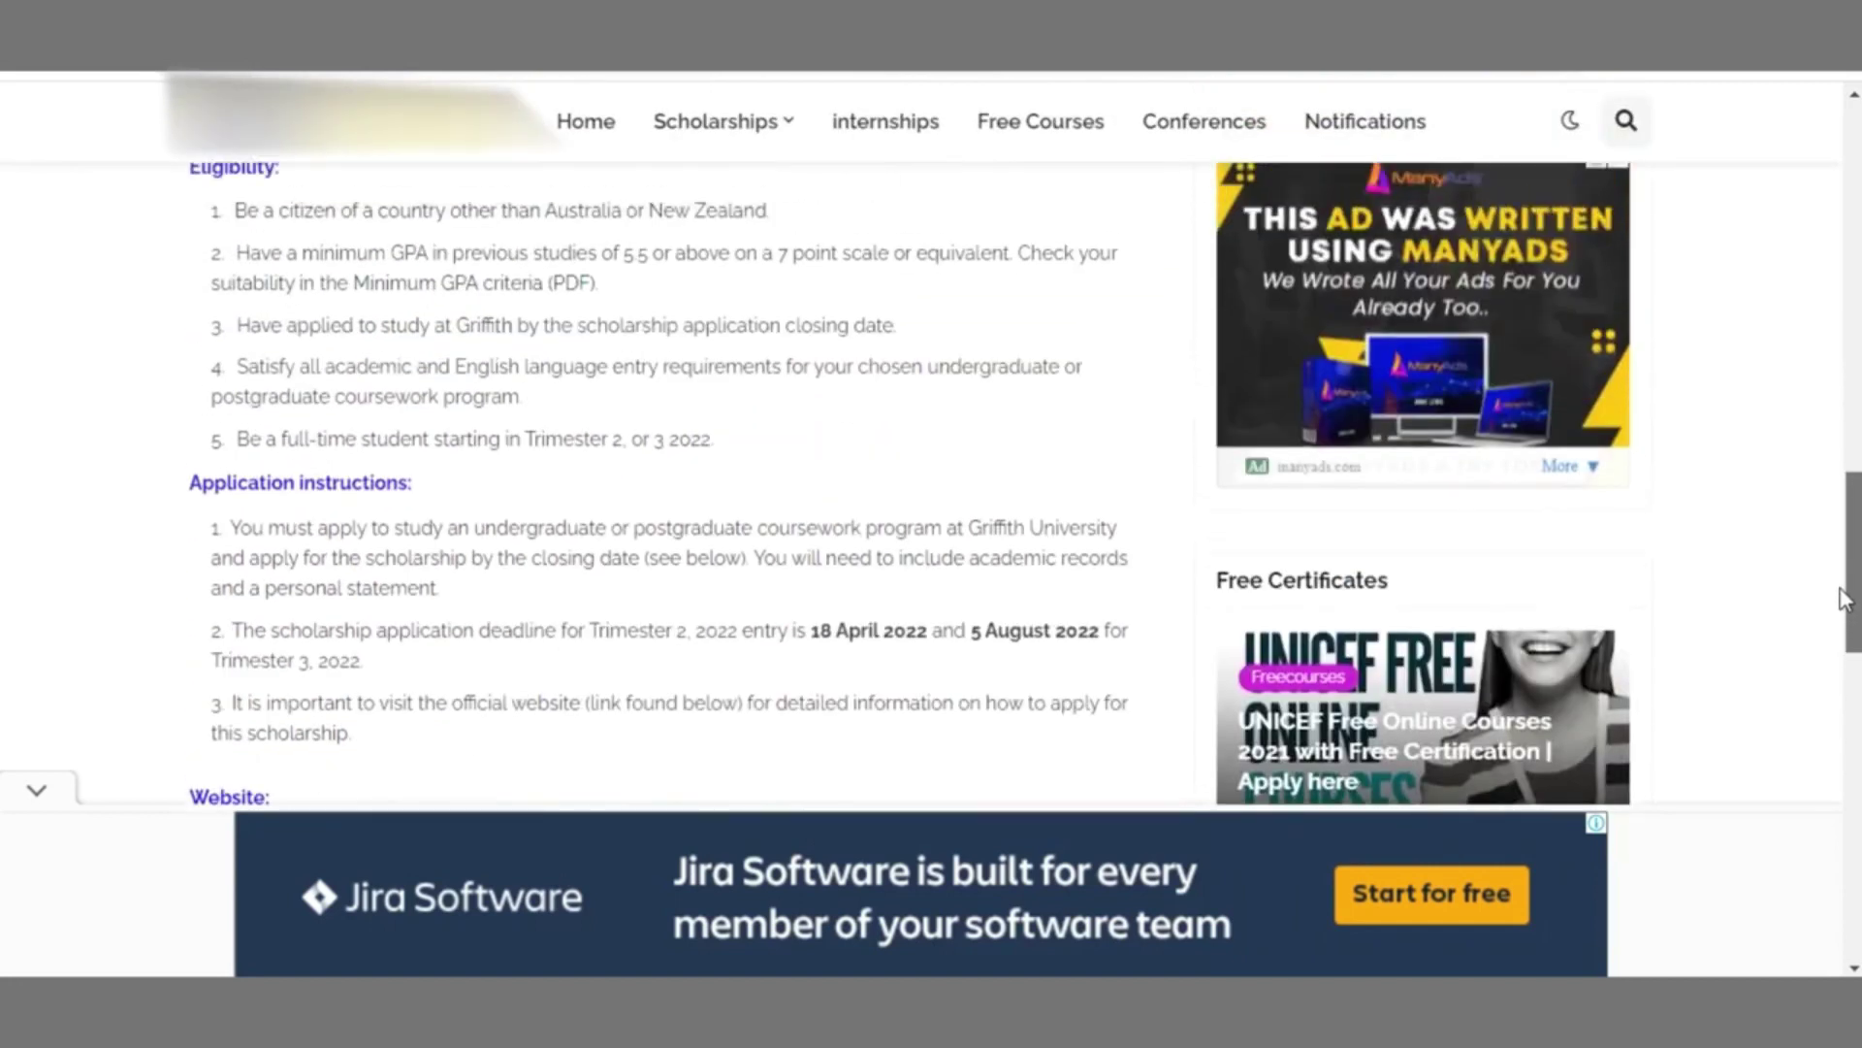
{"action": "scroll", "scroll_direction": "up", "scroll_amount": 3}
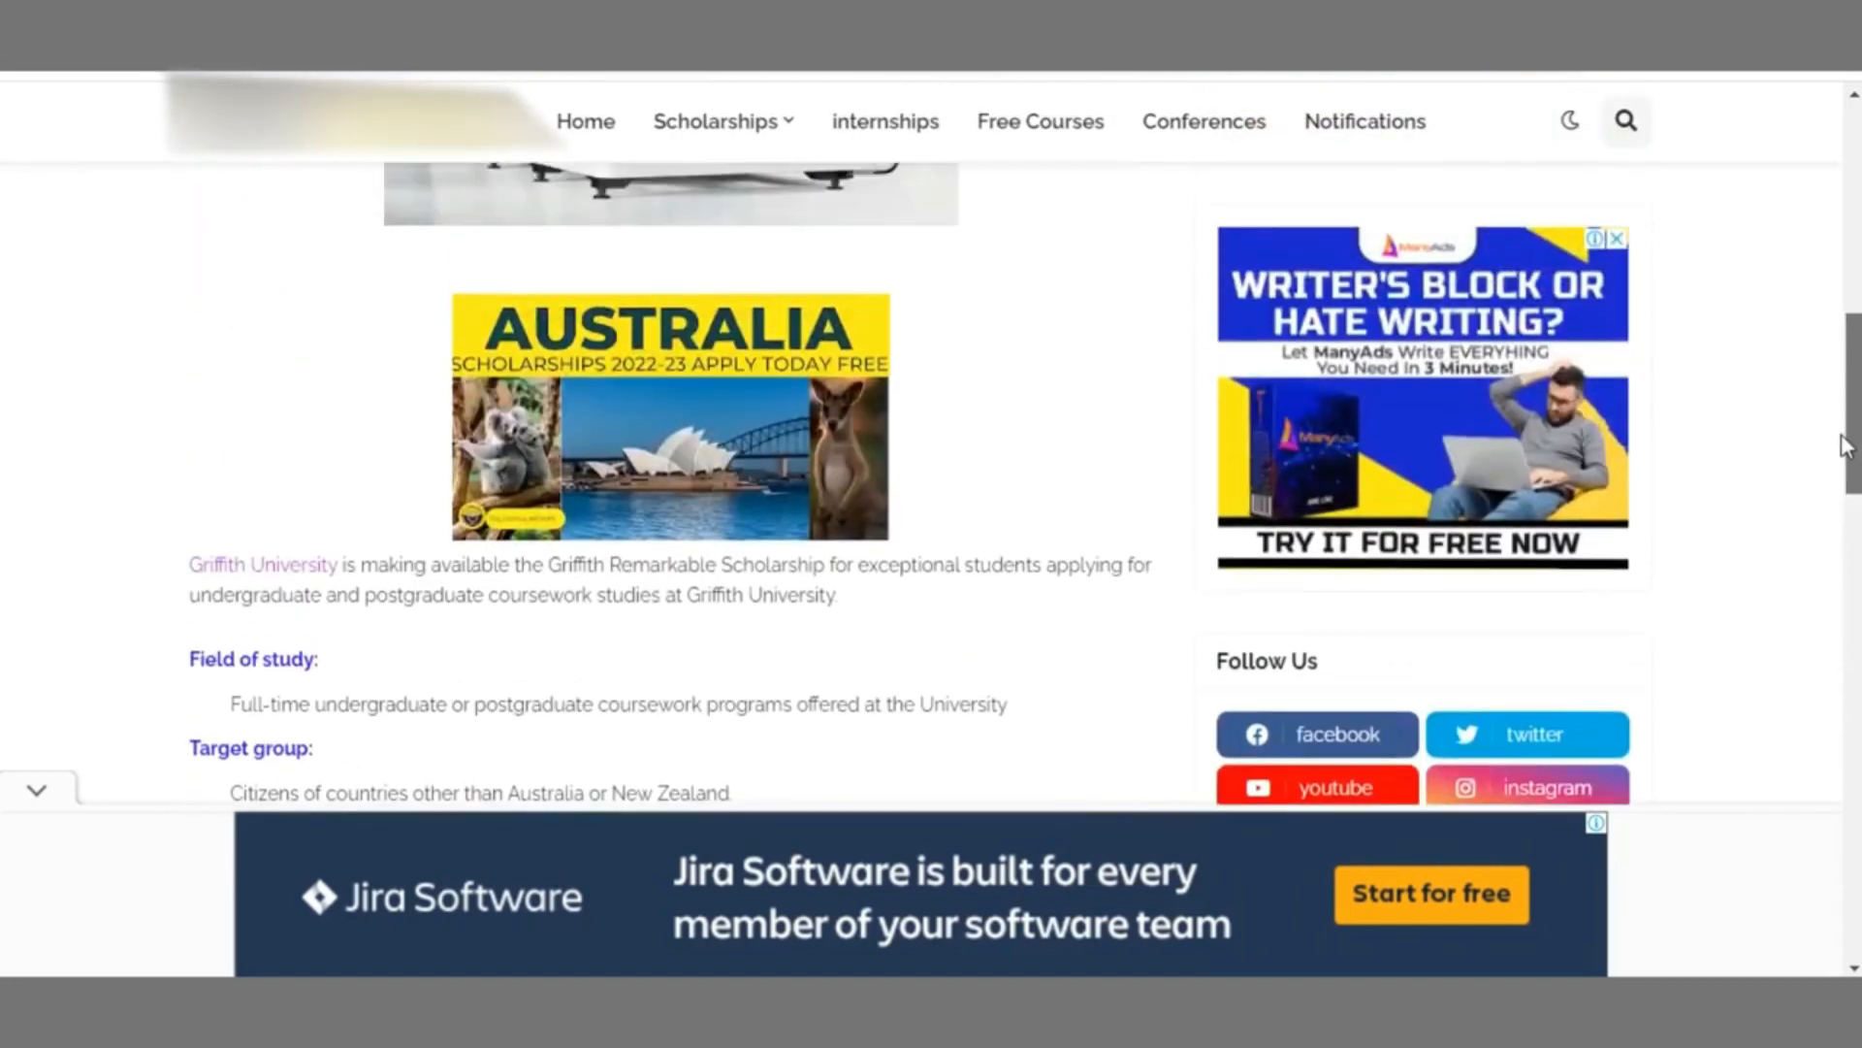
{"action": "scroll", "scroll_direction": "up", "scroll_amount": 3}
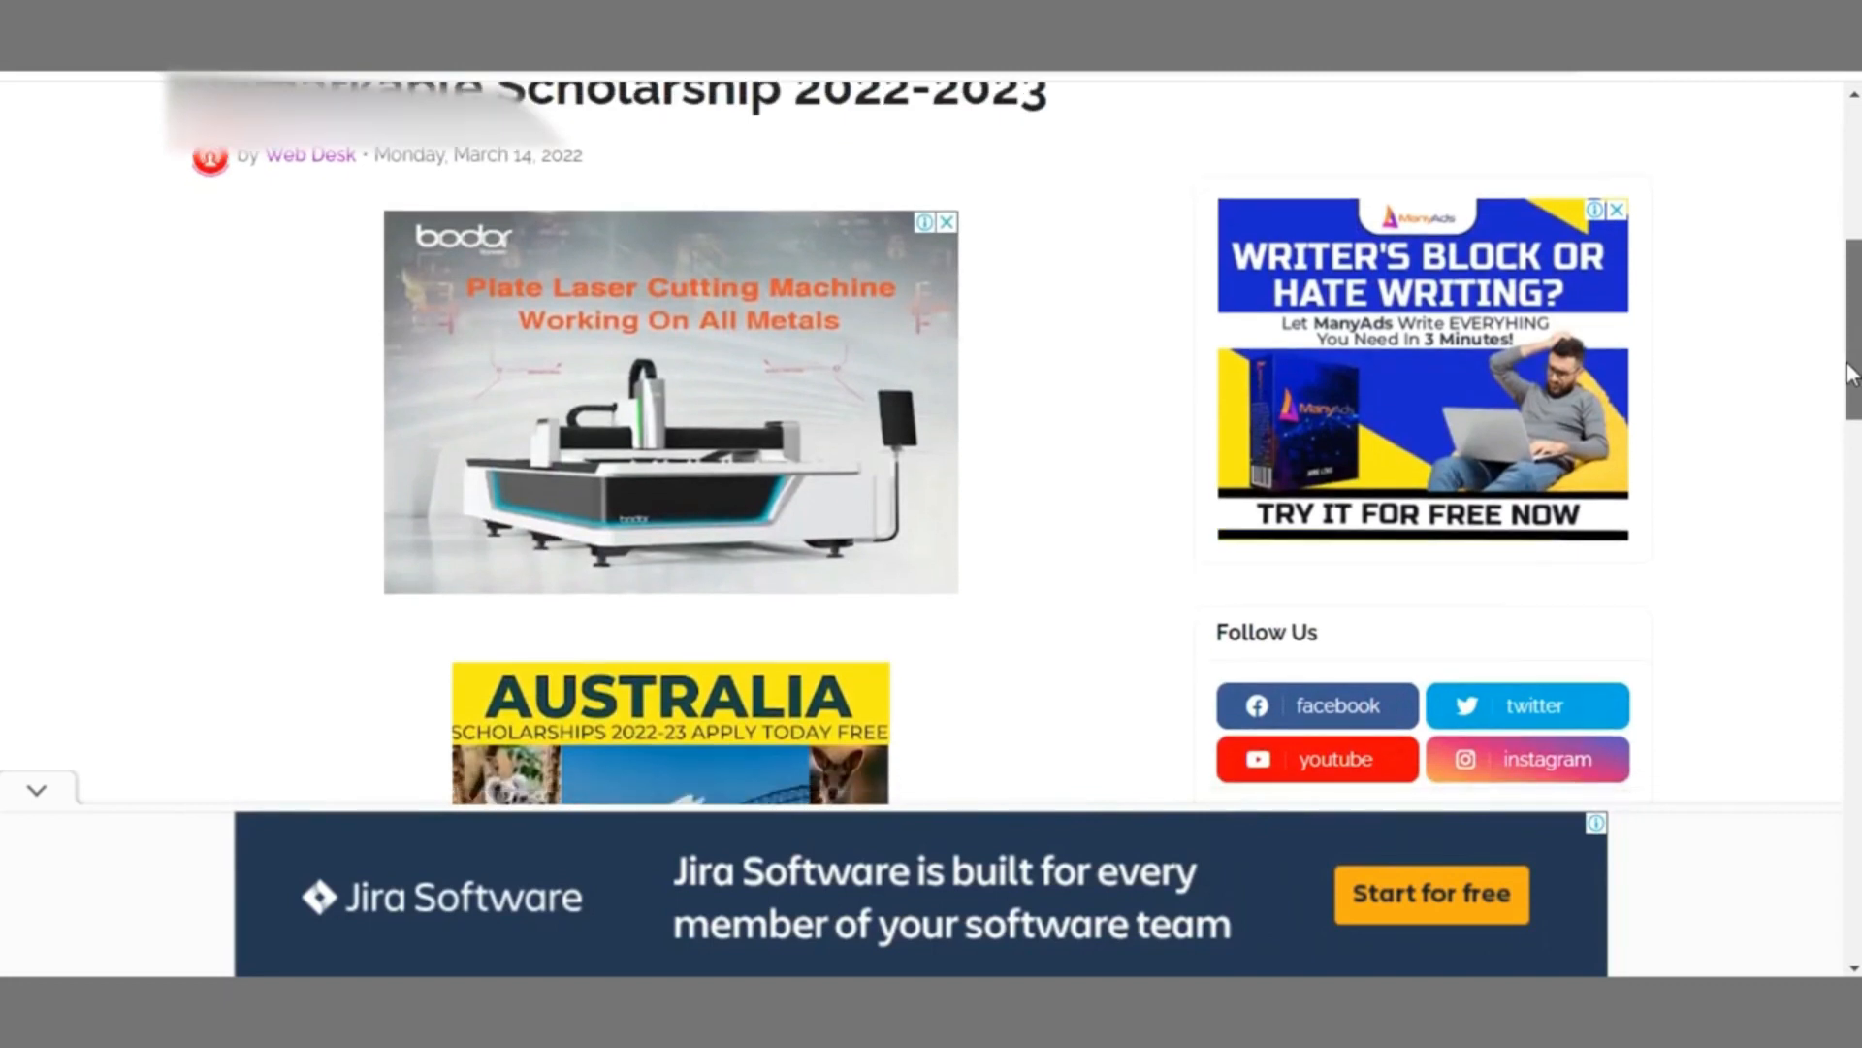
{"action": "scroll", "scroll_direction": "down", "scroll_amount": 3}
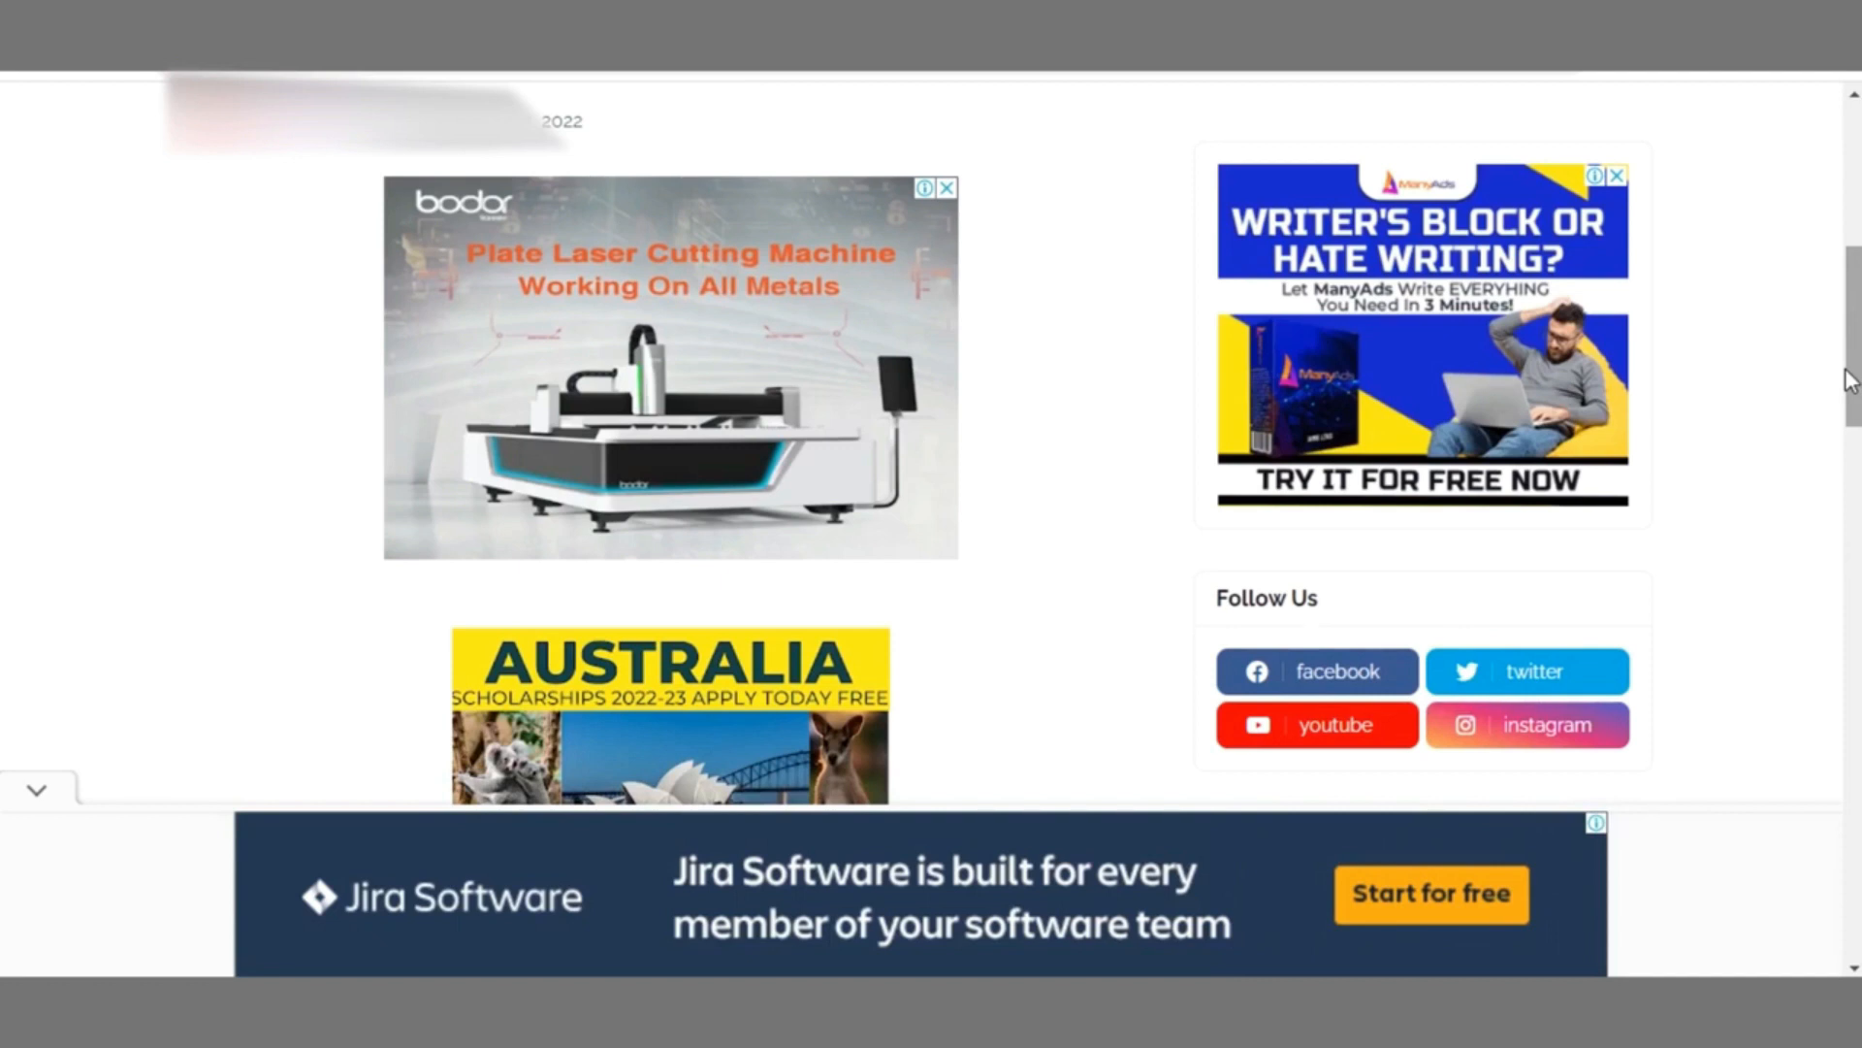
{"action": "mouse_move", "coordinate": [1826, 378]}
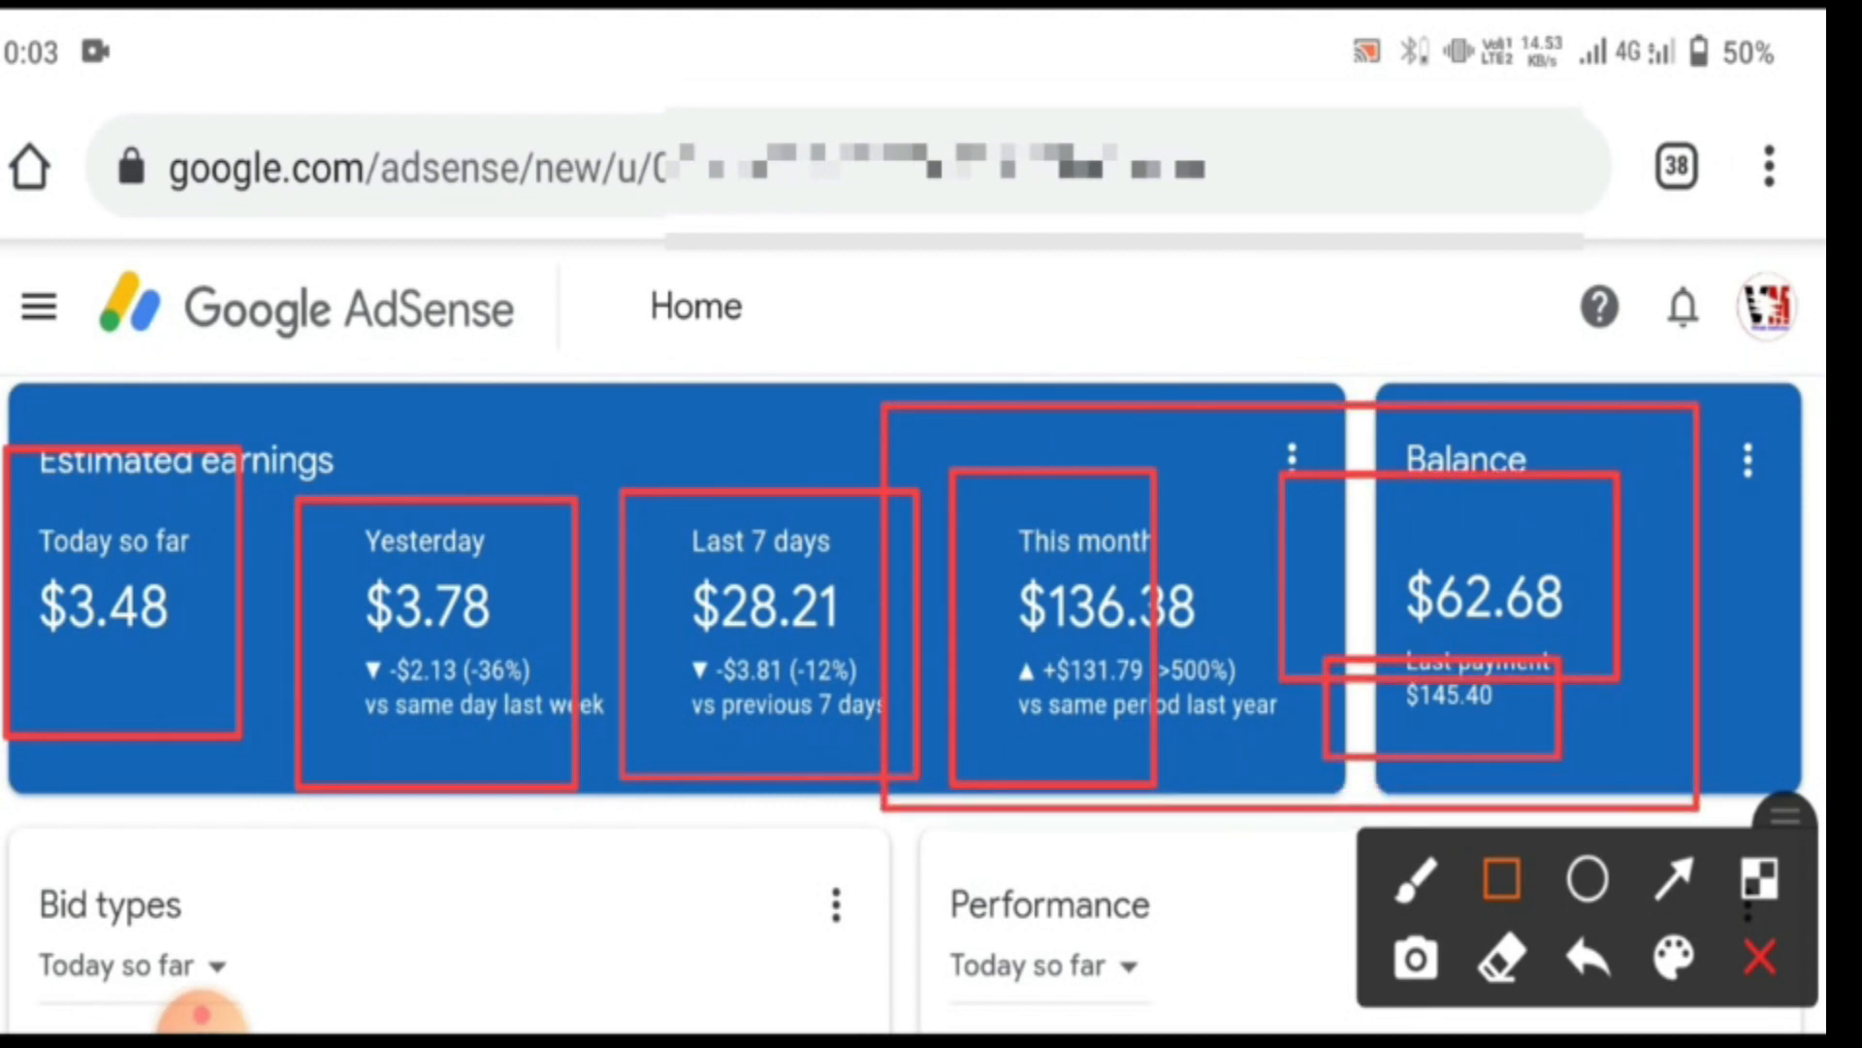
Clear the markings on the $136.38-this-month mobile dashboard and scroll to the optimization suggestions.
{"action": "left_click", "coordinate": [1674, 956]}
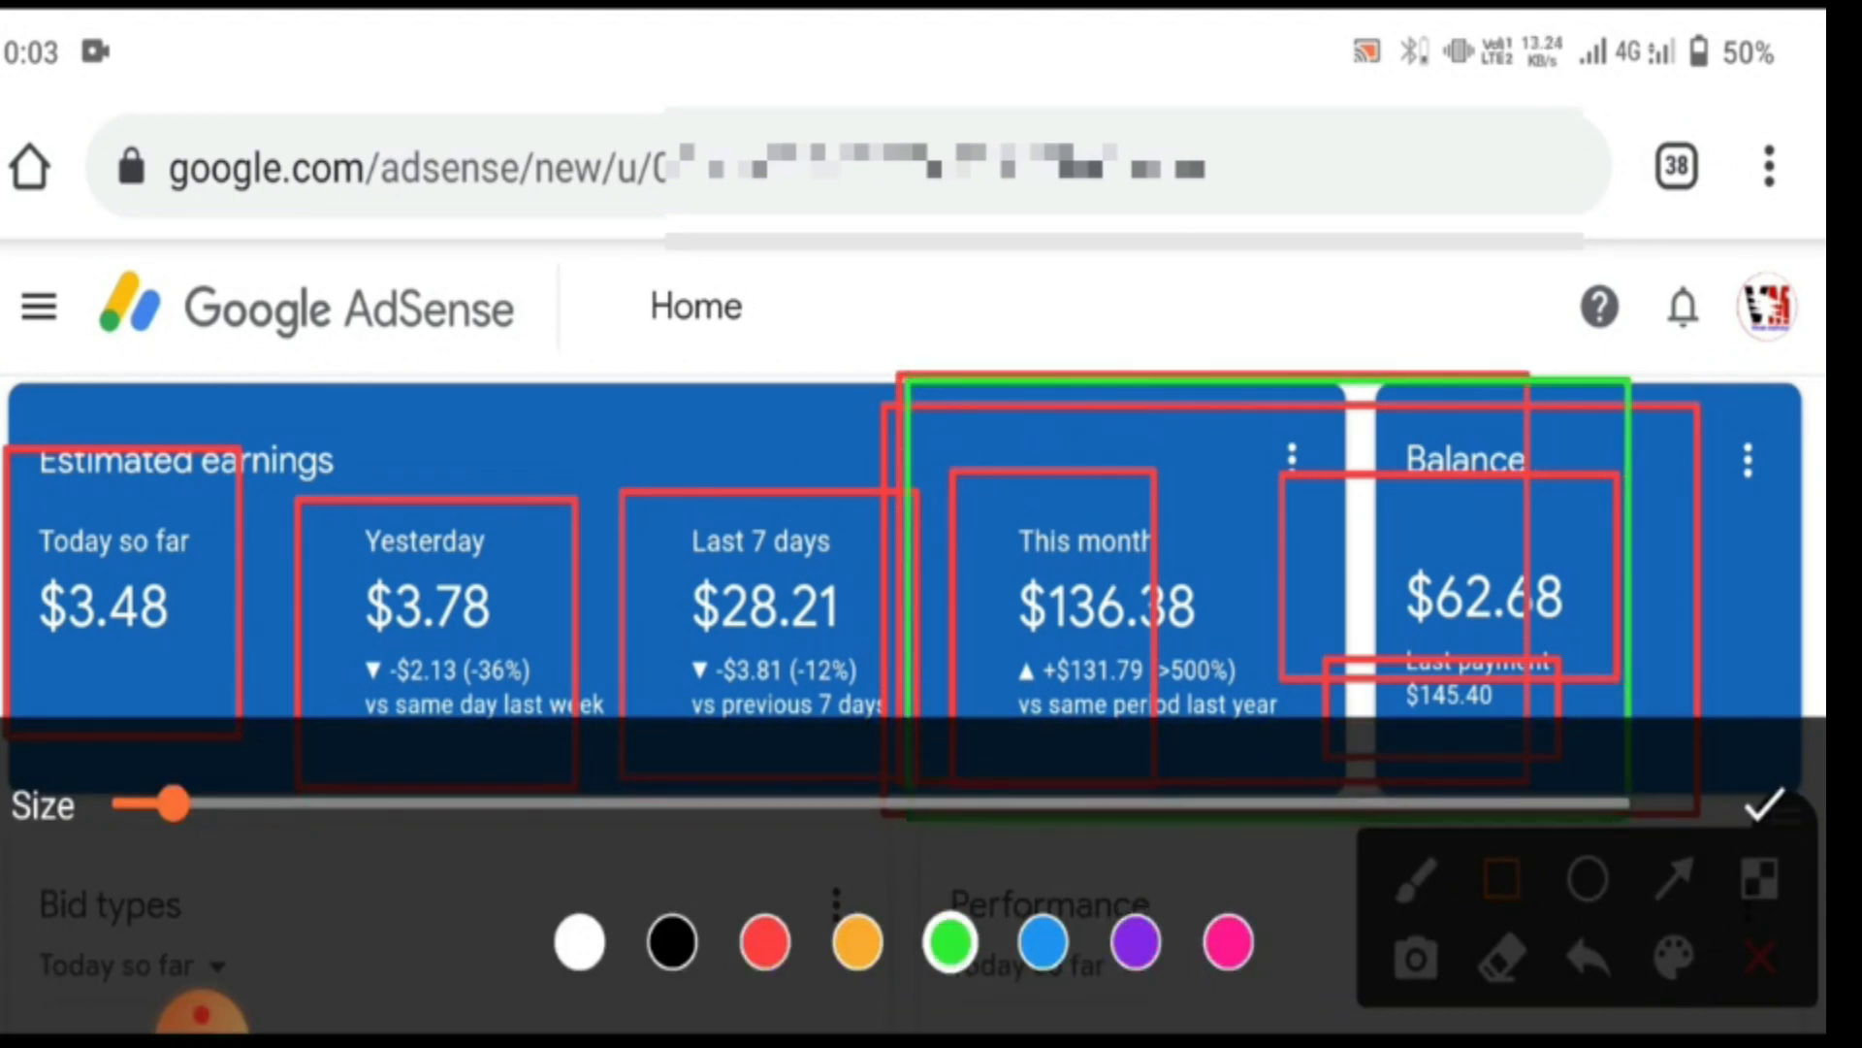
{"action": "left_click", "coordinate": [1766, 803]}
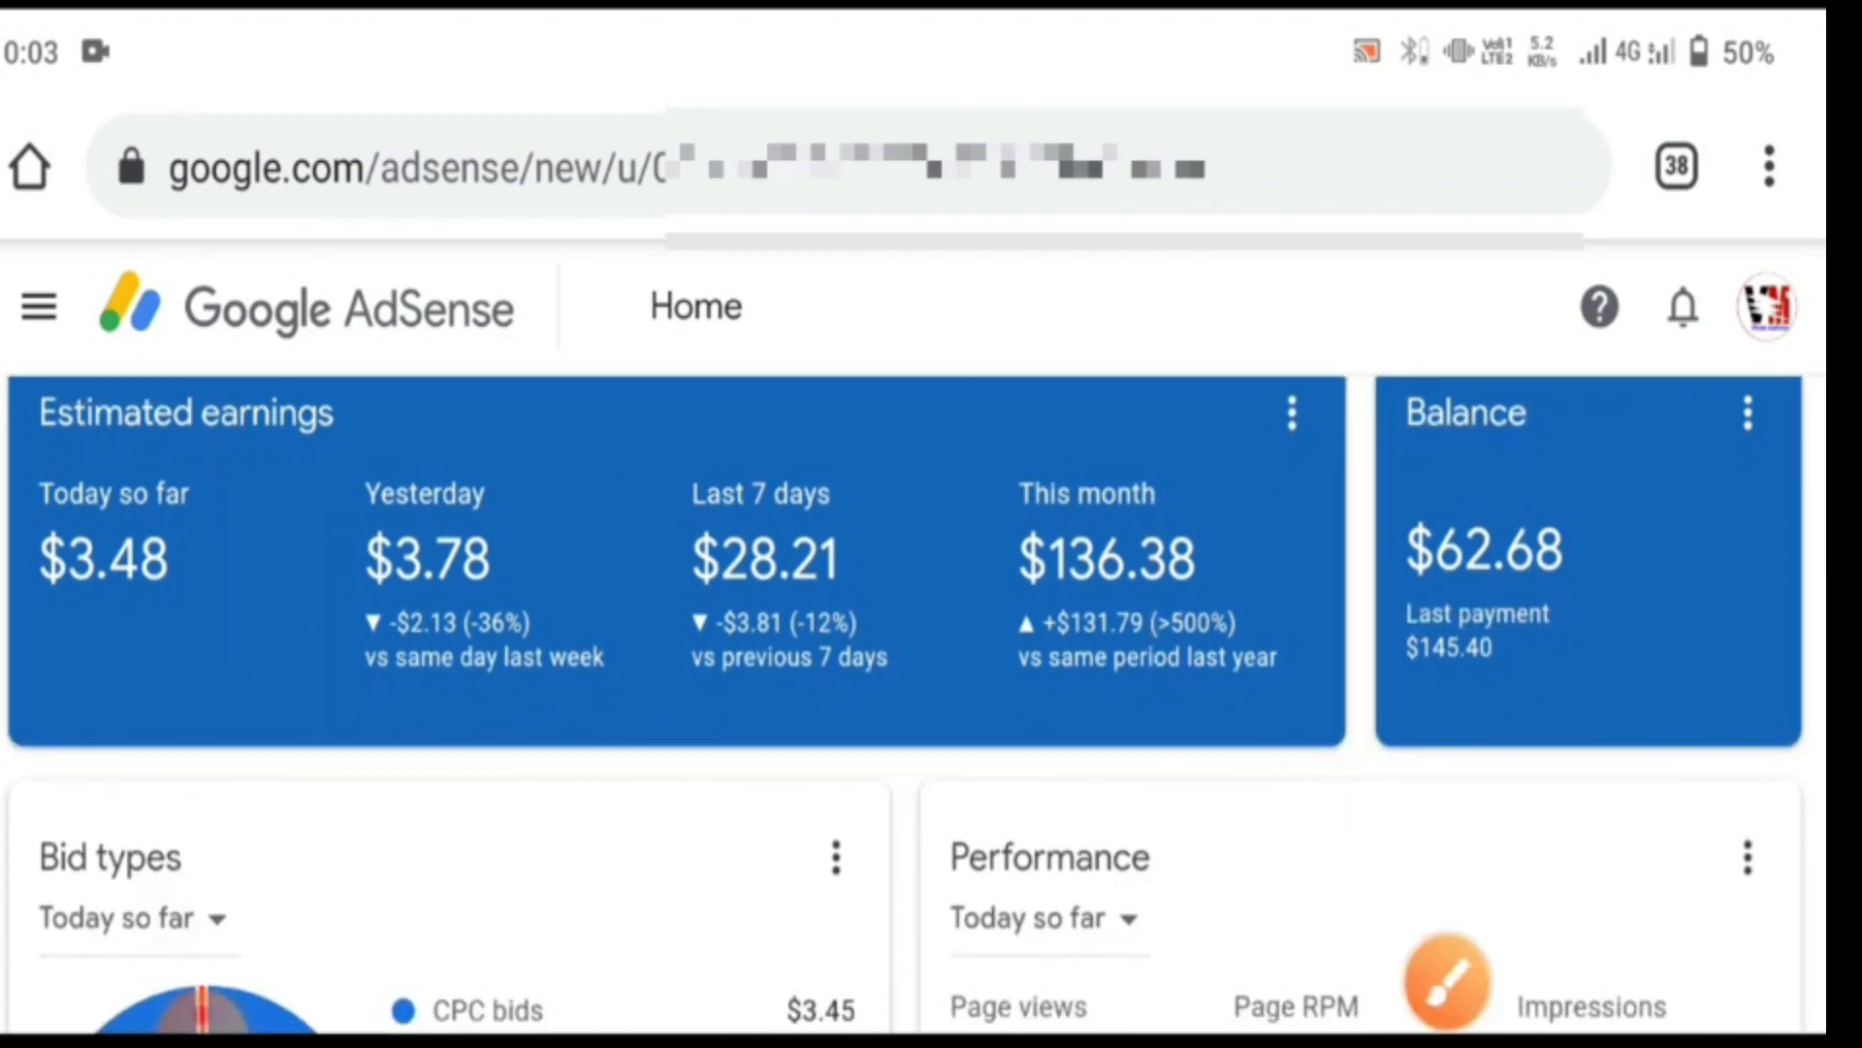
{"action": "scroll", "scroll_direction": "down", "scroll_amount": 3}
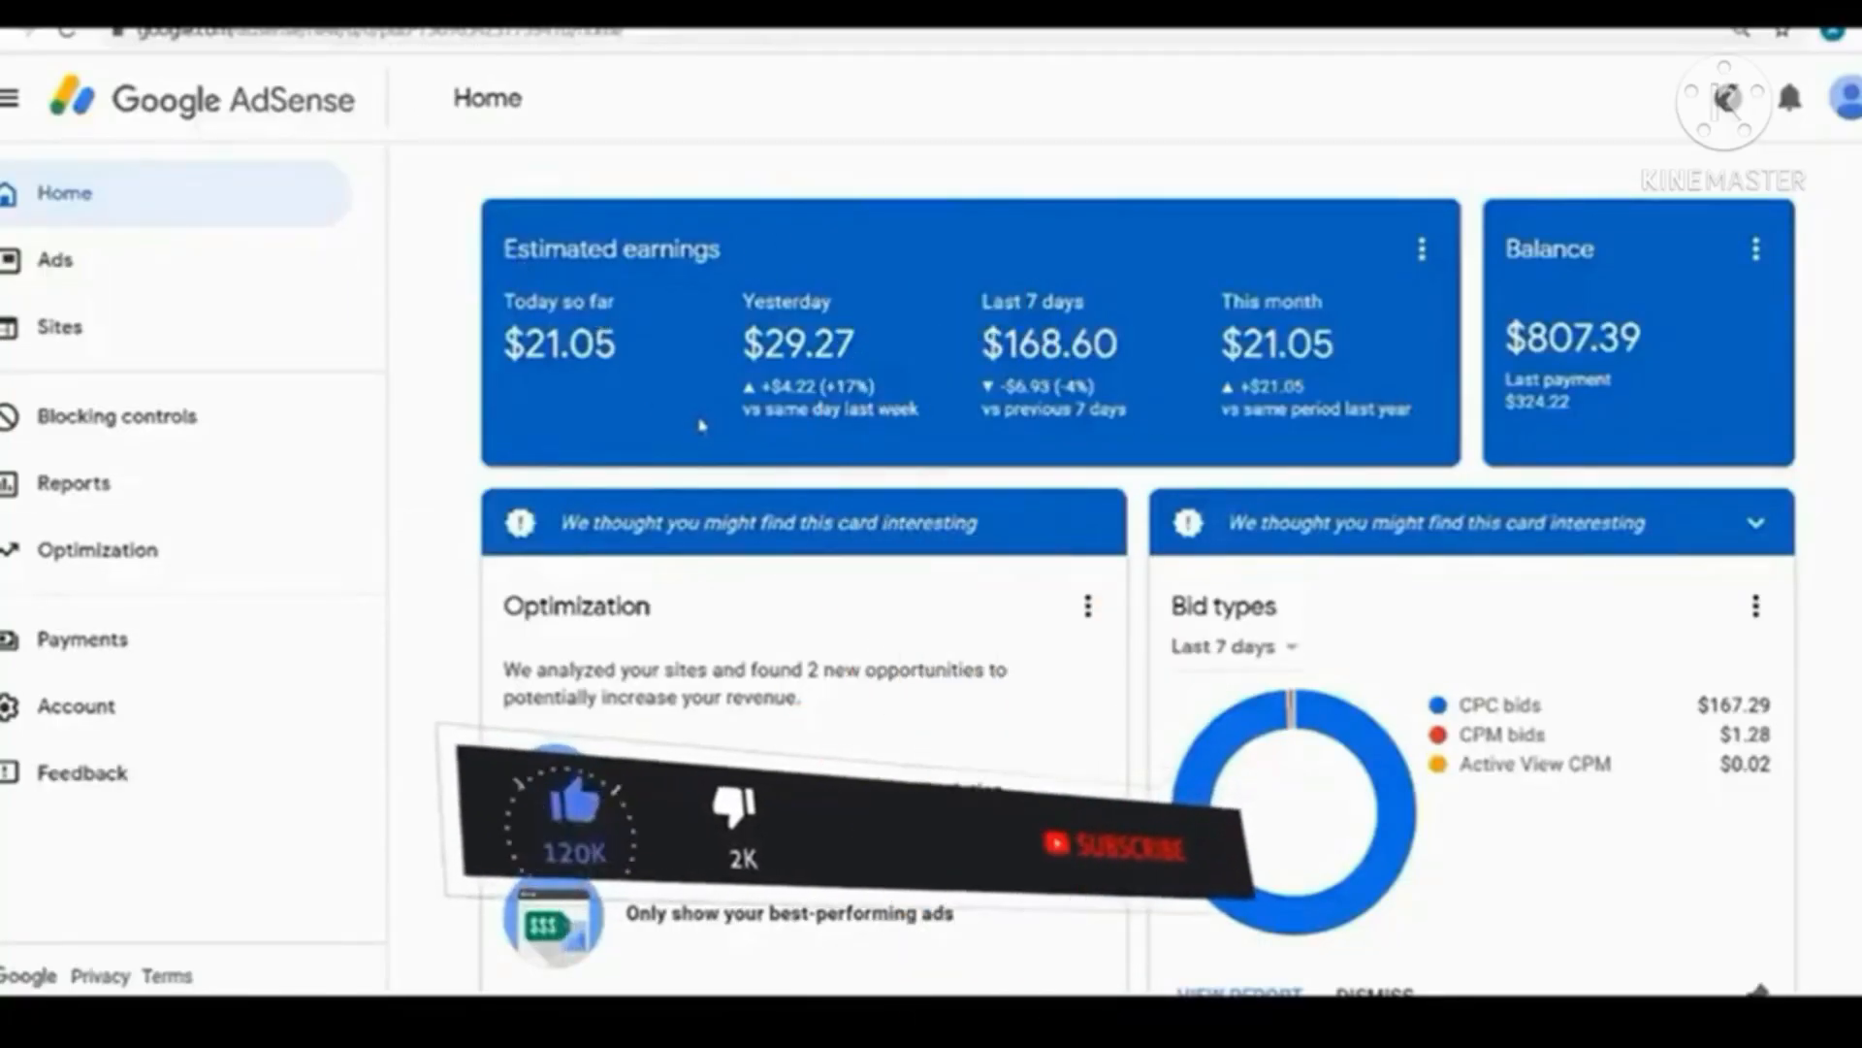
{"action": "scroll", "scroll_direction": "down", "scroll_amount": 3}
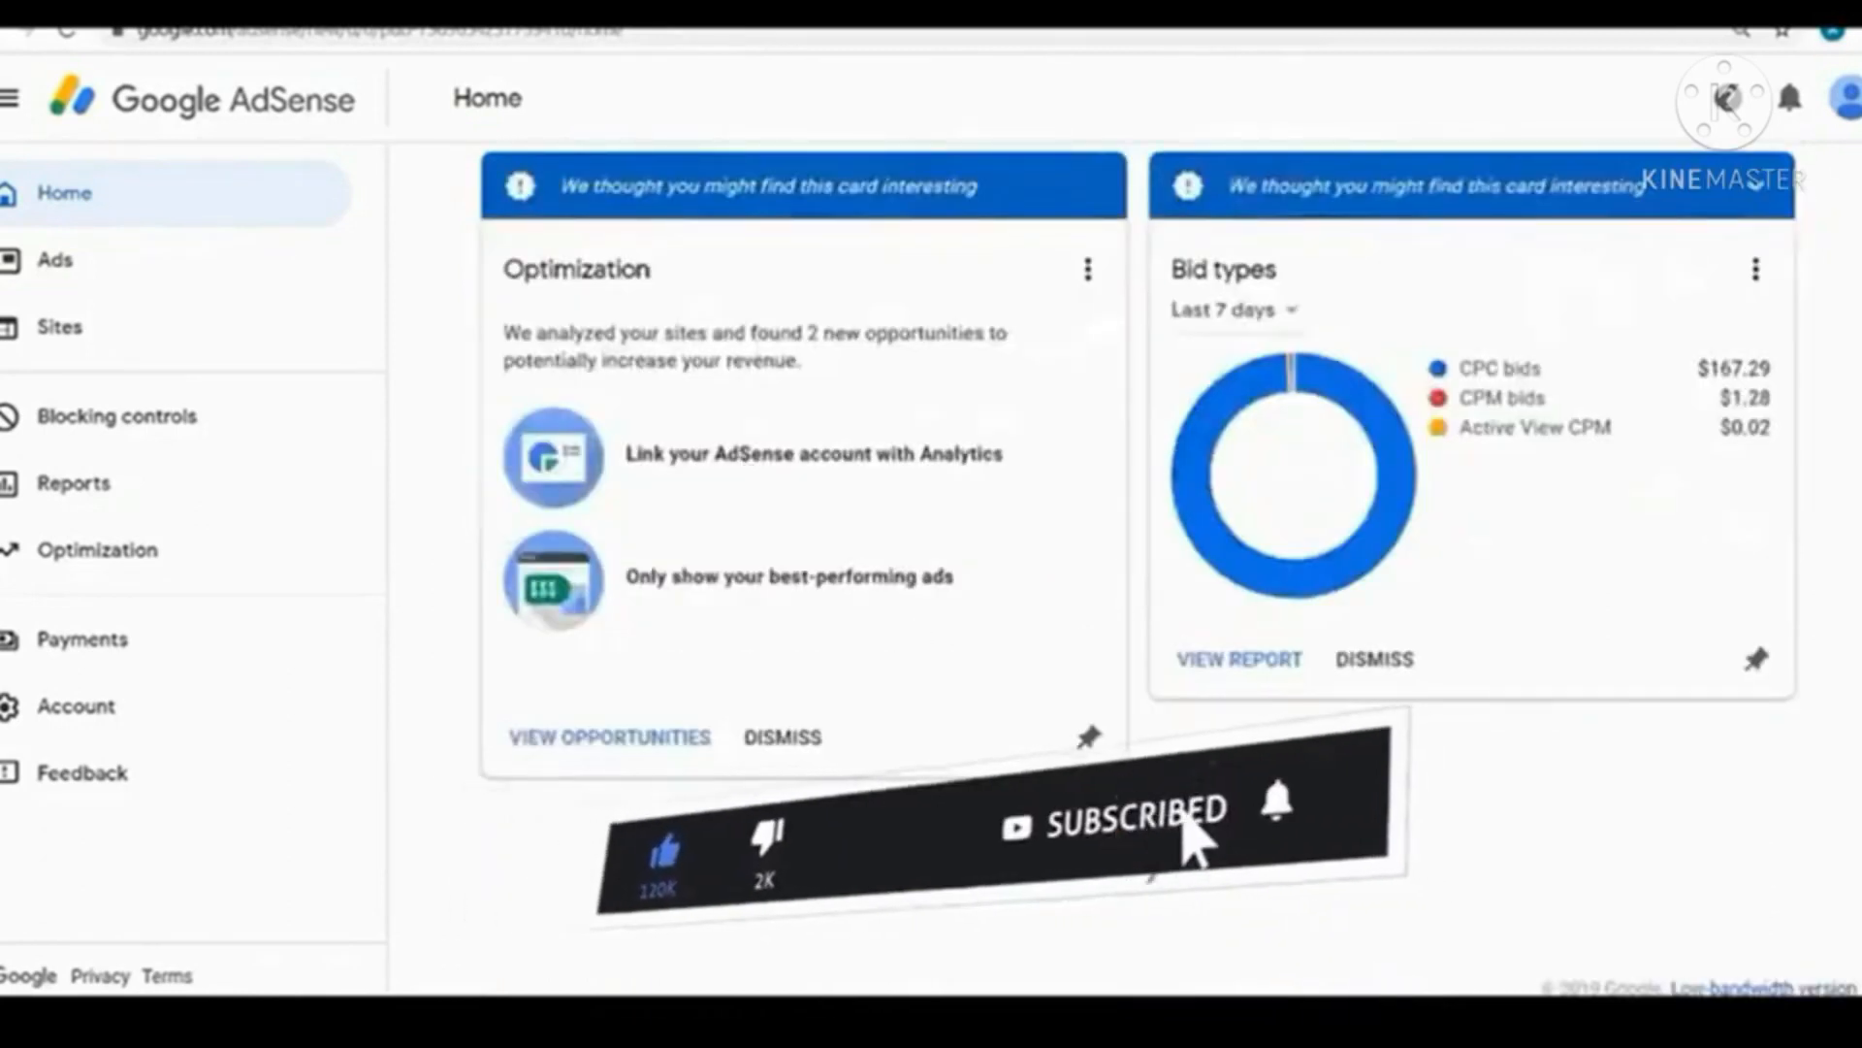